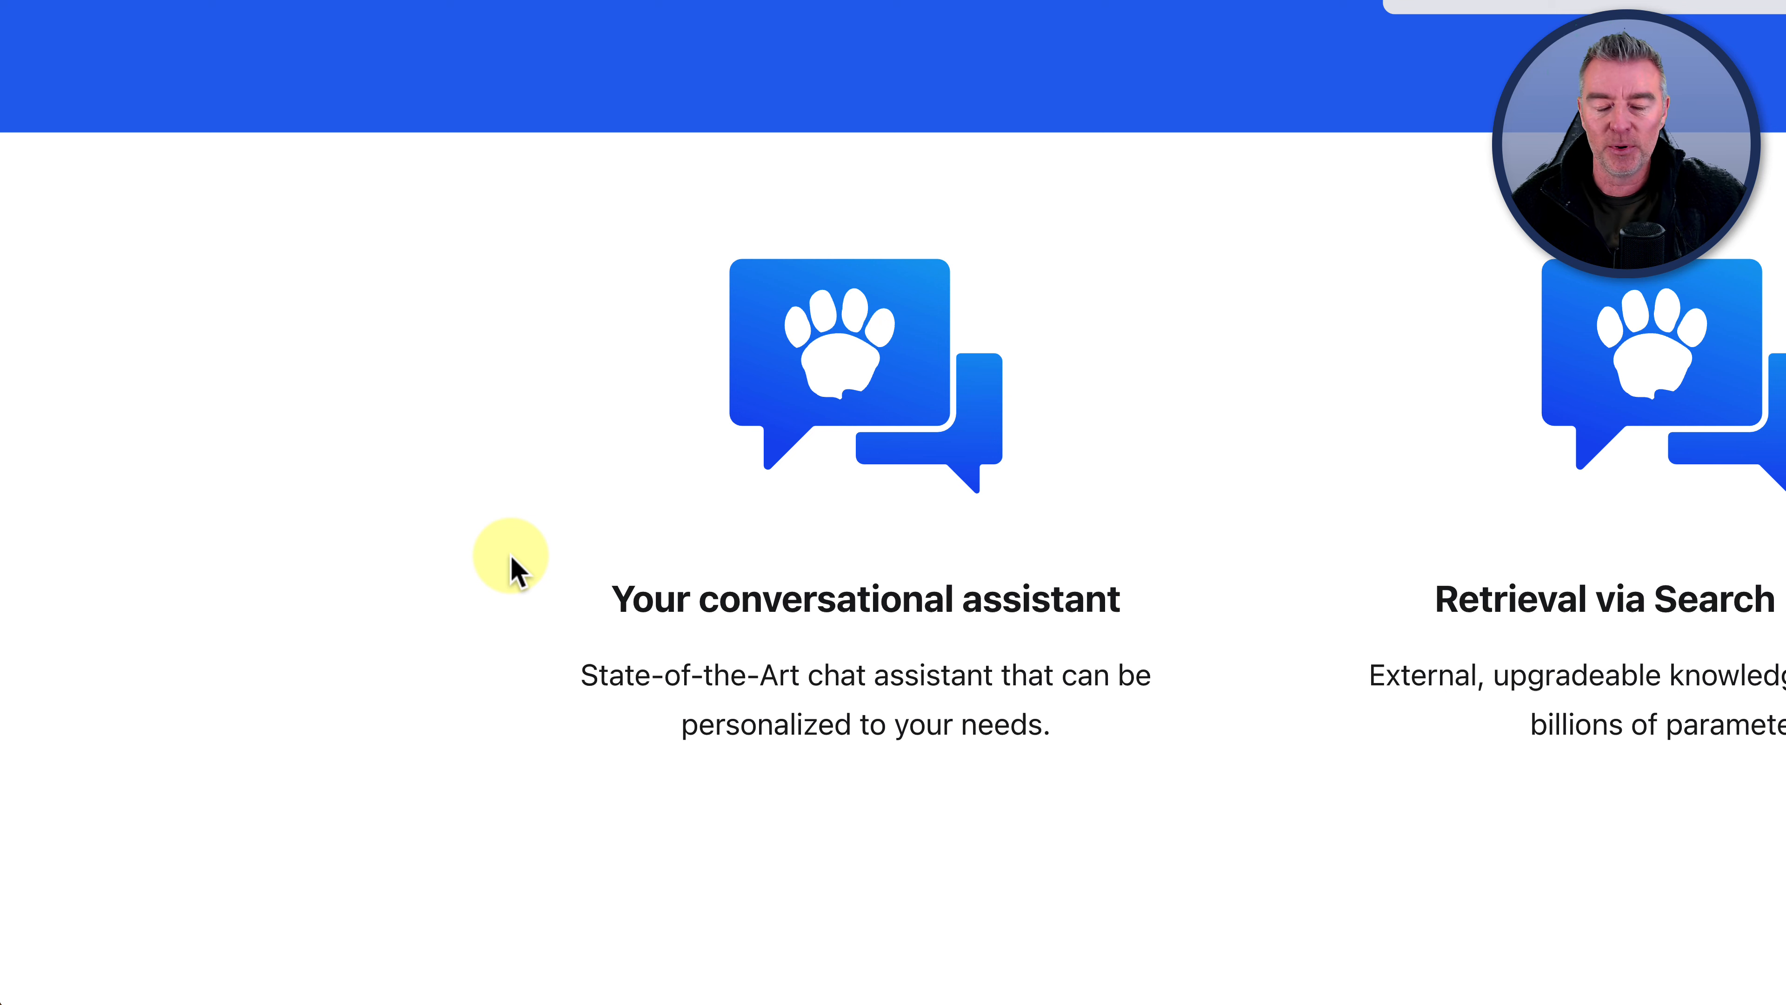
# Look over the daily contributor rankings on the Leaderboard page
pyautogui.hscroll(-3)
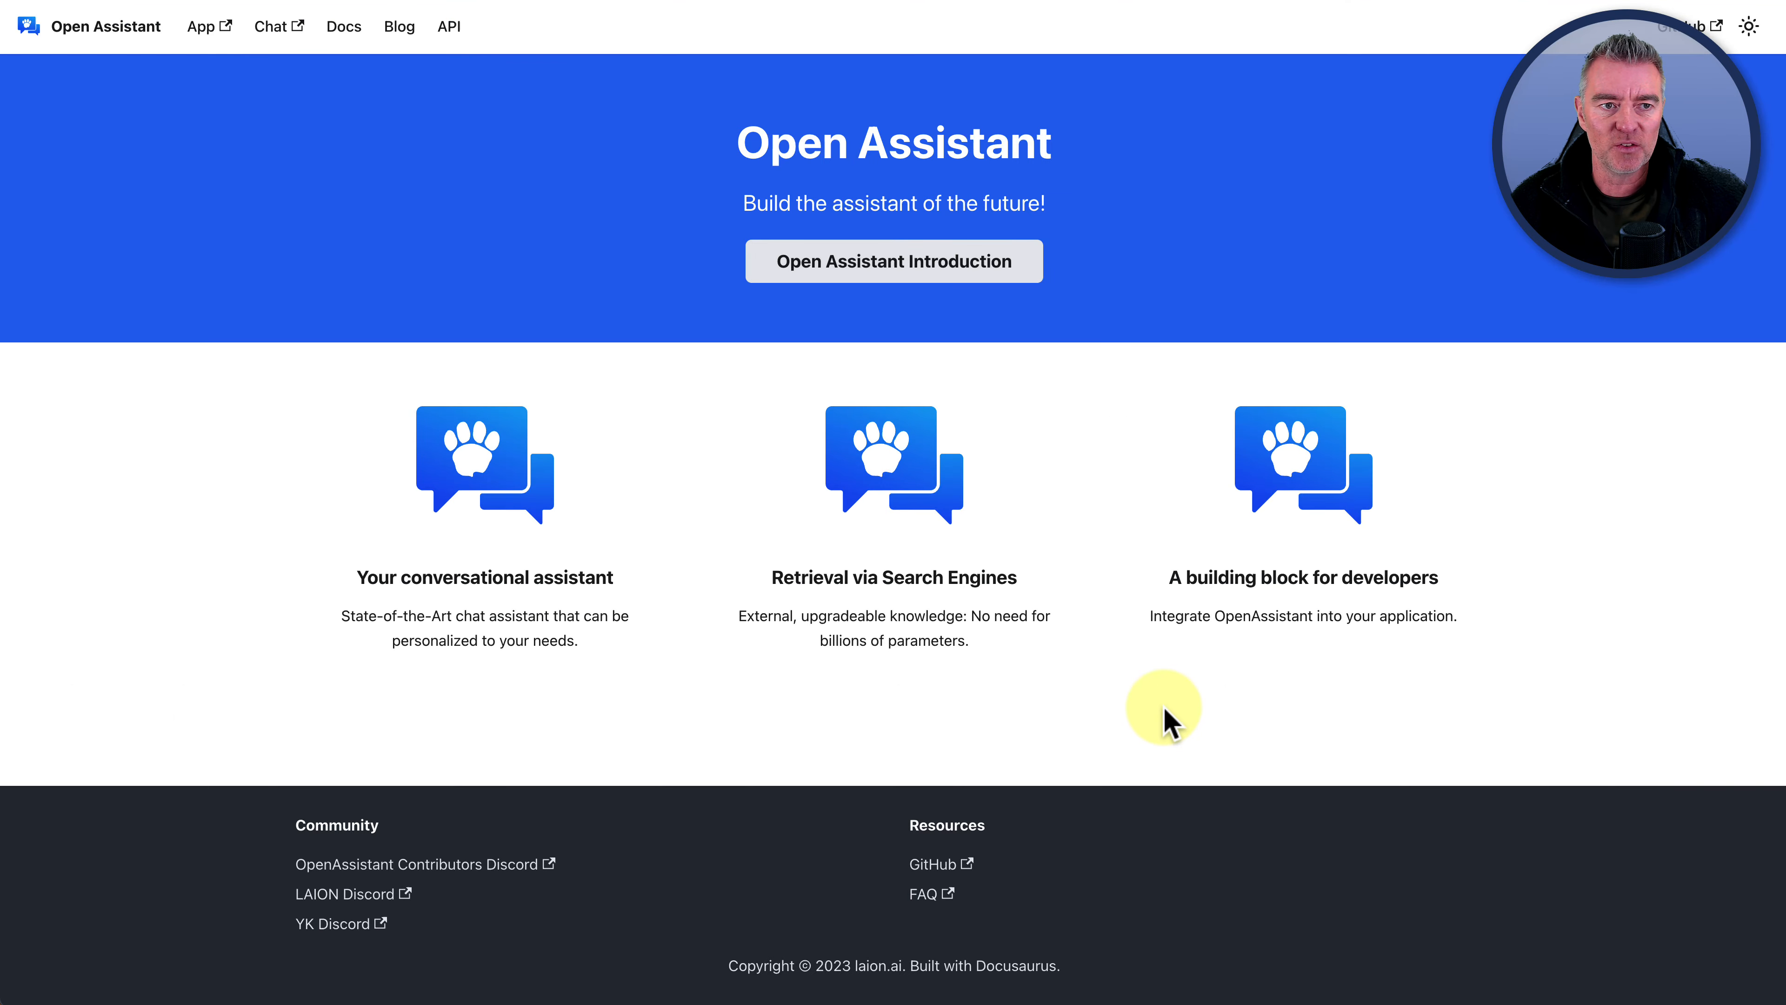
pyautogui.moveTo(1021, 458)
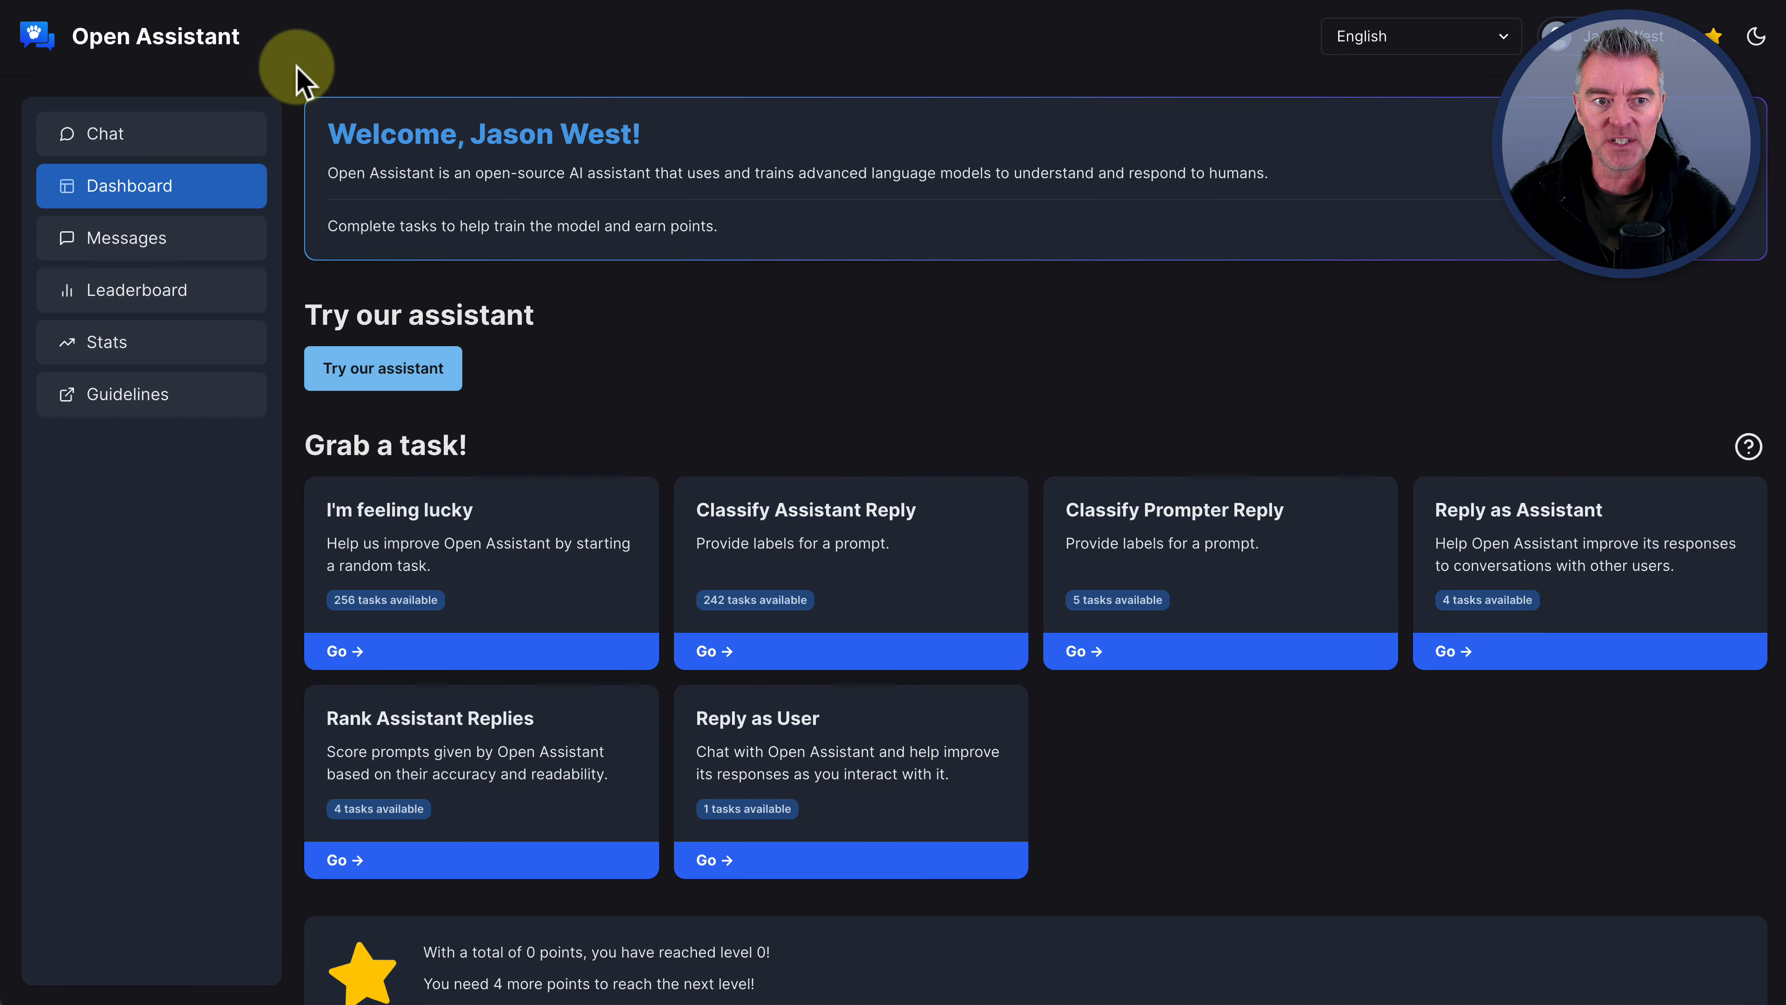
pyautogui.moveTo(1285, 299)
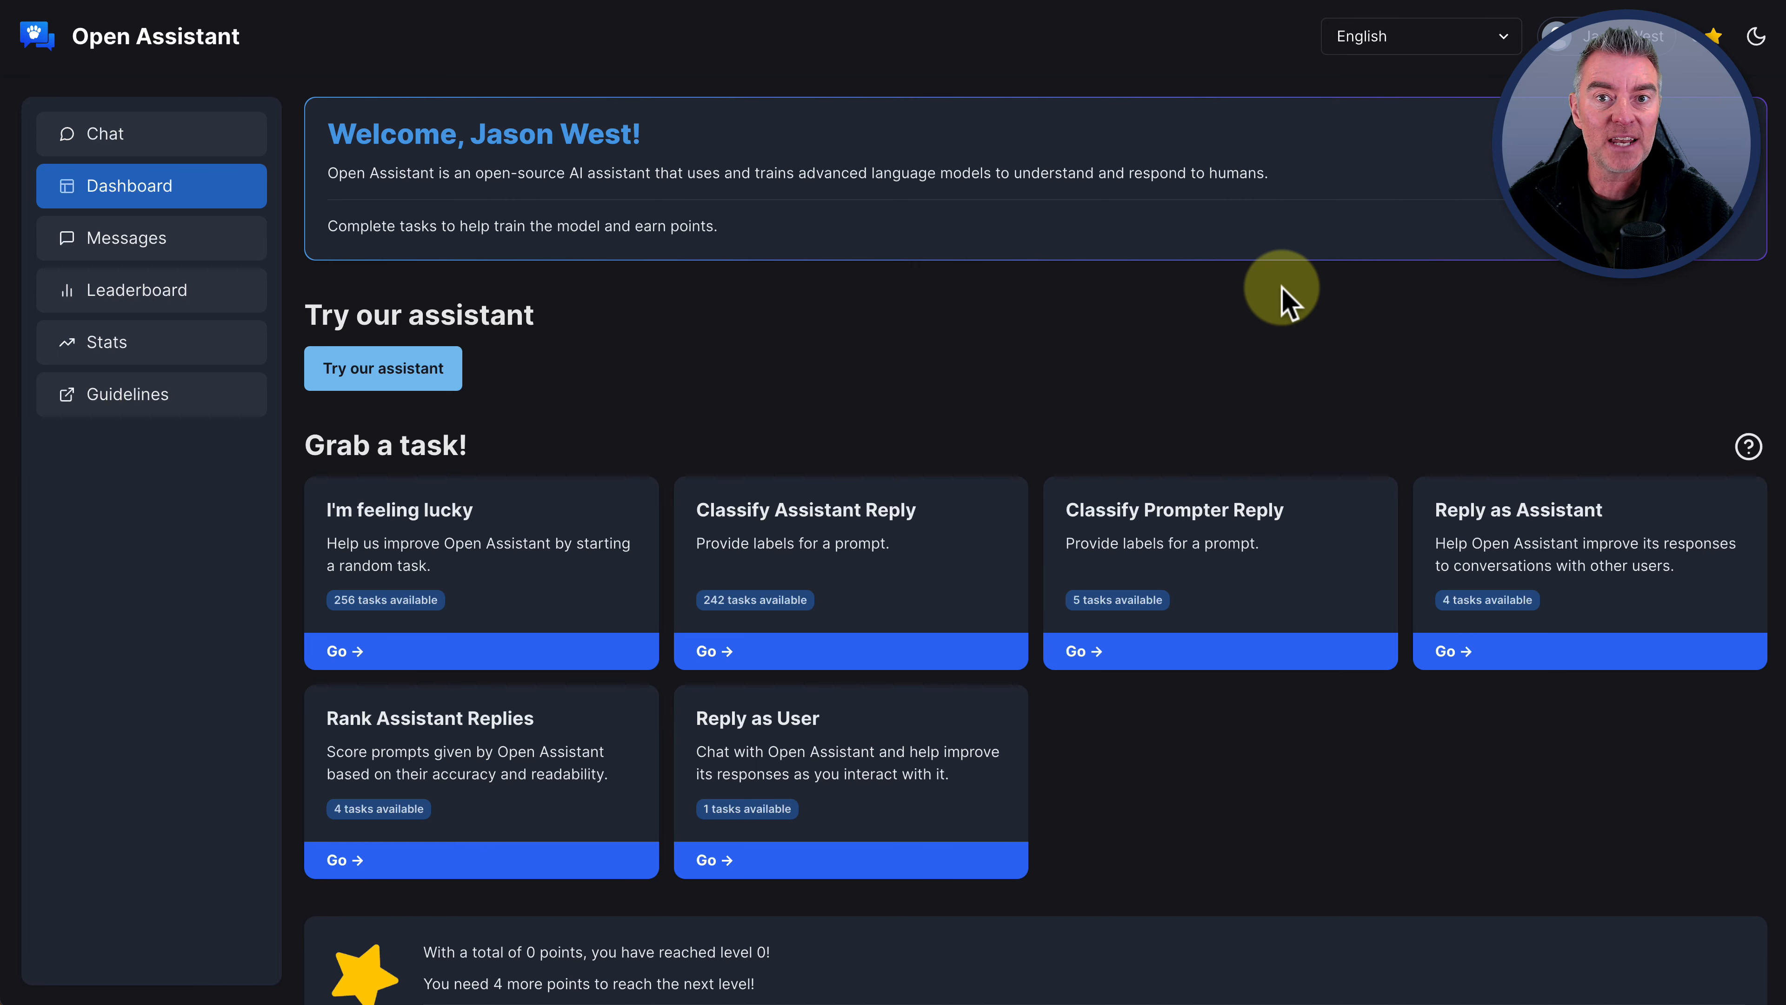
pyautogui.moveTo(1160, 294)
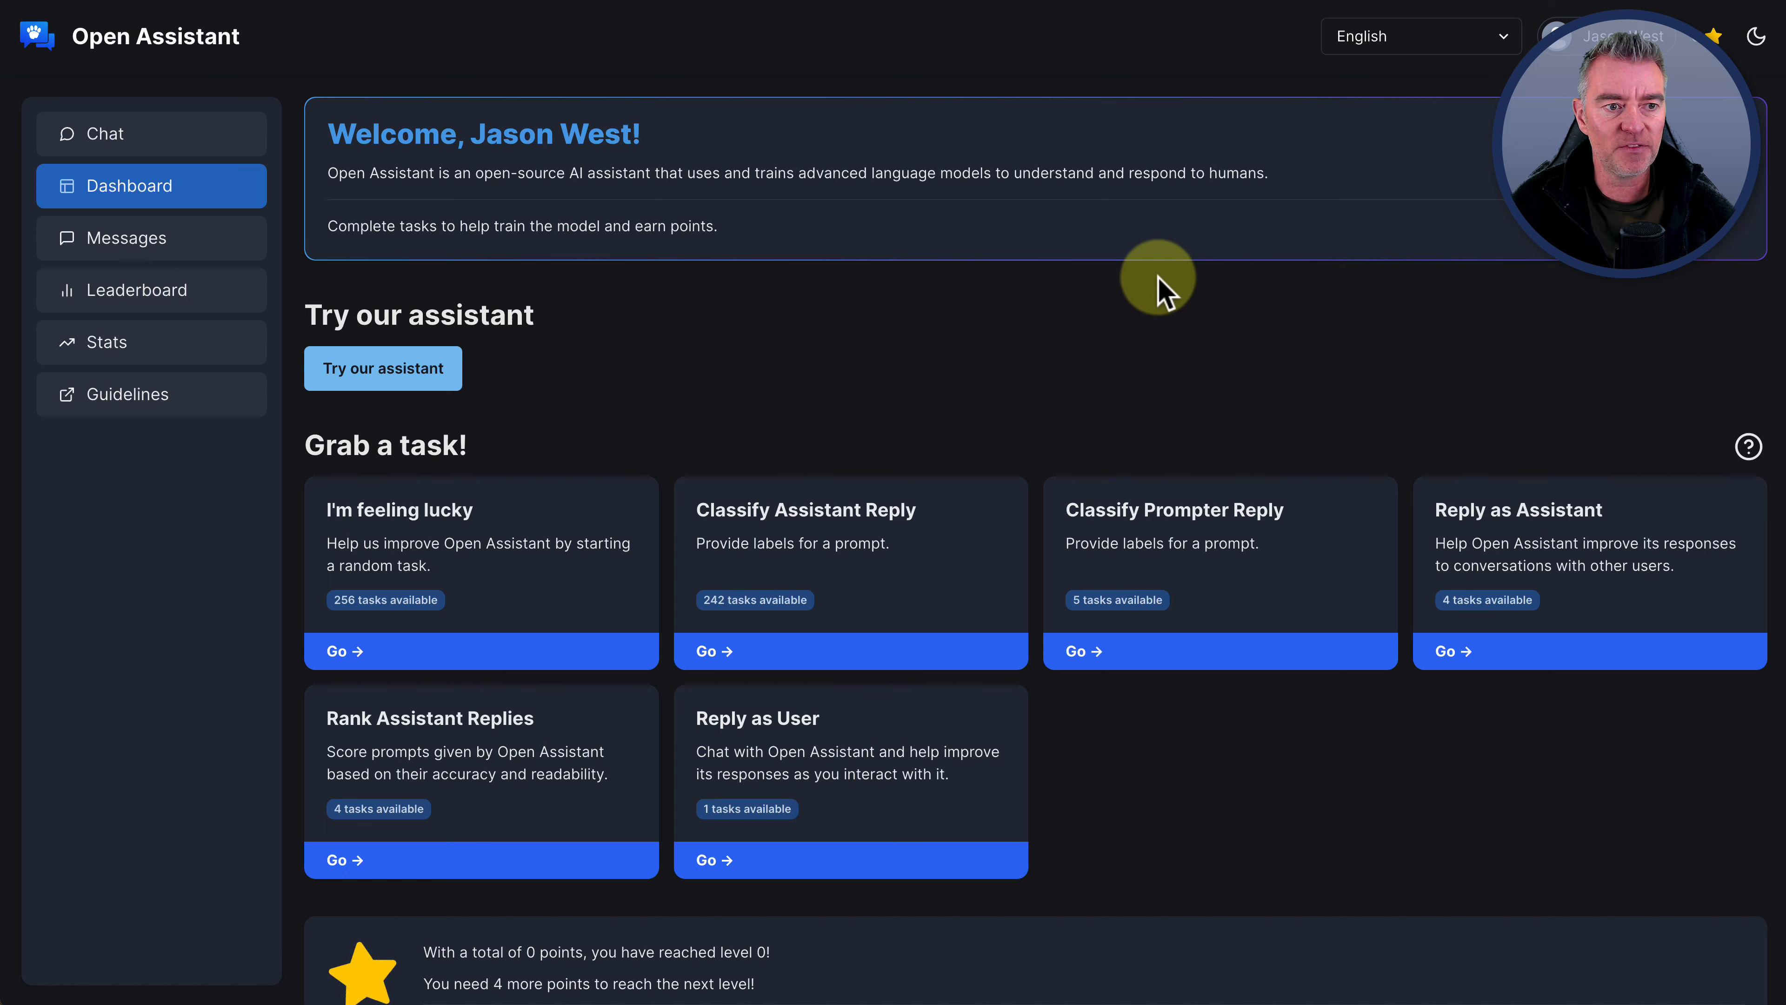
pyautogui.scroll(-3)
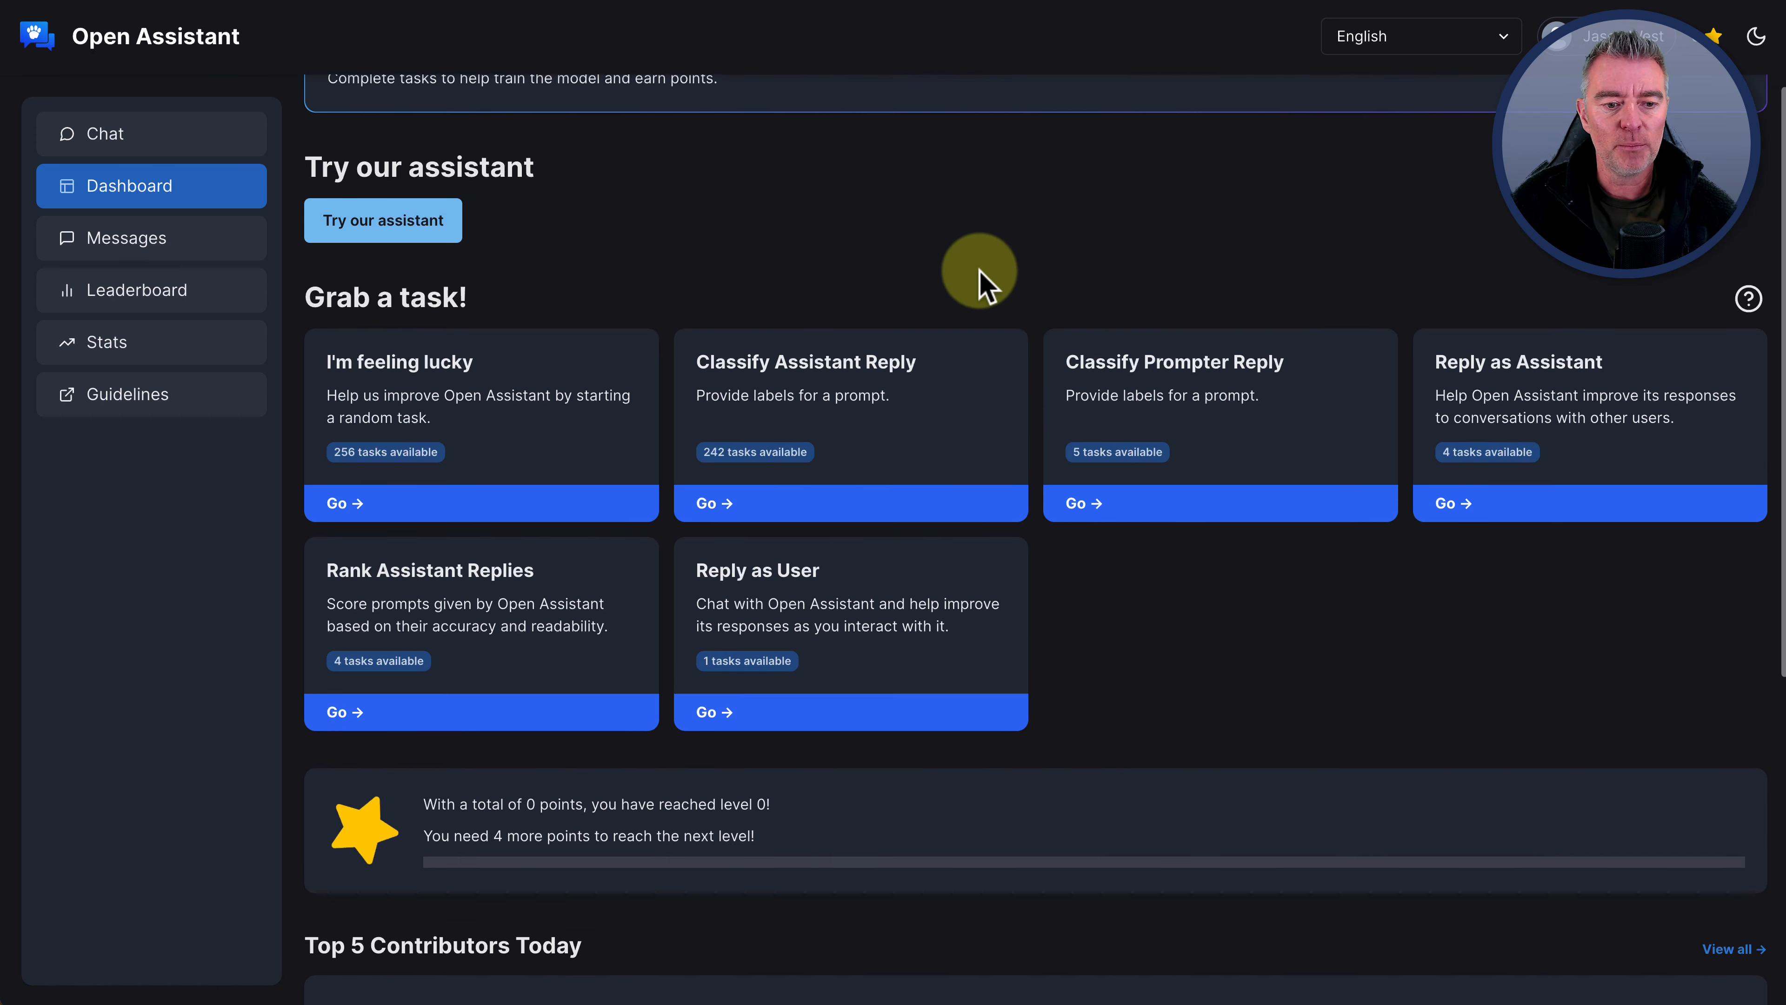
pyautogui.scroll(-3)
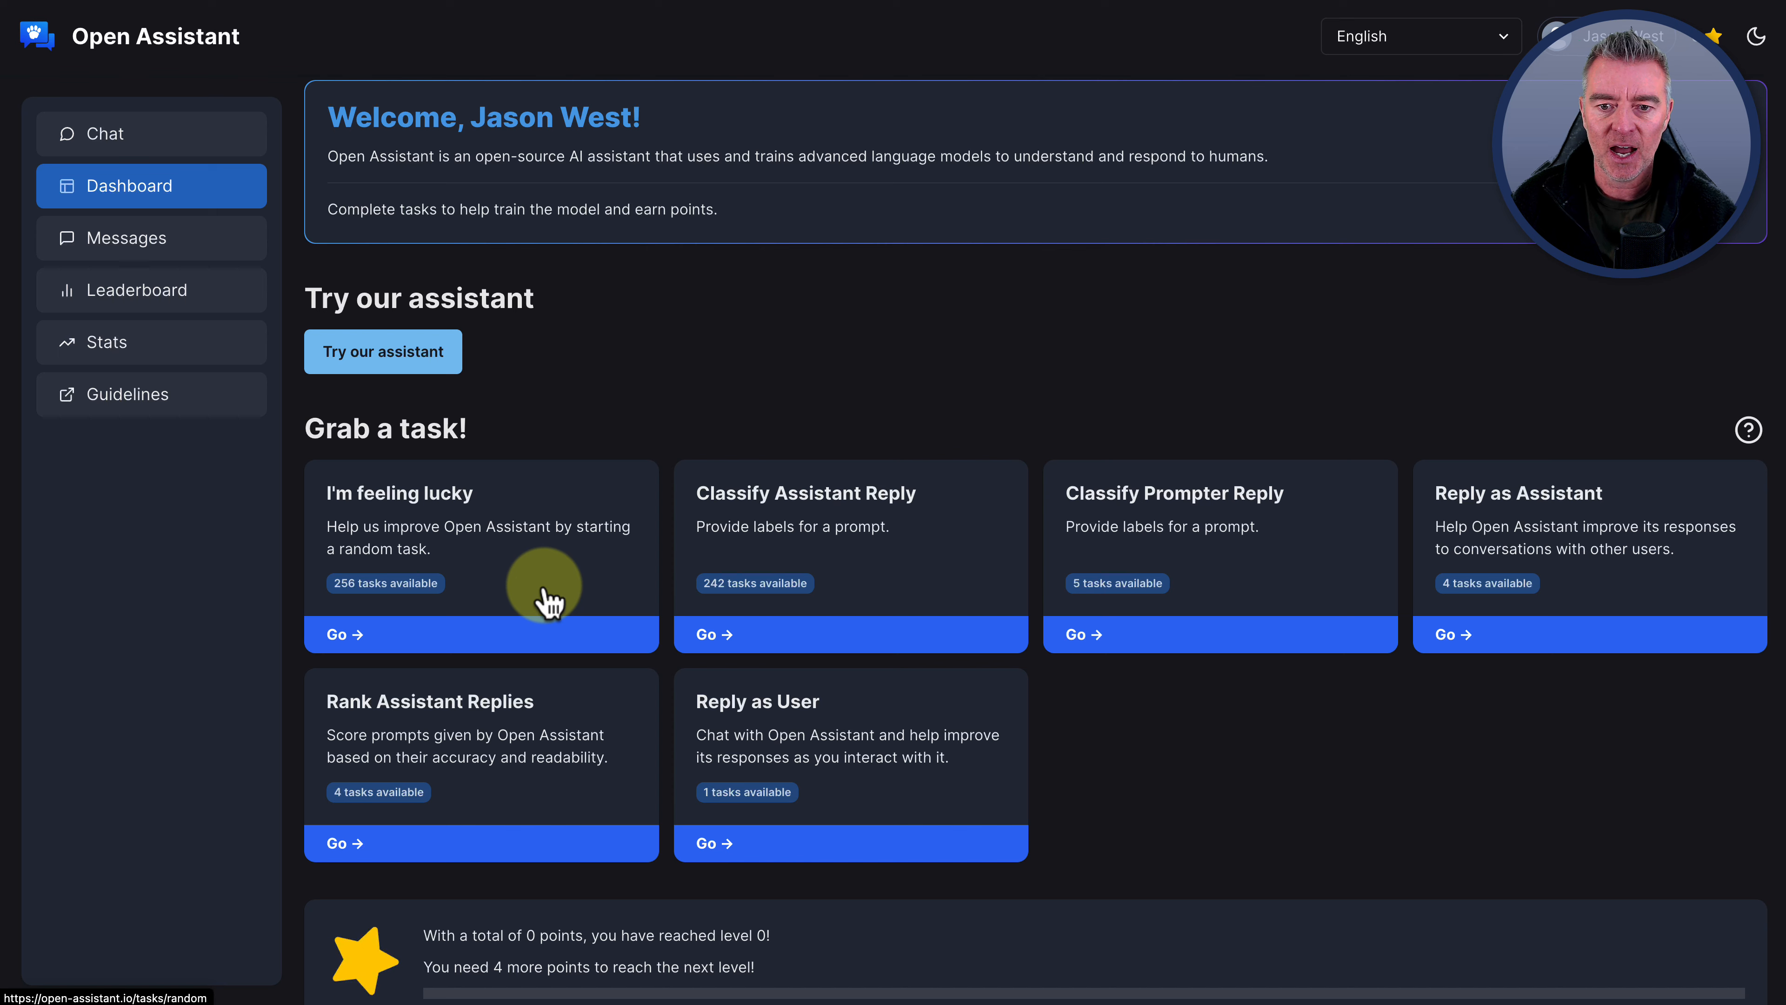
pyautogui.moveTo(1438, 826)
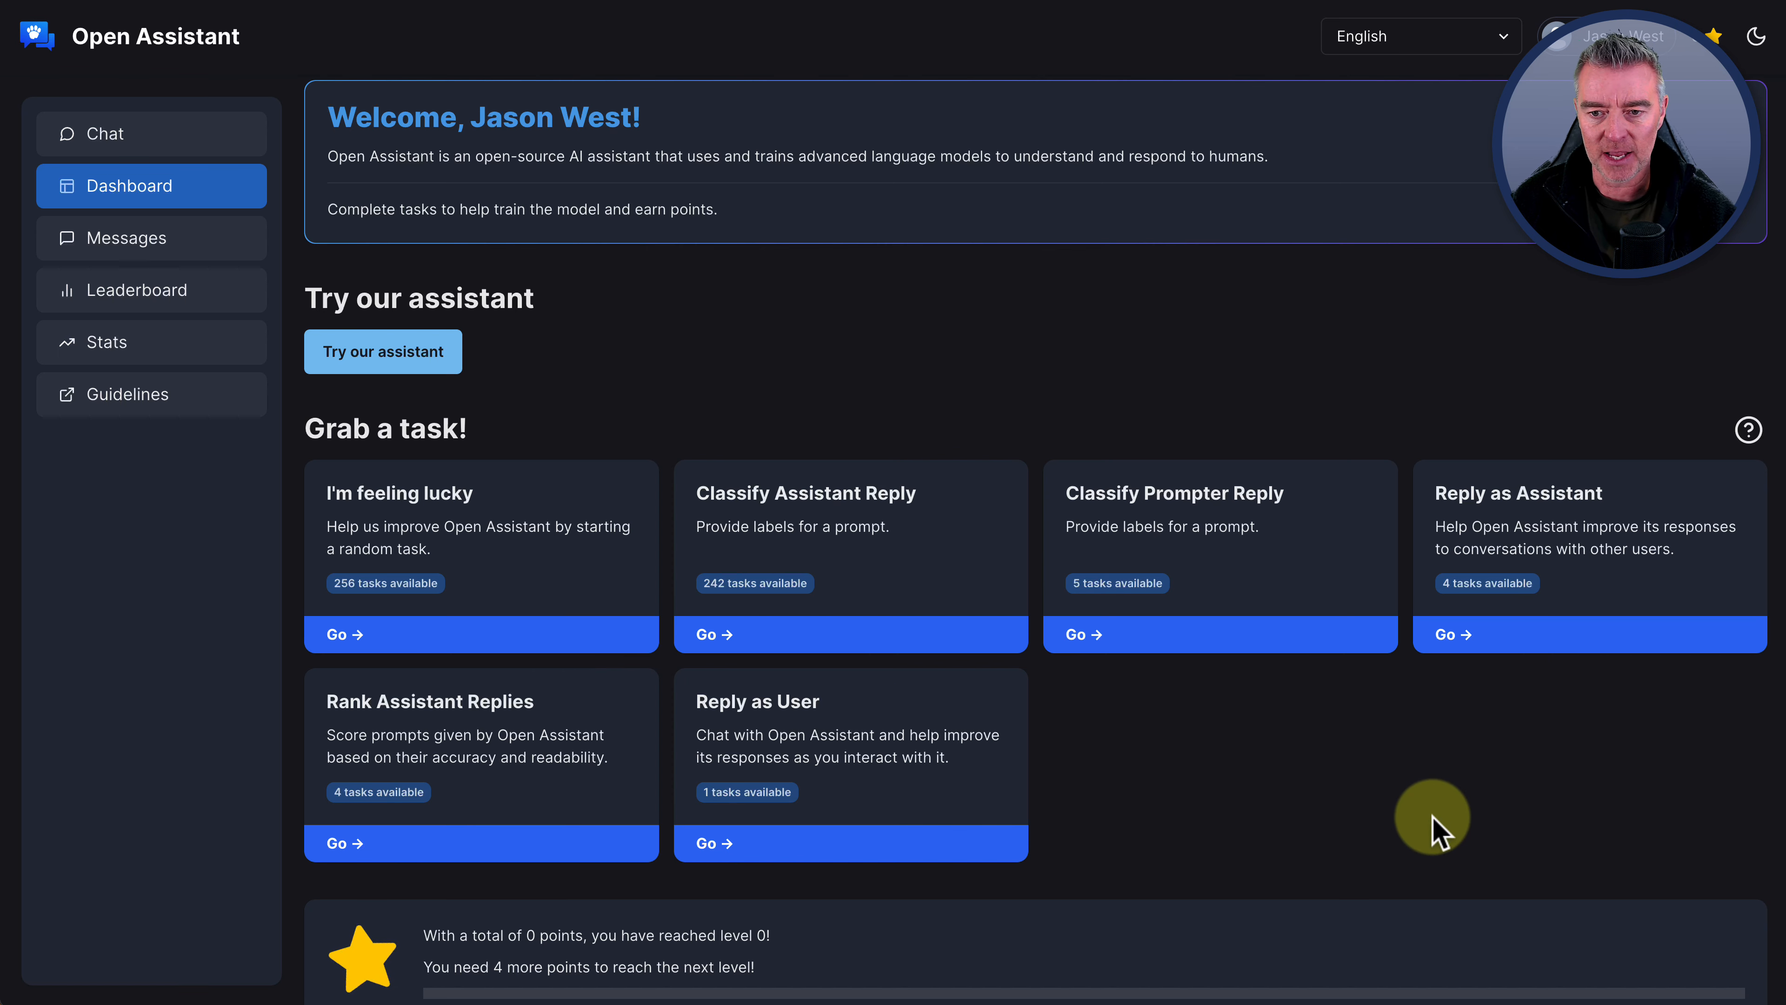
pyautogui.scroll(-3)
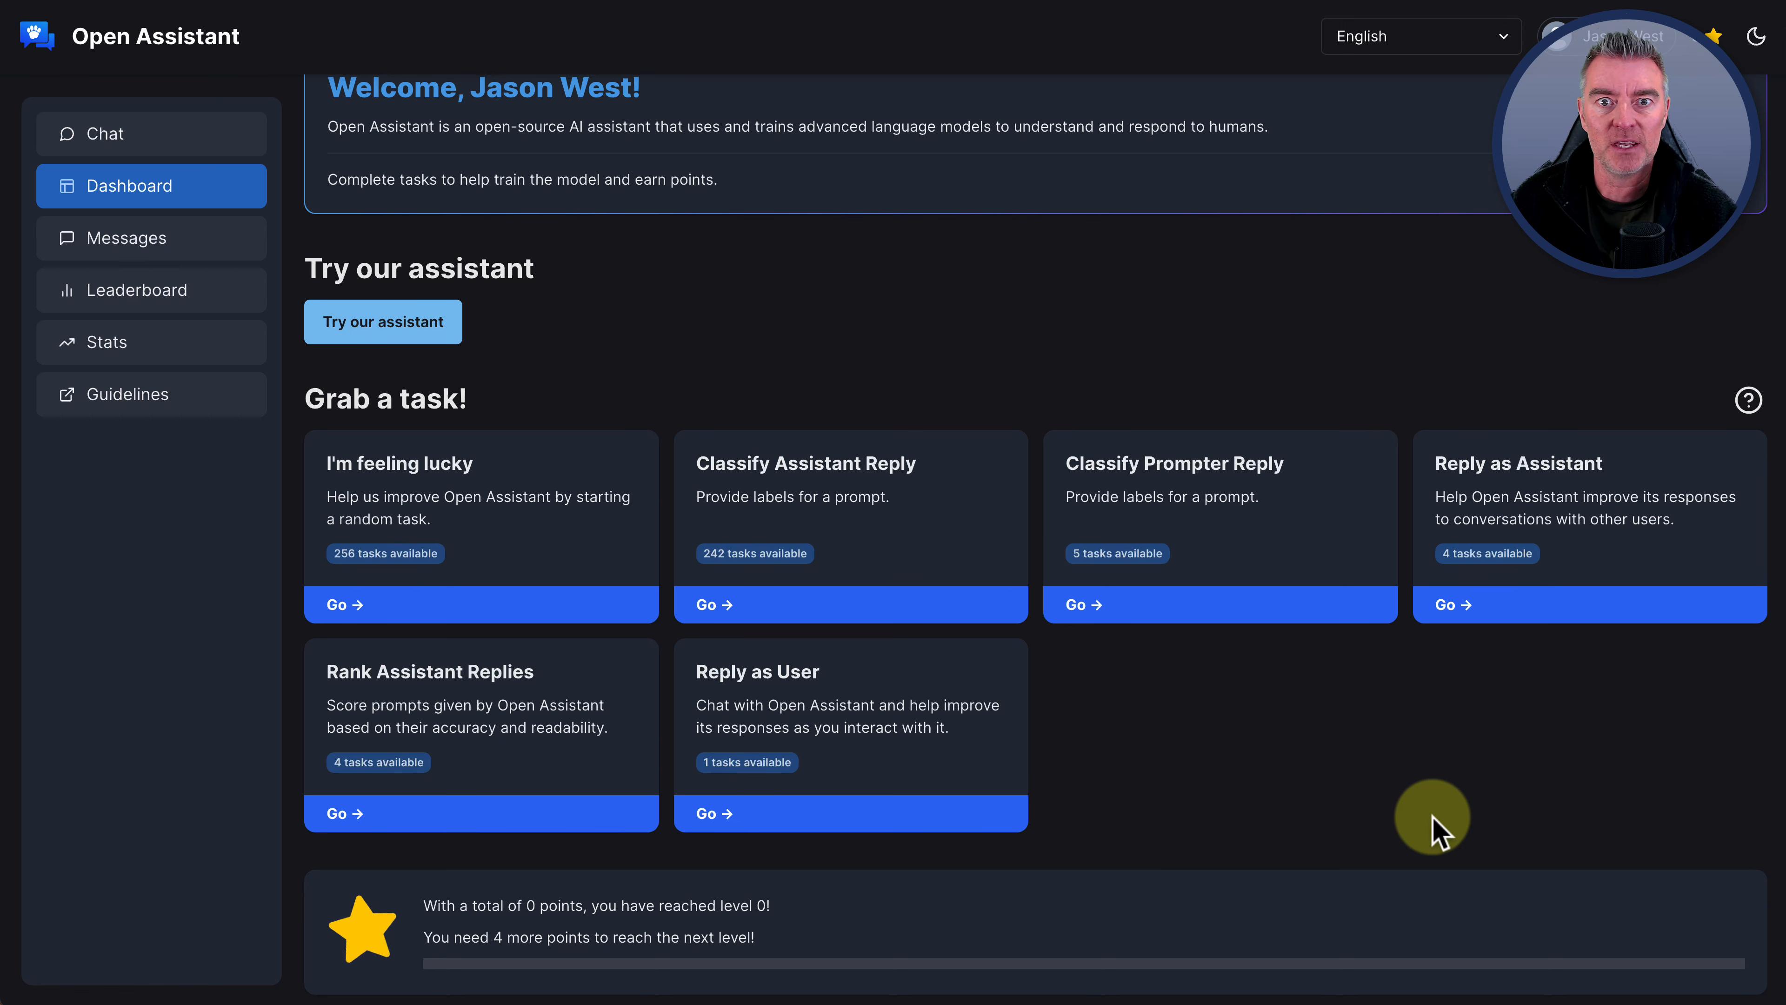
pyautogui.moveTo(1027, 243)
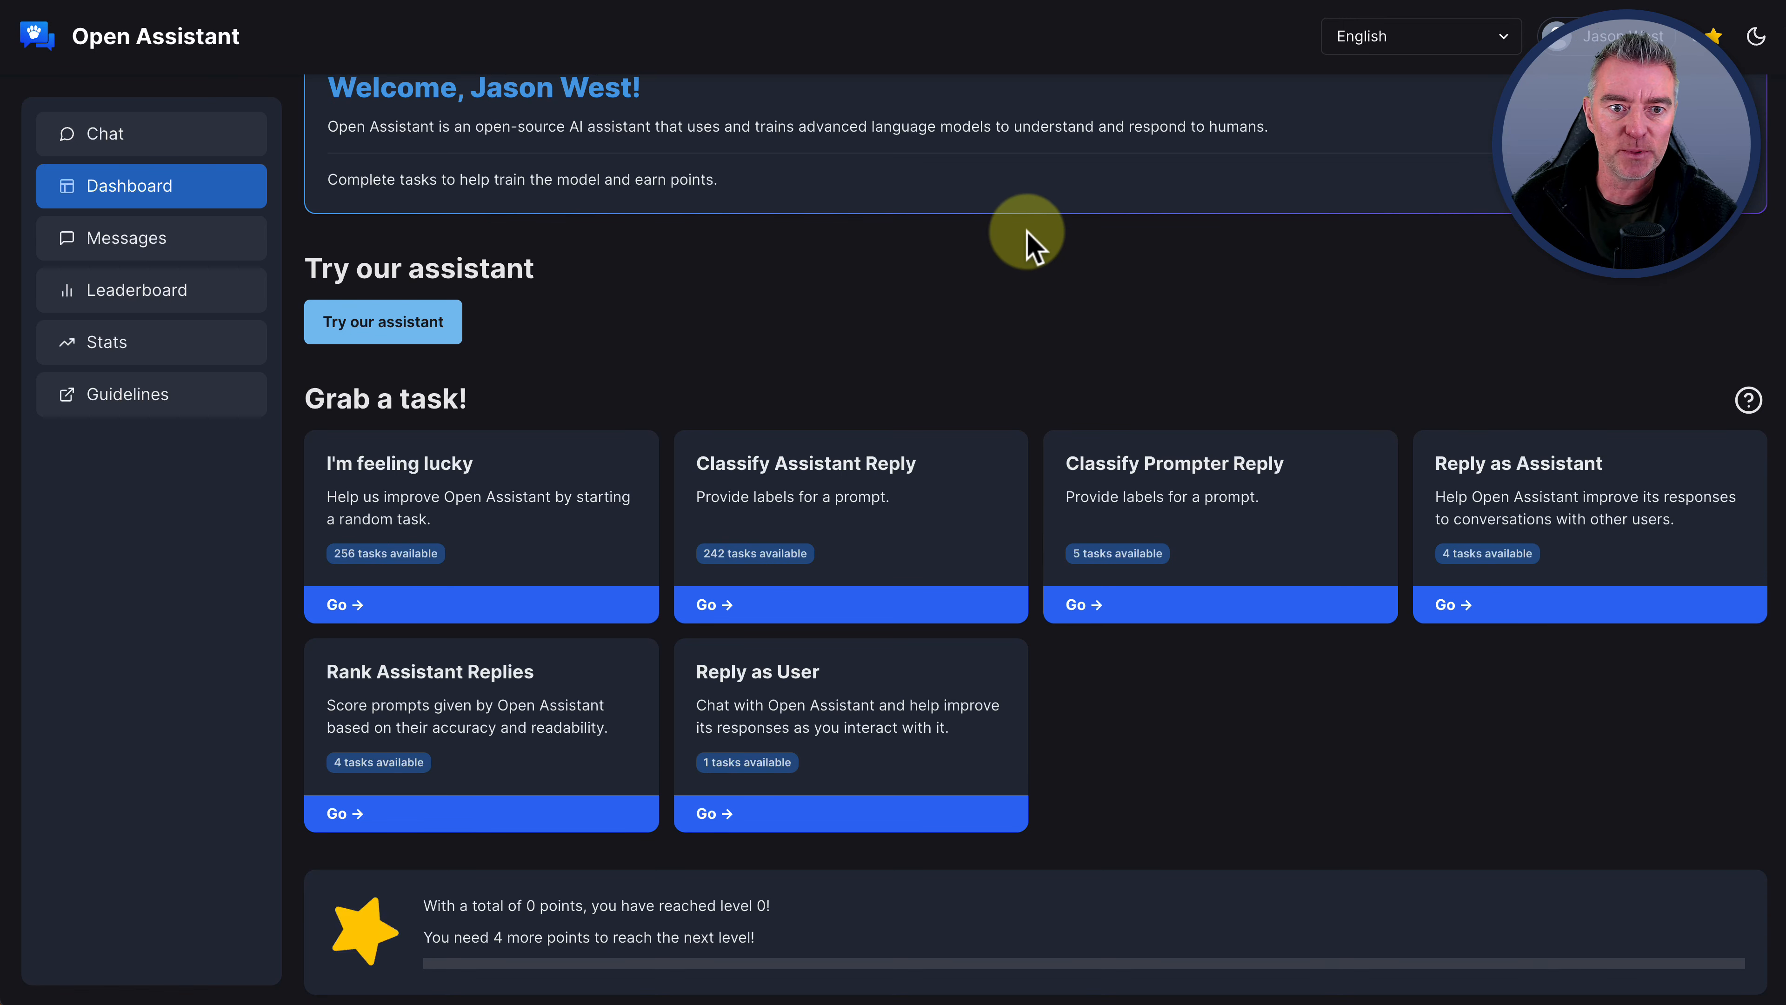
pyautogui.click(151, 289)
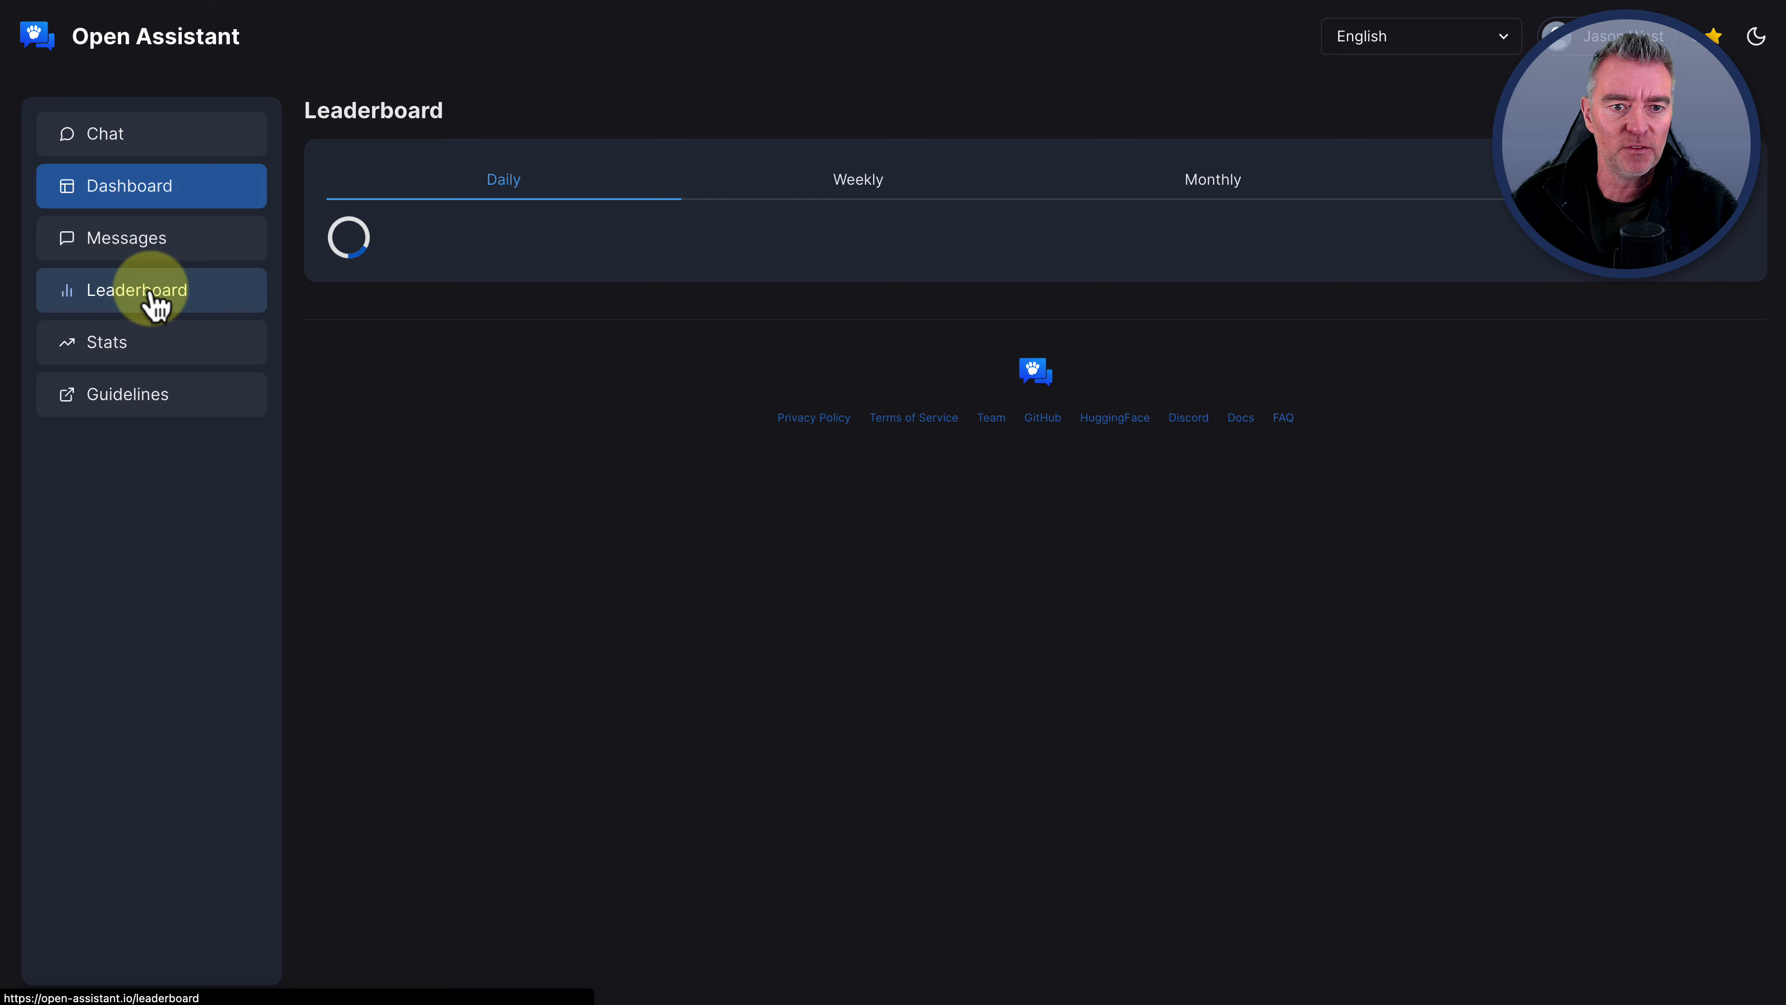
pyautogui.click(138, 290)
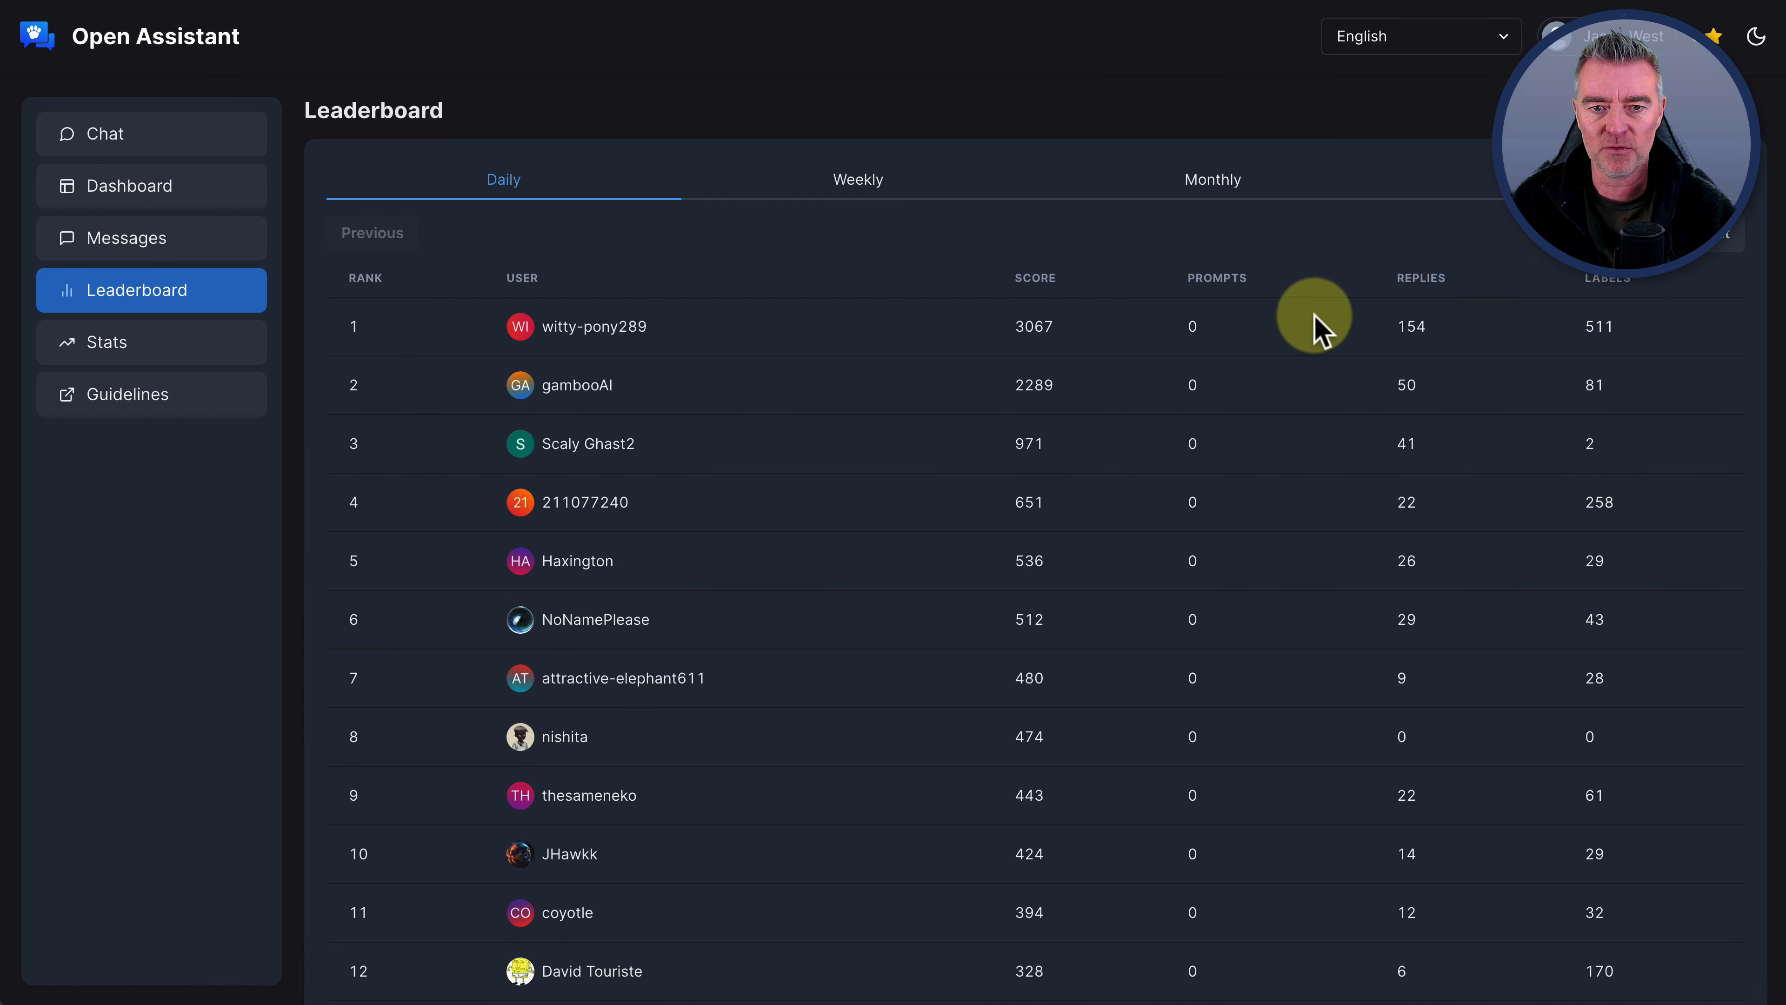
pyautogui.scroll(-3)
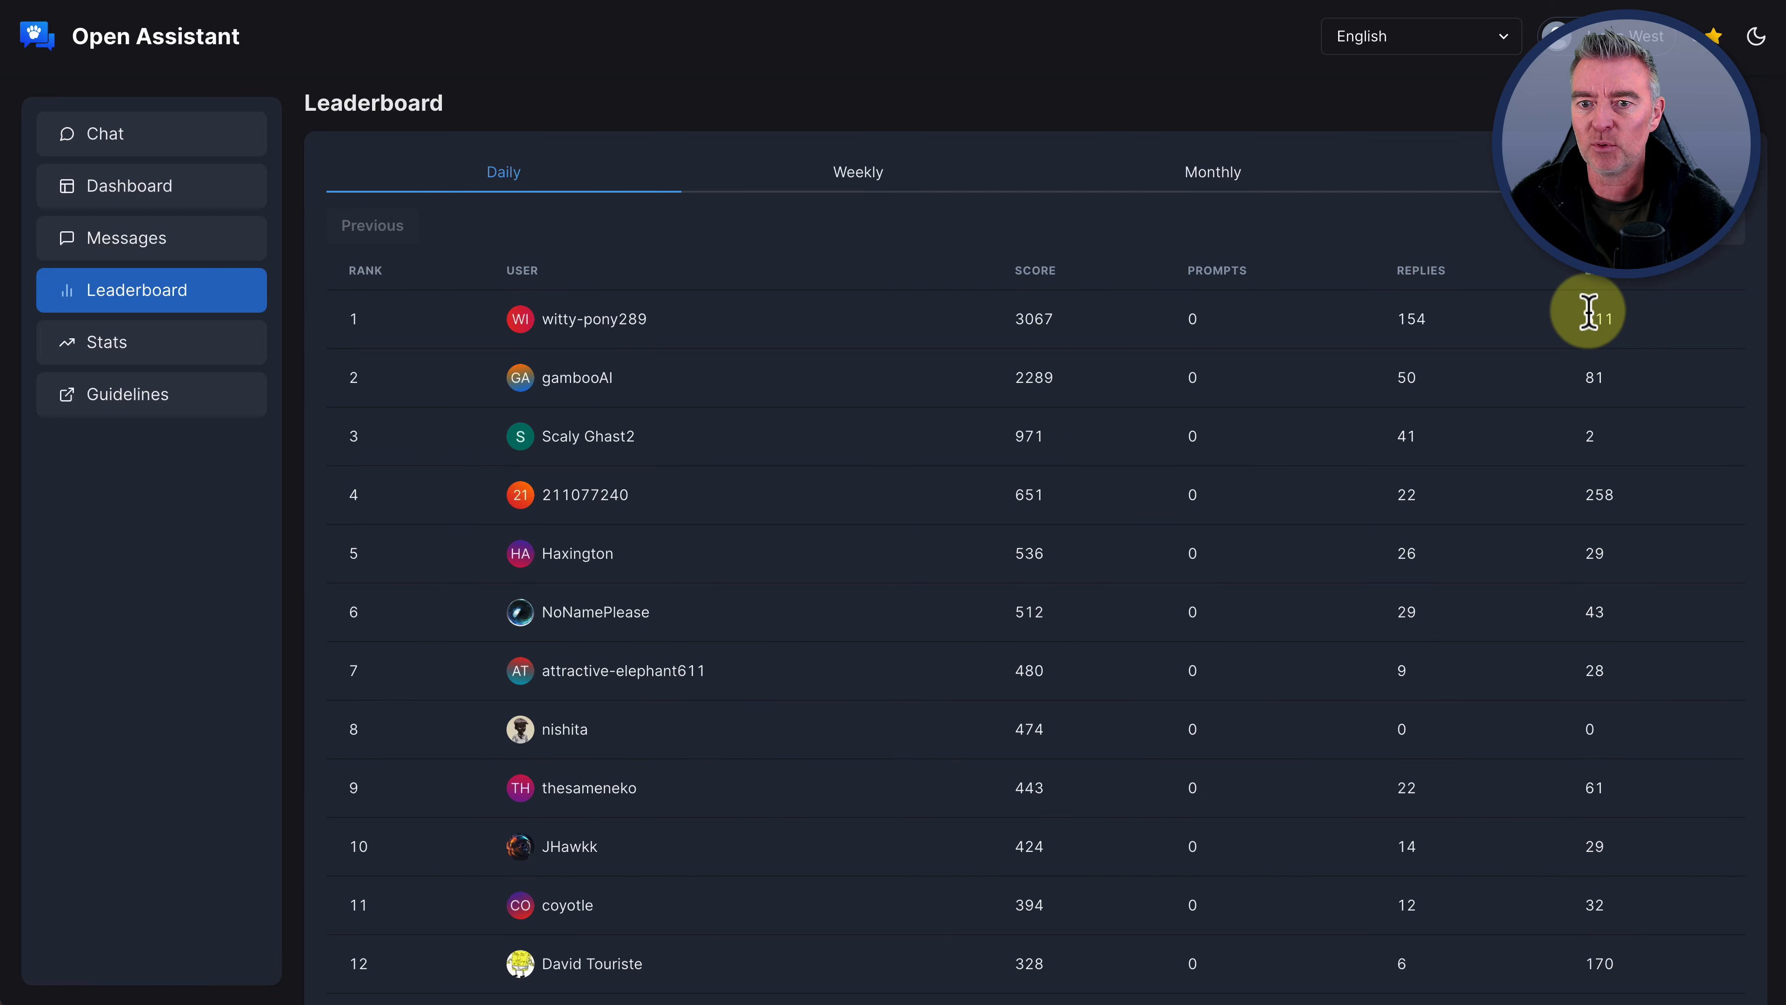
pyautogui.moveTo(1456, 353)
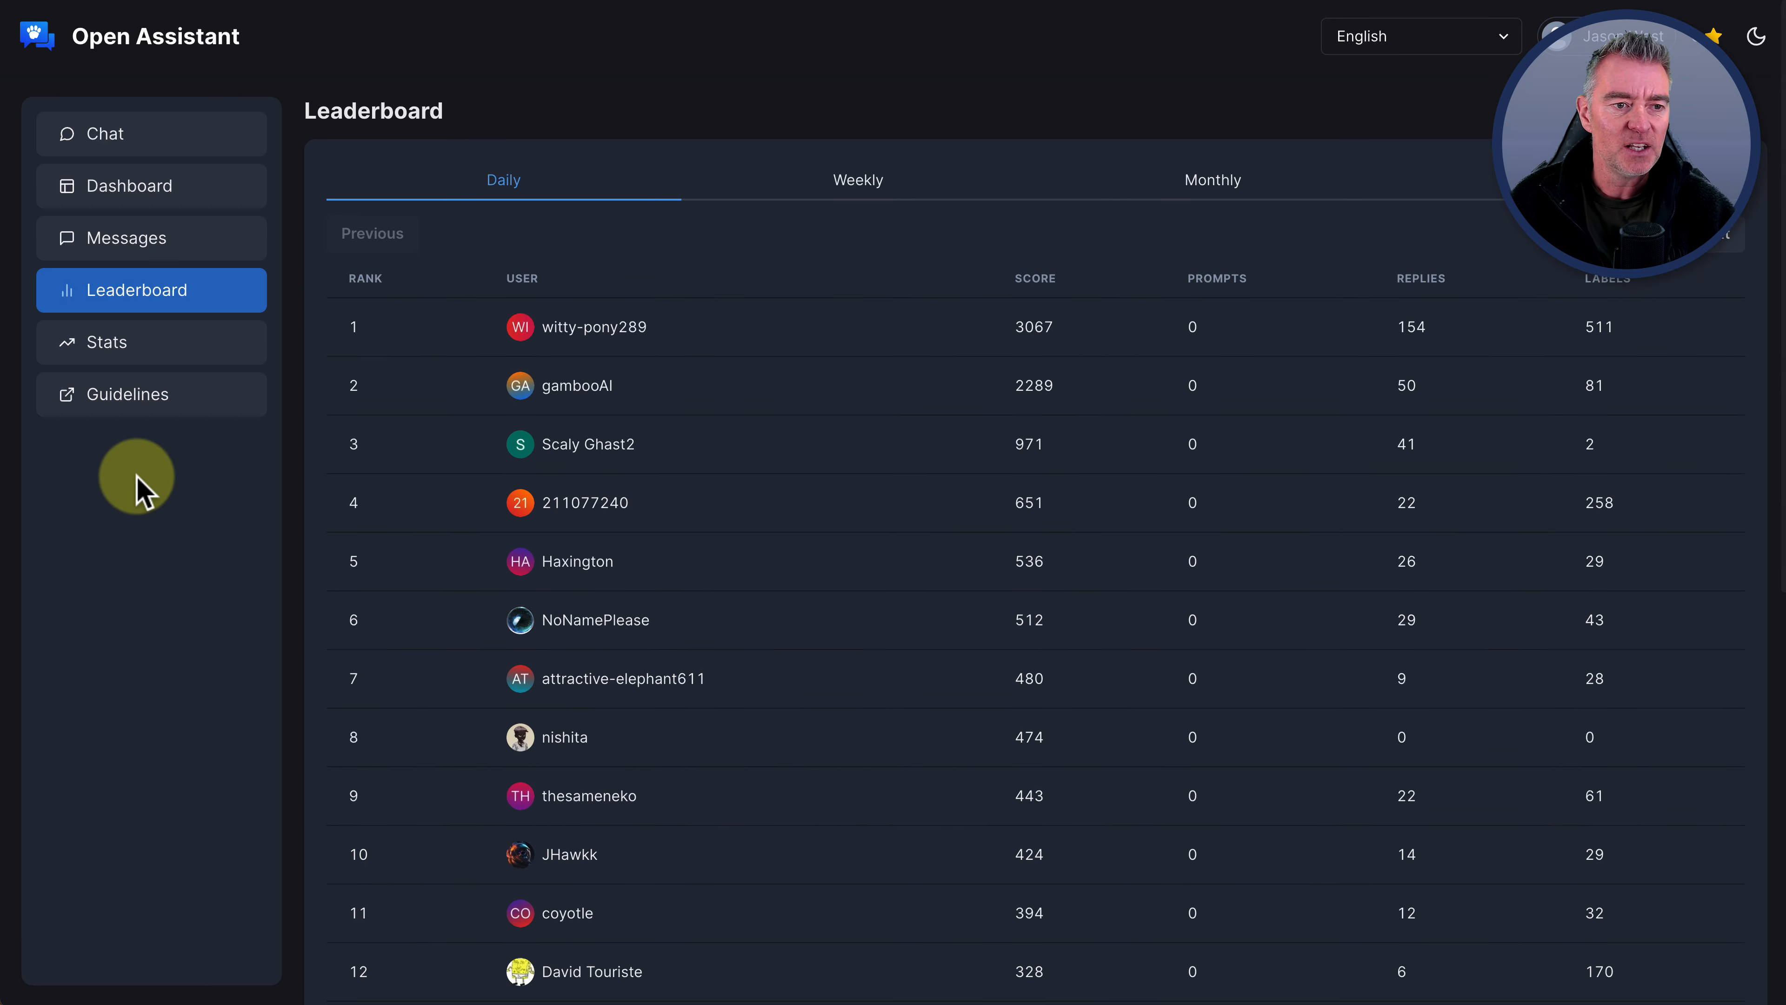
# Bring up the Stats page with charts of human messages by language and role
pyautogui.click(105, 342)
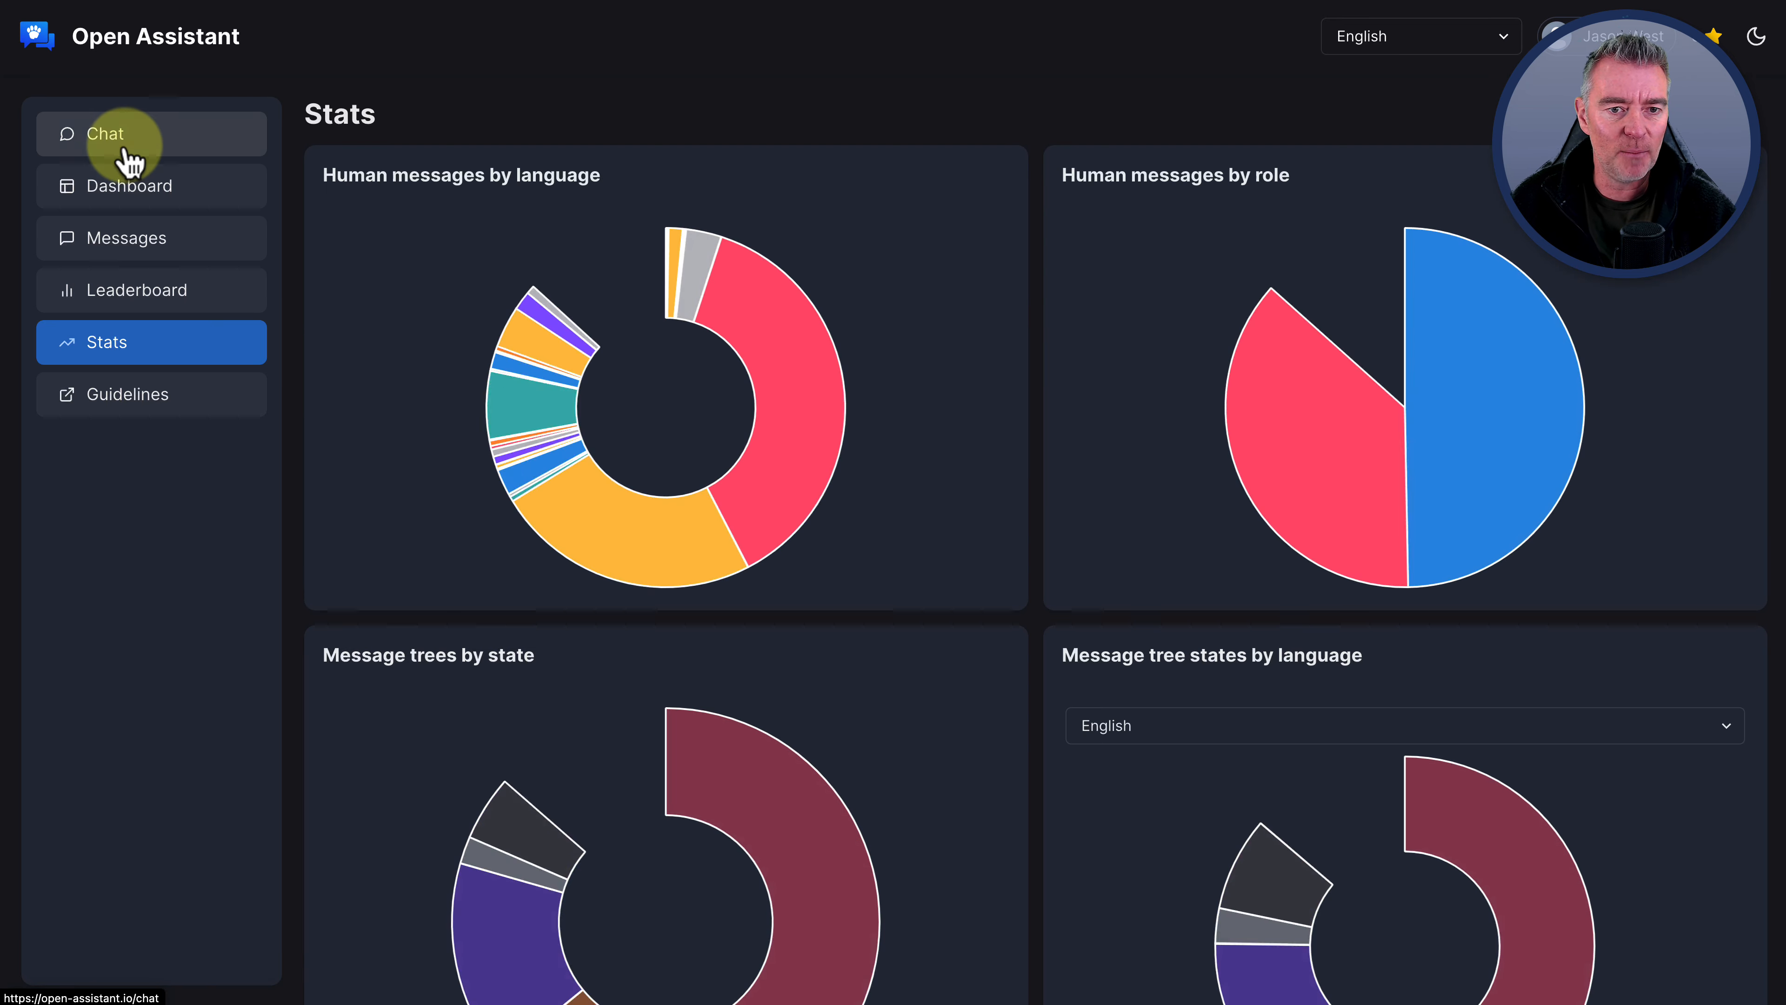
# View the saved conversation on the Chat page, then return to the open-assistant.io homepage
pyautogui.click(105, 133)
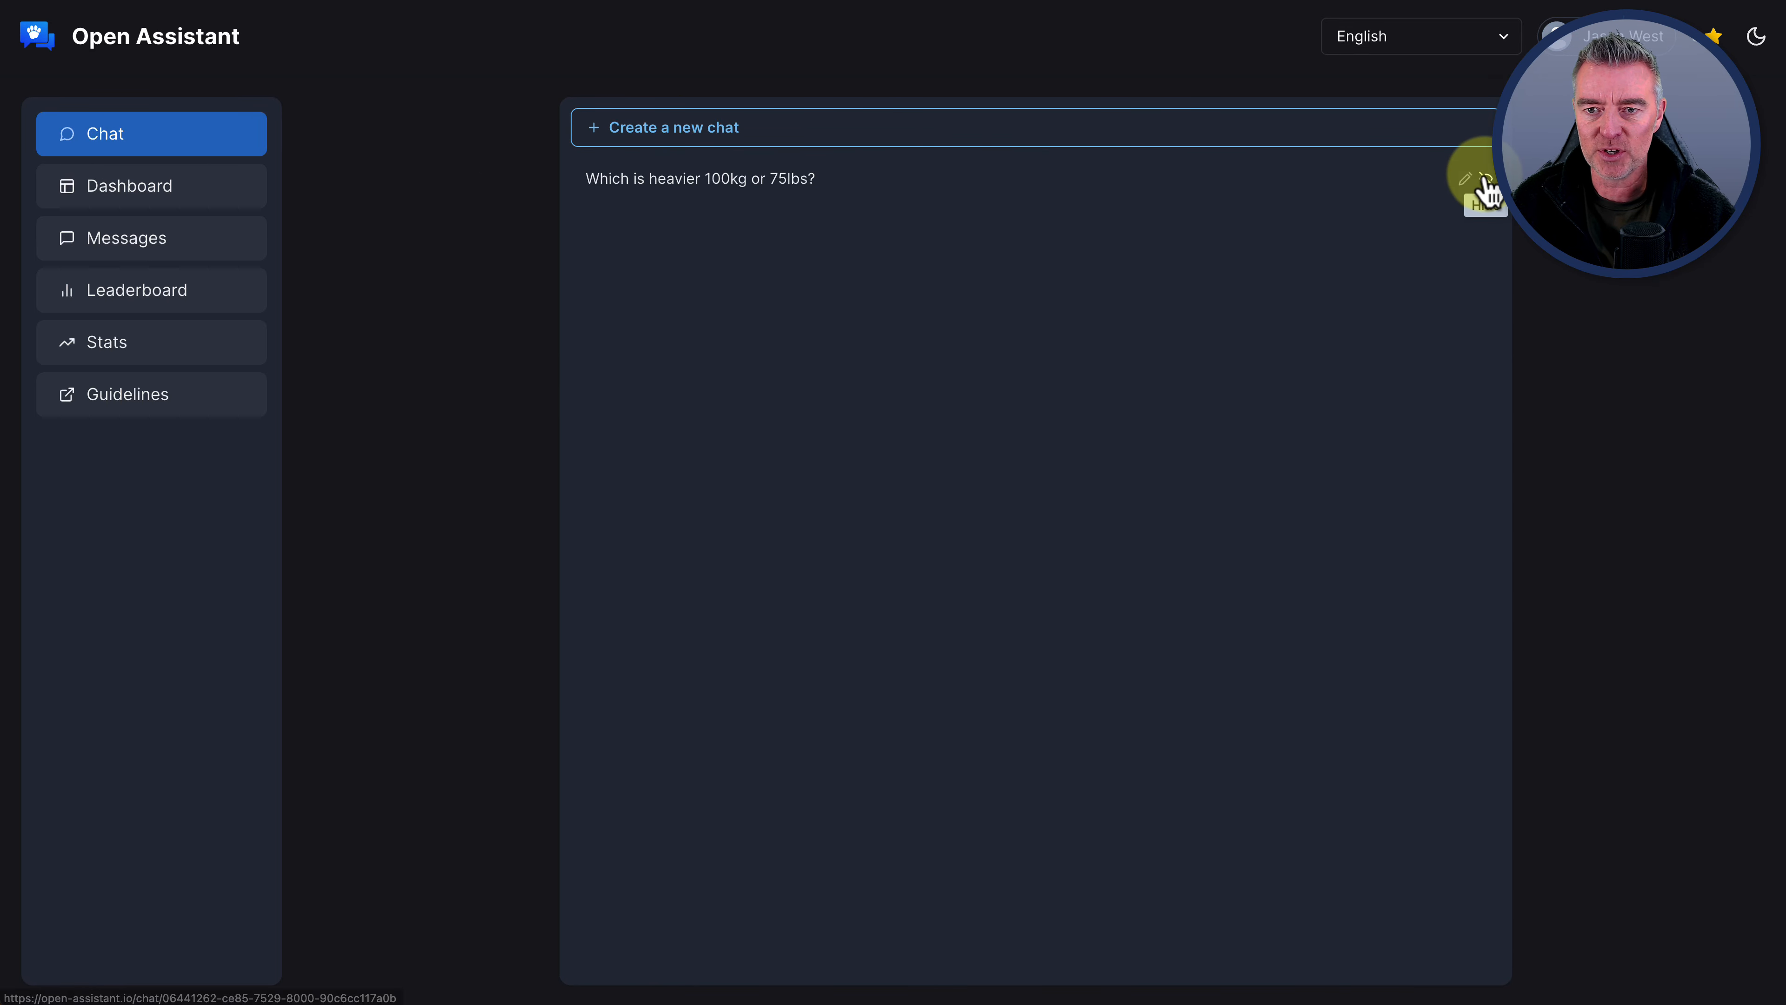
pyautogui.click(1487, 179)
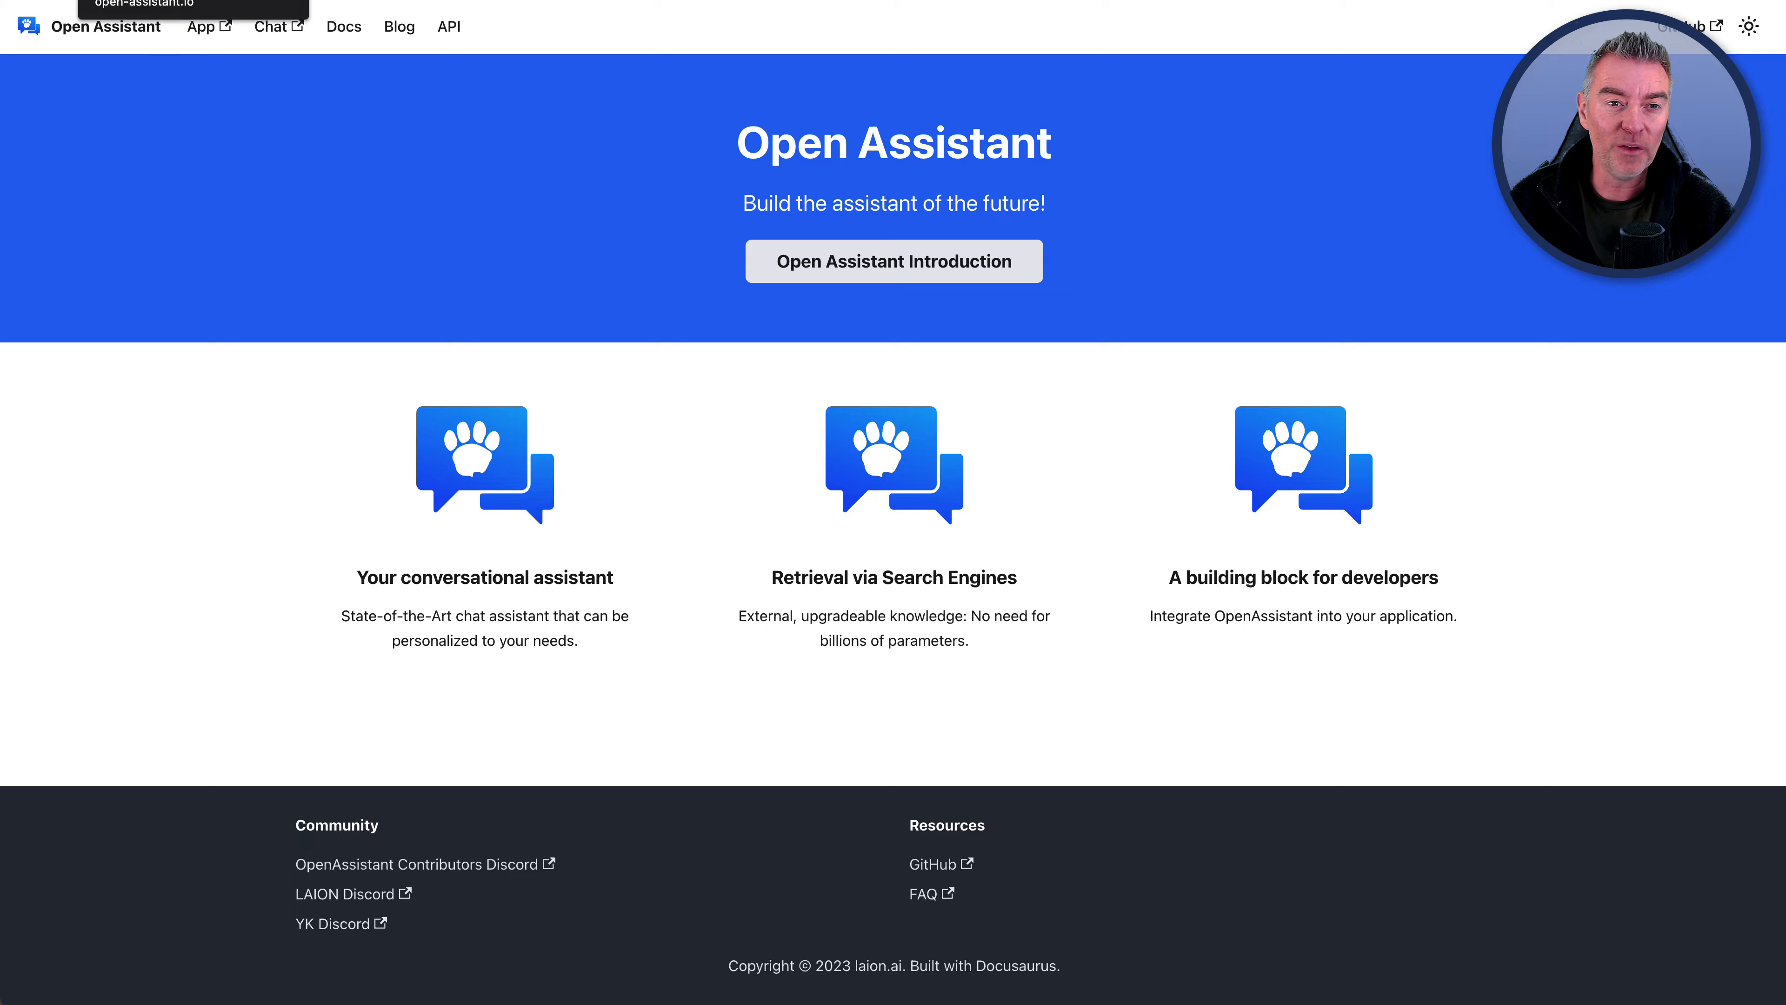
# Ask ChatGPT 'when did the queen of England, queen Elizabeth the second die?' and read its reply
pyautogui.click(271, 26)
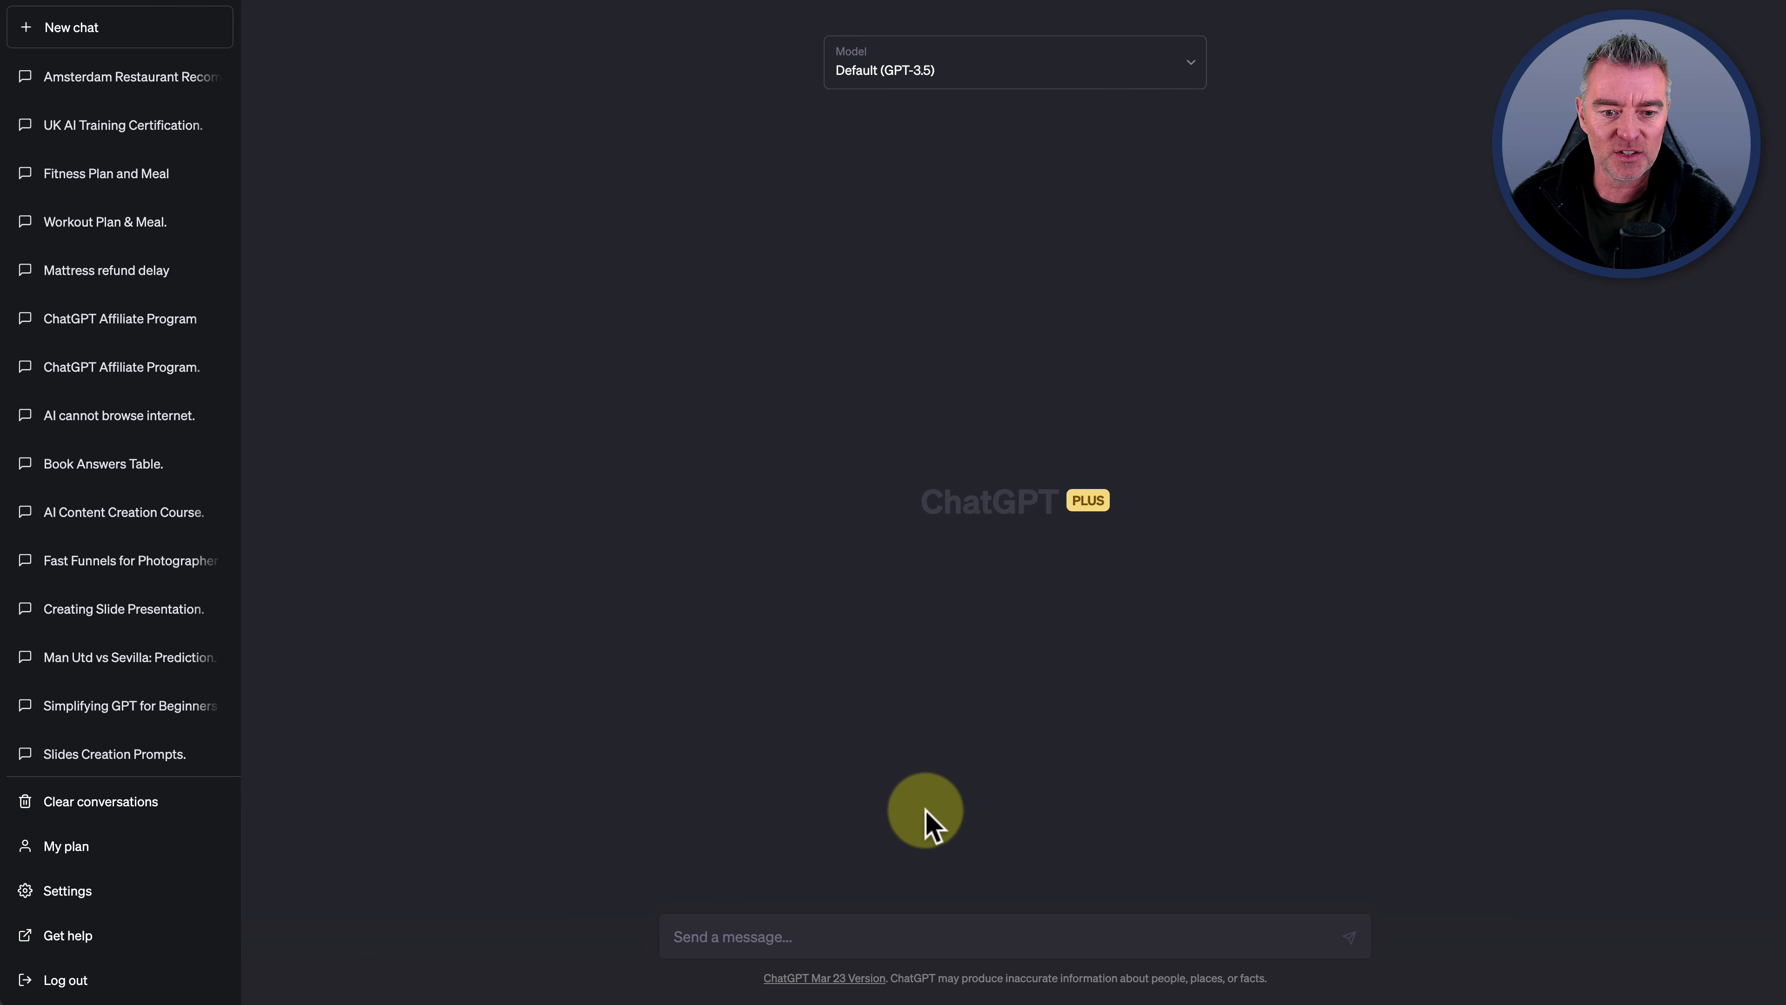
pyautogui.write('when did the queen of England, queen Elizabeth the second die?')
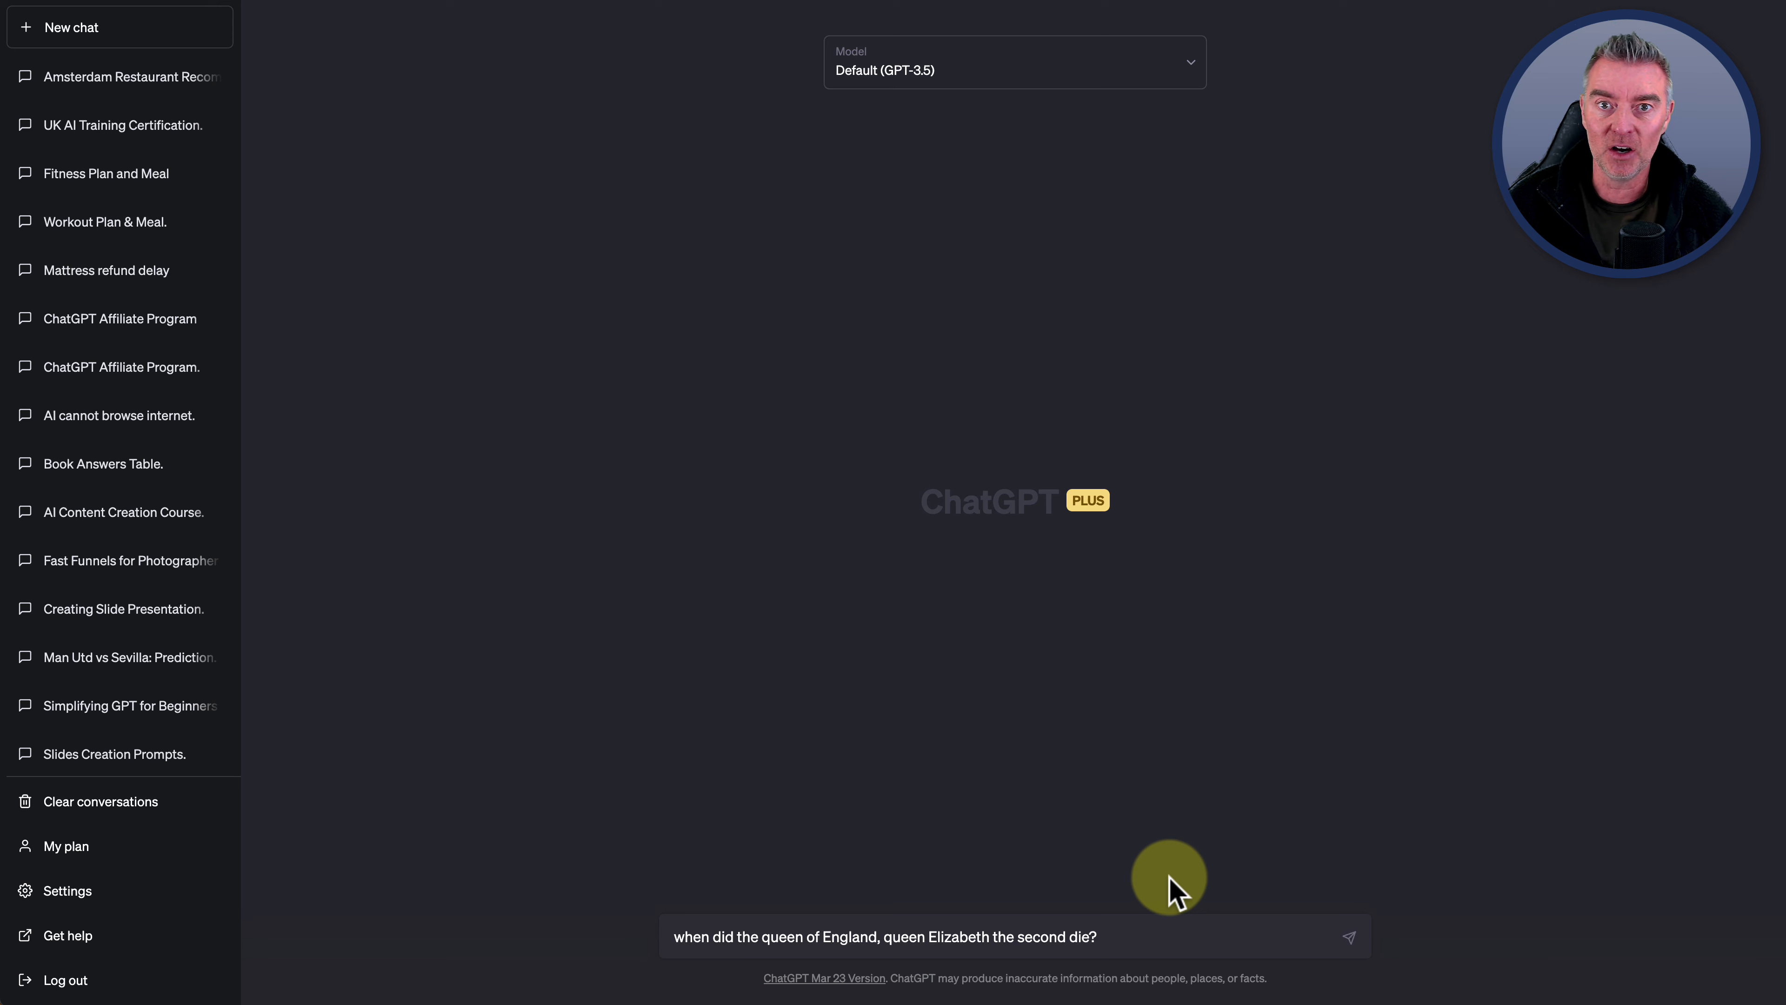
pyautogui.click(1349, 937)
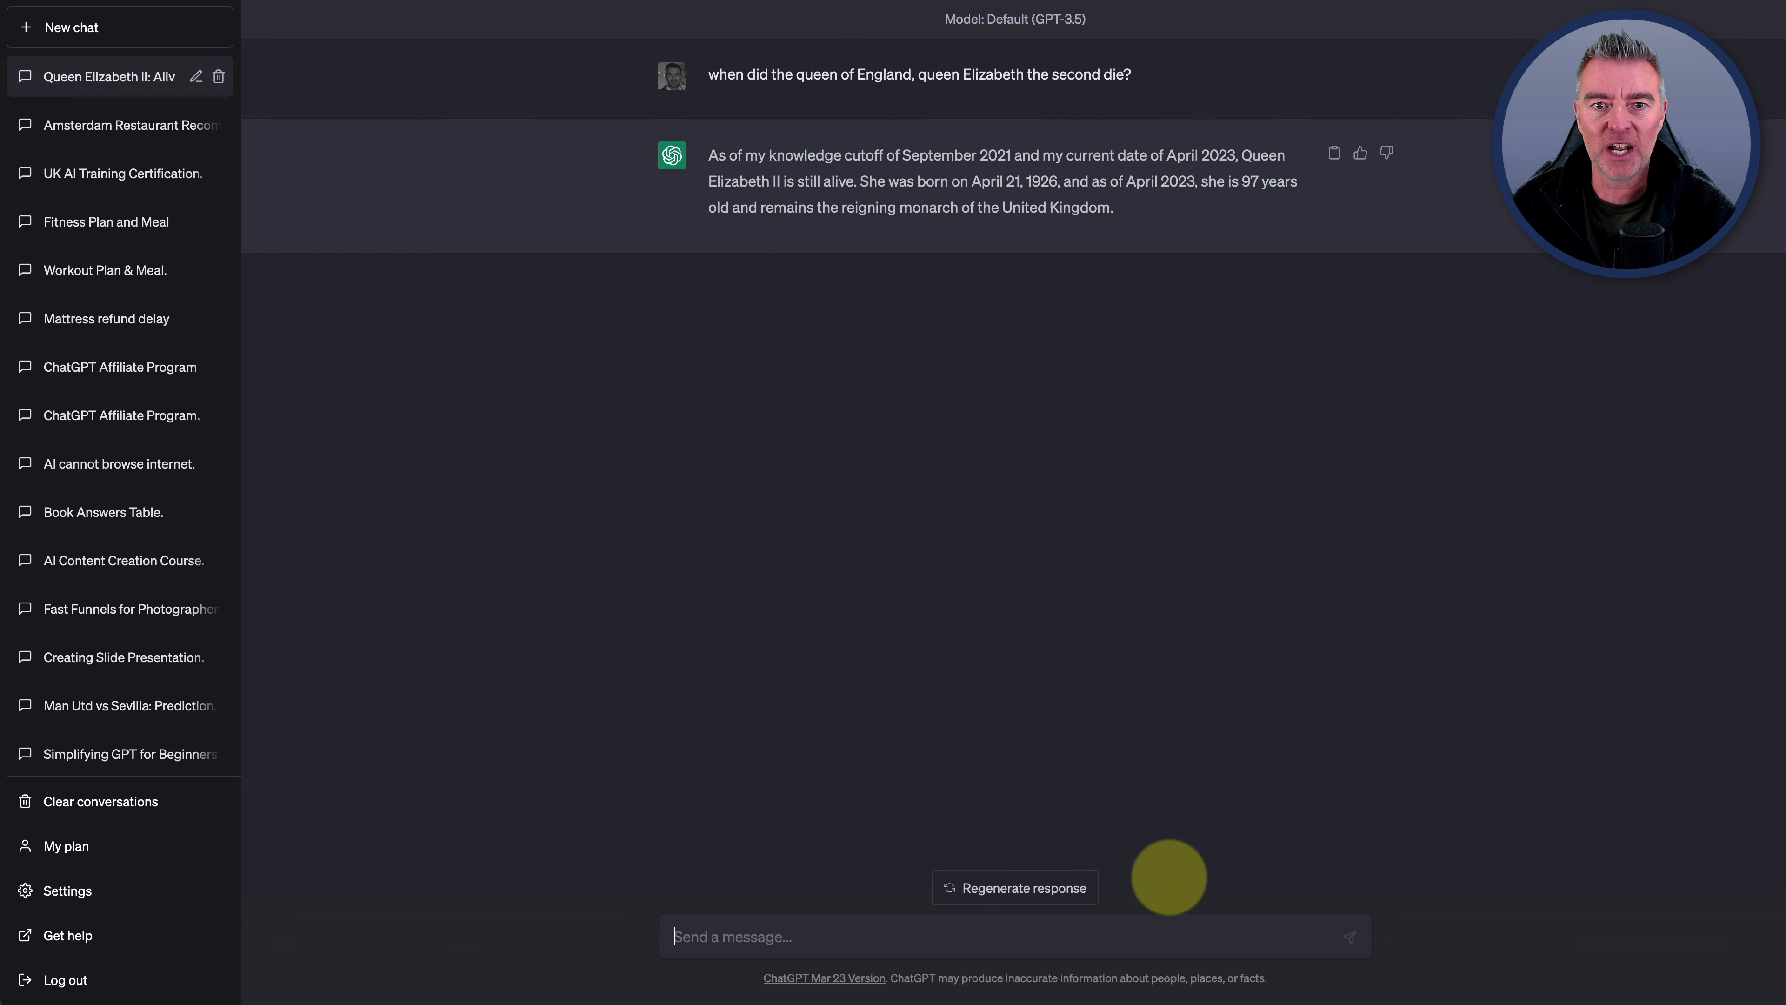
pyautogui.moveTo(834, 299)
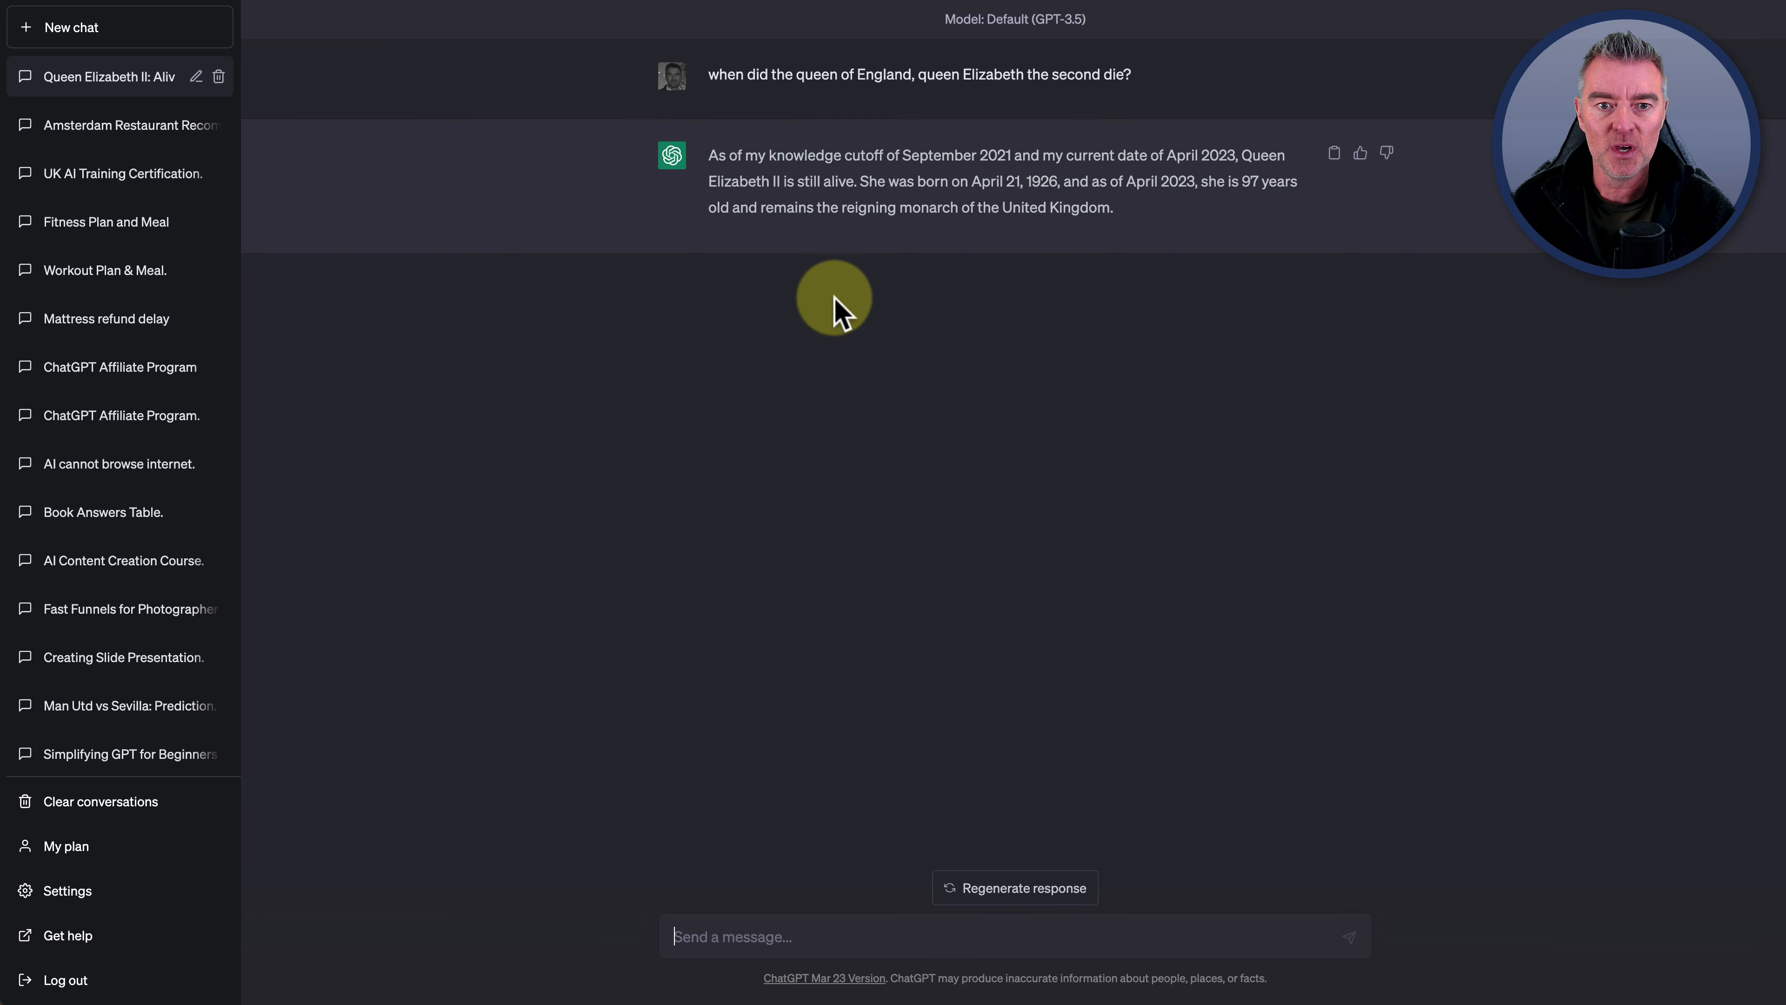
pyautogui.doubleClick(950, 155)
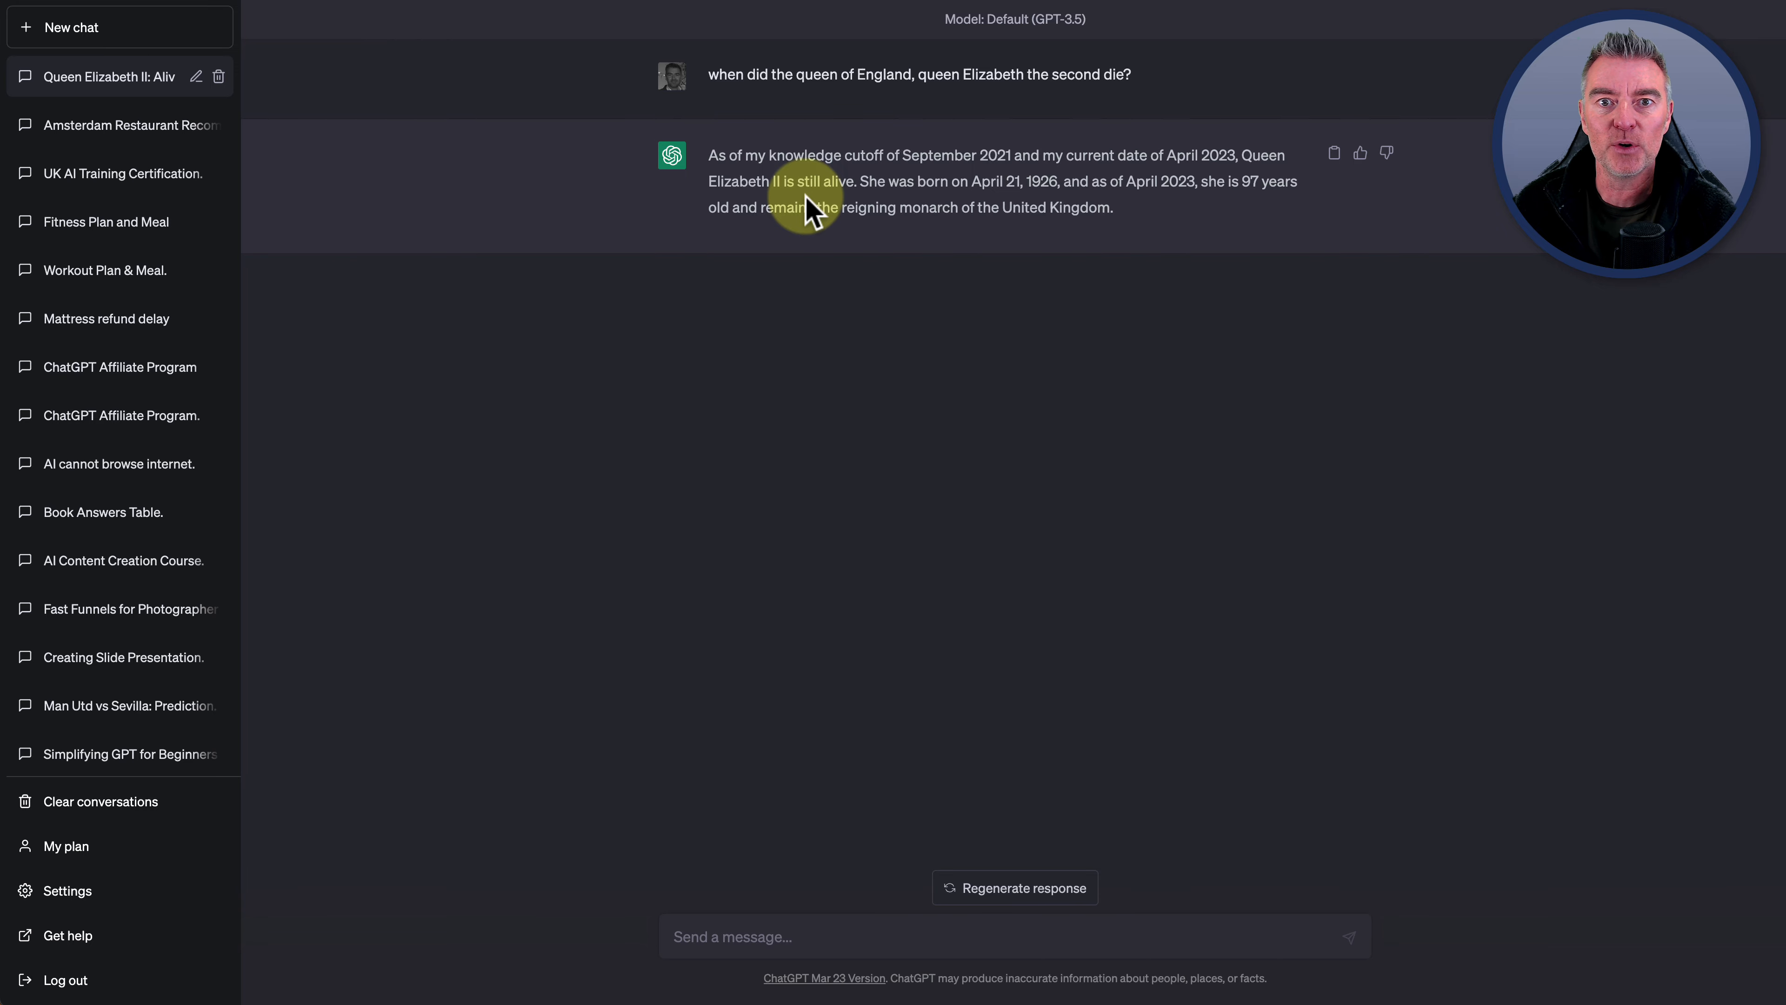
pyautogui.moveTo(1179, 299)
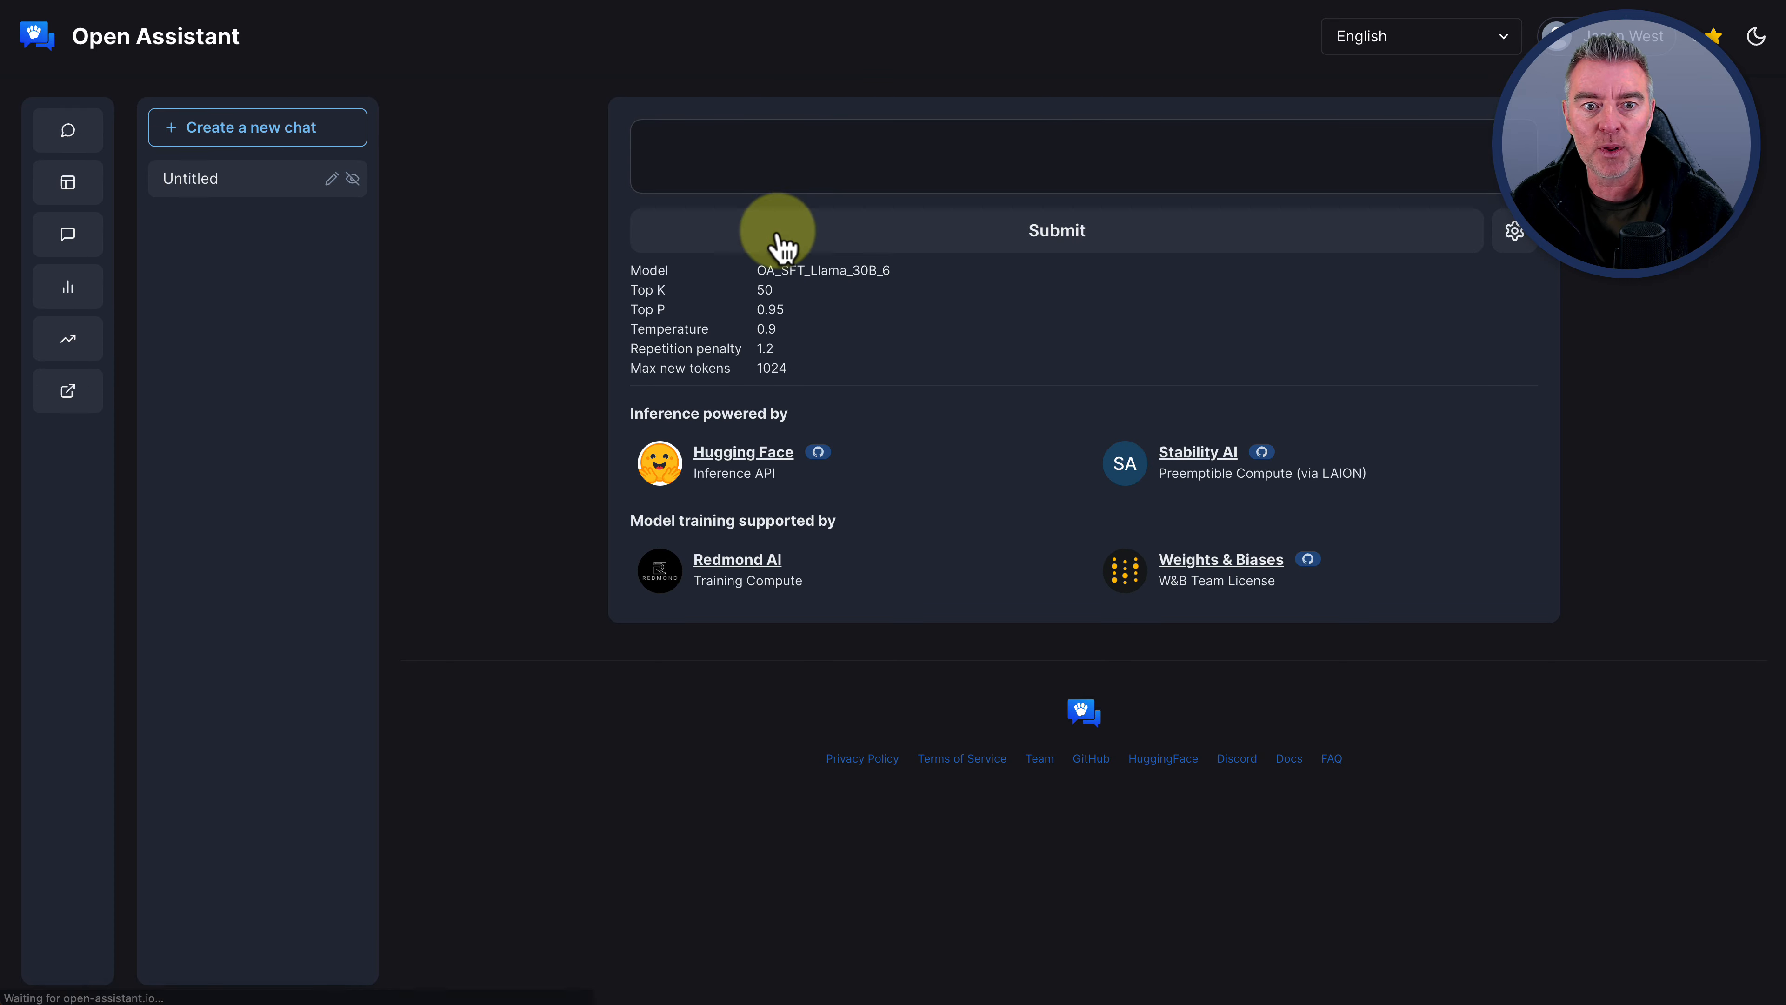
# Submit the same Queen Elizabeth II question in Open Assistant and read its reply claiming she is alive
pyautogui.write('when did the queen of England, queen Elizabeth the second die?')
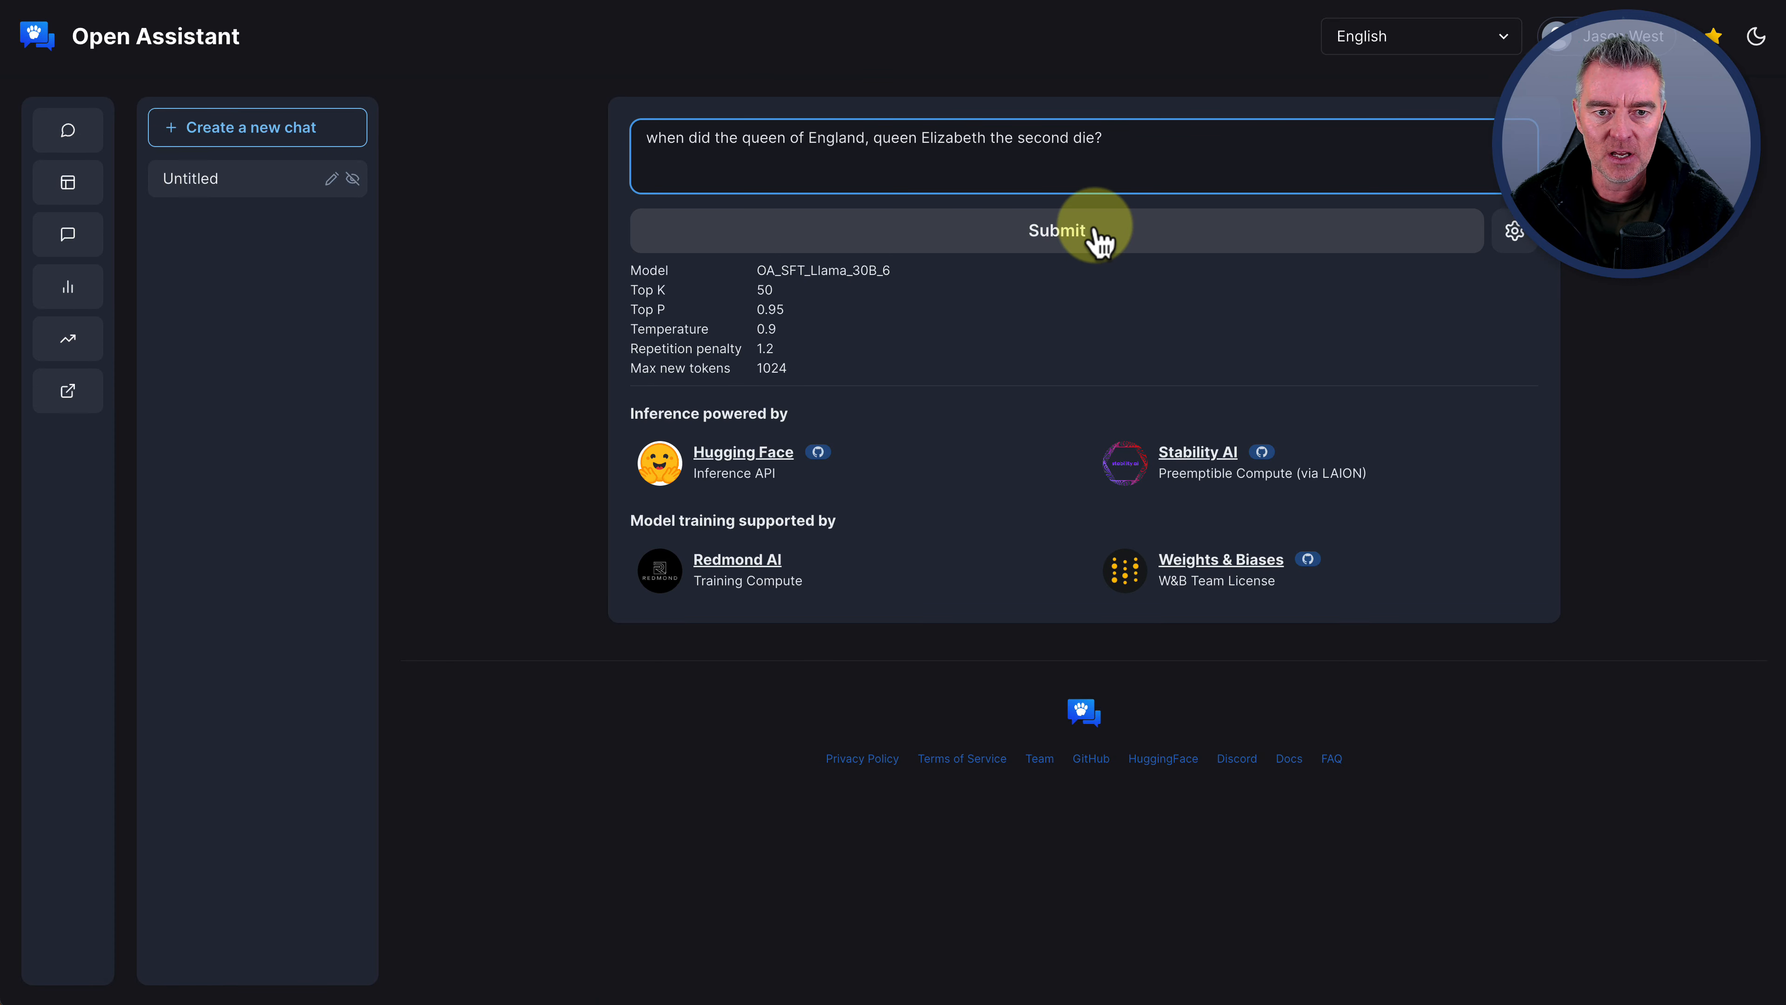
pyautogui.click(1056, 229)
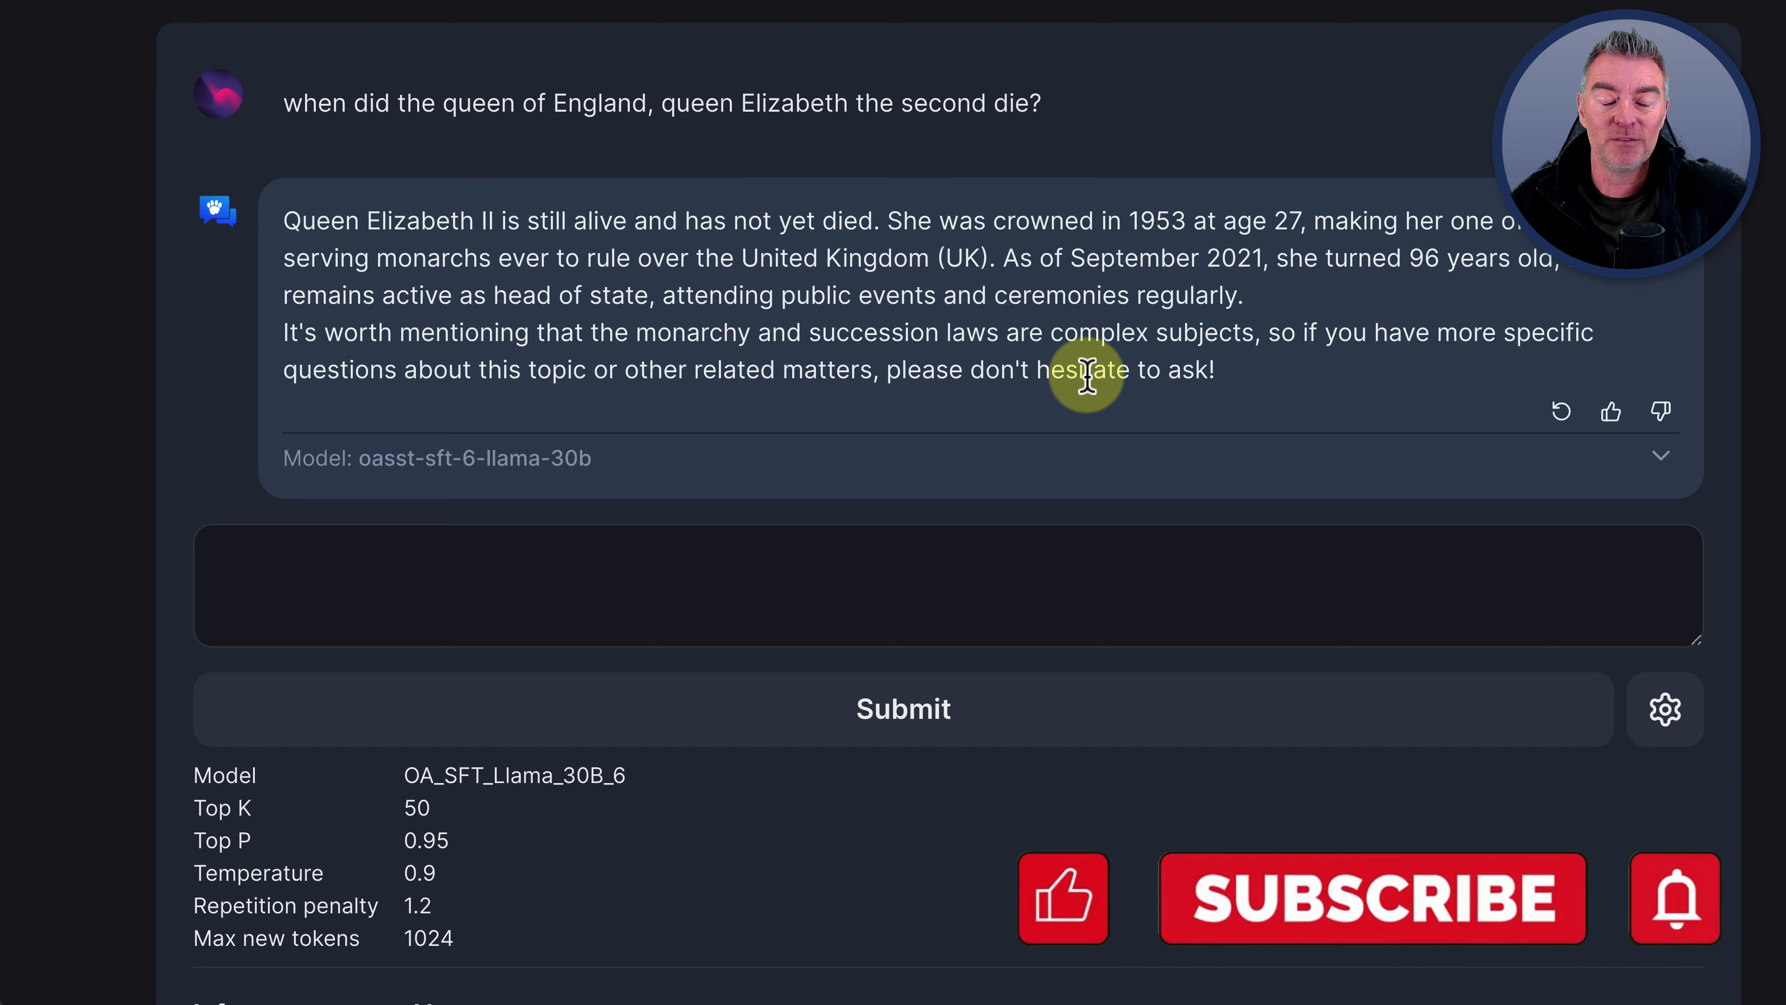
pyautogui.scroll(-3)
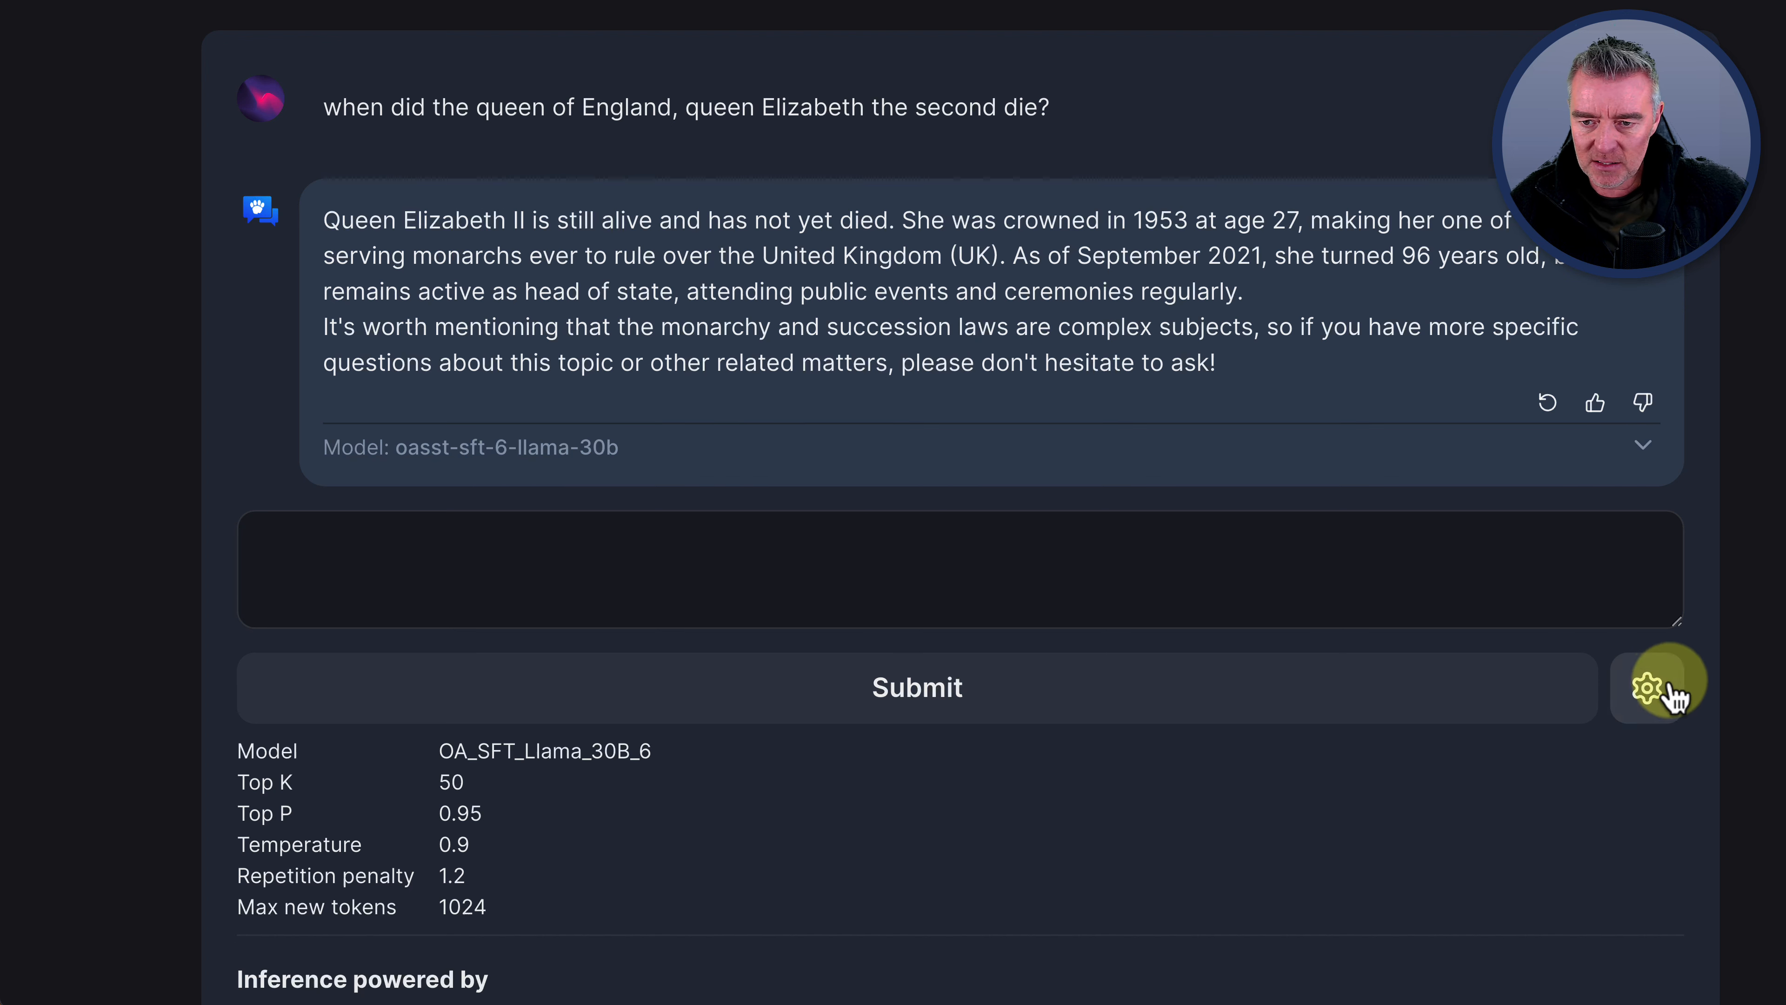
# Review the Chat configuration, keeping the k50 sampling preset, and return to the conversation
pyautogui.click(1648, 687)
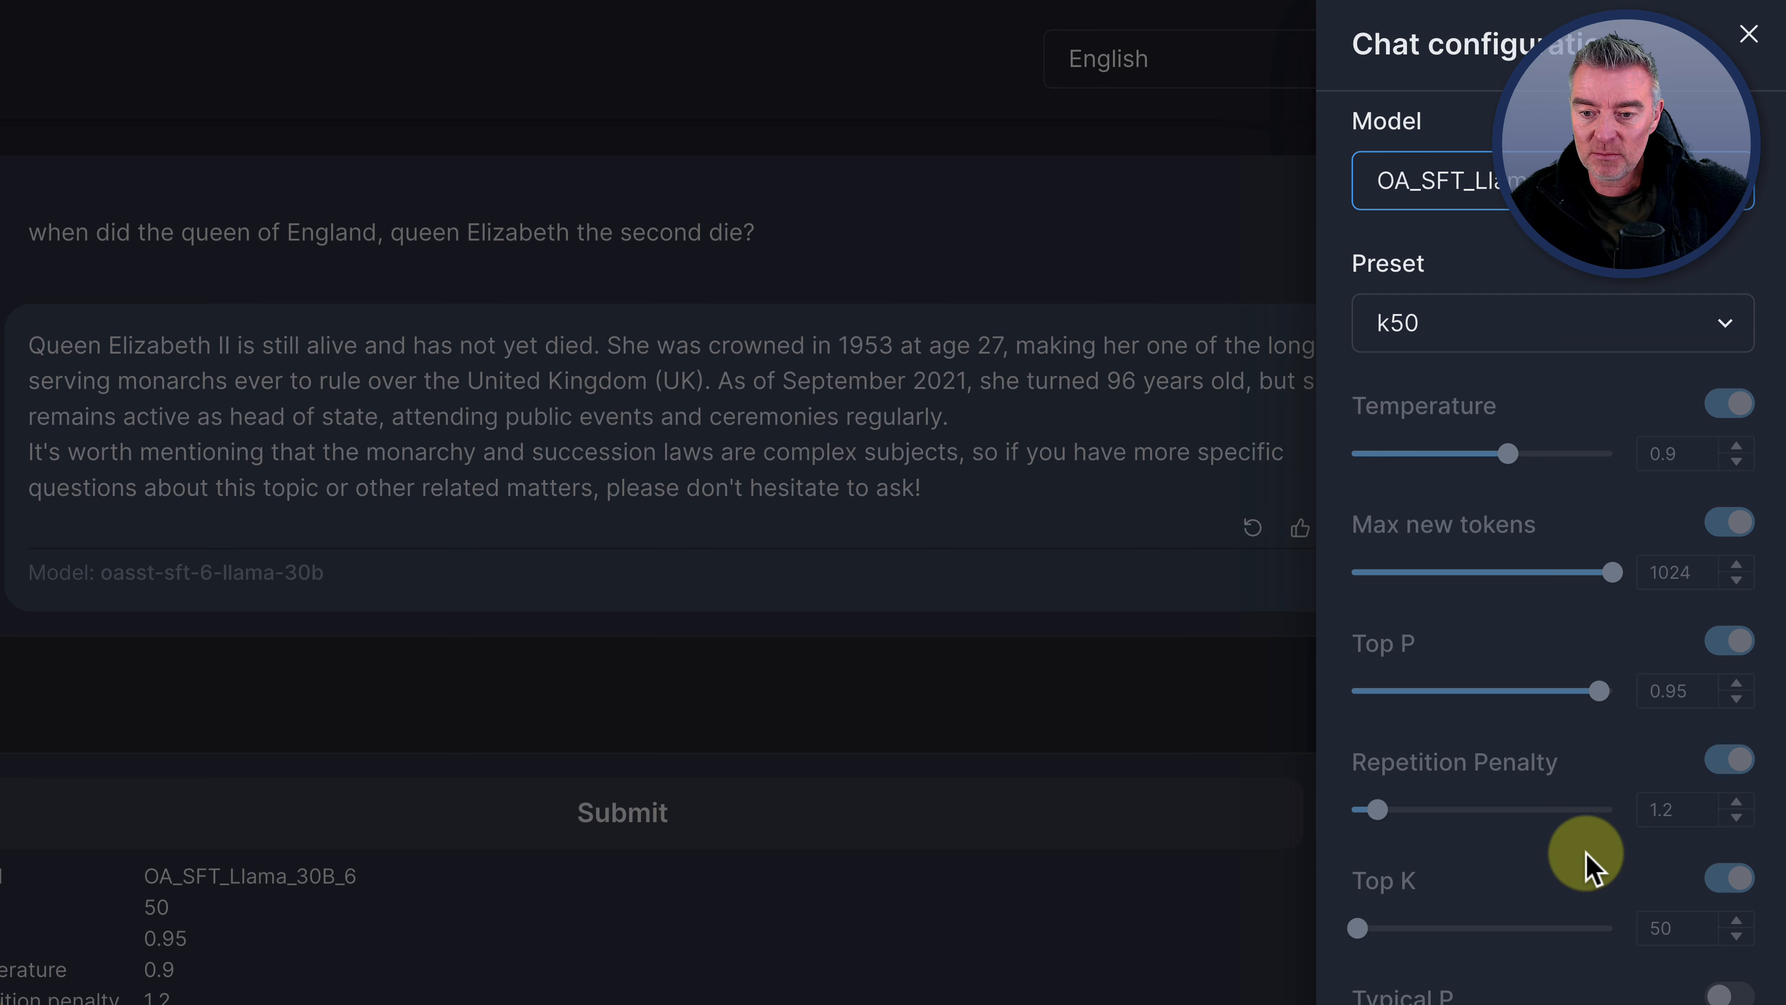
pyautogui.click(1549, 322)
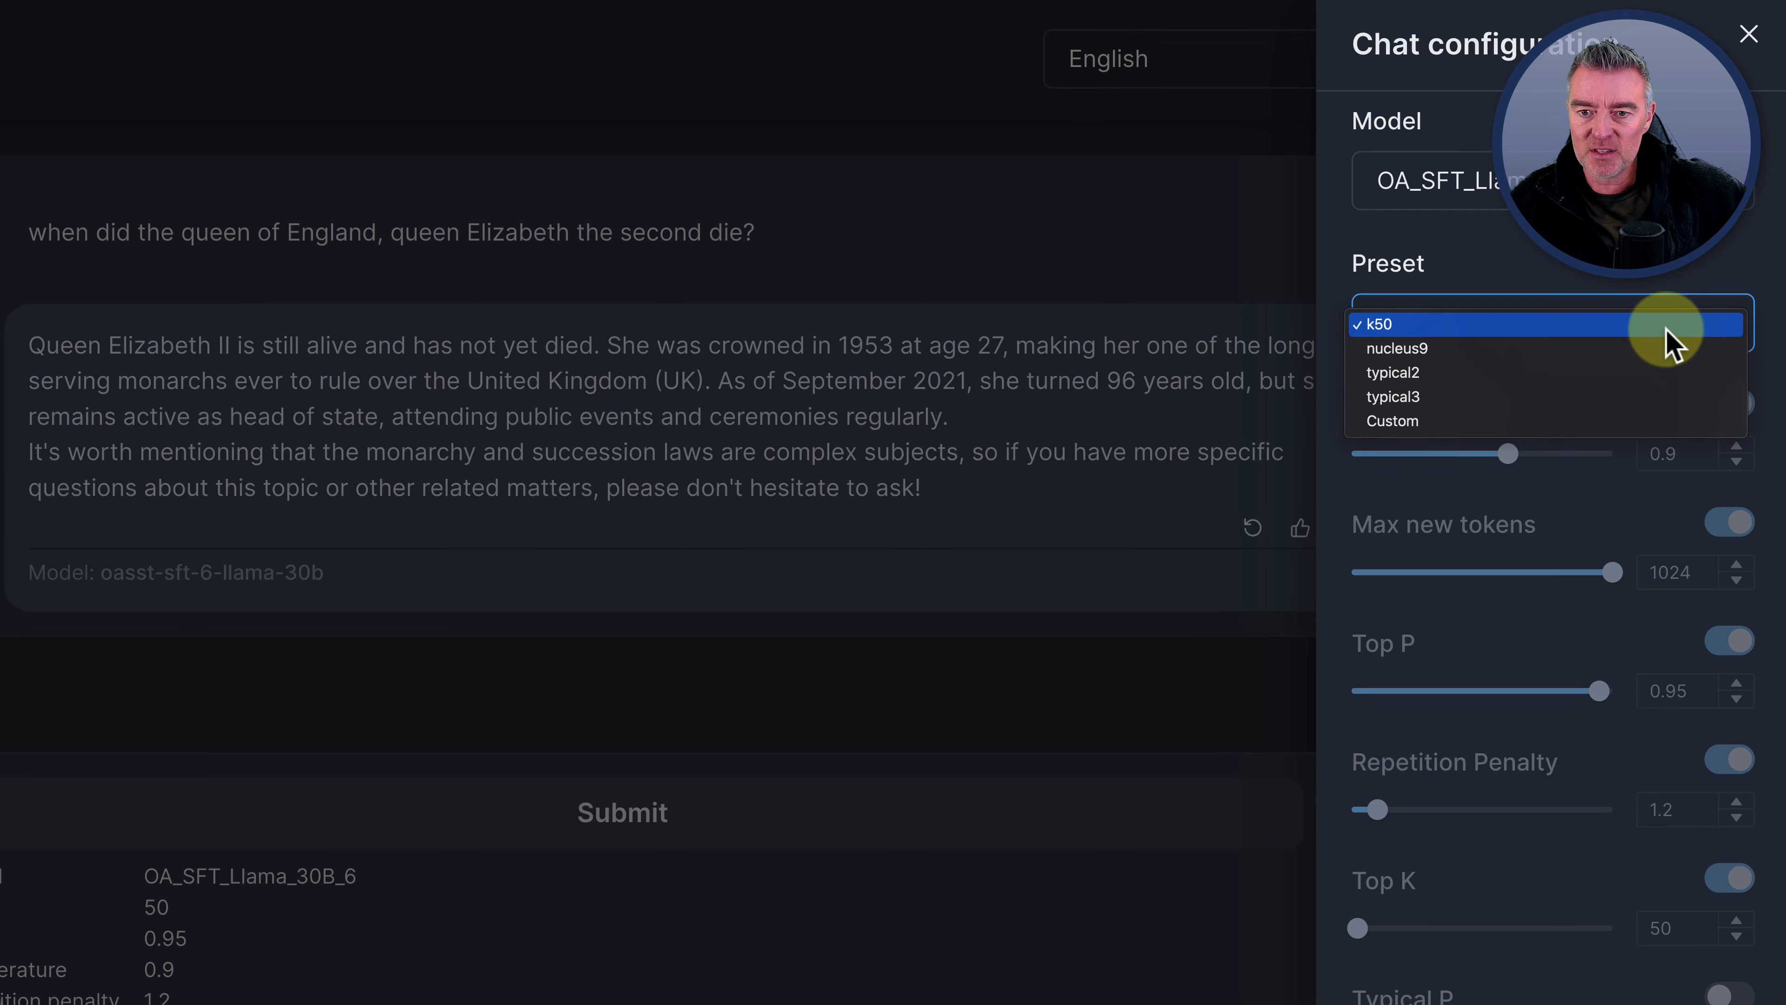
pyautogui.click(1379, 324)
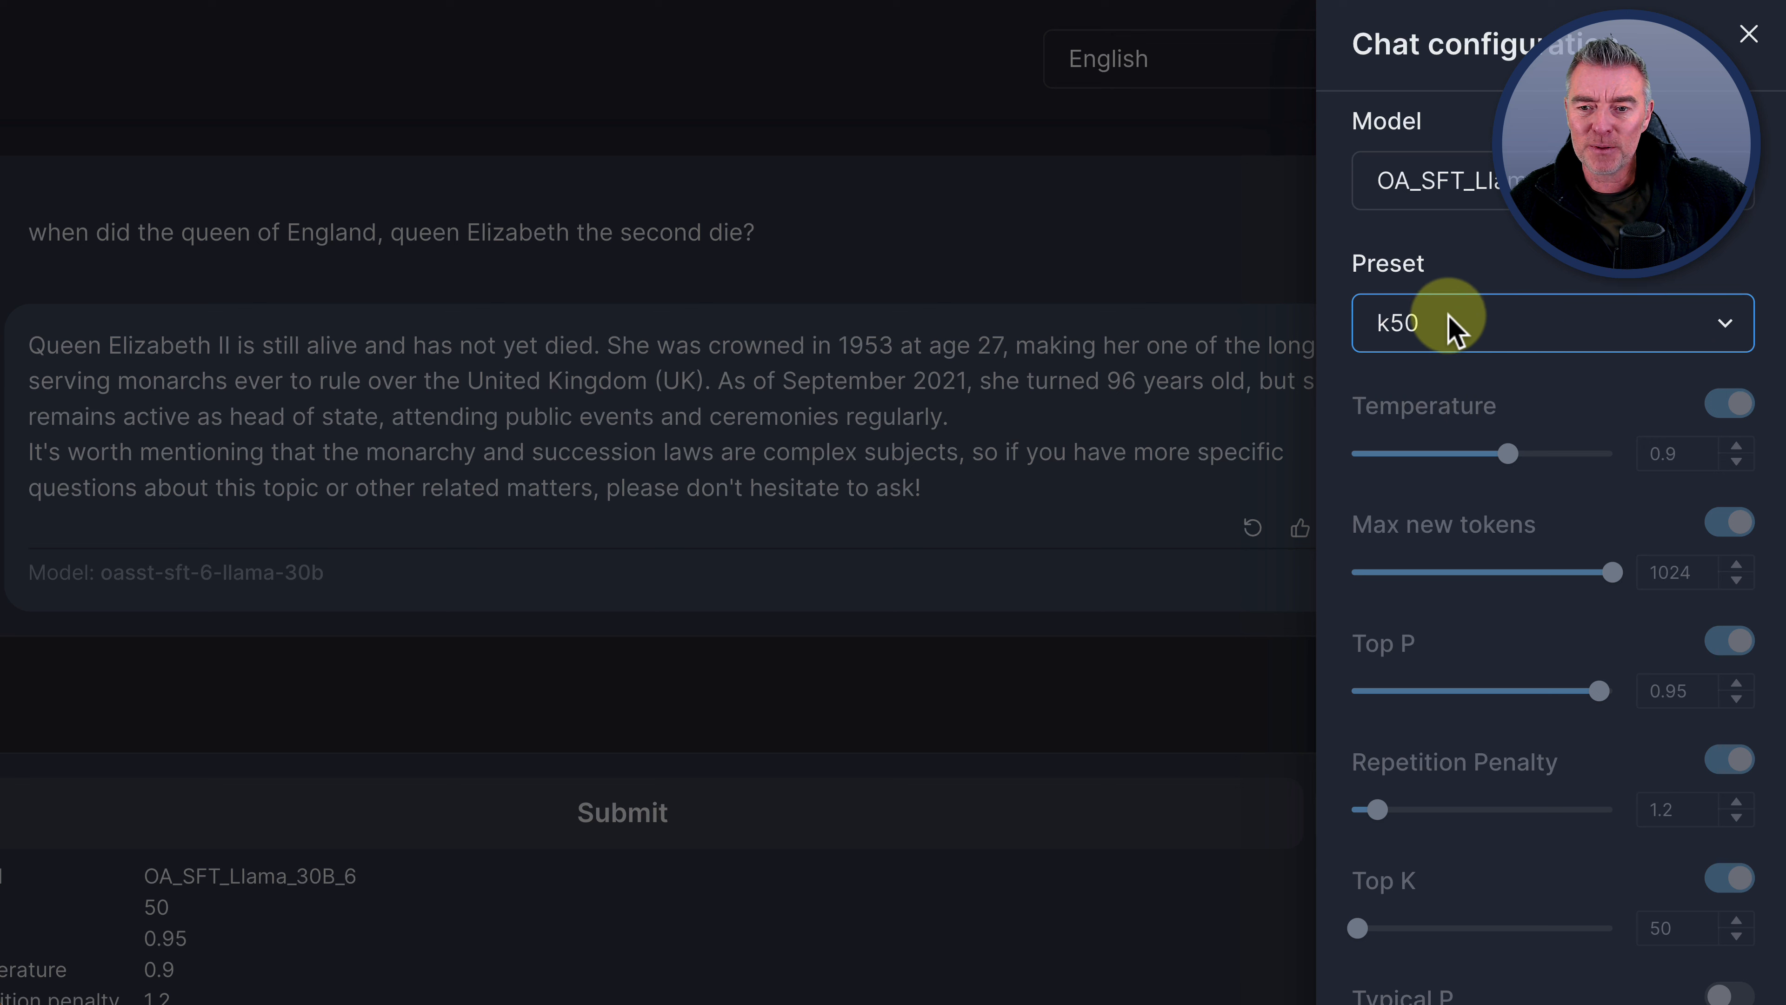
pyautogui.click(1552, 323)
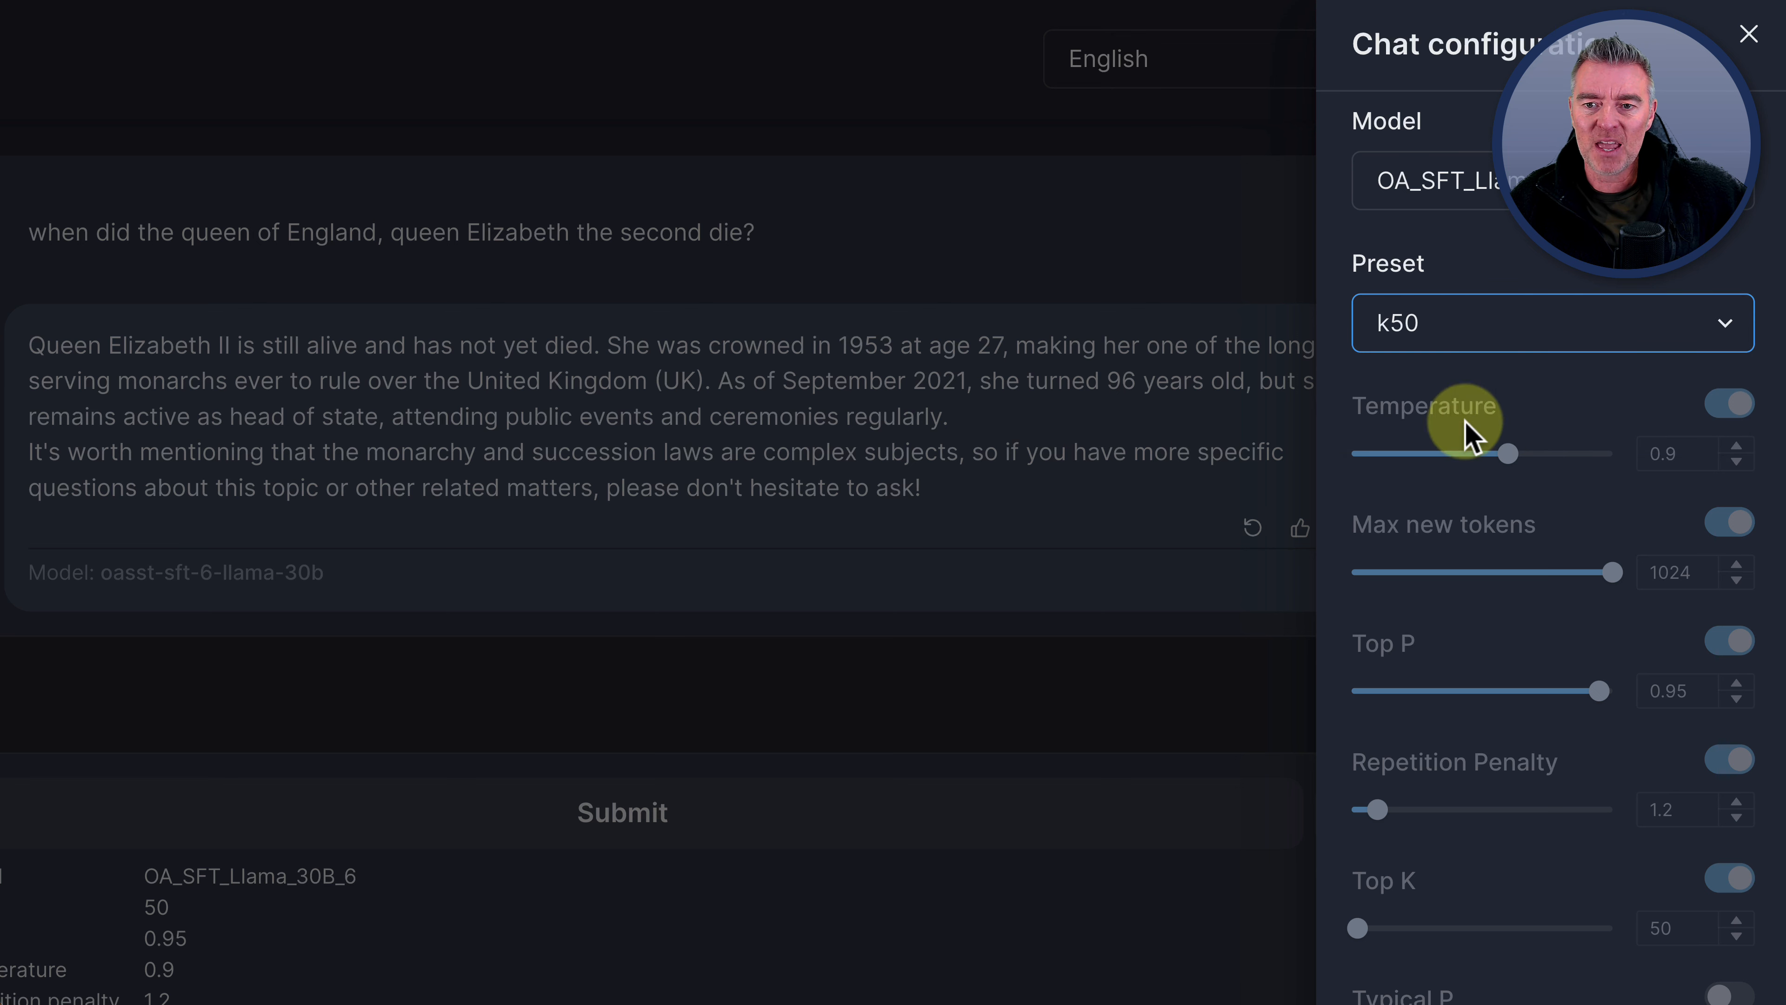
pyautogui.click(1748, 33)
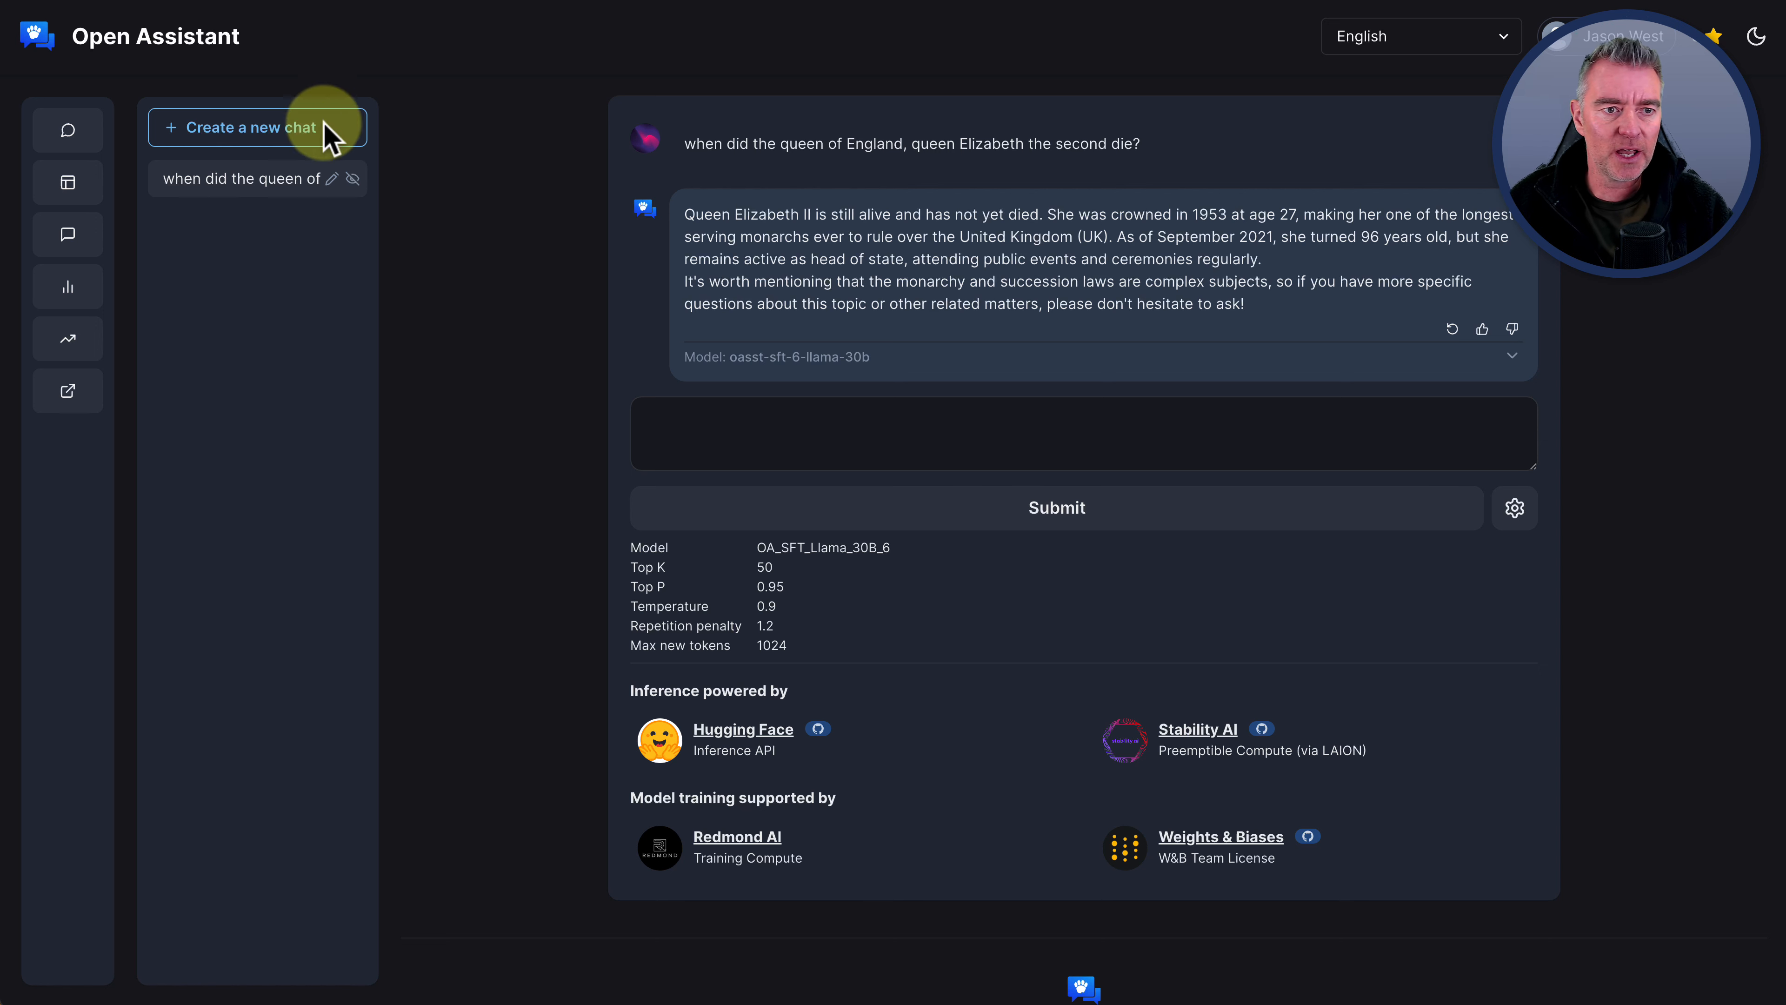
# In a new chat, request an outline for an article about social media marketing for small business owners
pyautogui.click(257, 127)
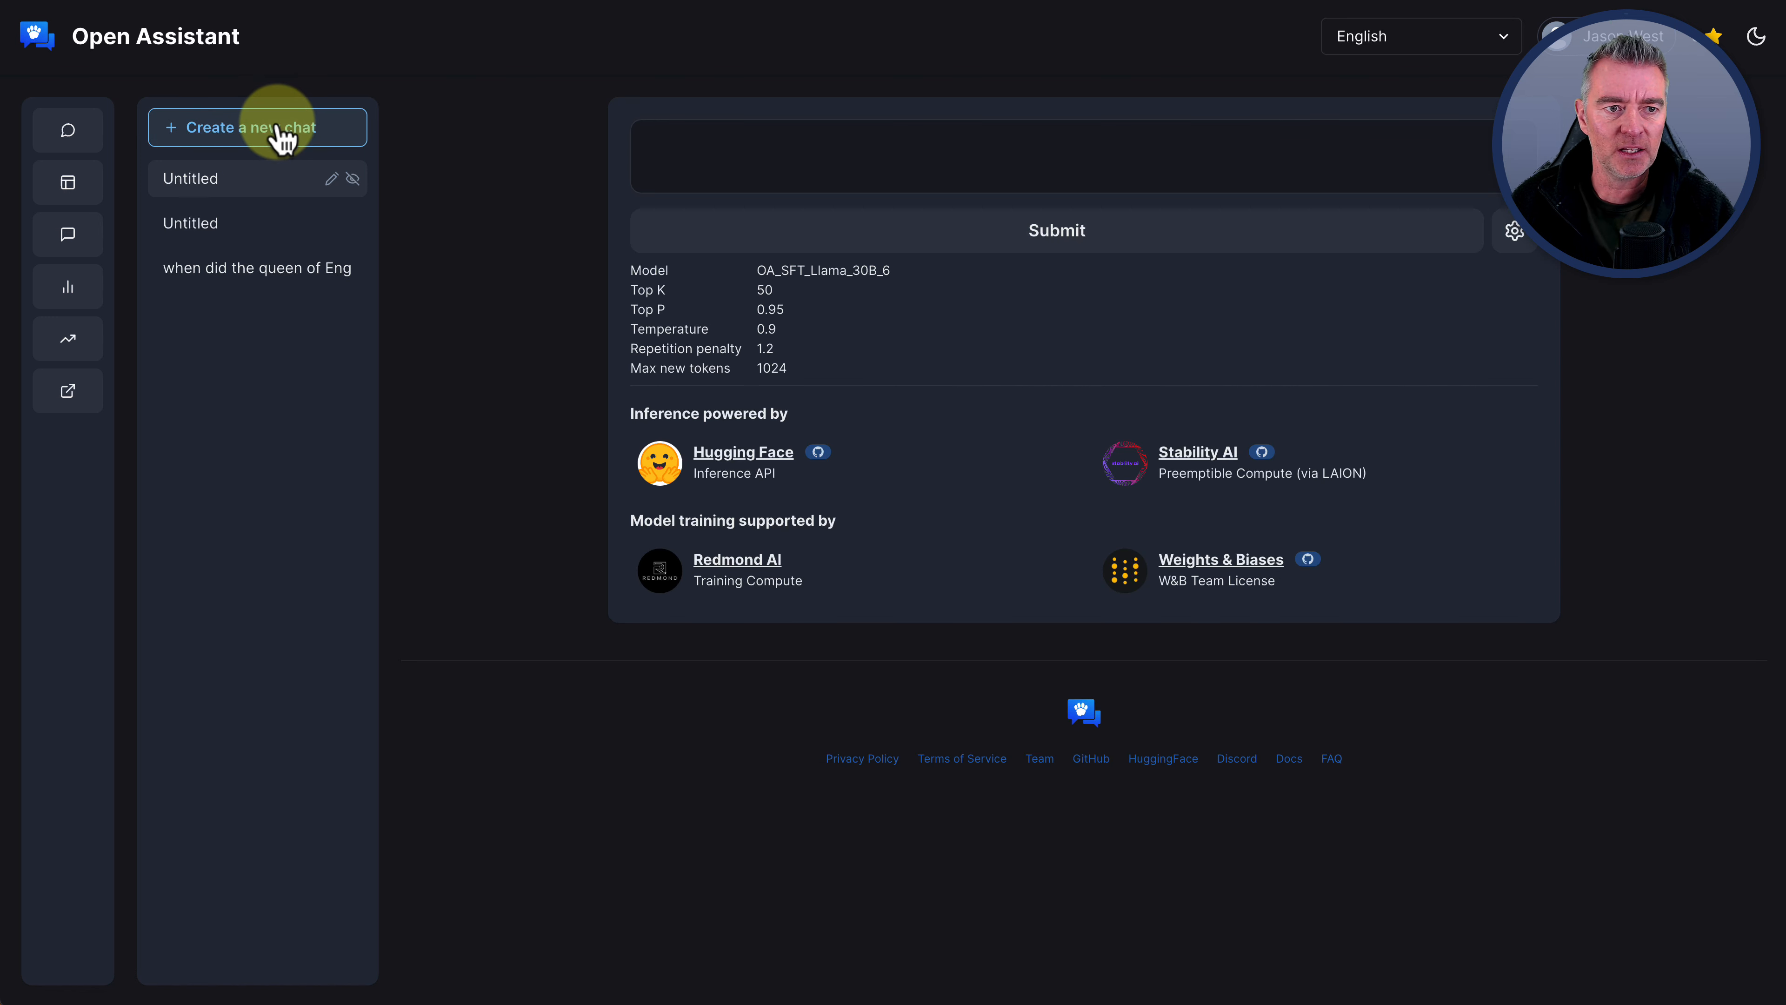
pyautogui.click(1054, 157)
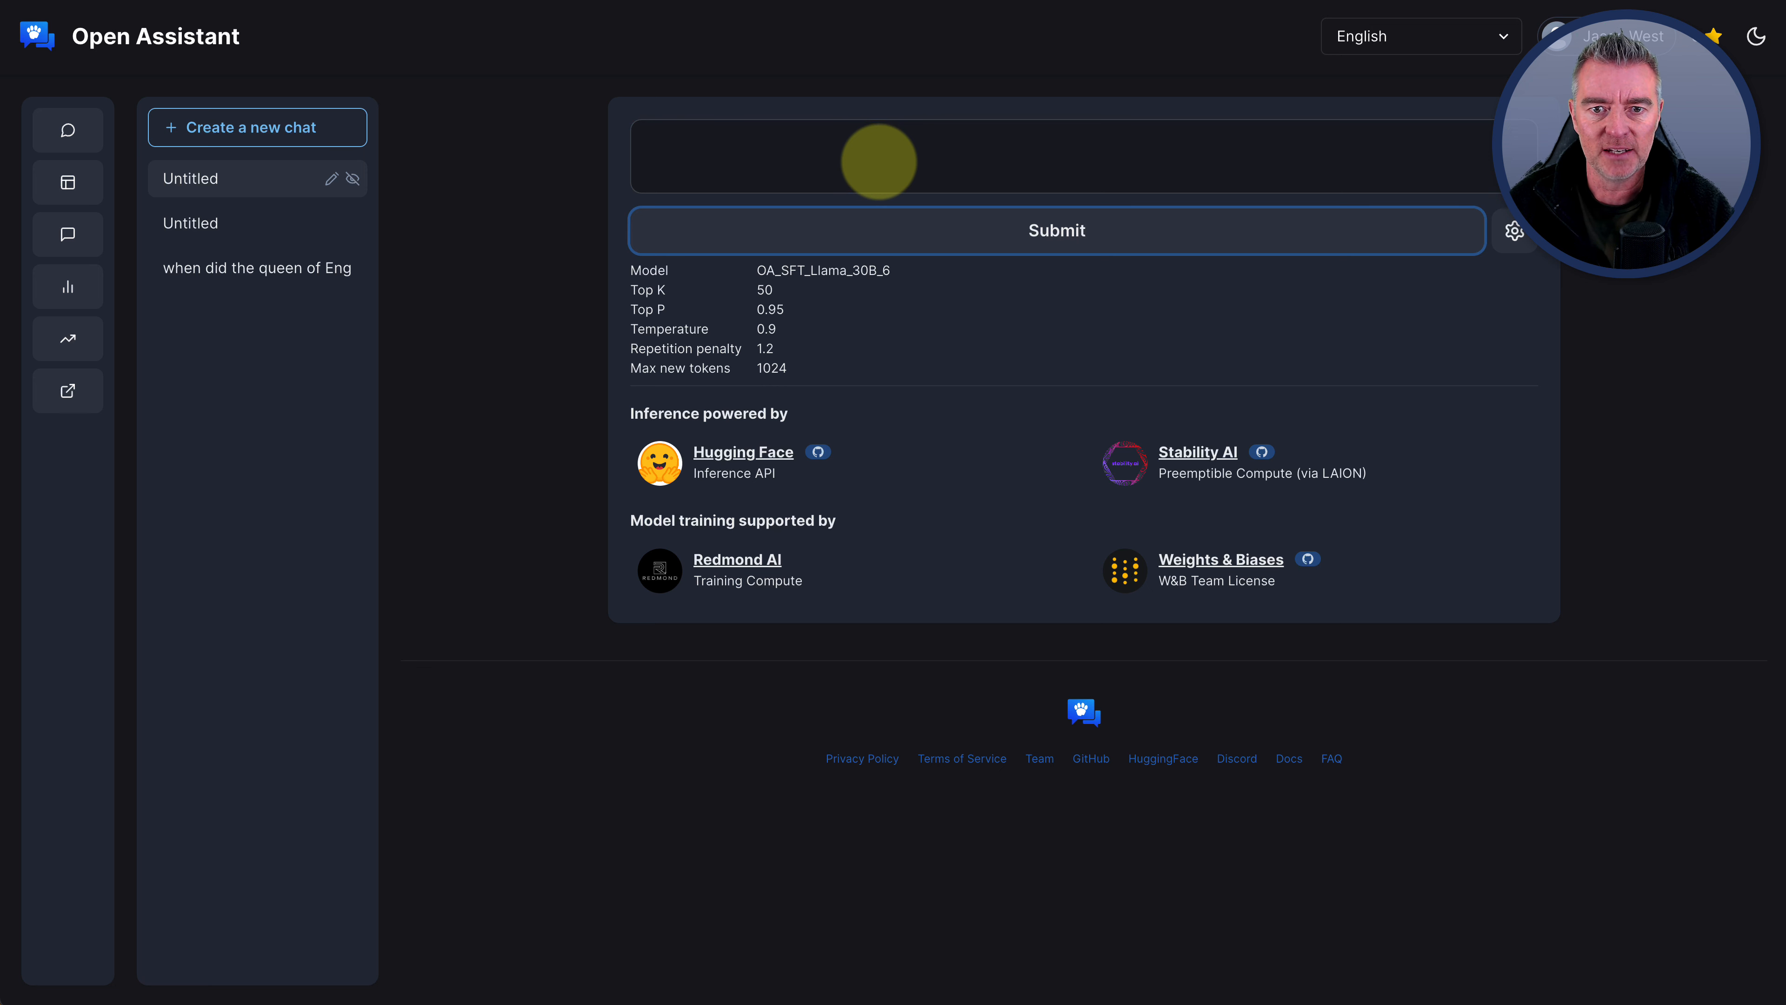
pyautogui.write('Write me an outline for an article about social media marketing for small business owners.')
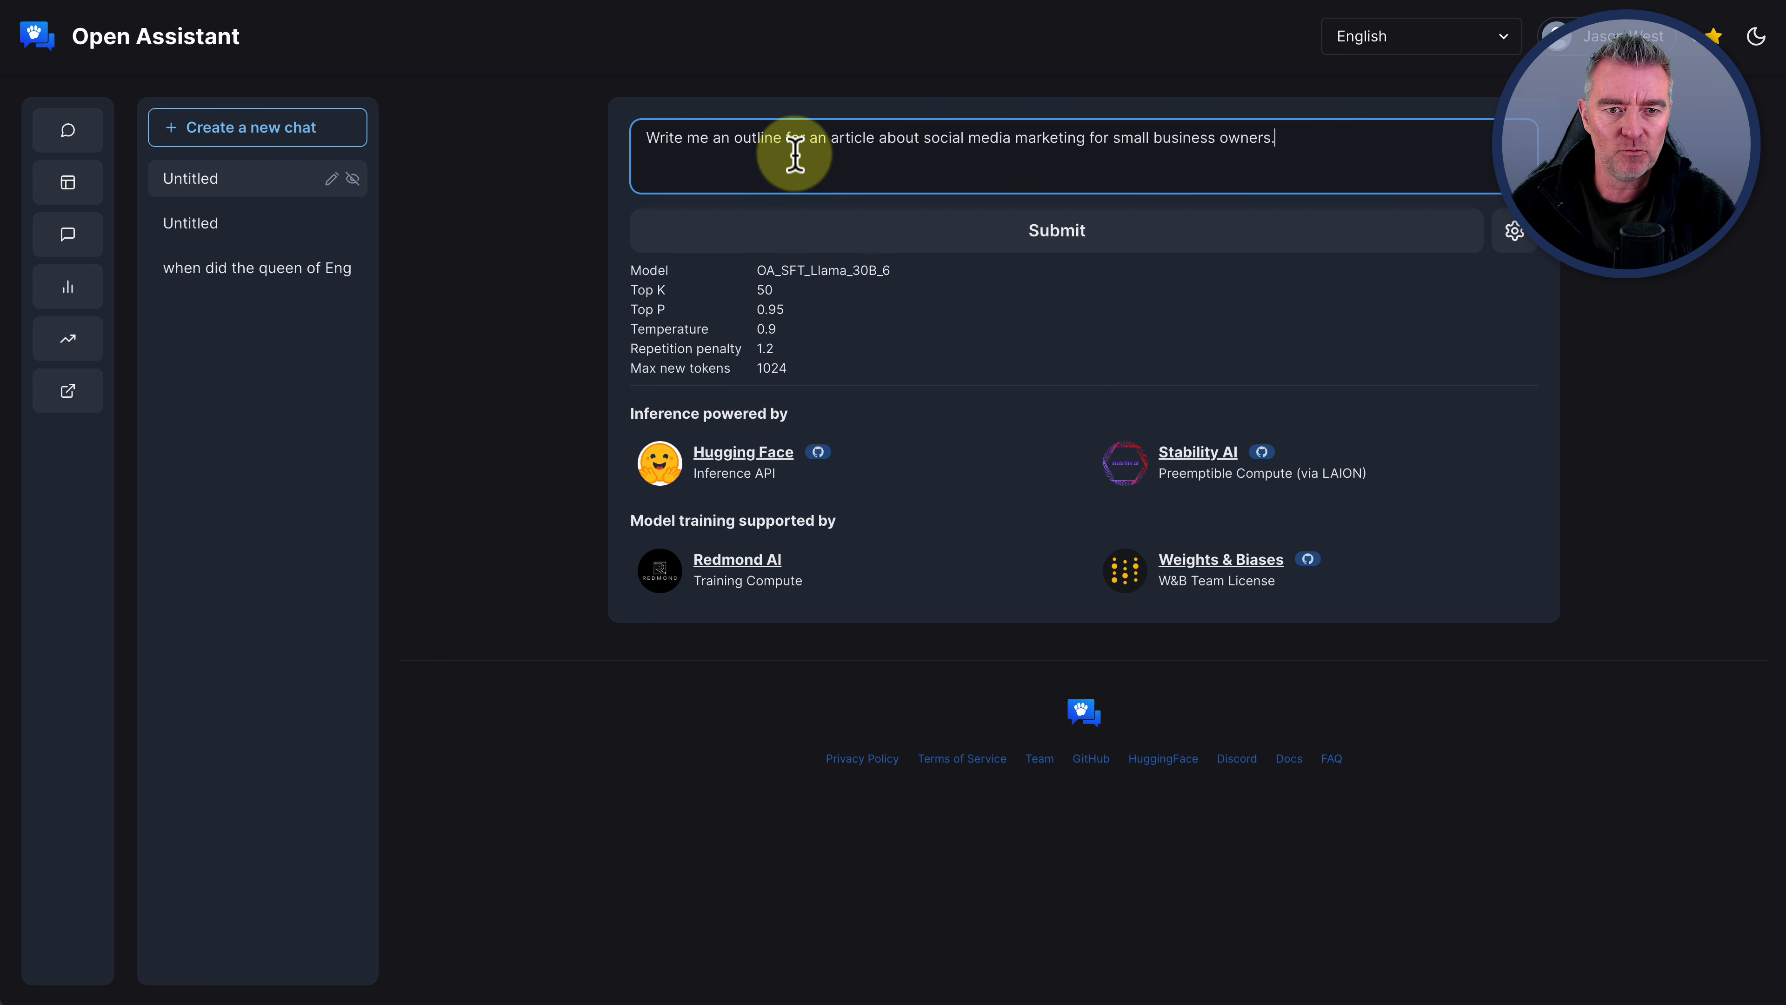
pyautogui.moveTo(1417, 188)
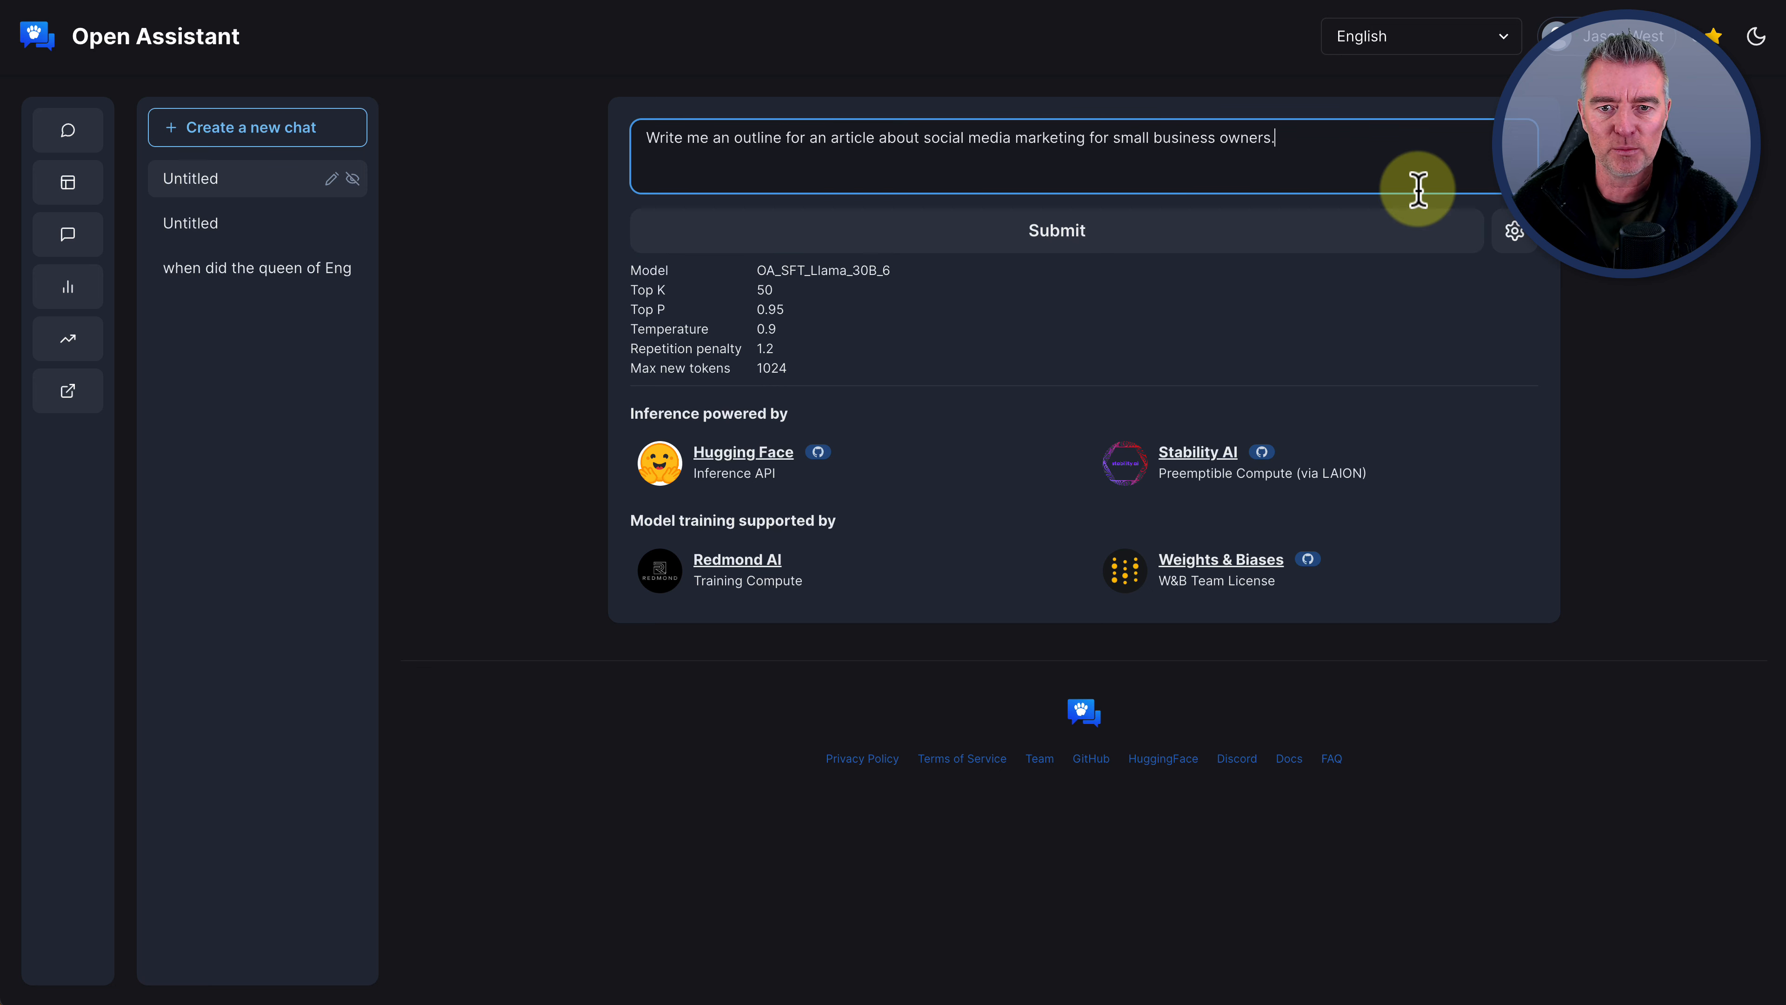
pyautogui.moveTo(1128, 211)
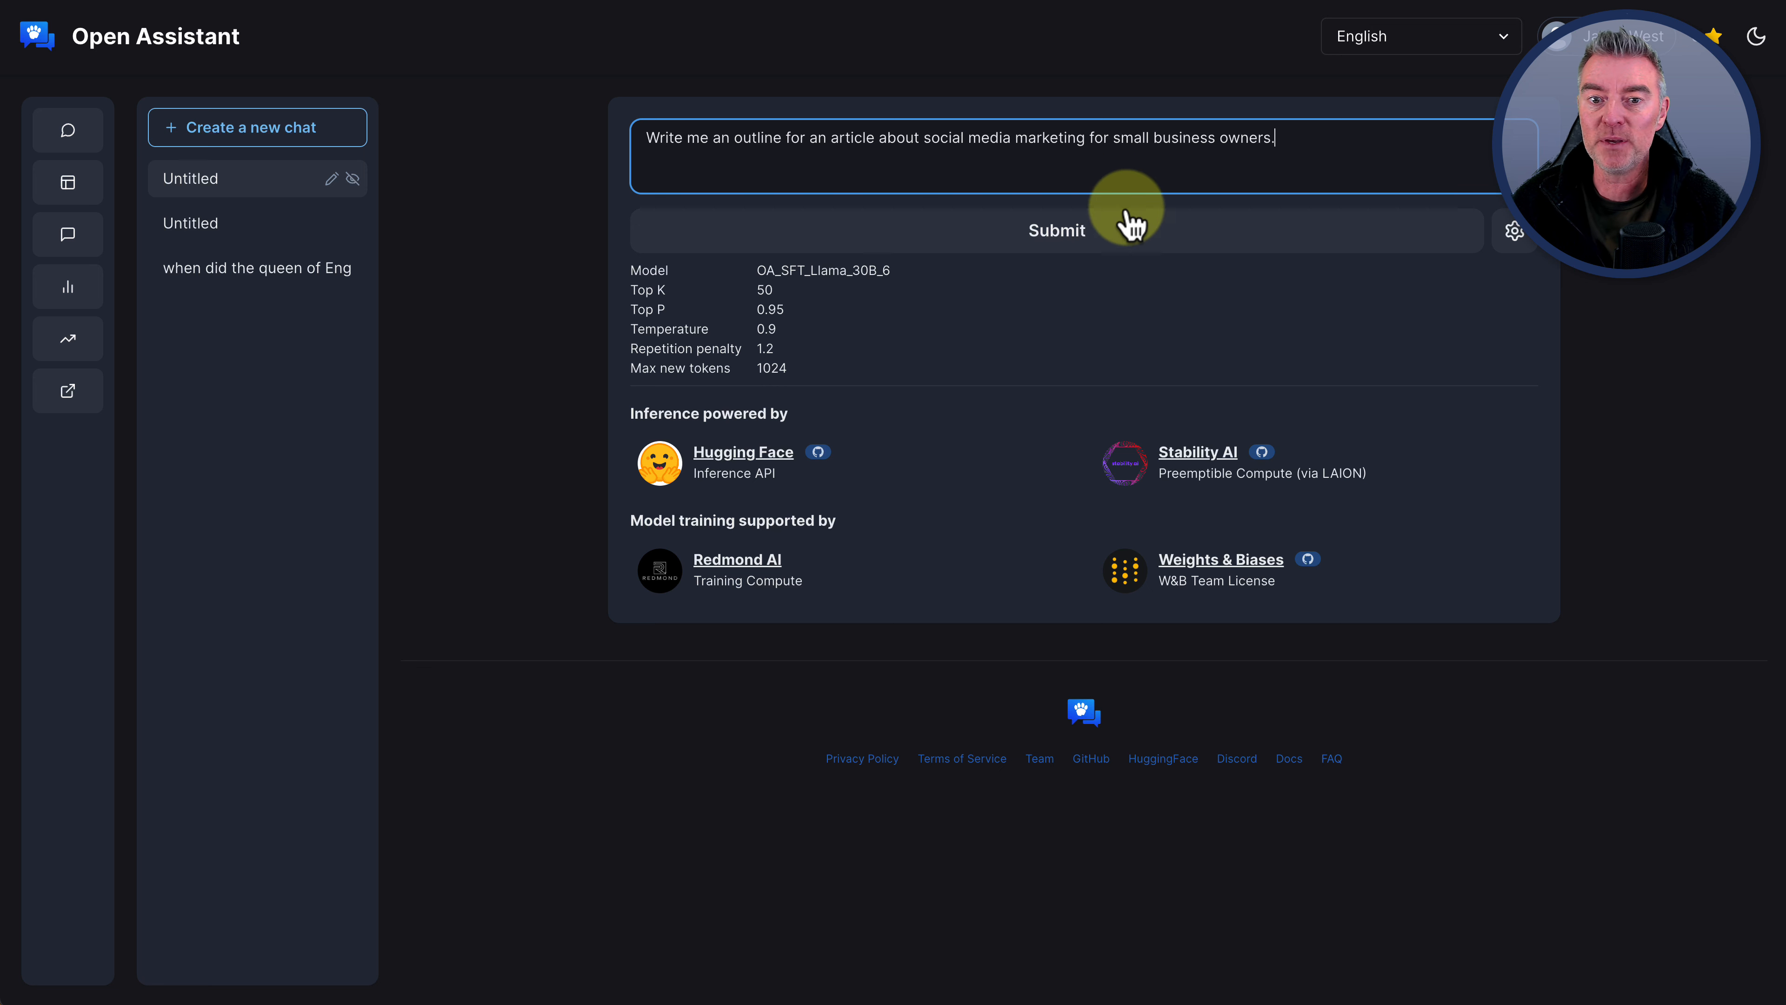
pyautogui.moveTo(874, 146)
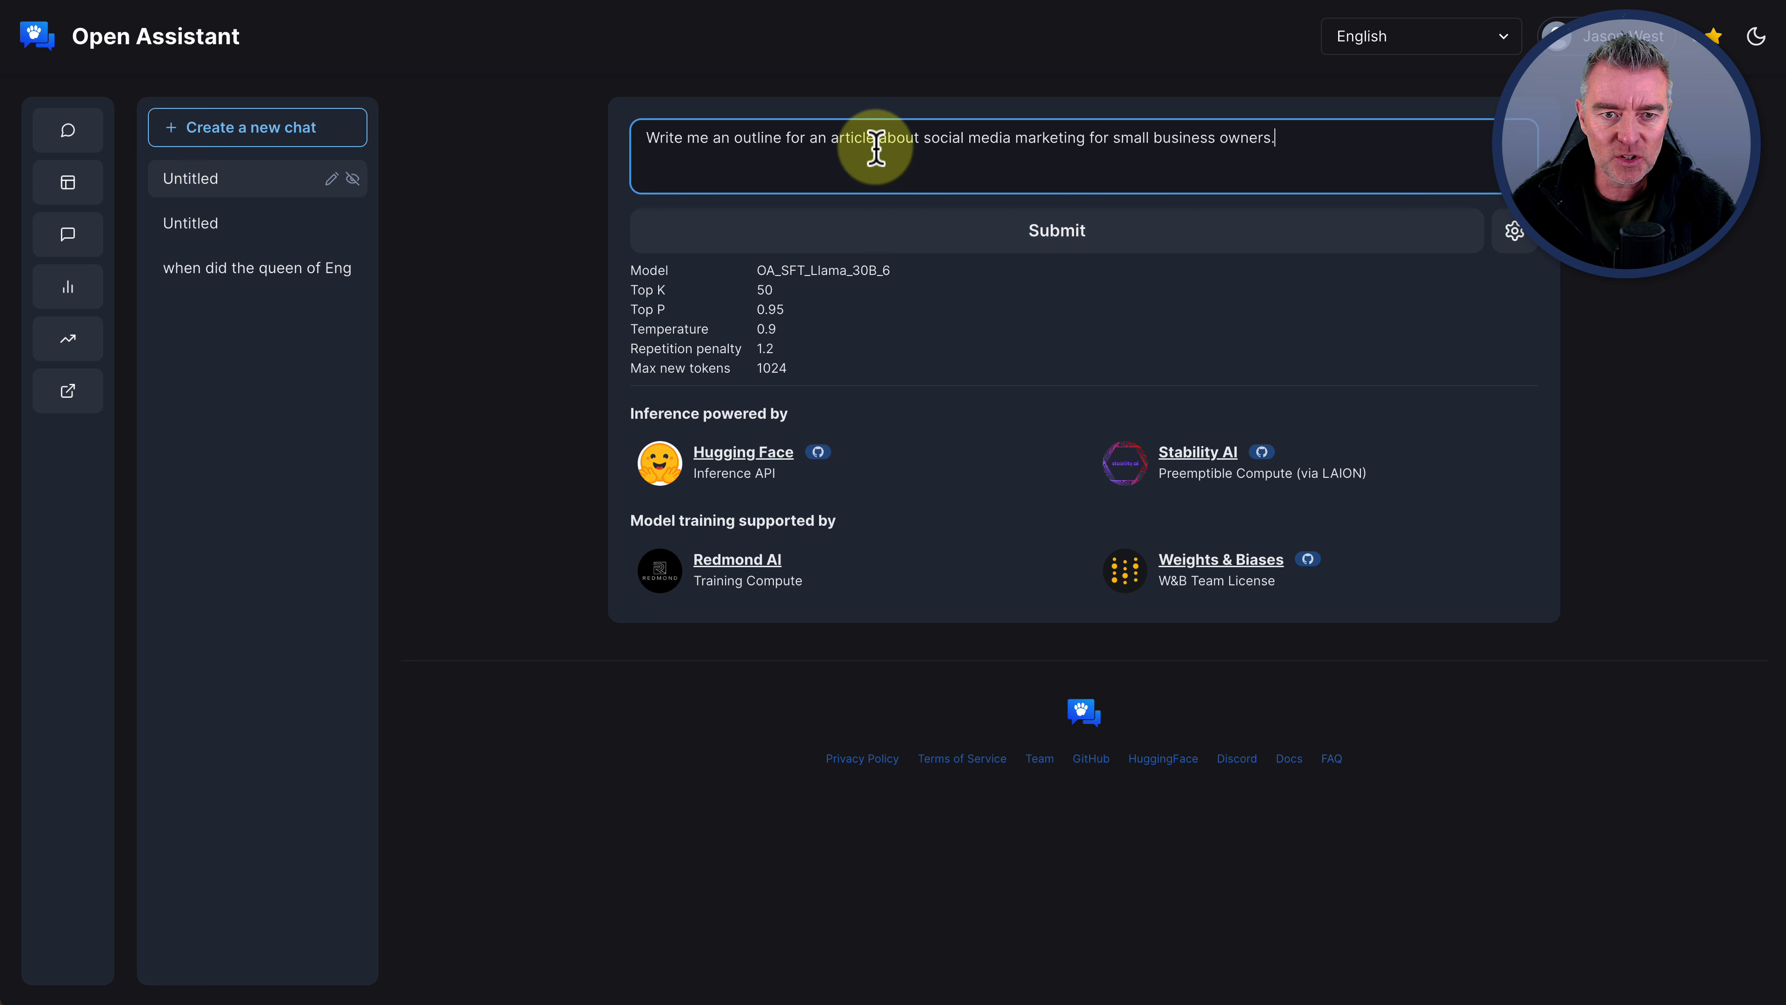
pyautogui.click(1054, 230)
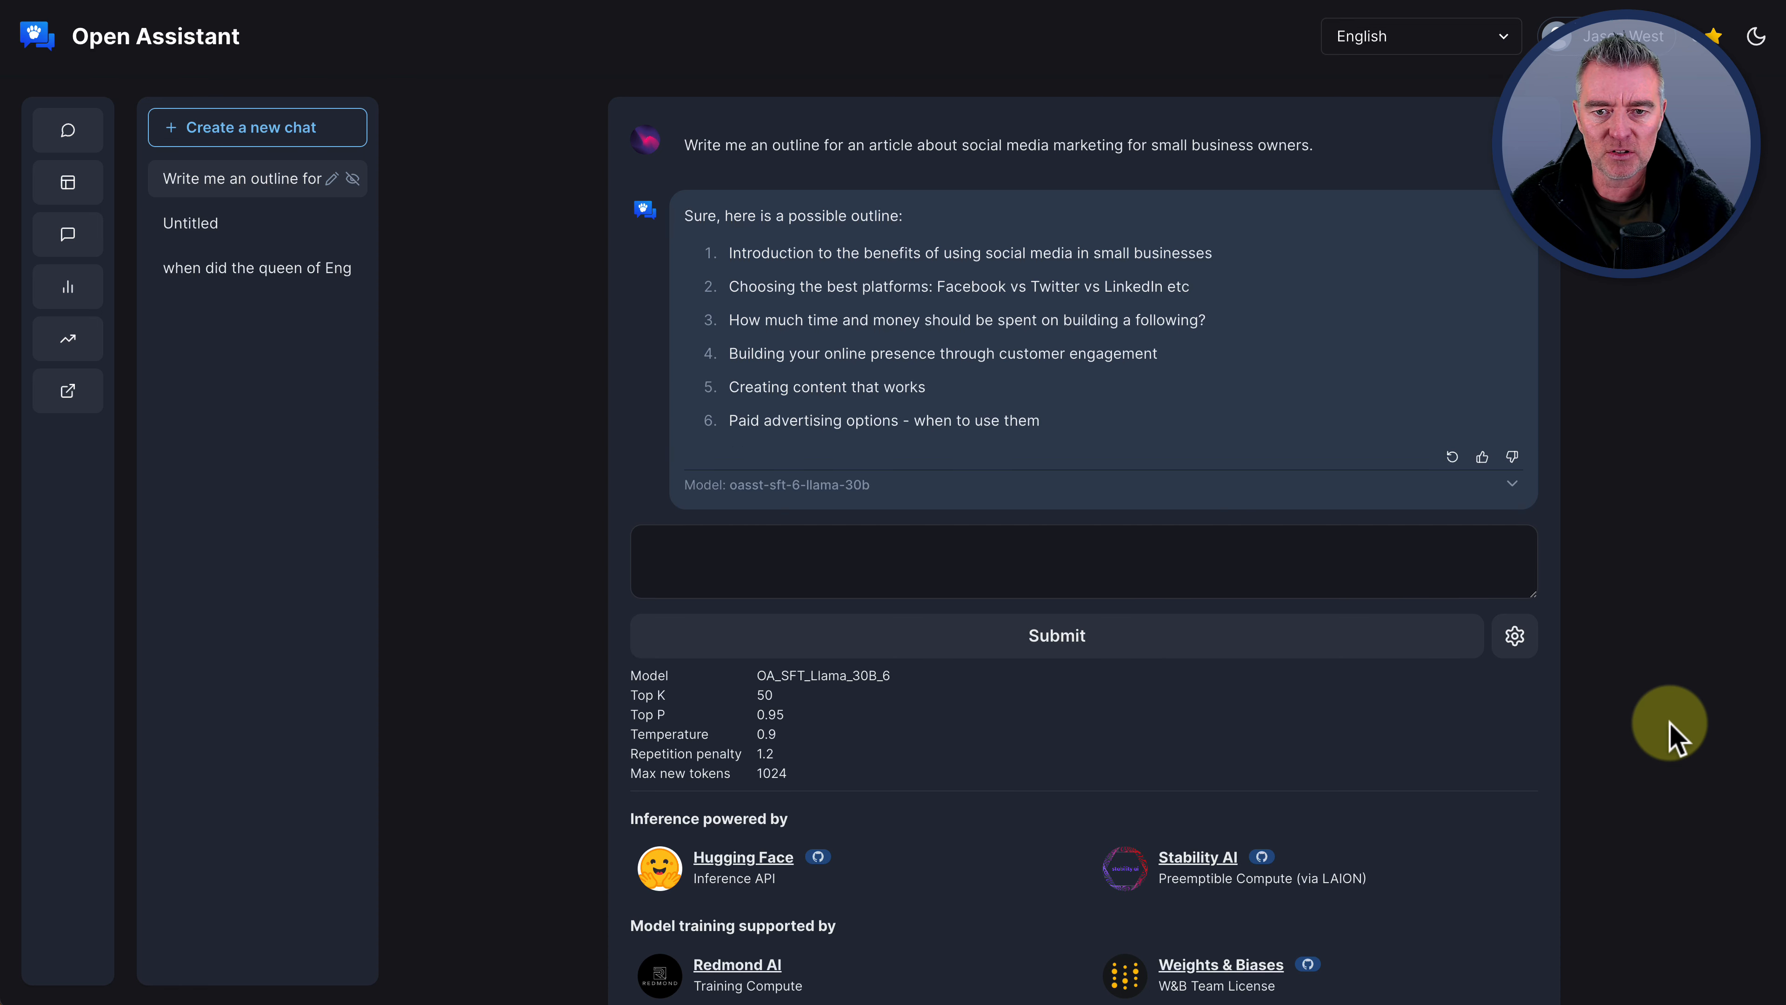
pyautogui.moveTo(1228, 650)
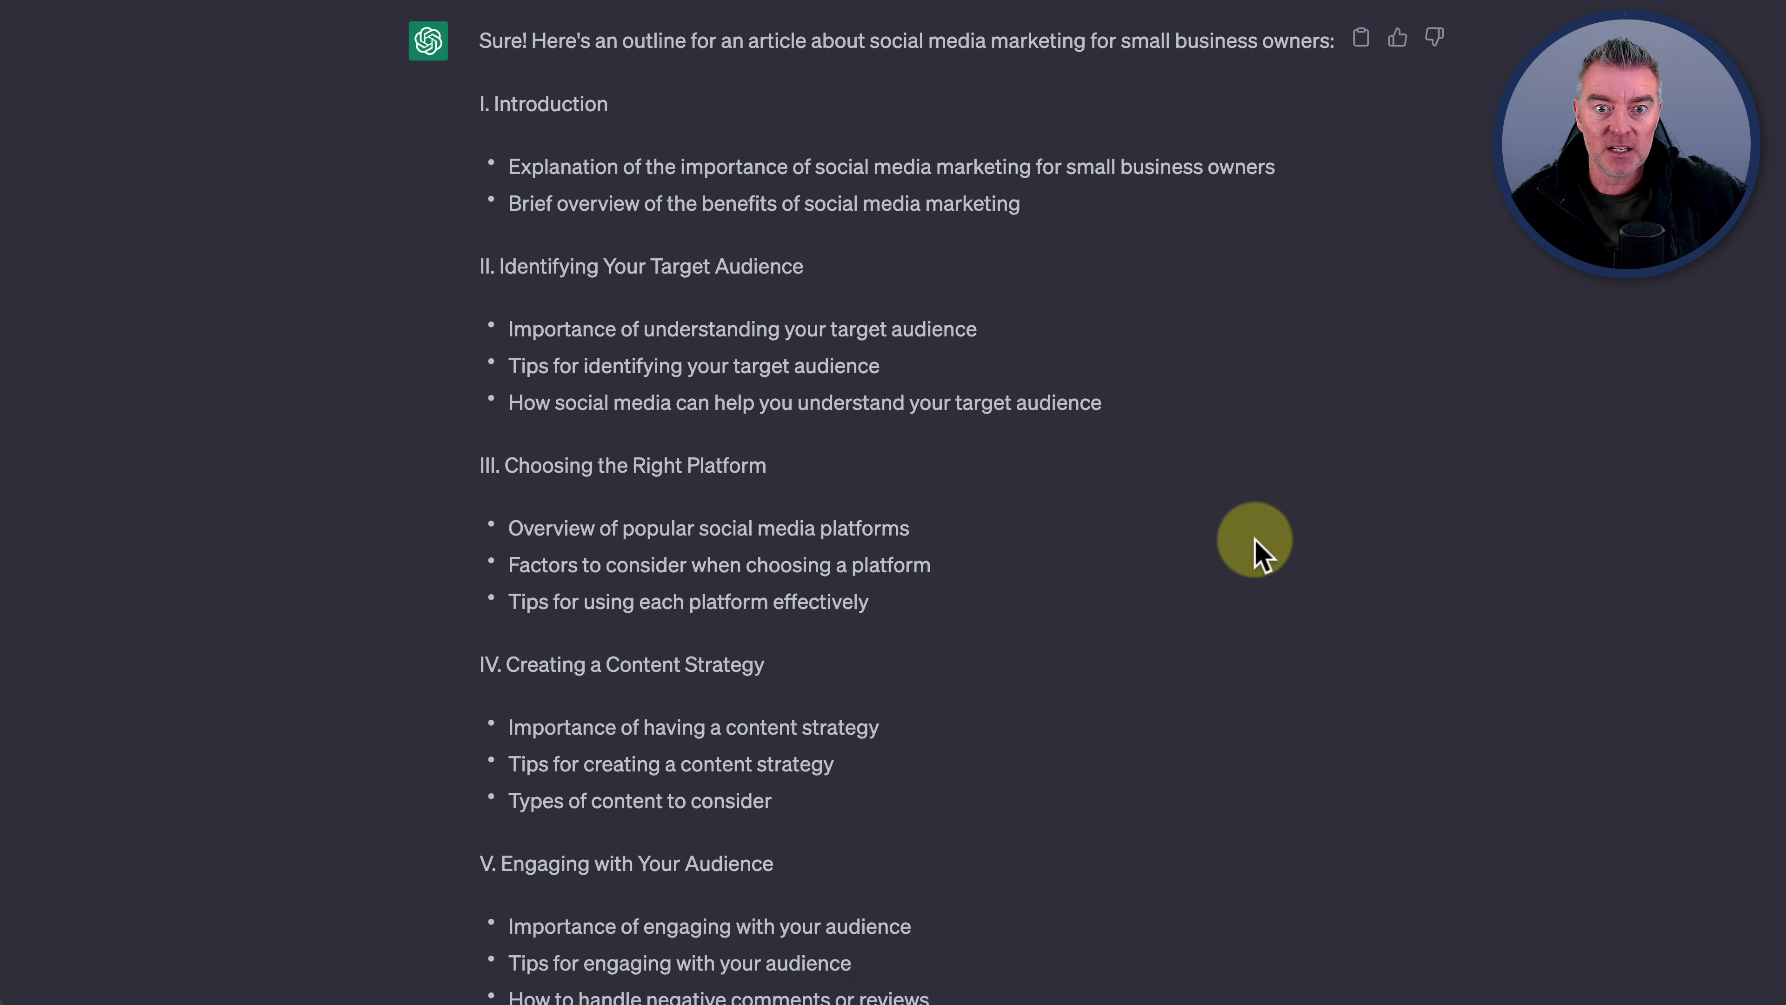
# Scroll through ChatGPT's seven-section outline from Introduction down to the Conclusion
pyautogui.scroll(-3)
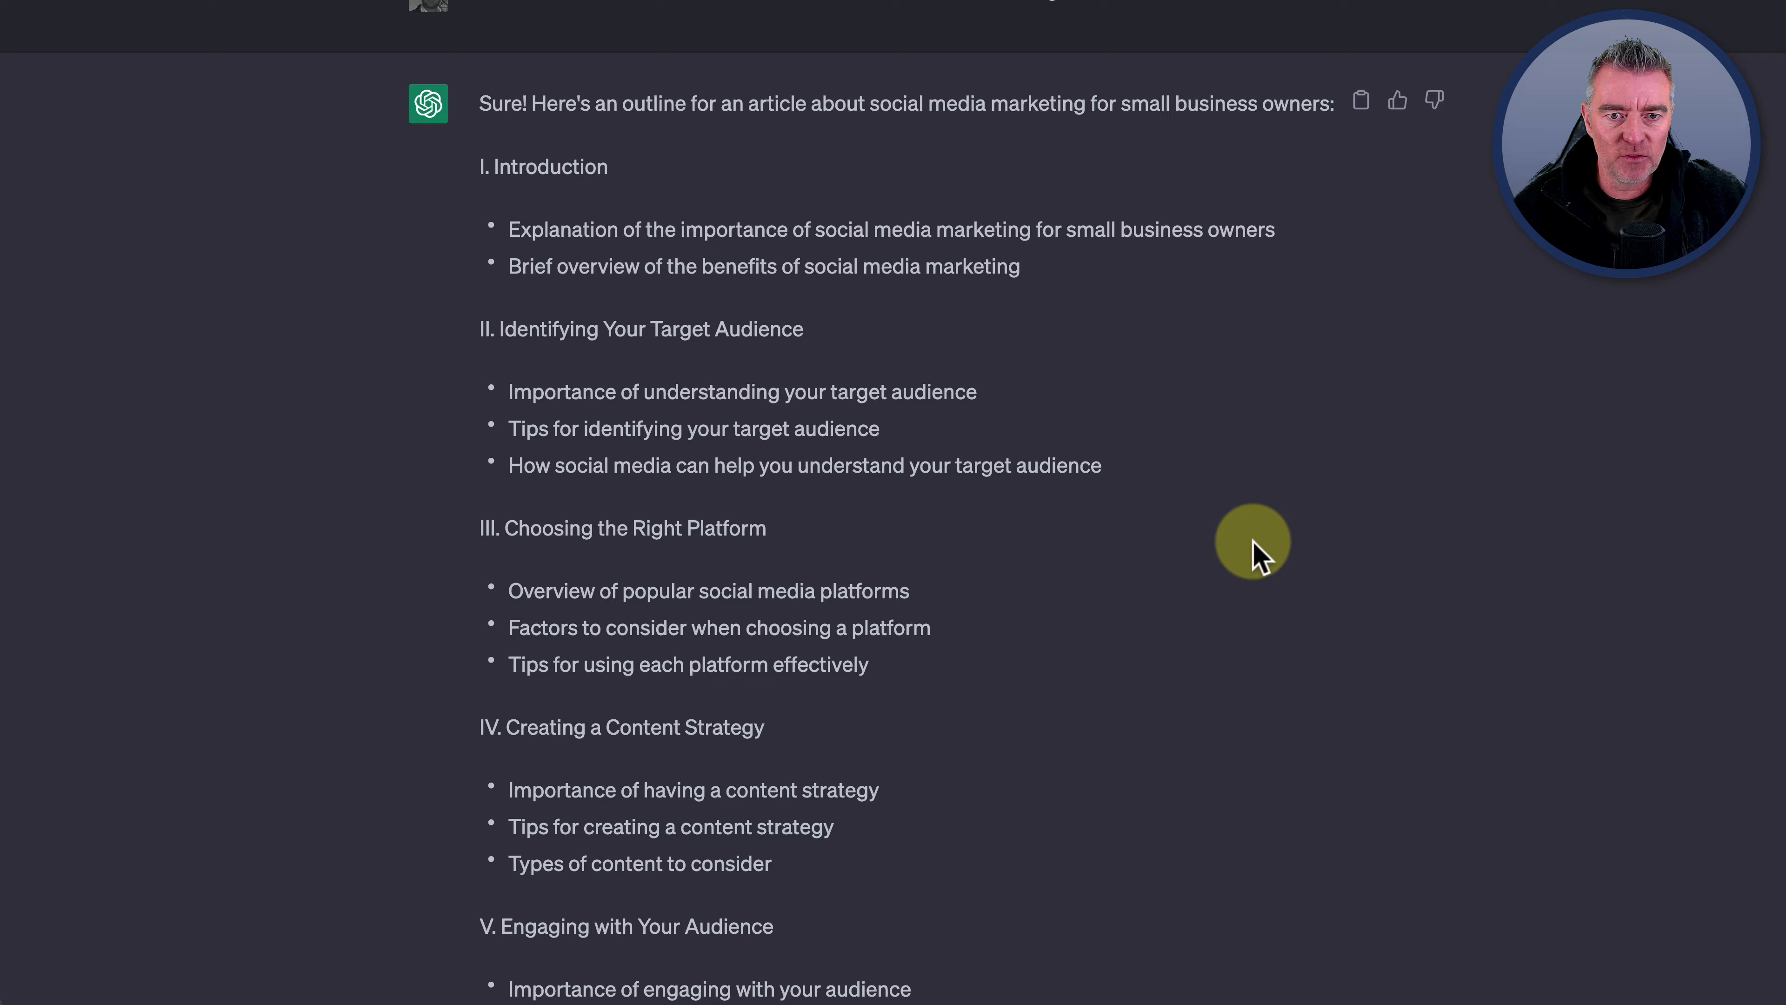
pyautogui.scroll(-3)
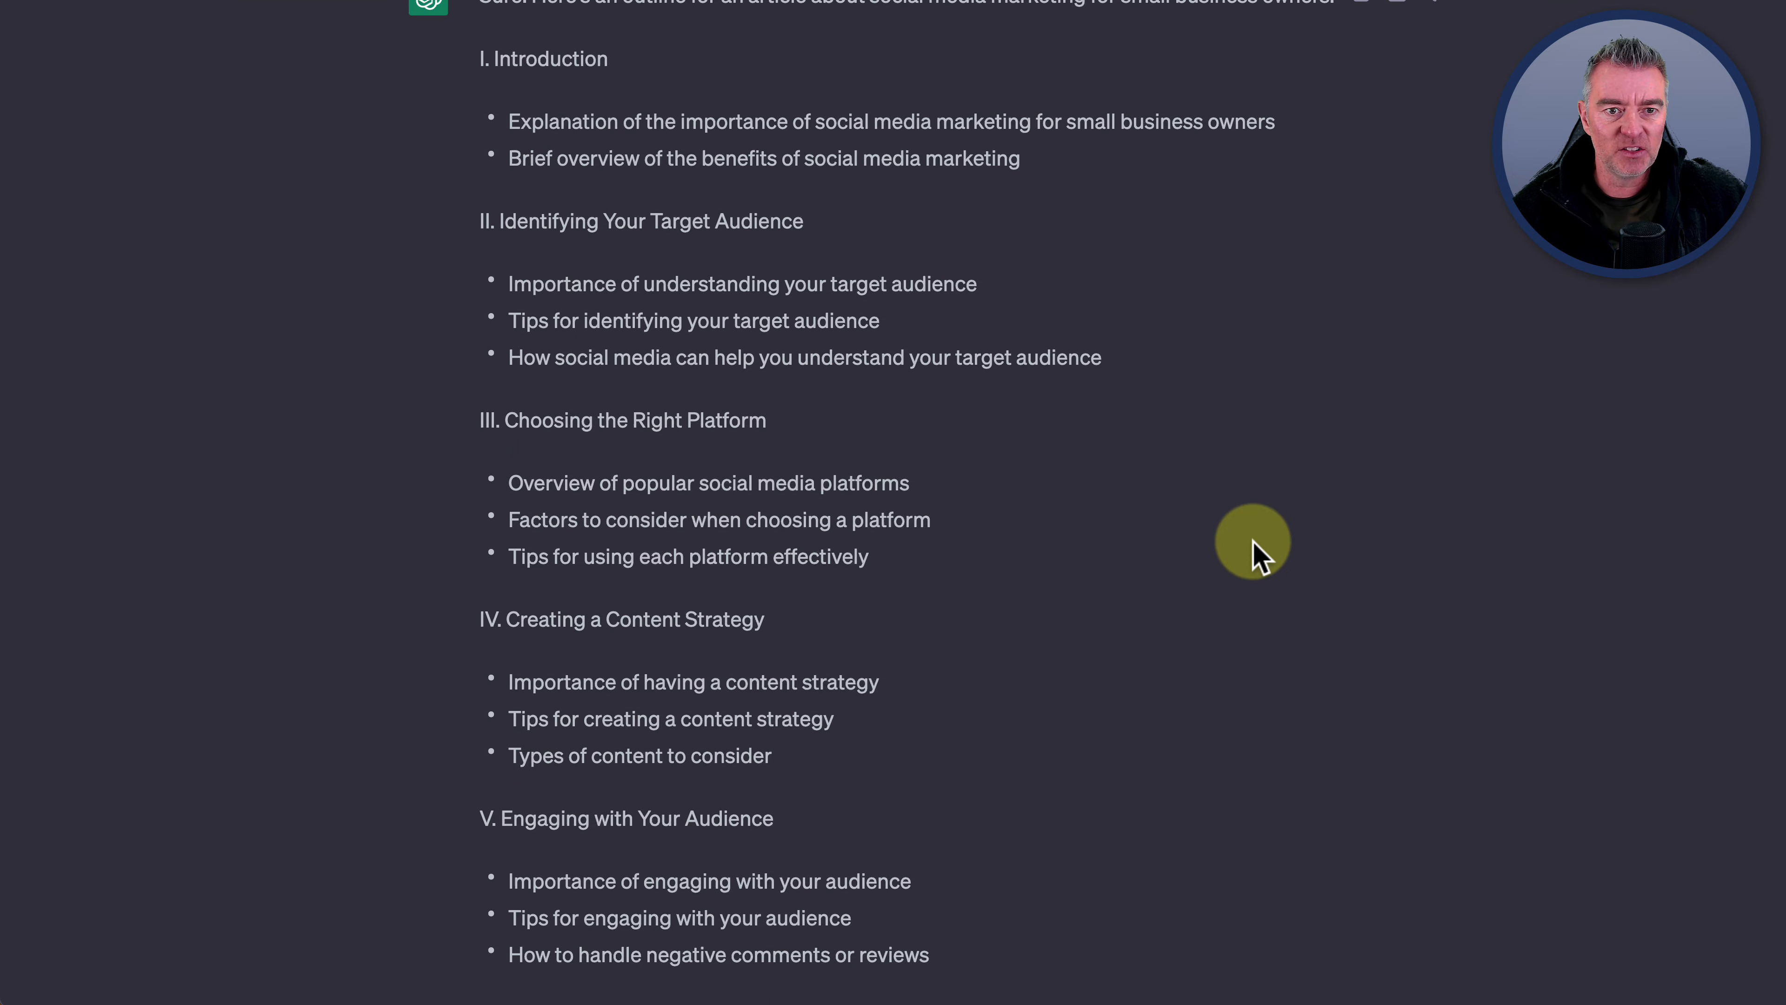
pyautogui.scroll(-3)
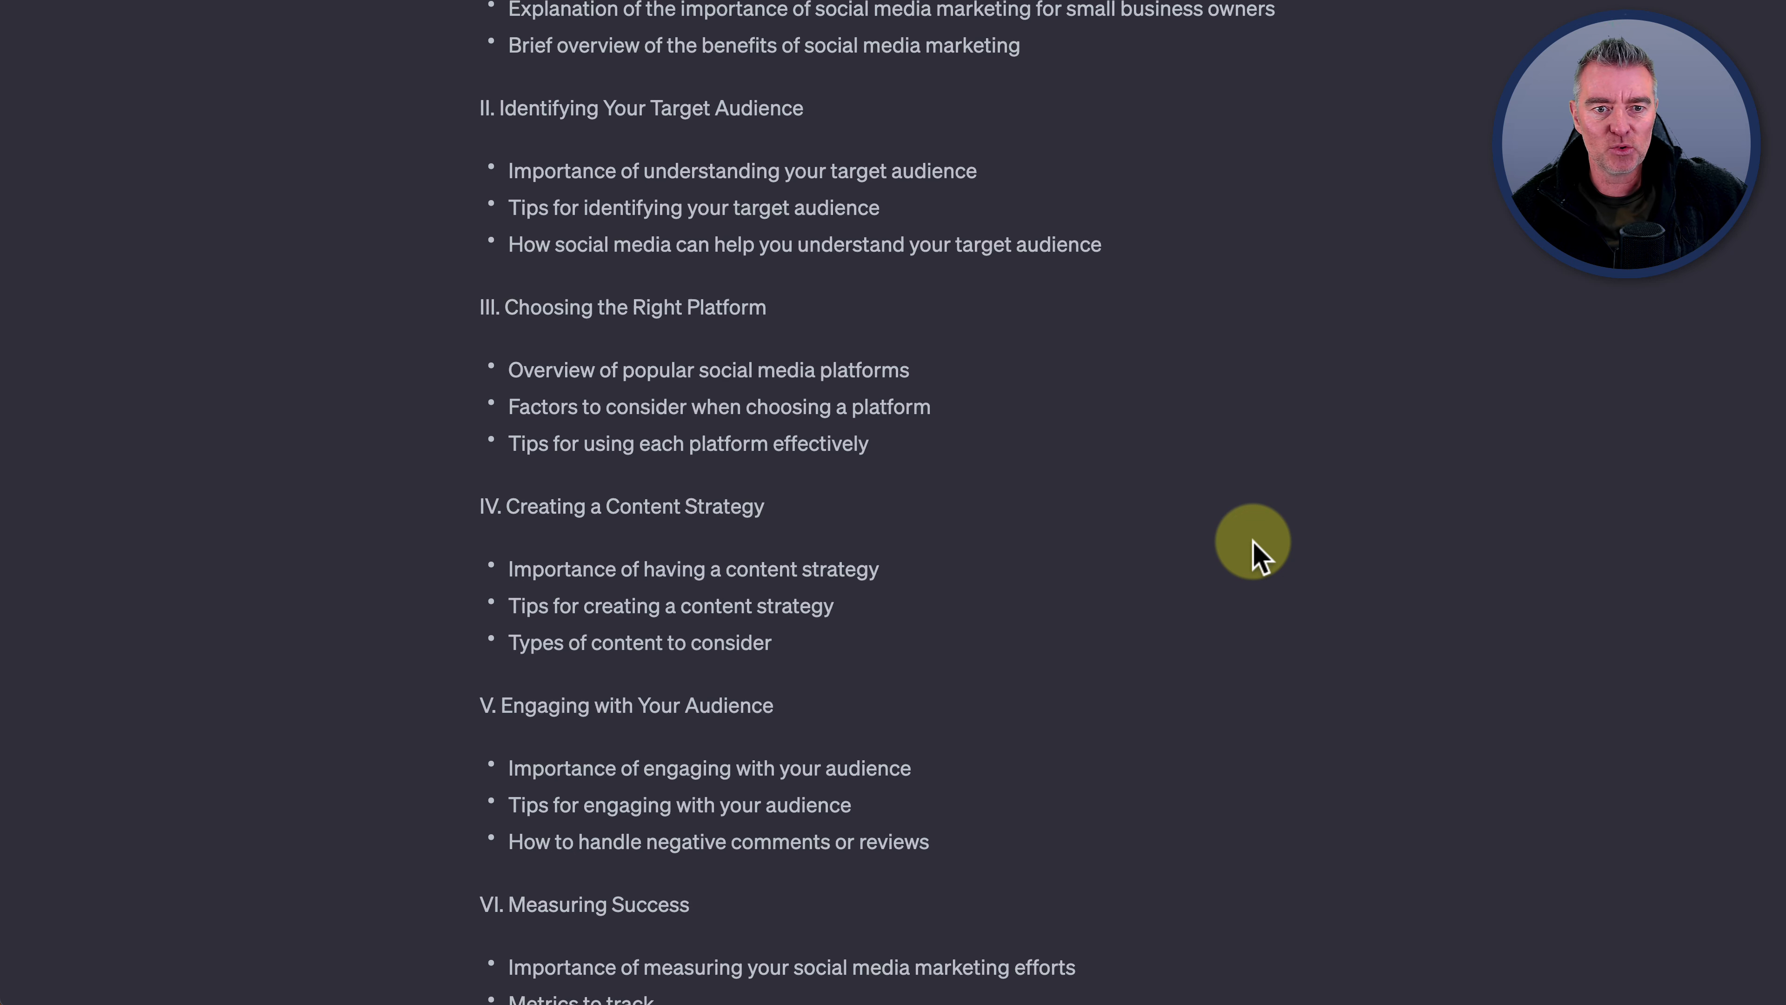
pyautogui.scroll(-3)
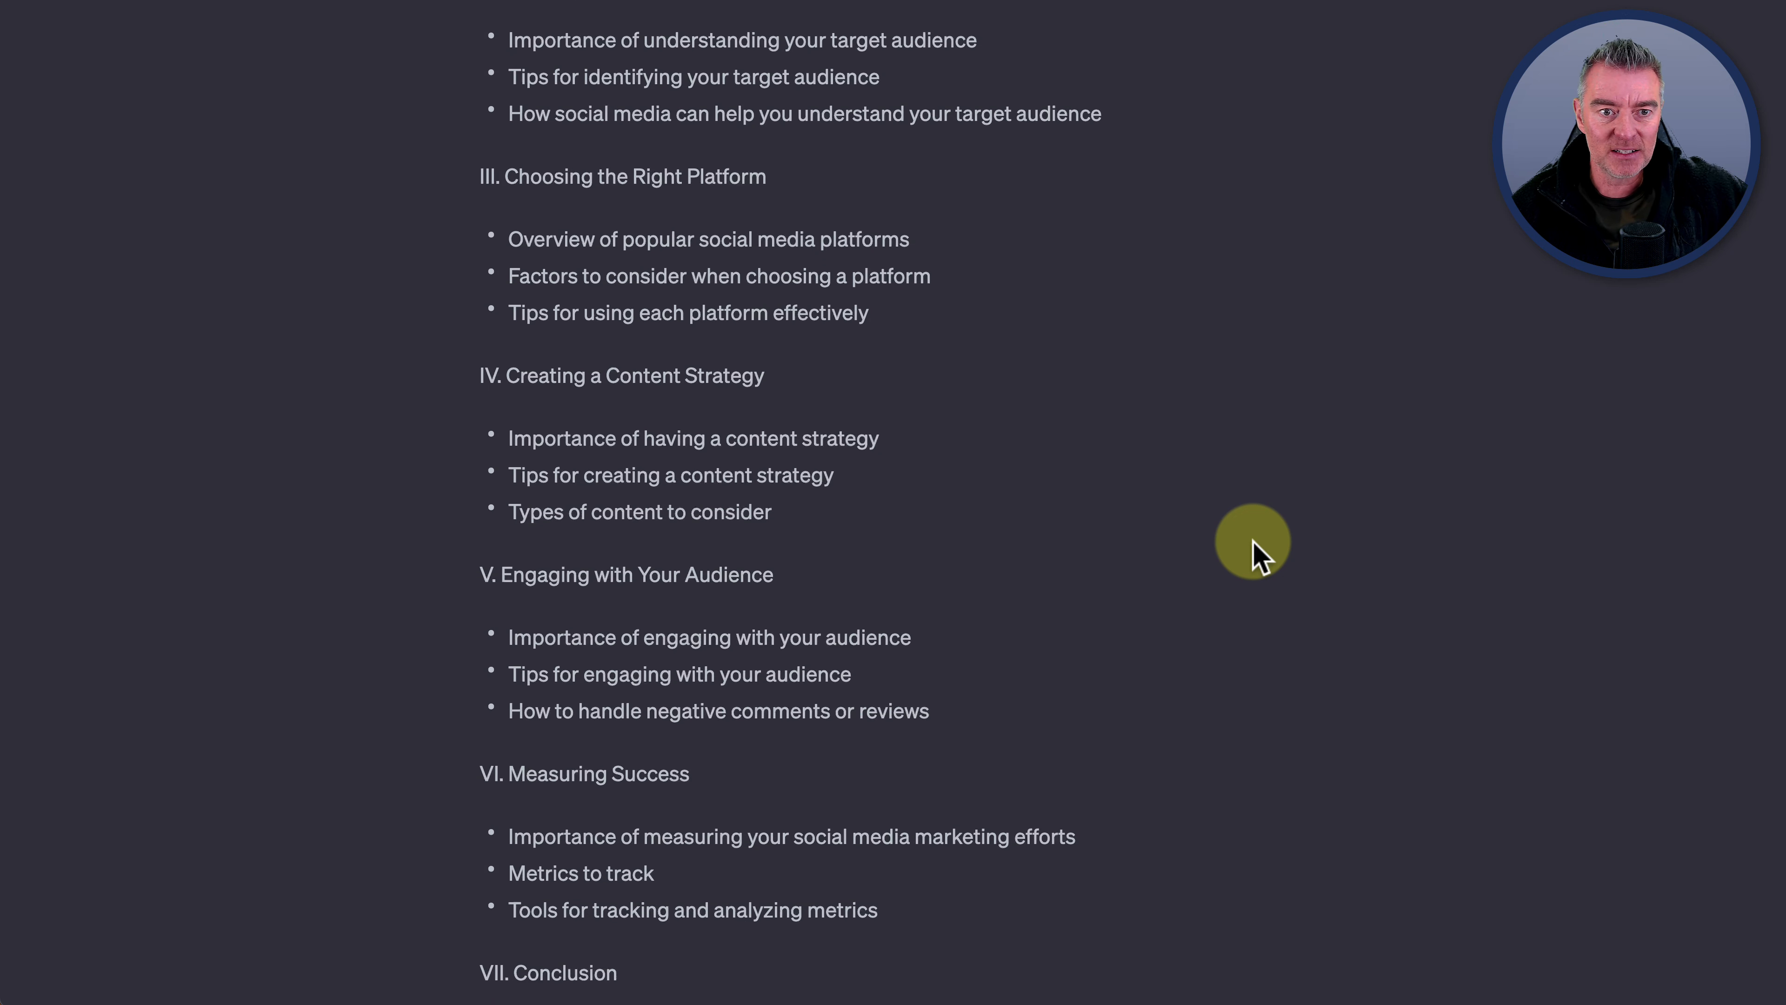
pyautogui.scroll(-3)
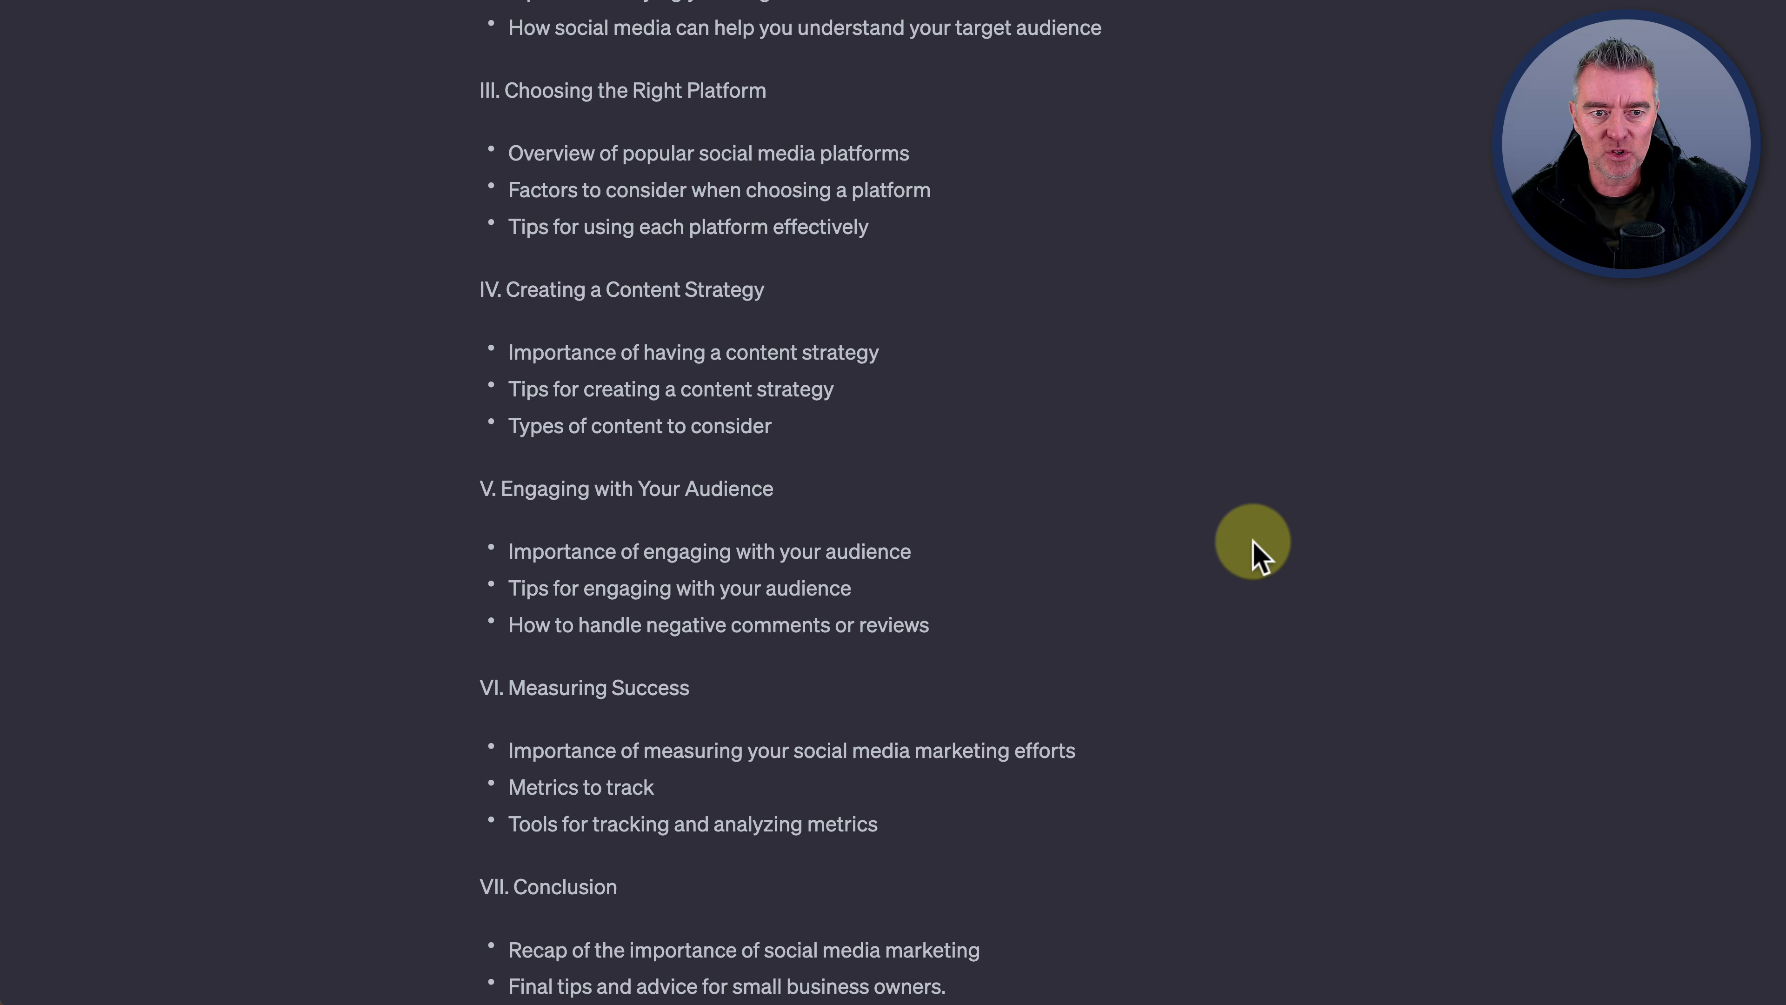
pyautogui.scroll(-3)
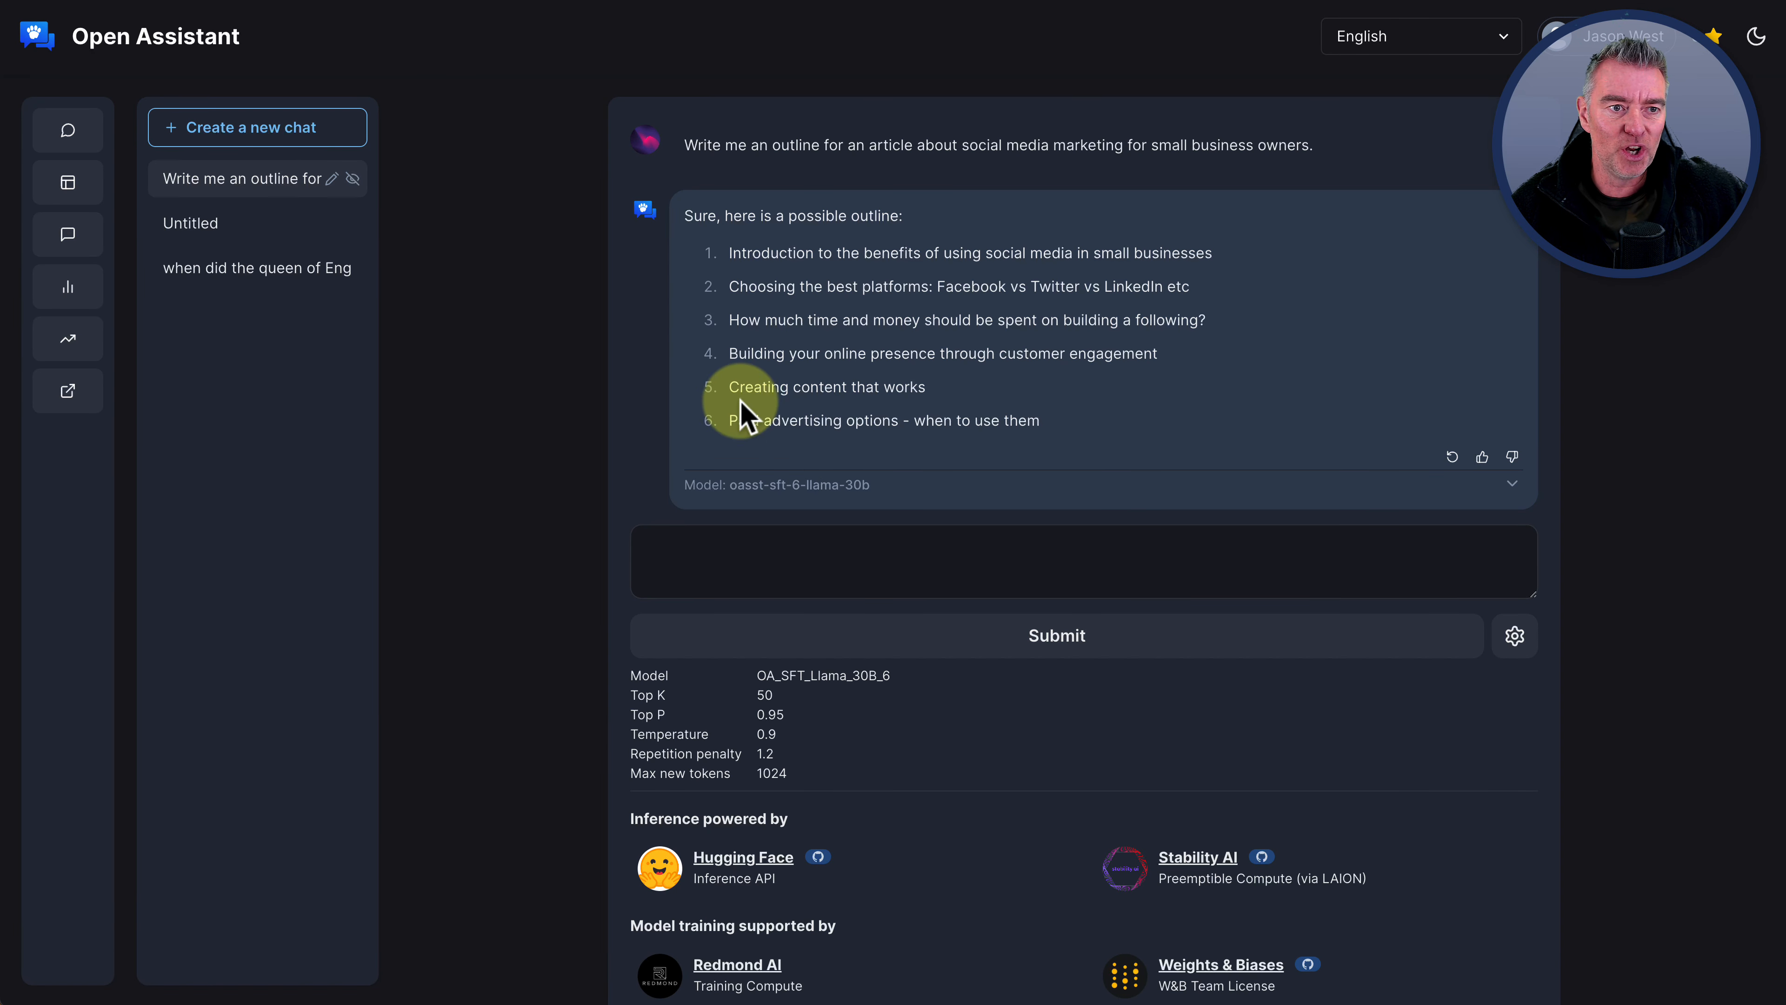
pyautogui.moveTo(968, 666)
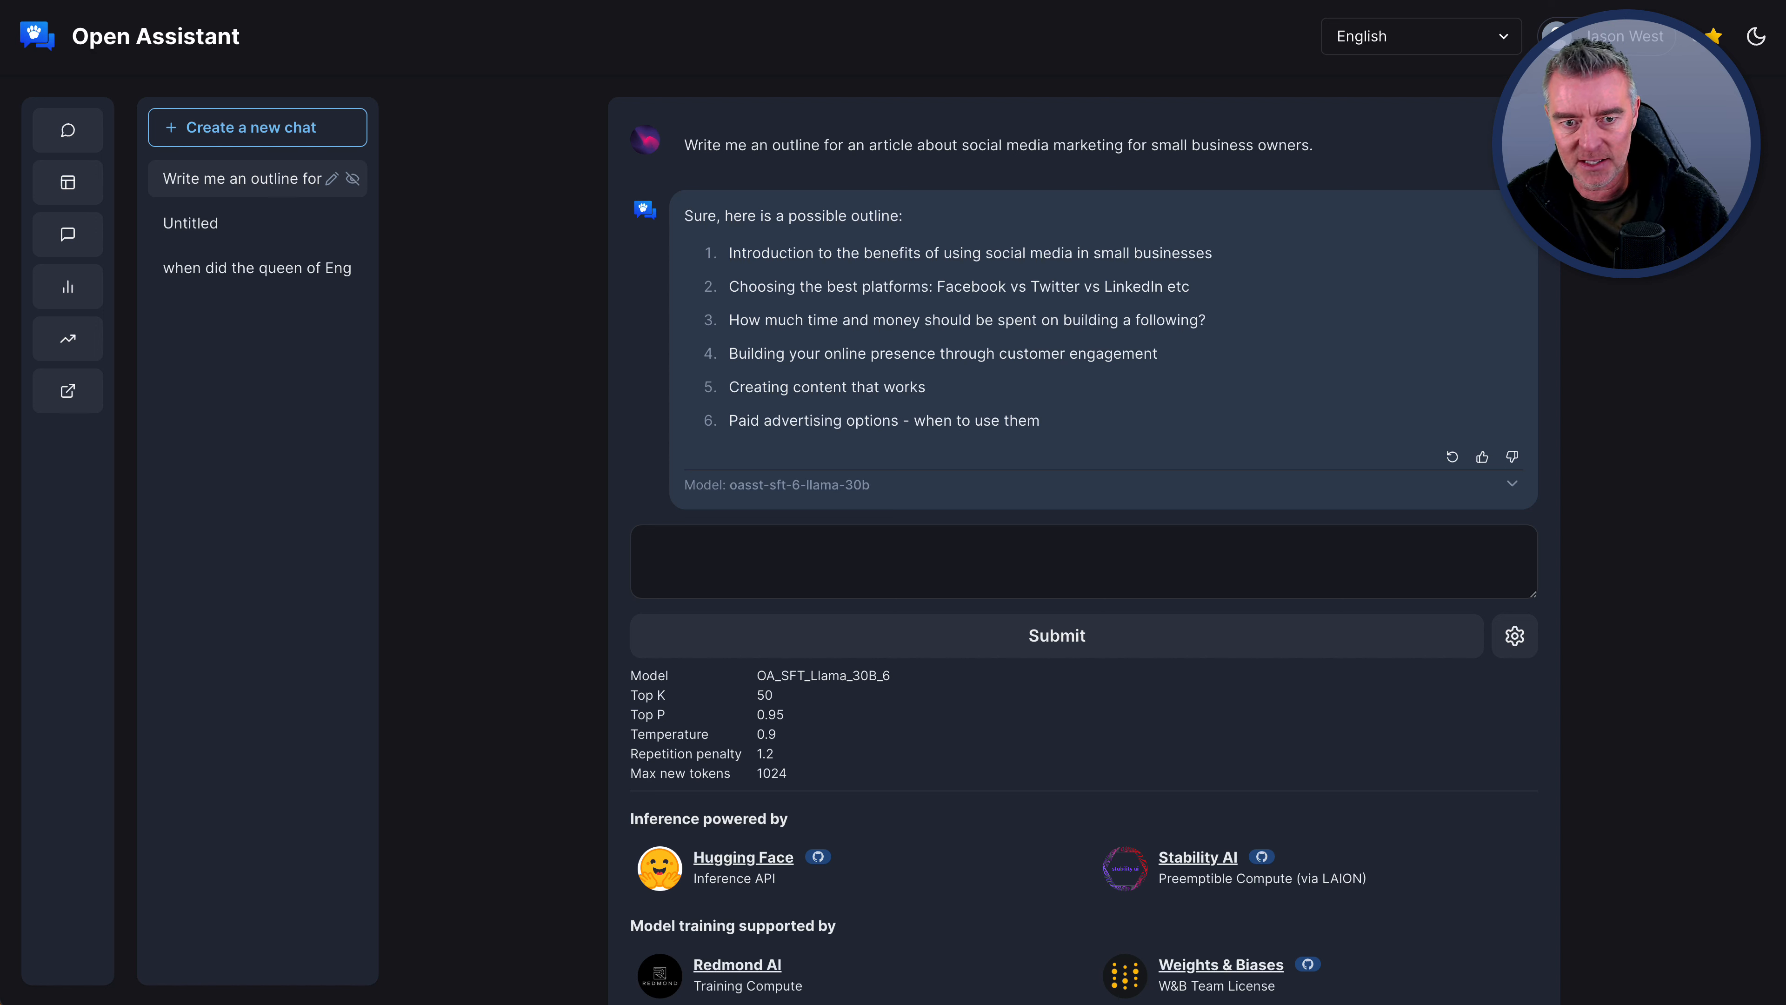
# Revisit the six-point outline answer, then start another new, empty chat
pyautogui.click(1081, 562)
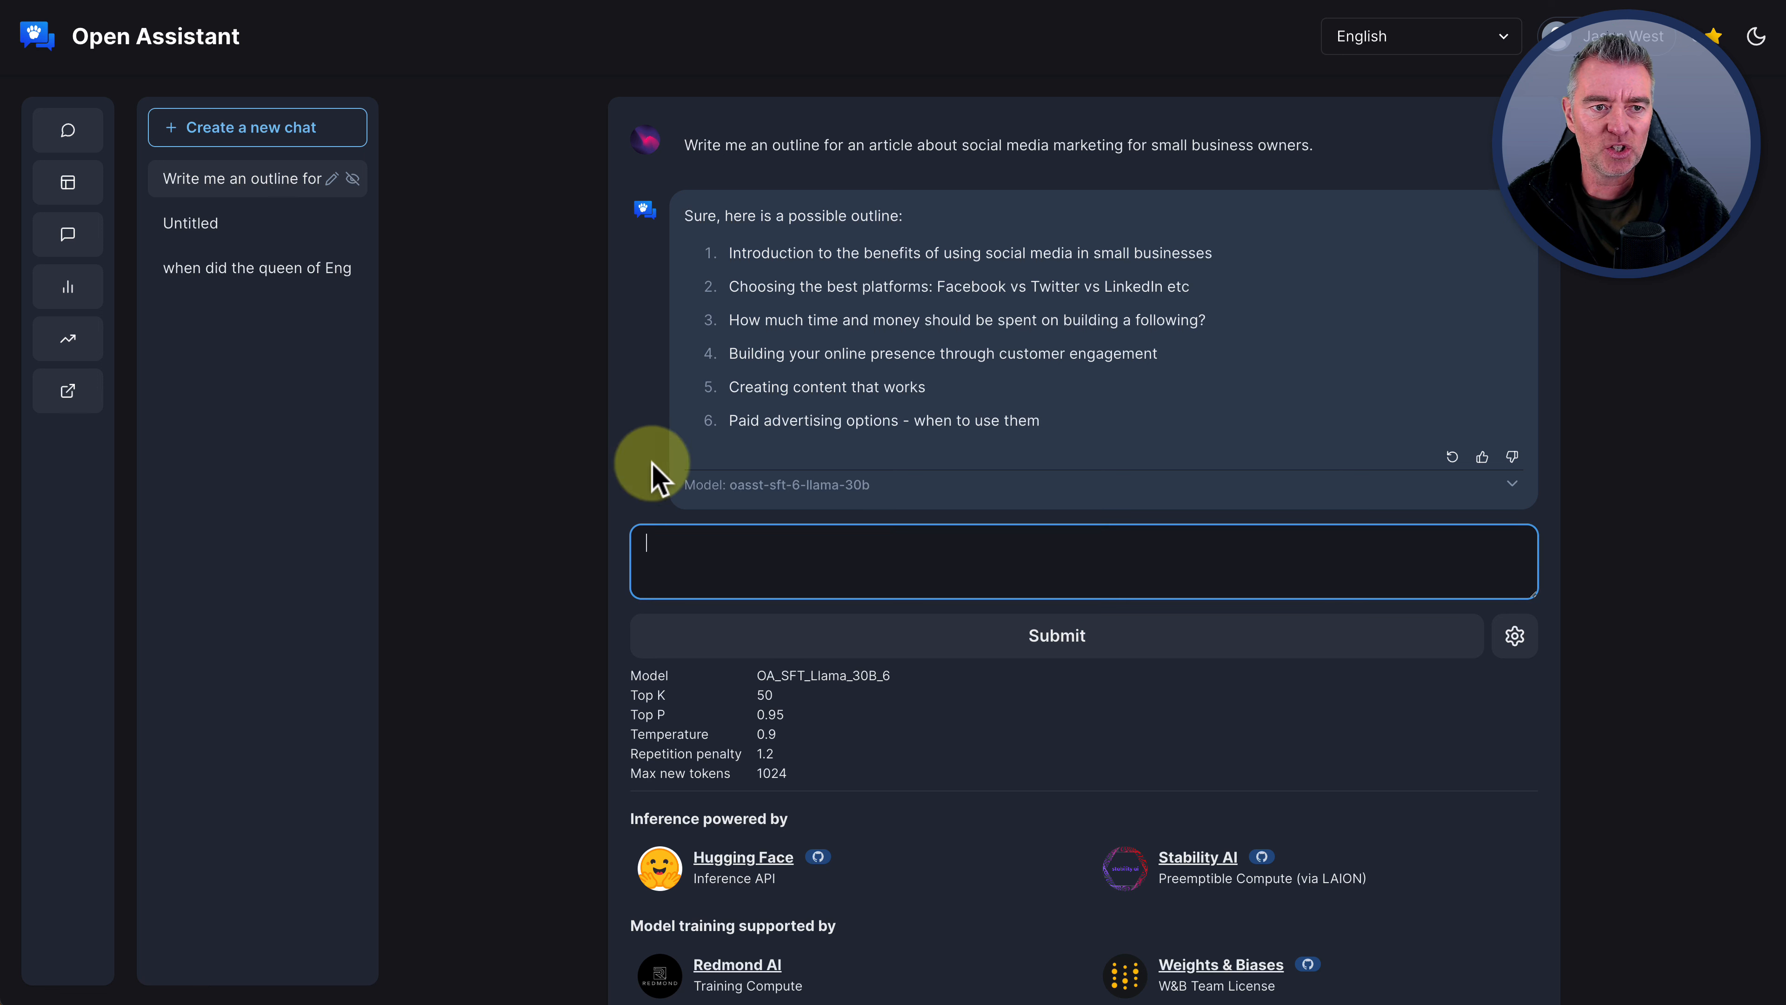
pyautogui.click(257, 127)
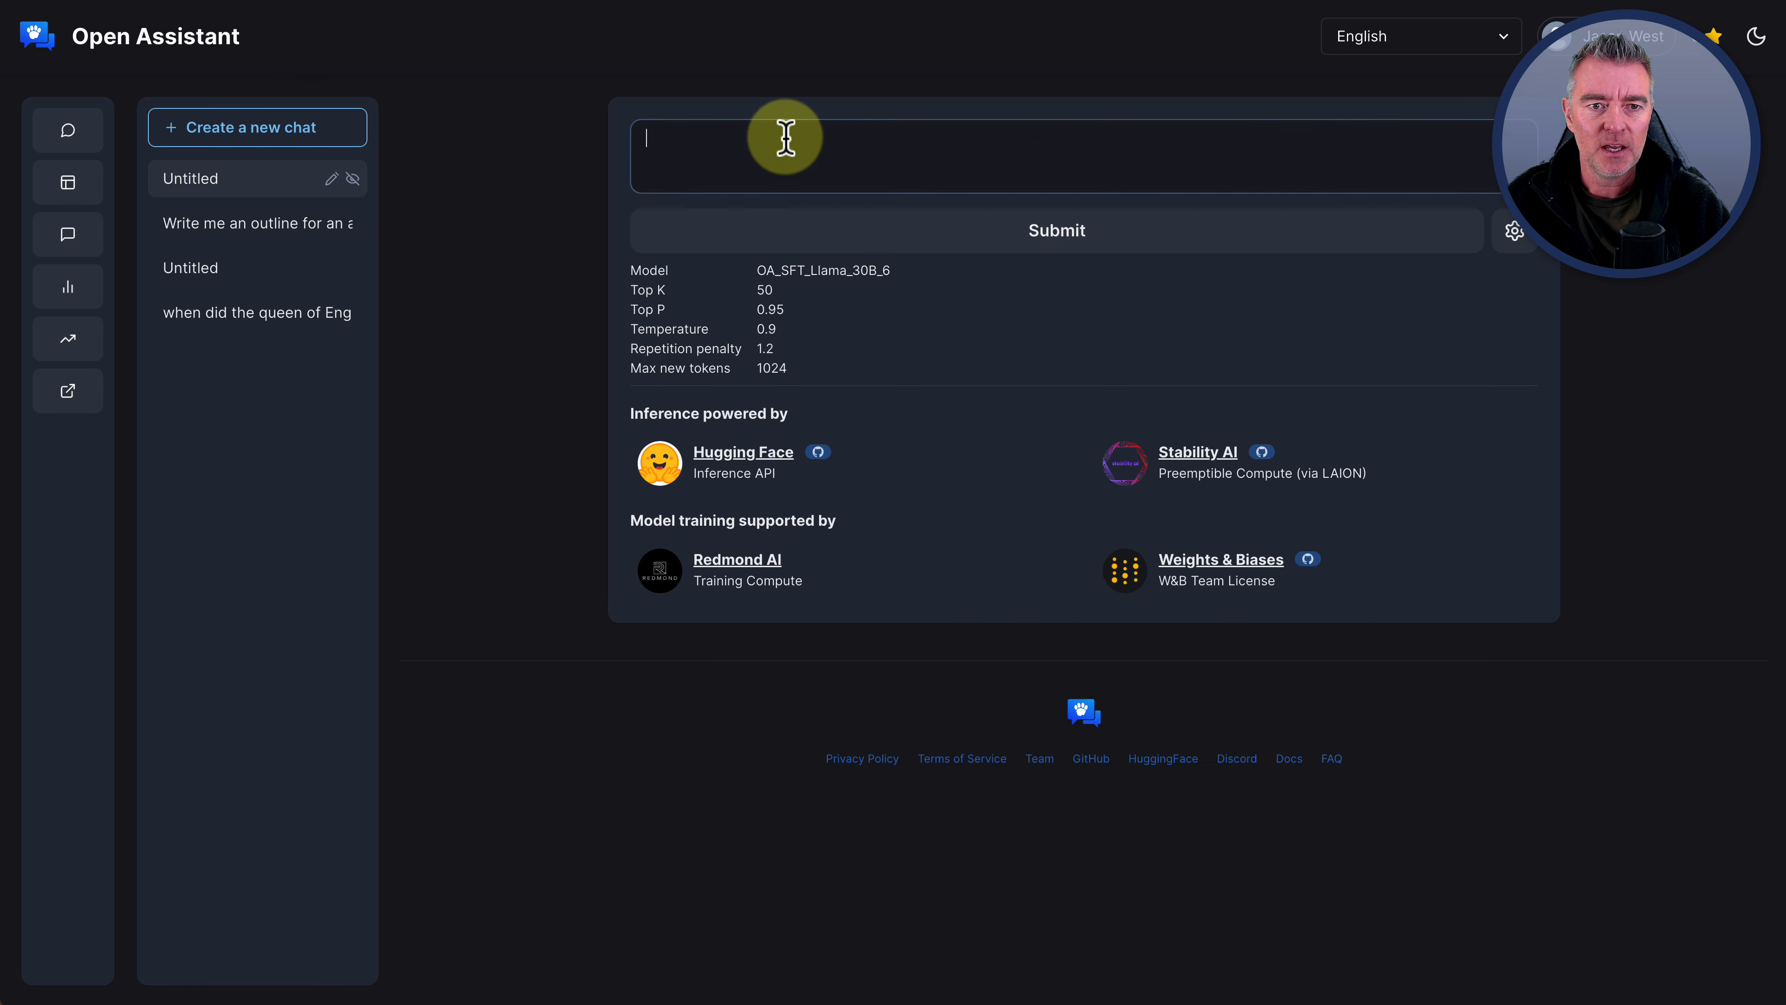
pyautogui.click(1057, 154)
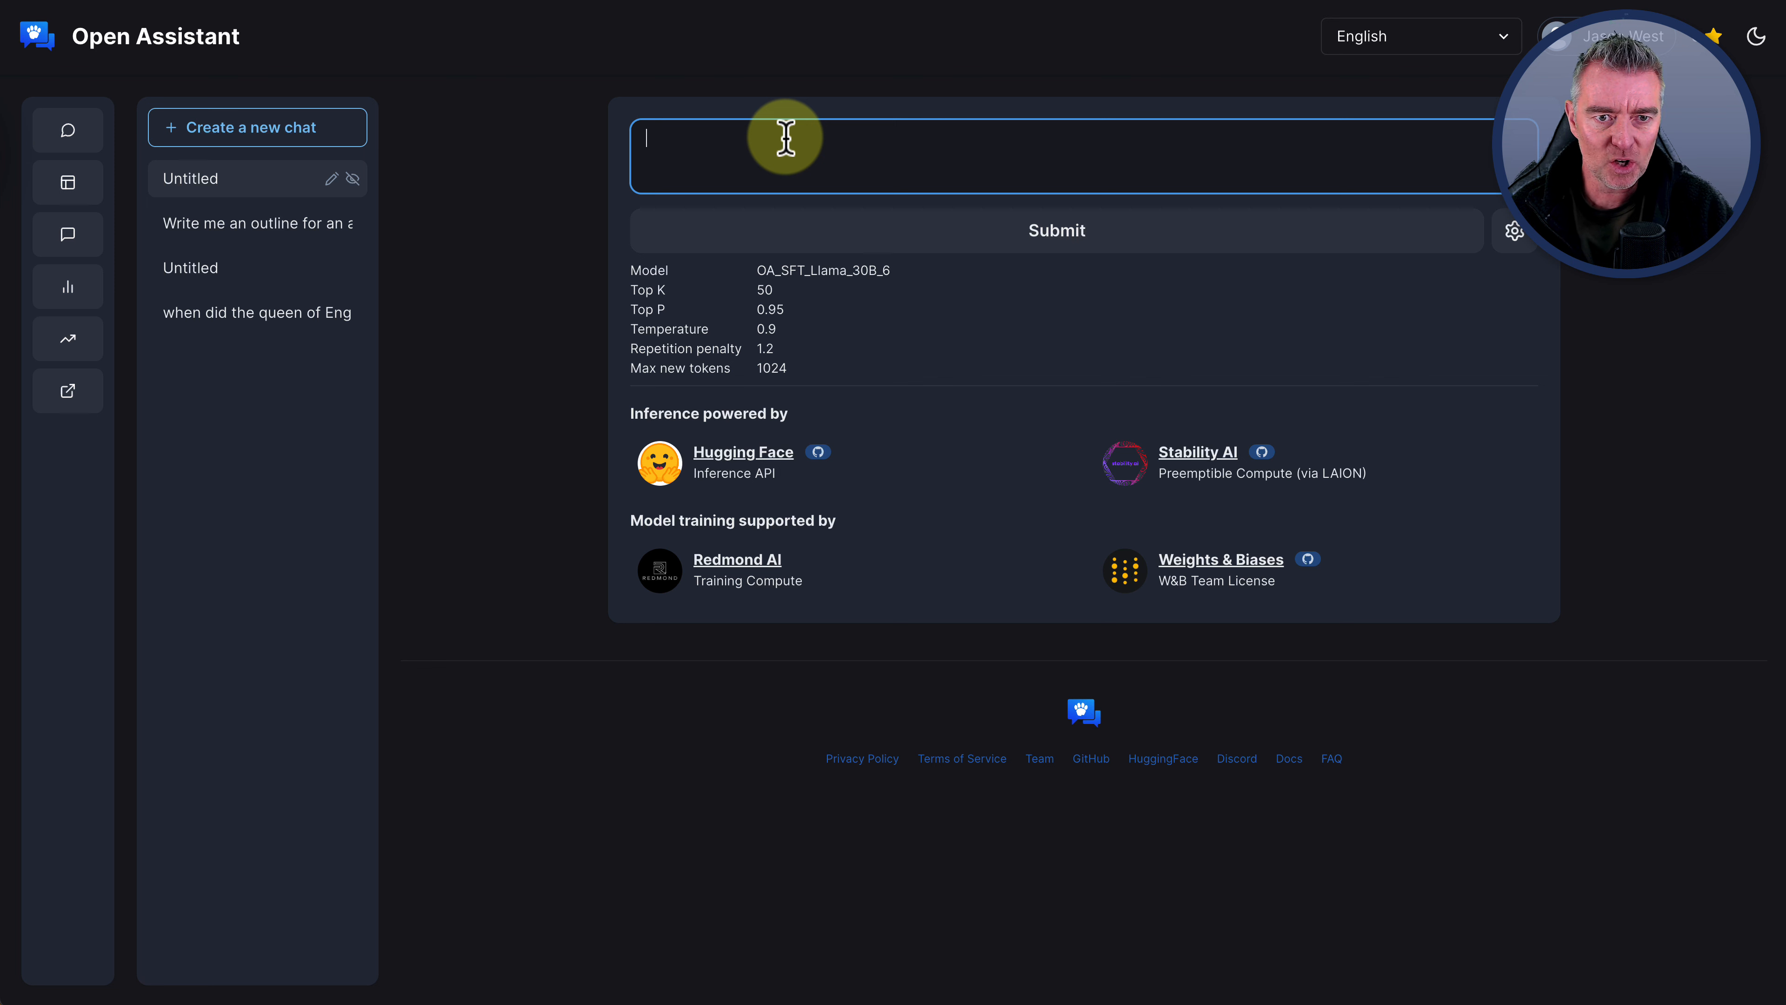
pyautogui.write('Summarise the content from the following video')
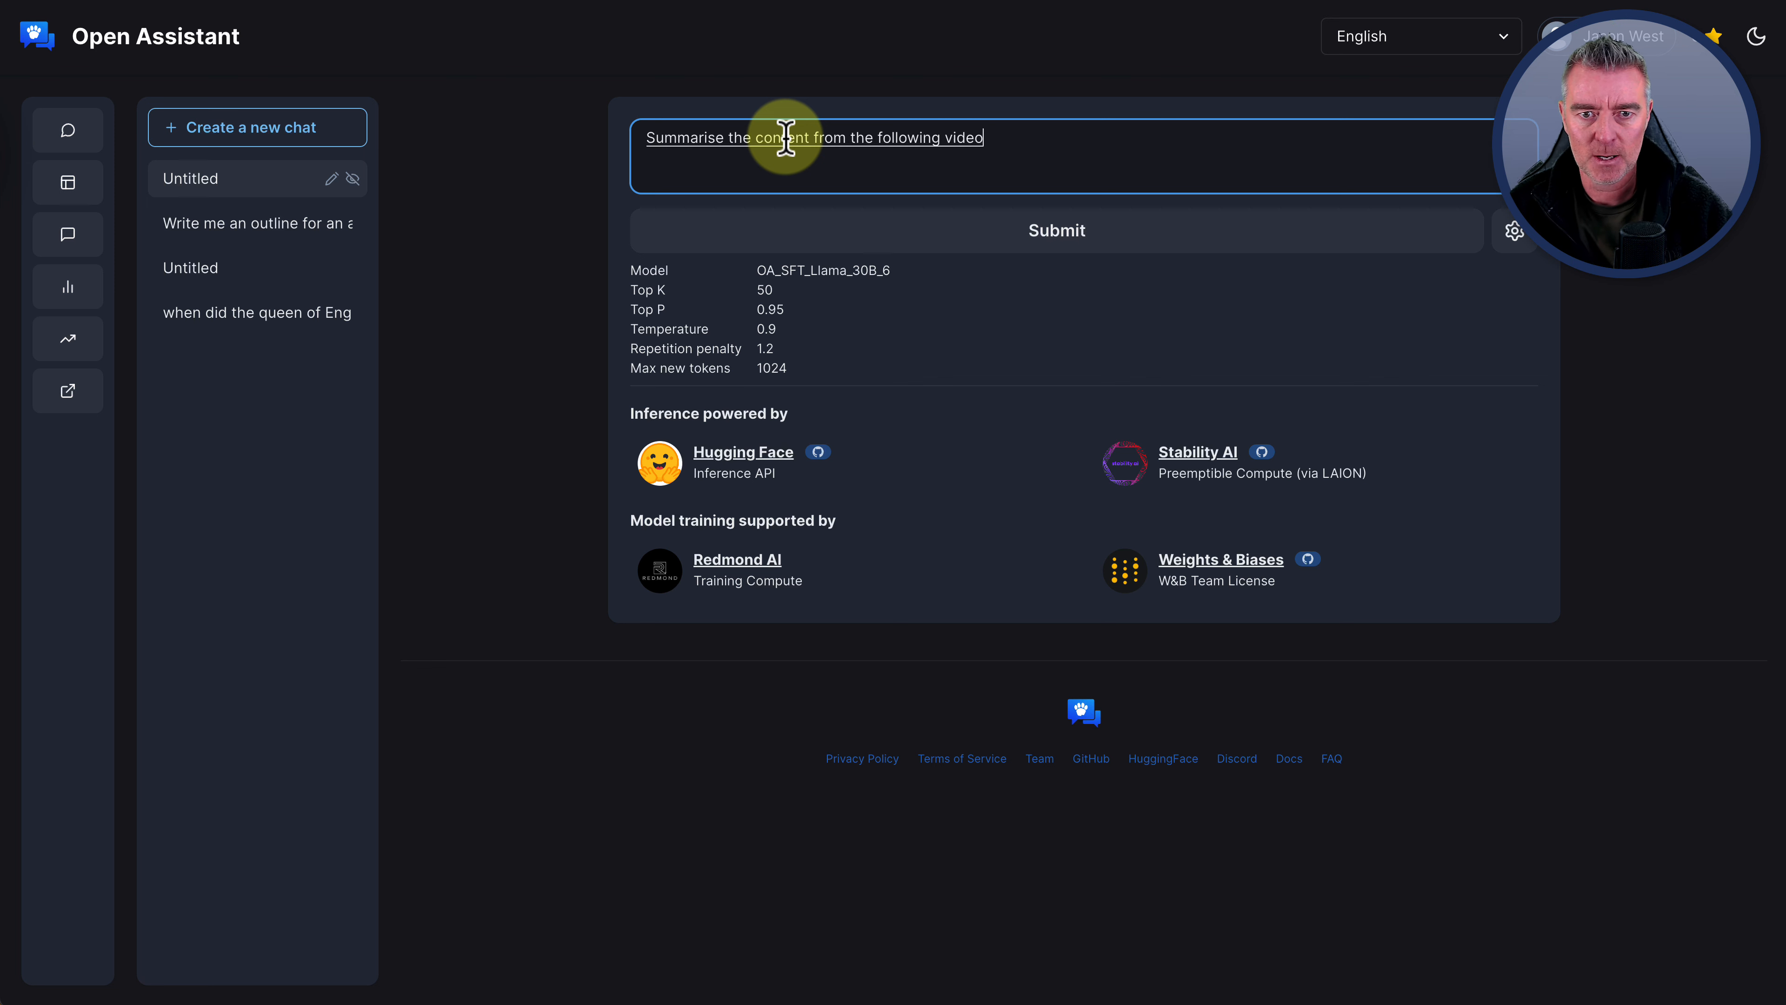
pyautogui.write(': https://youtube.com/shorts/D04bUU9-jVM?feature=share')
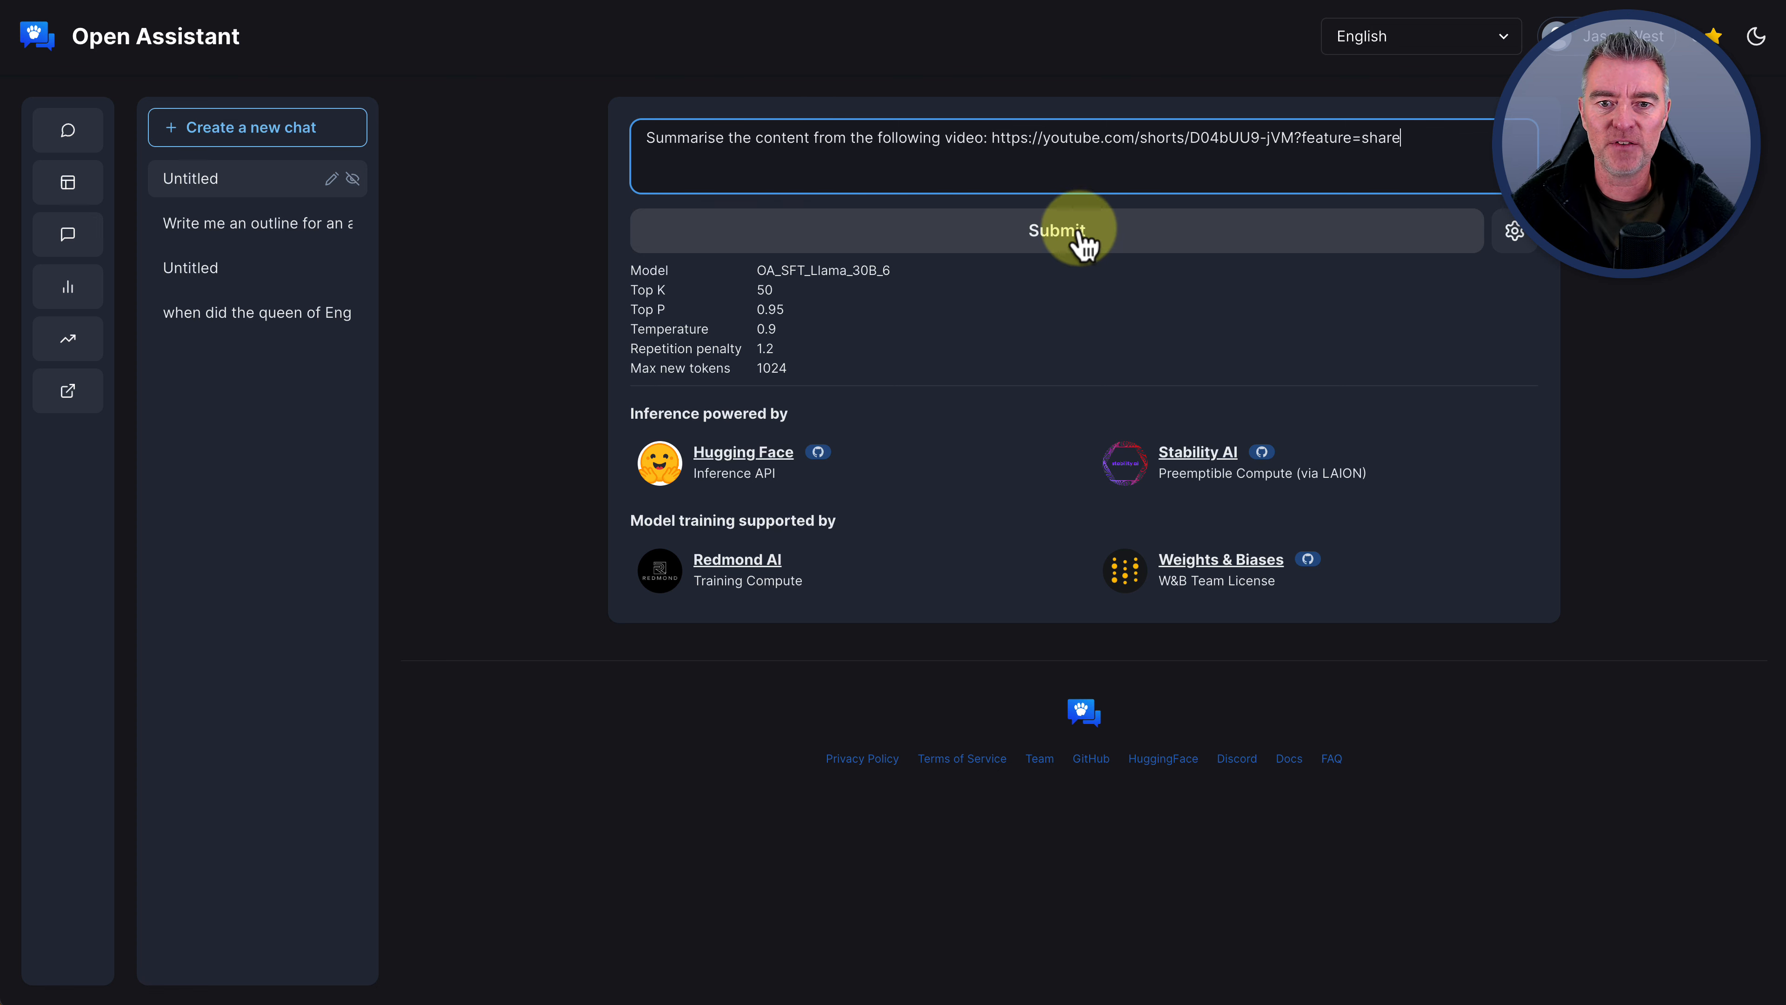
pyautogui.click(1055, 232)
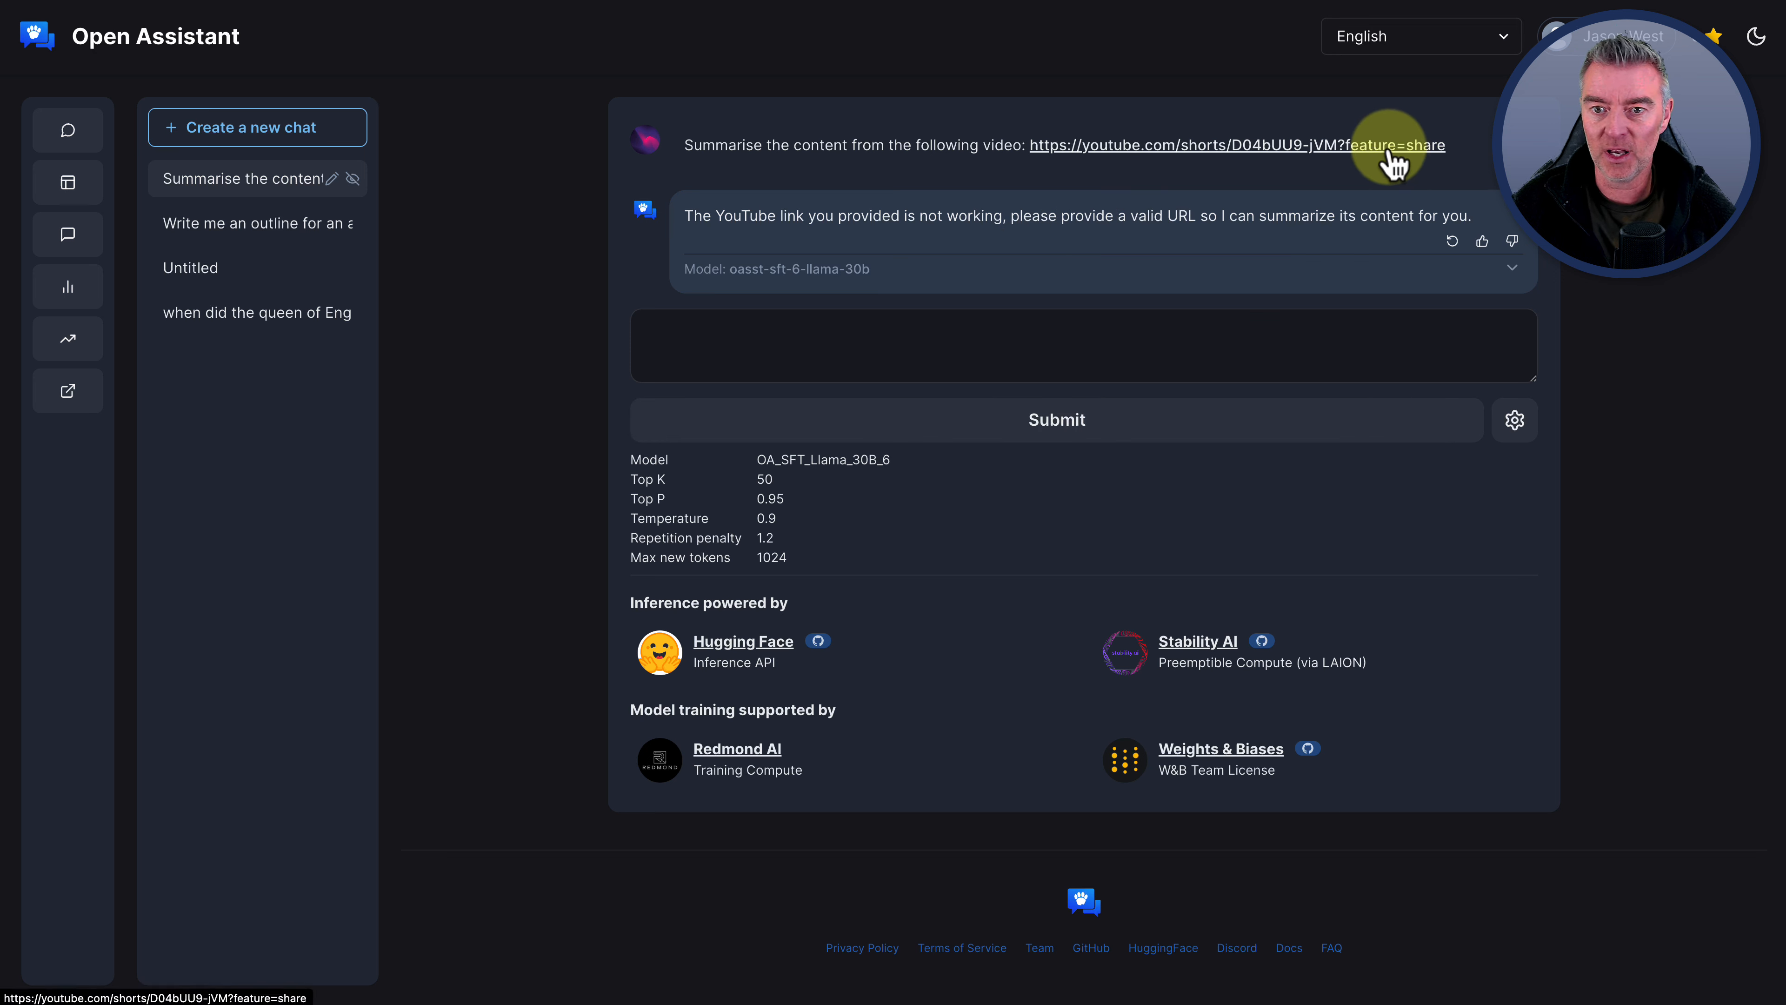
# Try opening the shared YouTube link, then dismiss the open-link confirmation
pyautogui.rightClick(1270, 145)
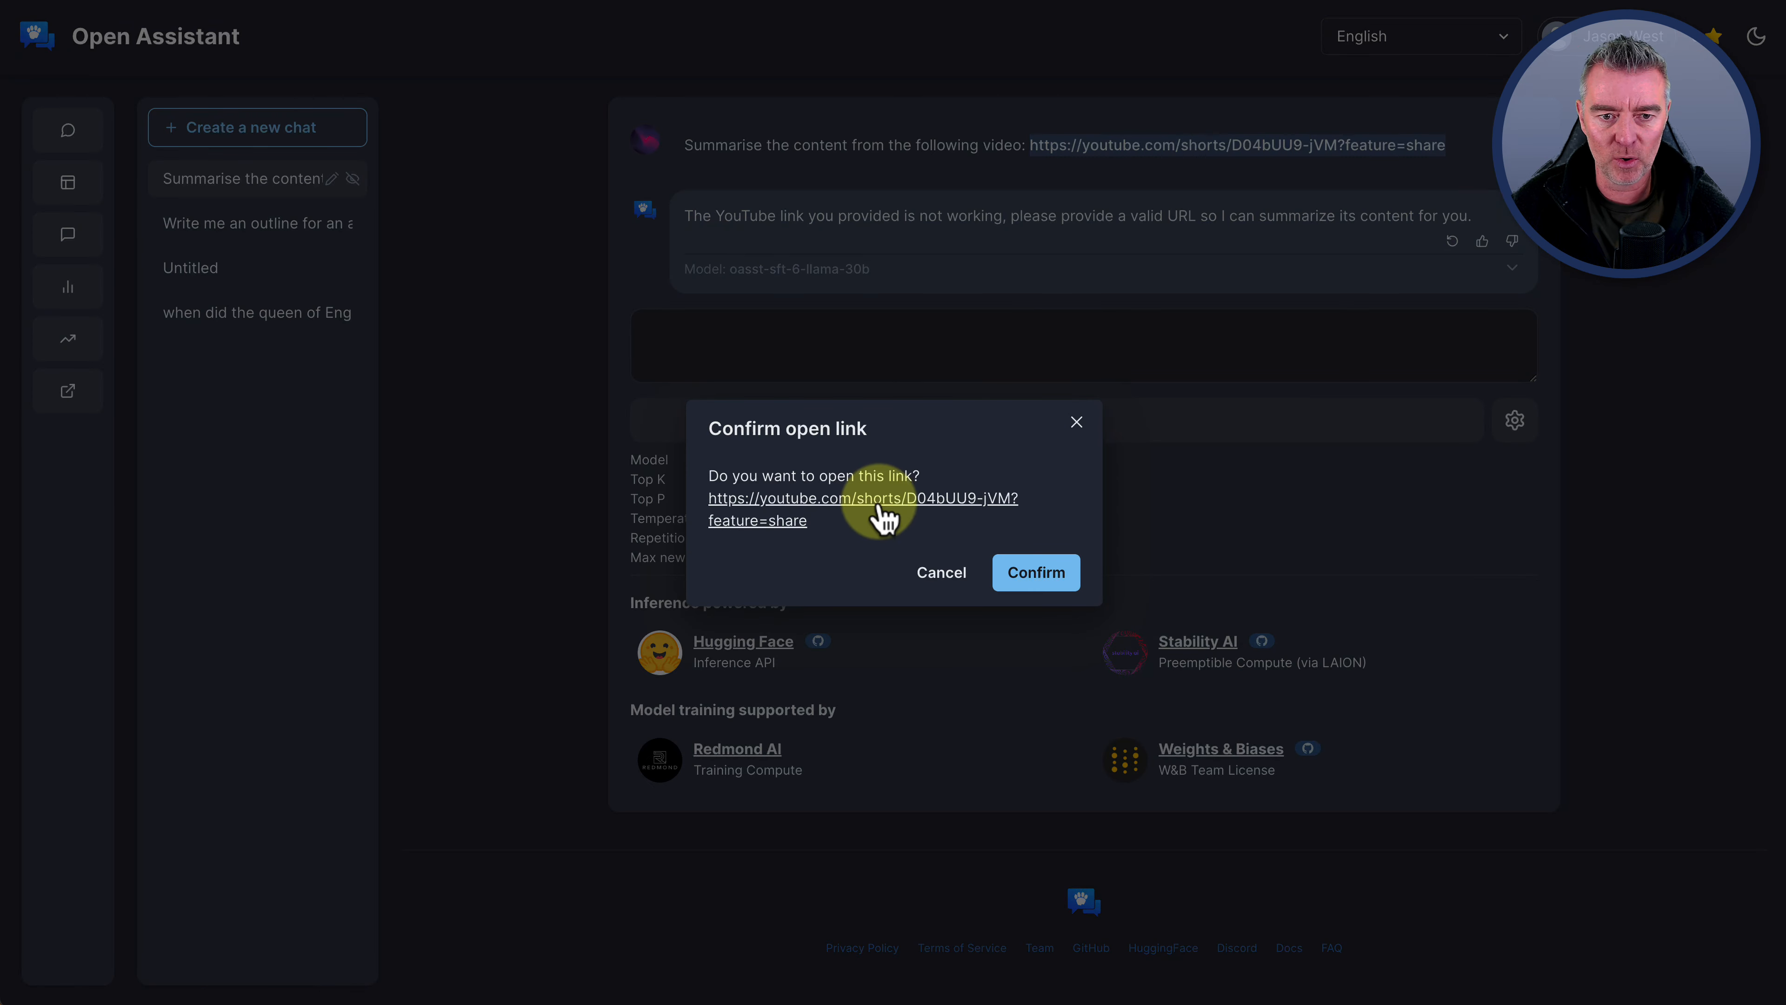
pyautogui.click(1035, 572)
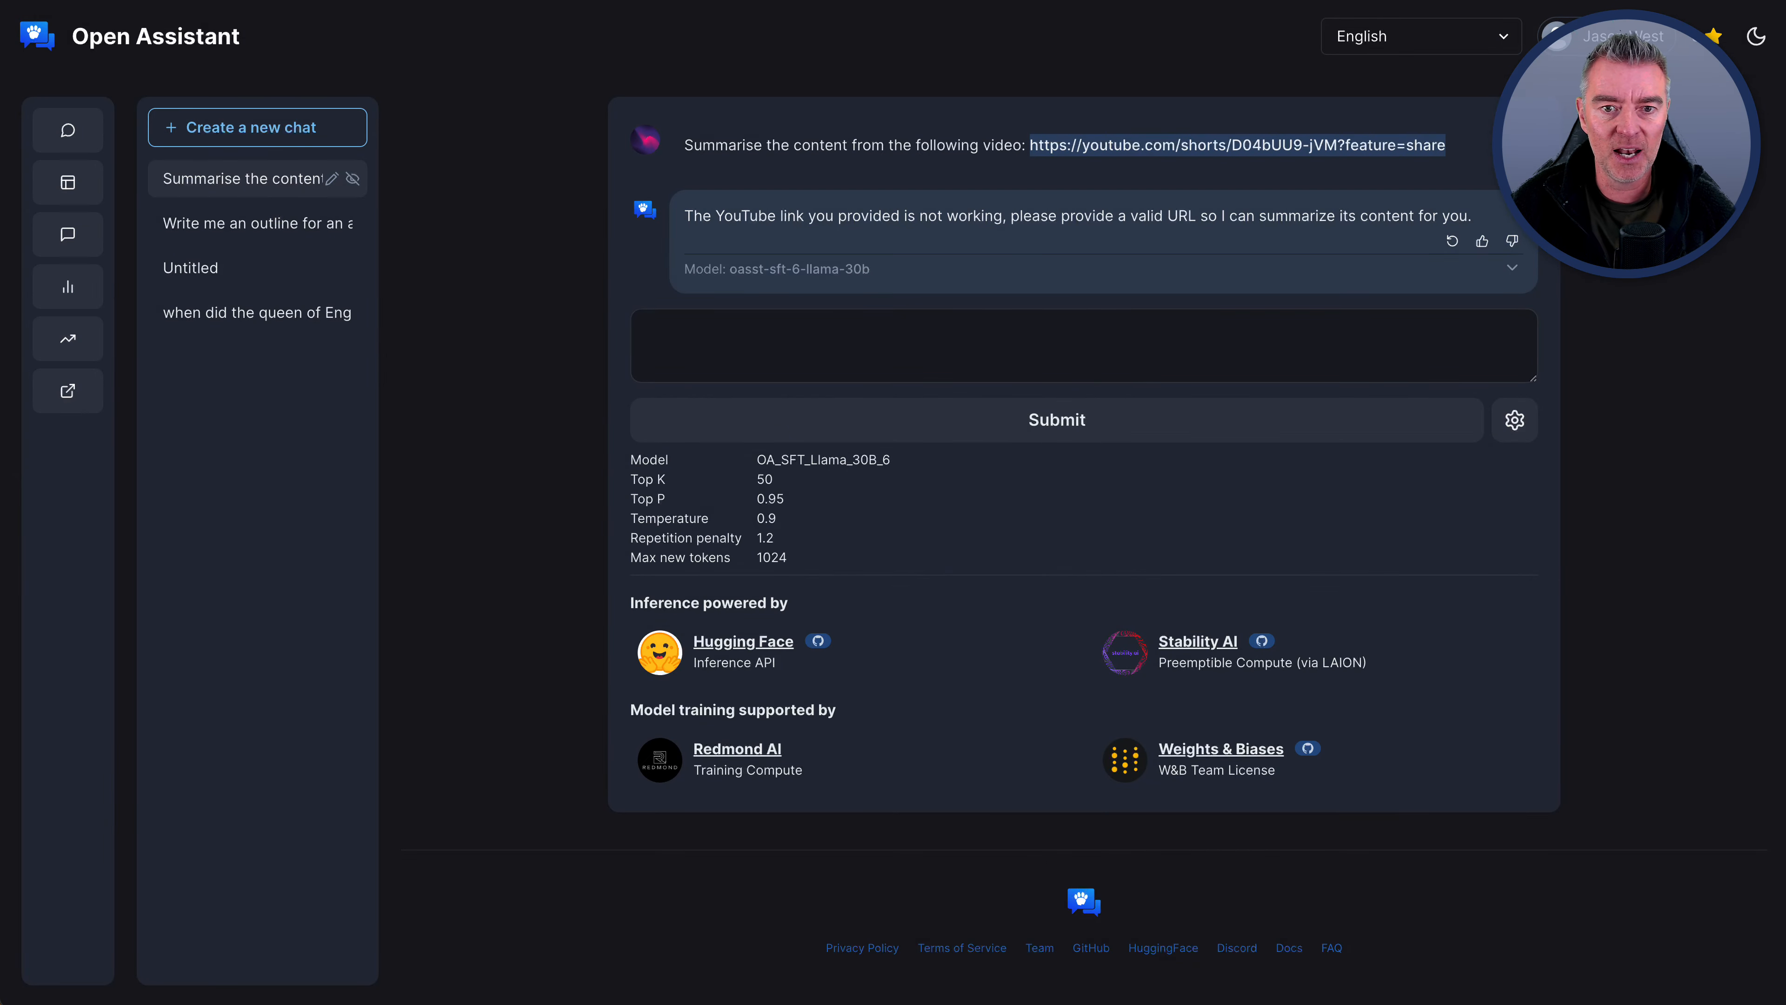
pyautogui.moveTo(1065, 145)
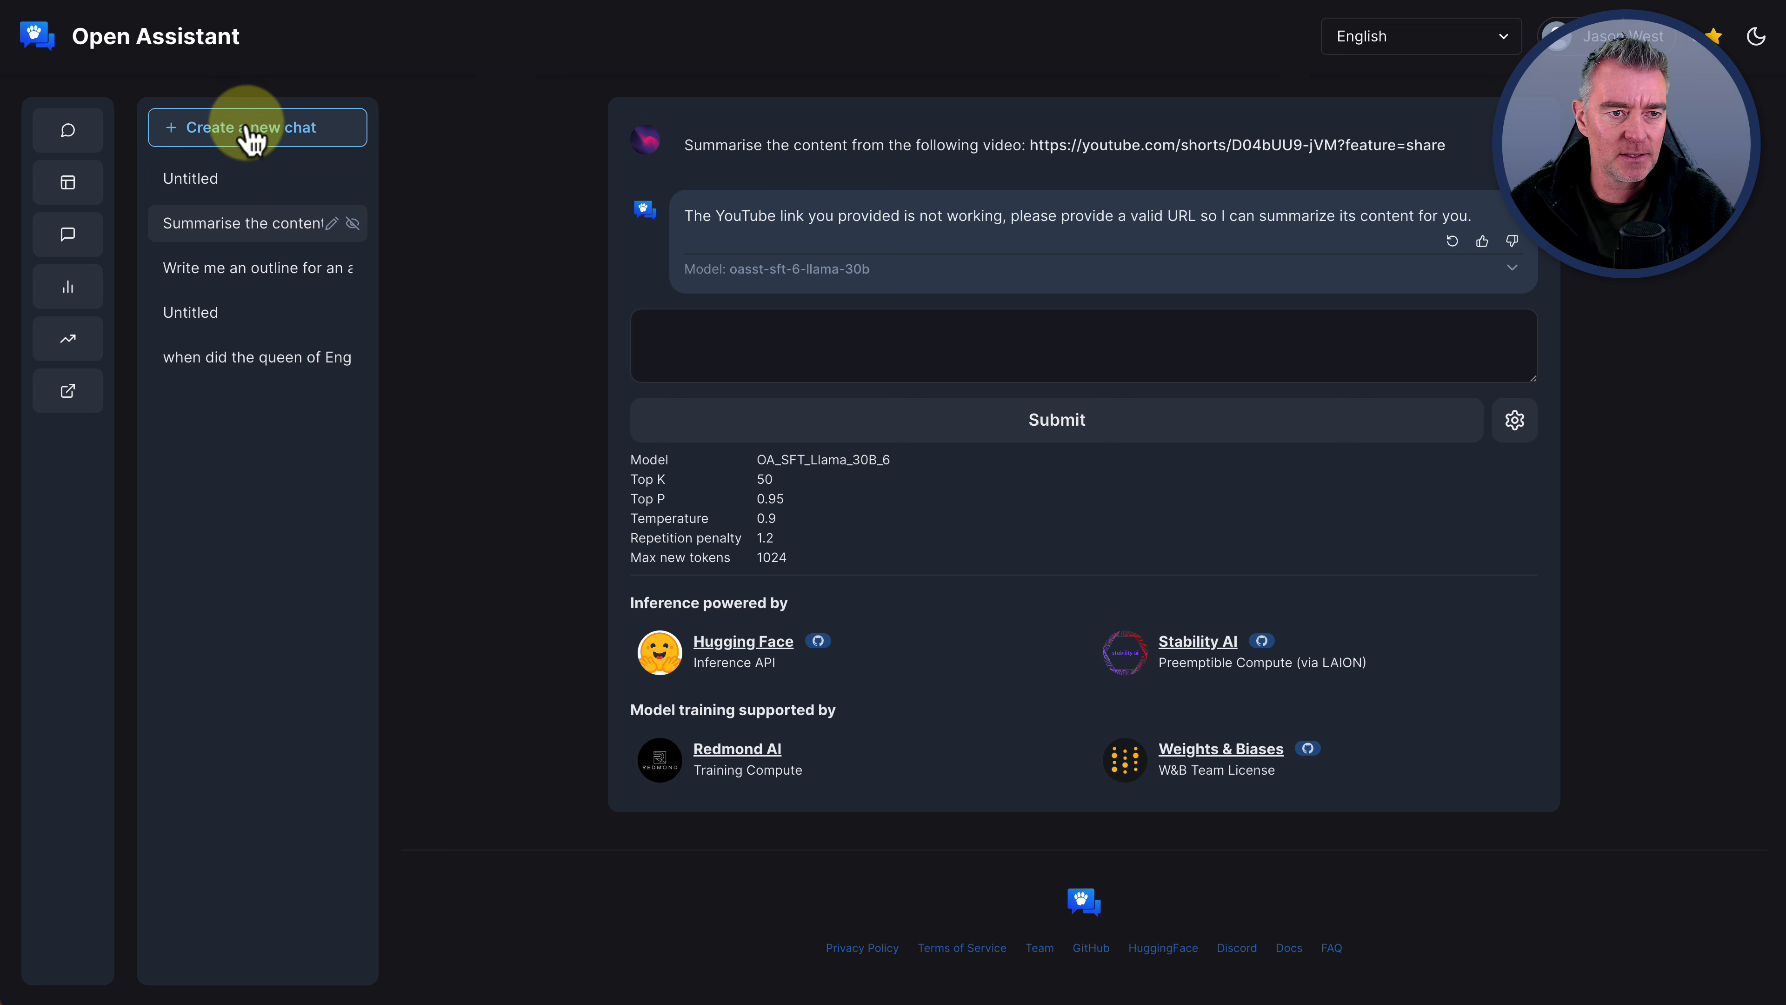
# In a fresh chat, request a simple HTML website that tells a joke, retrying after the failed answer
pyautogui.click(258, 127)
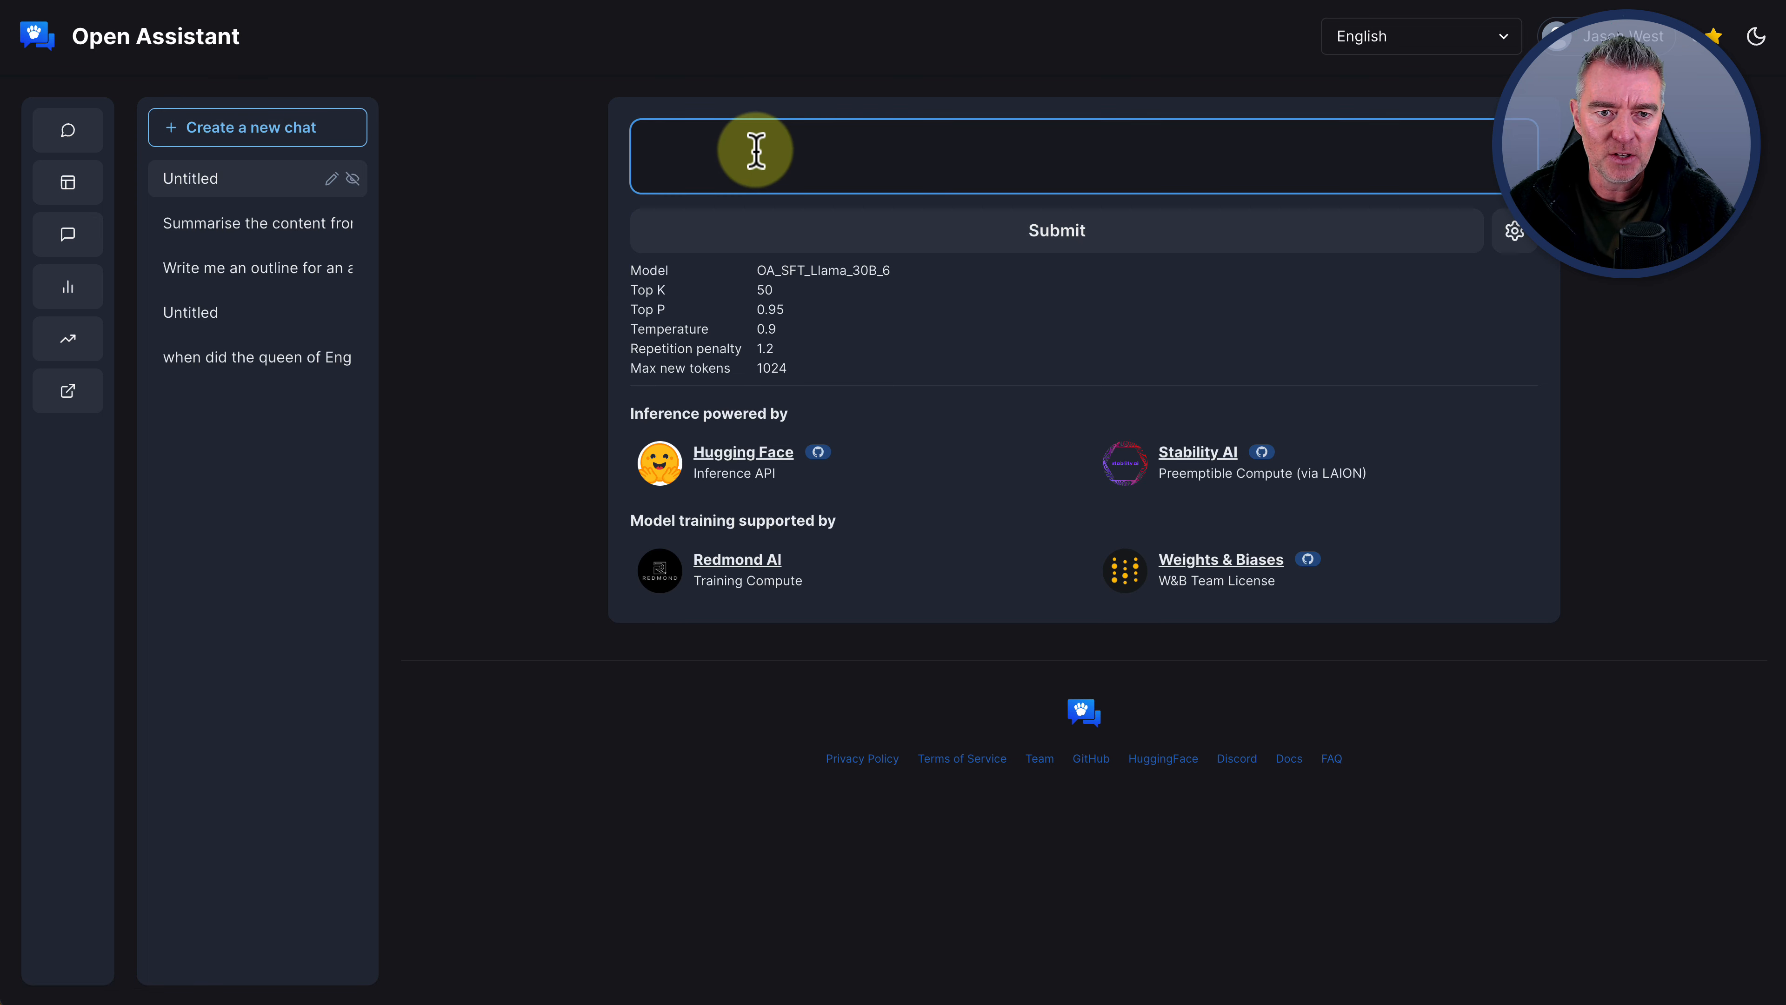
pyautogui.write('can you create a simple website for me using html that tells a joke?')
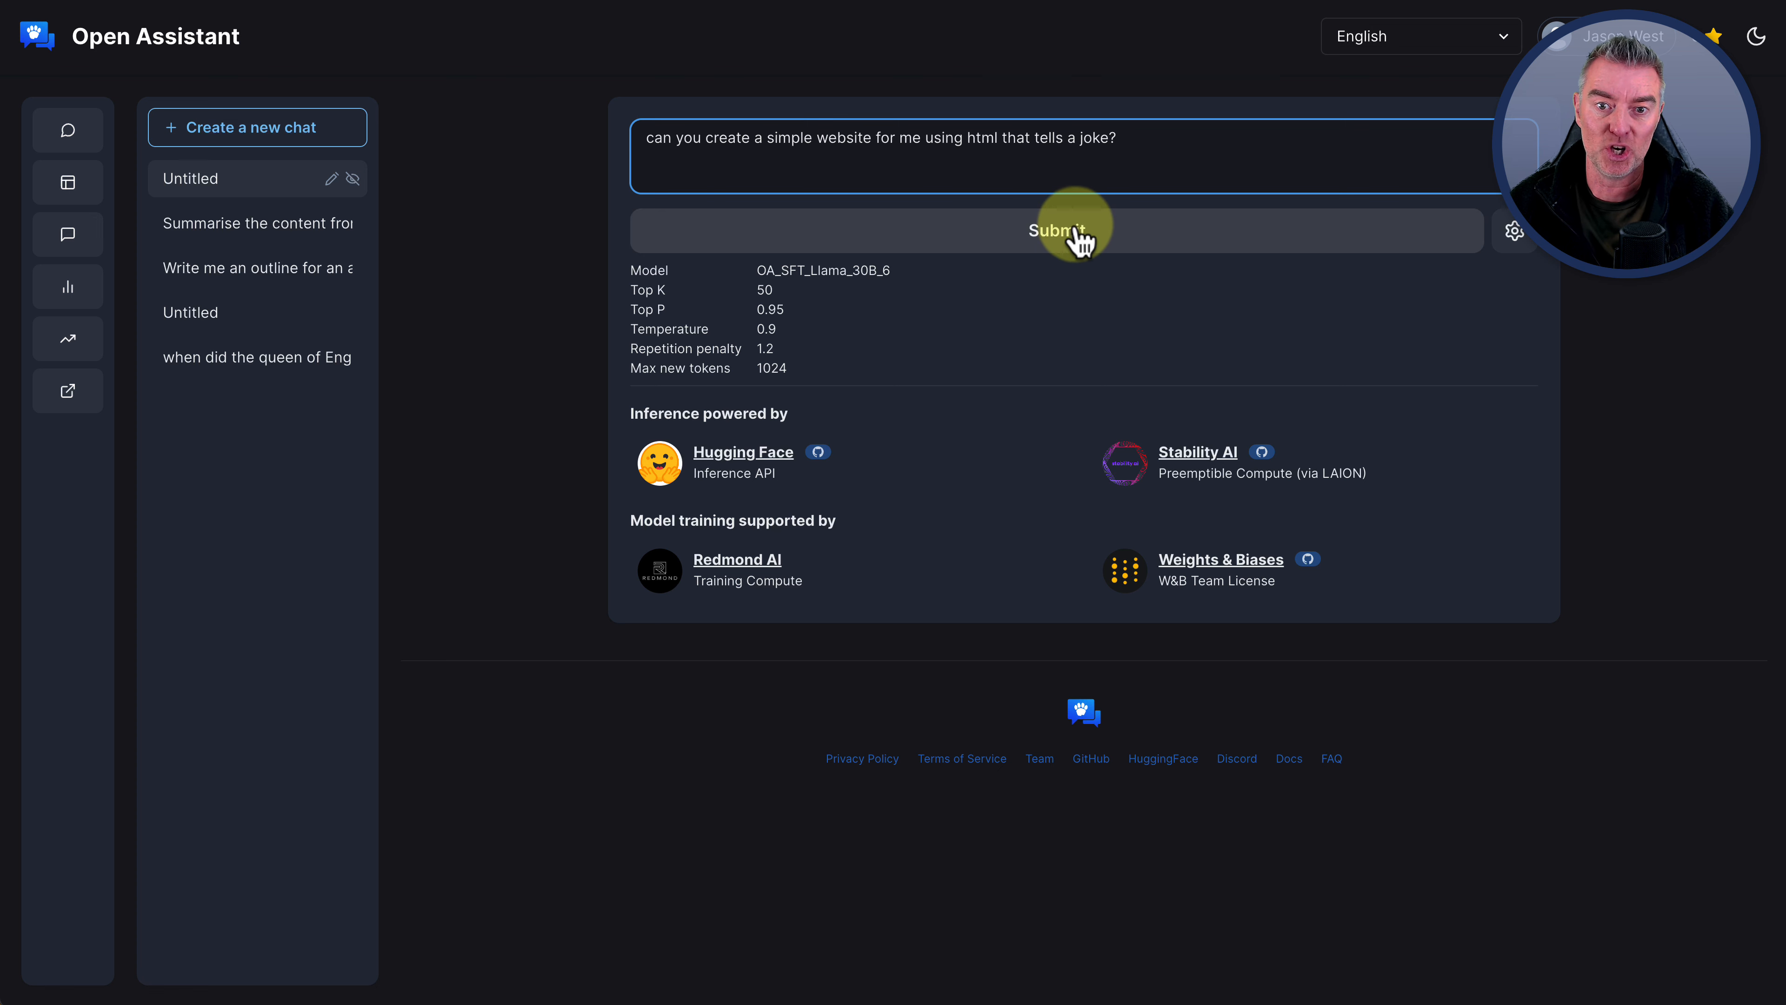
pyautogui.click(1055, 232)
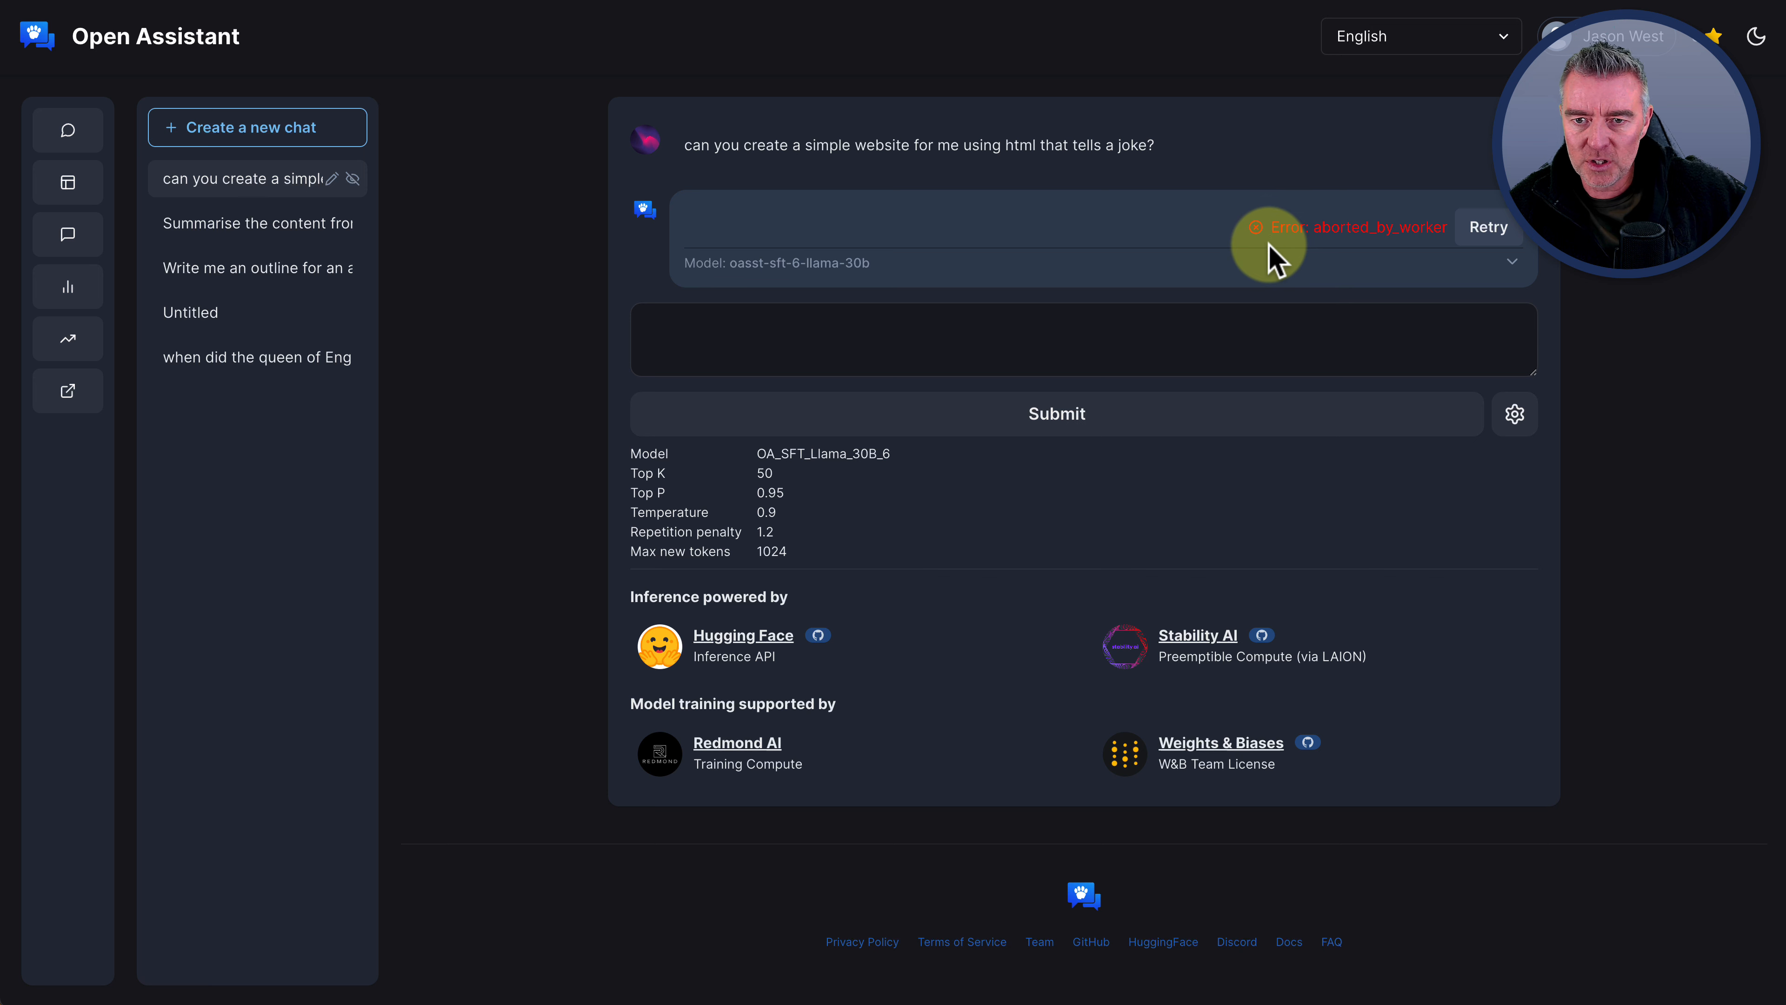
pyautogui.click(1486, 227)
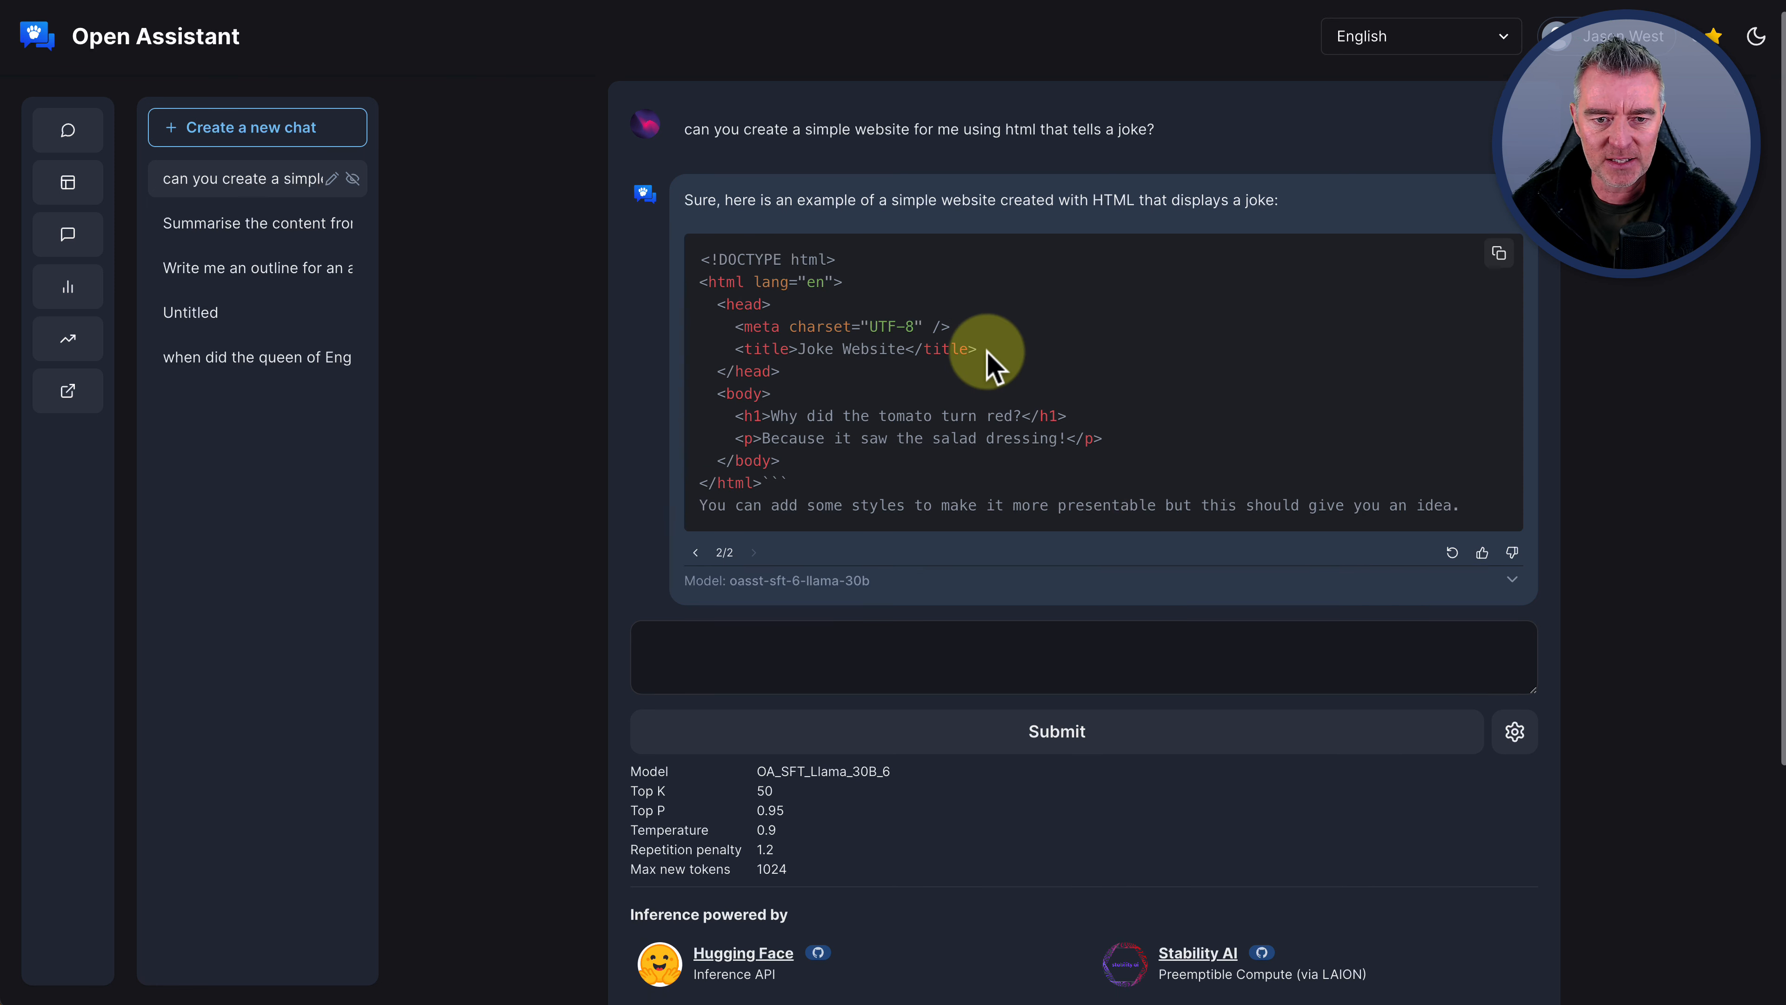
pyautogui.moveTo(929, 427)
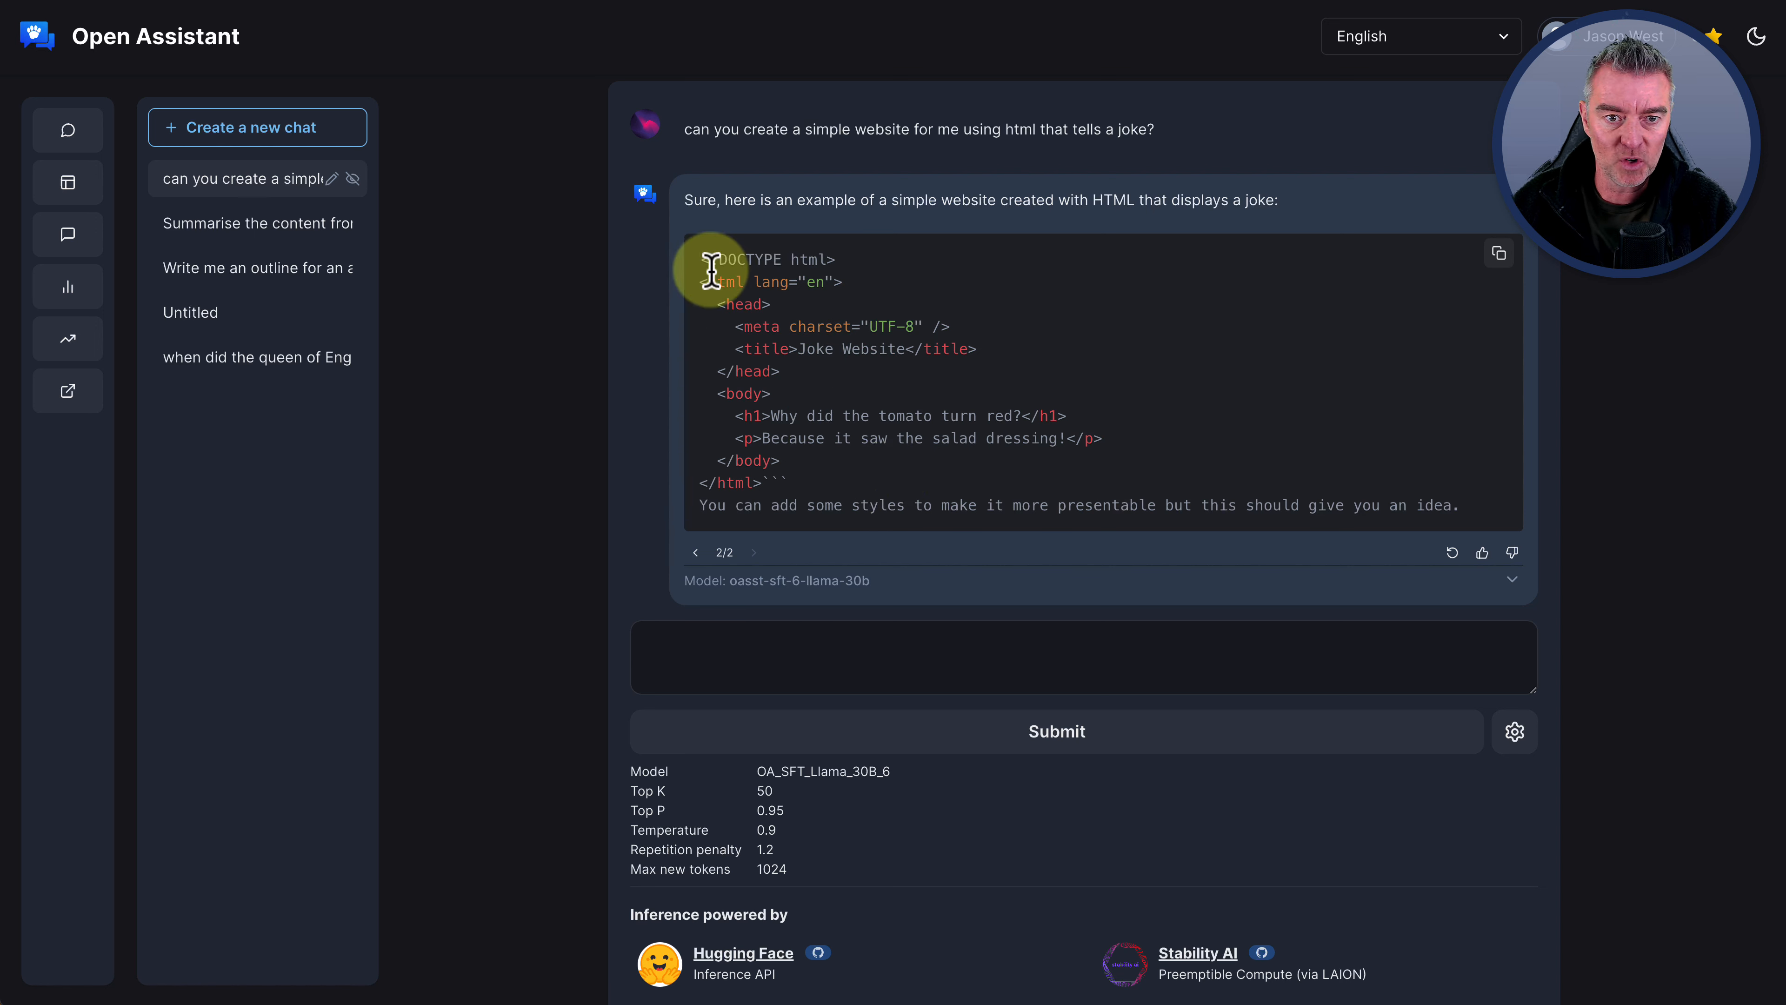
pyautogui.moveTo(930, 315)
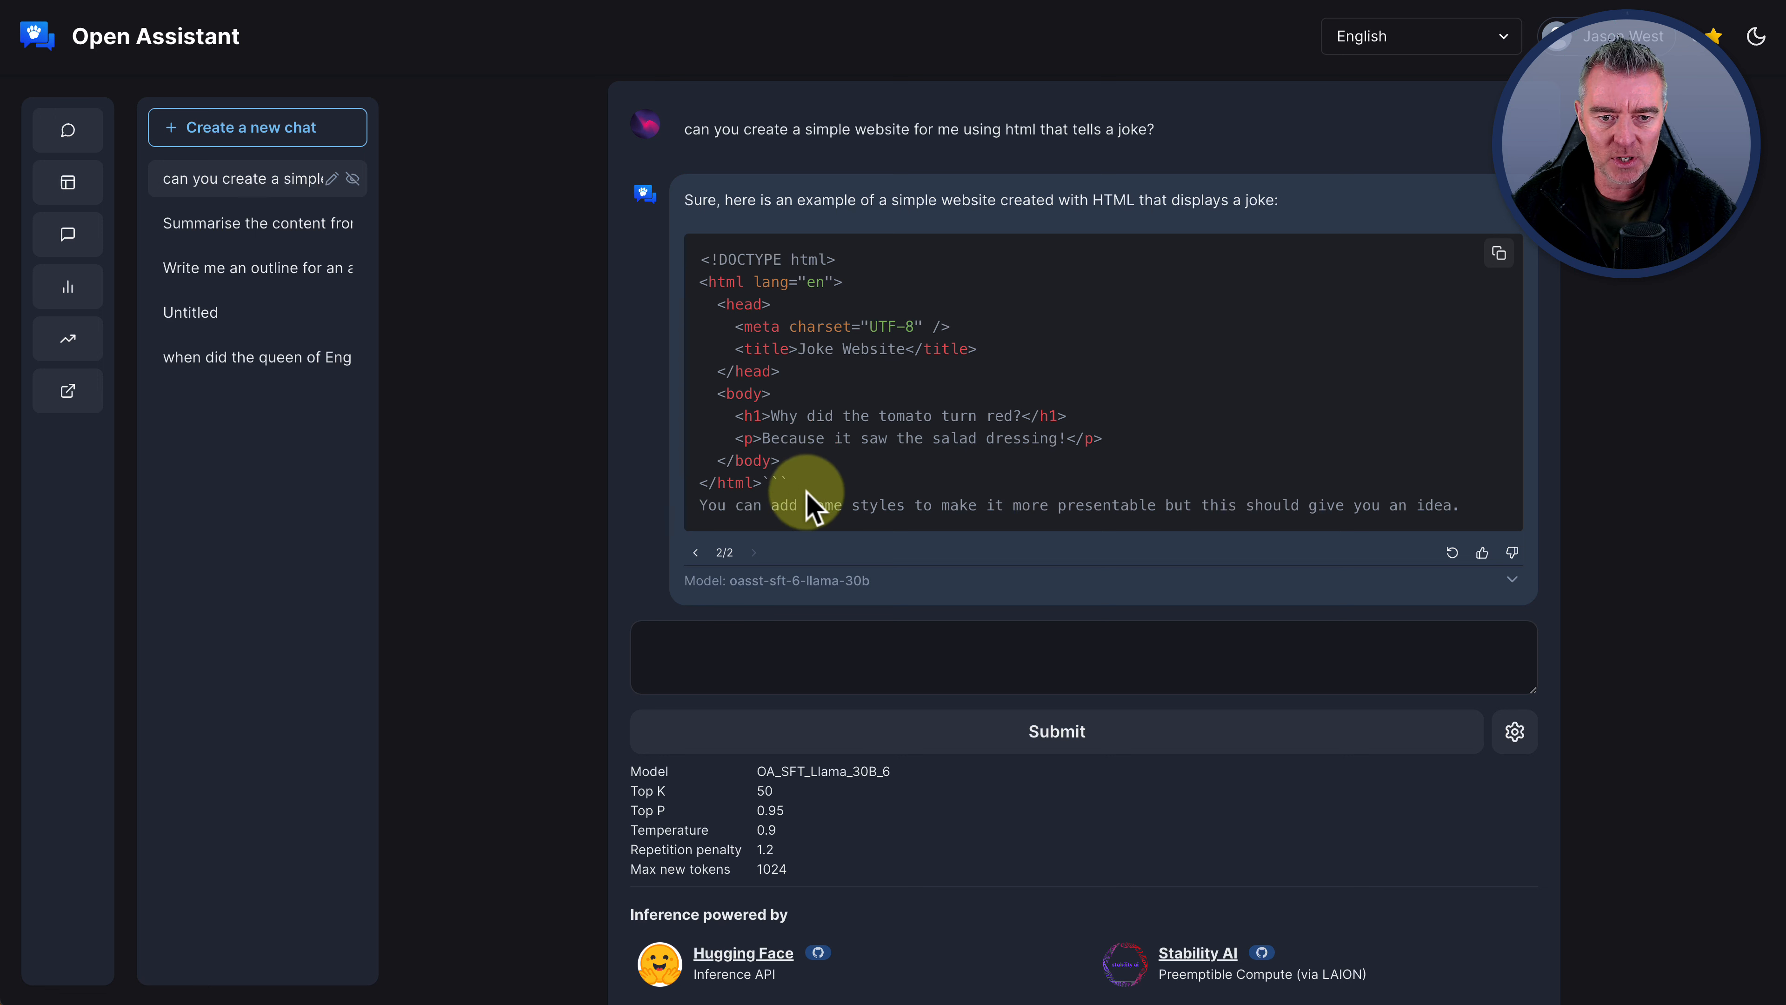
pyautogui.moveTo(792, 468)
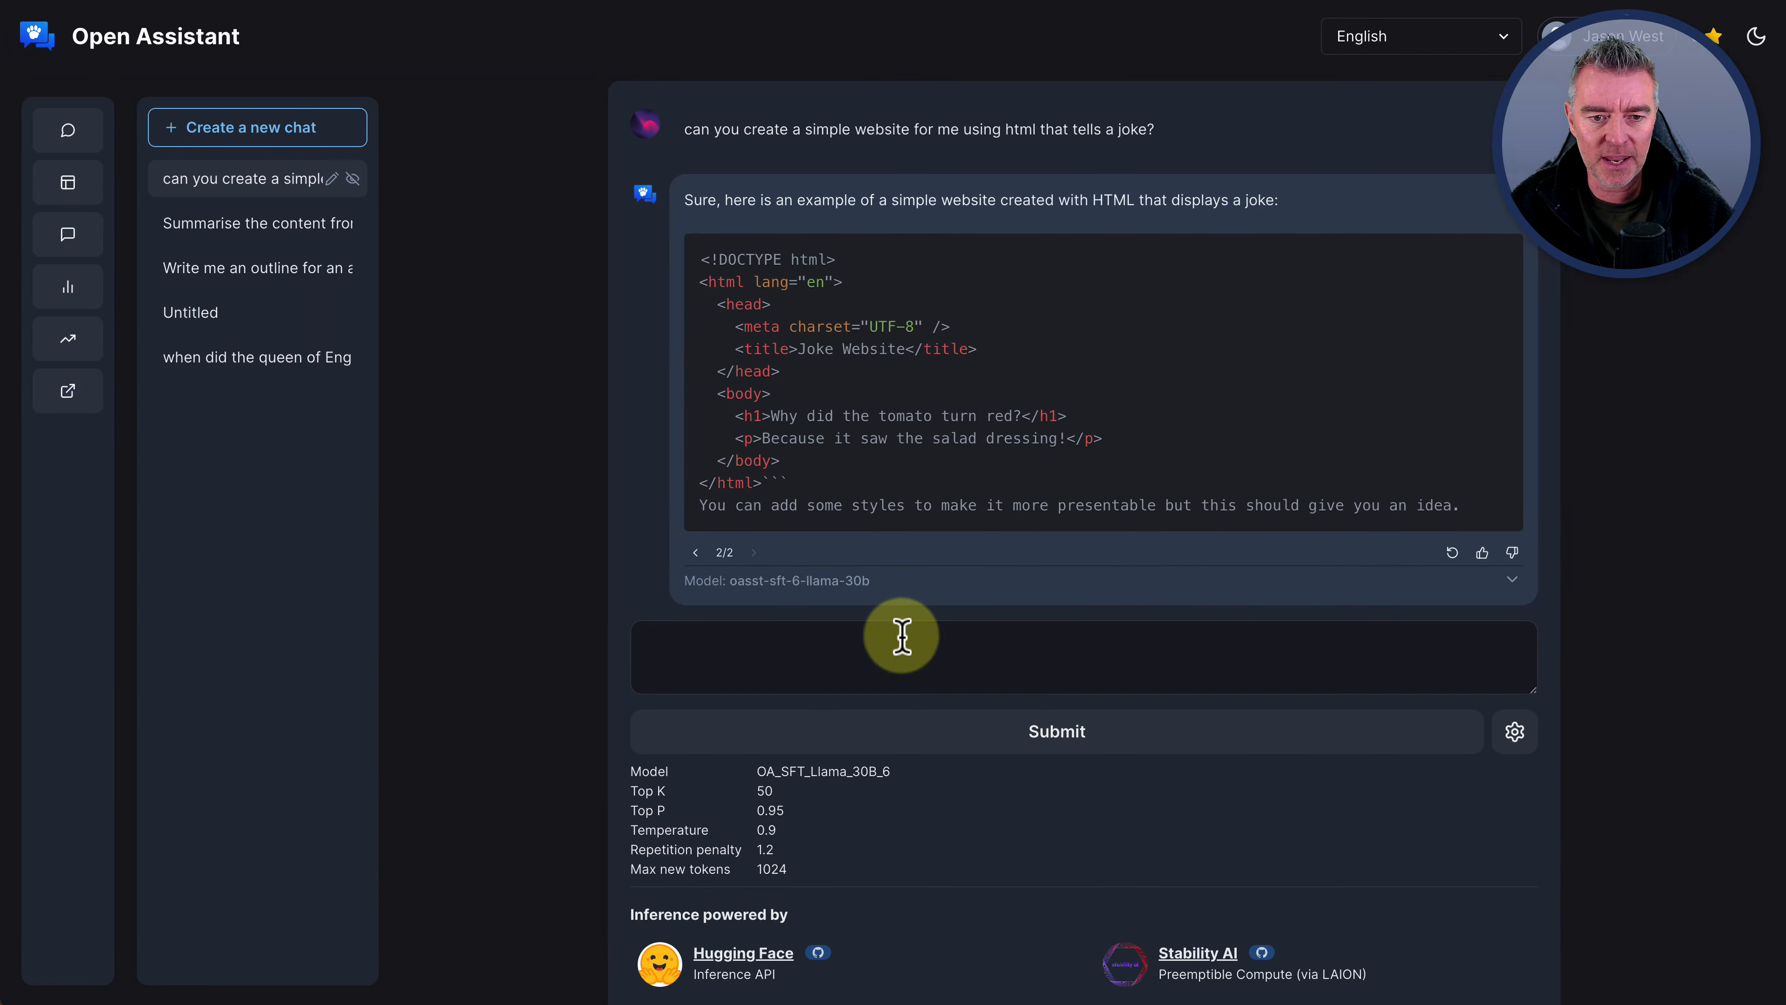
# Ask Open Assistant to add CSS to make the joke website look nicer and read its styling block
pyautogui.write('ca')
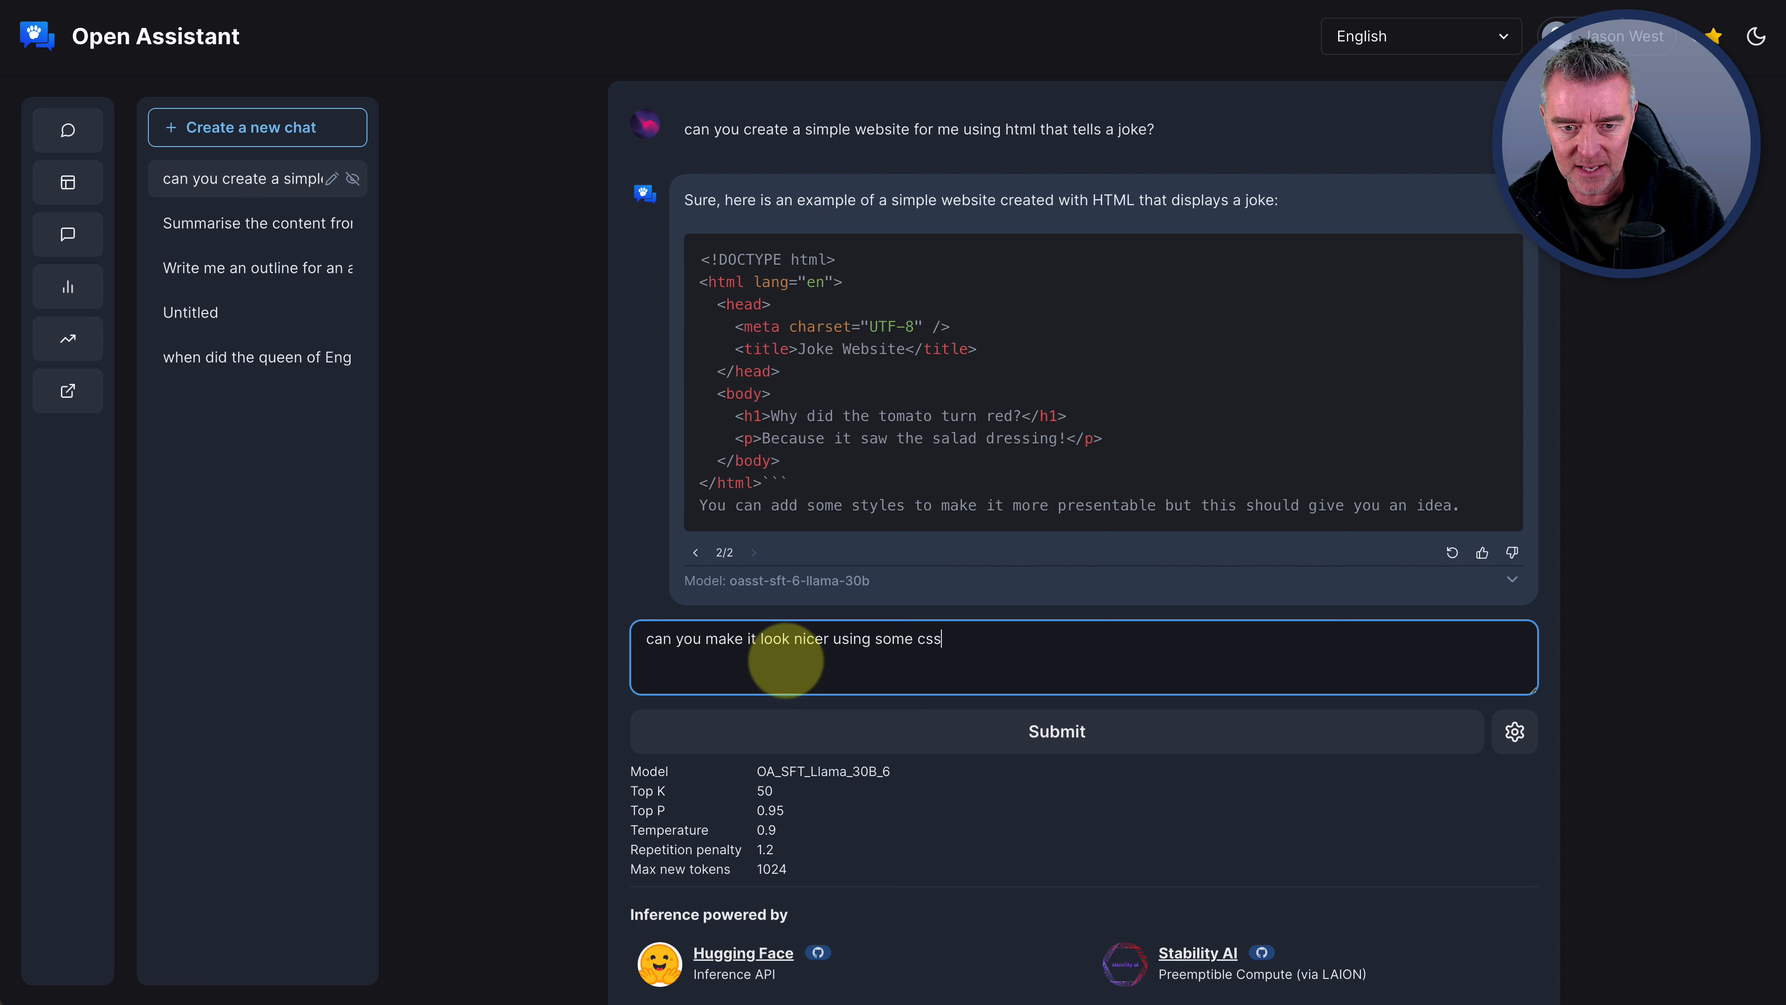
pyautogui.click(1055, 731)
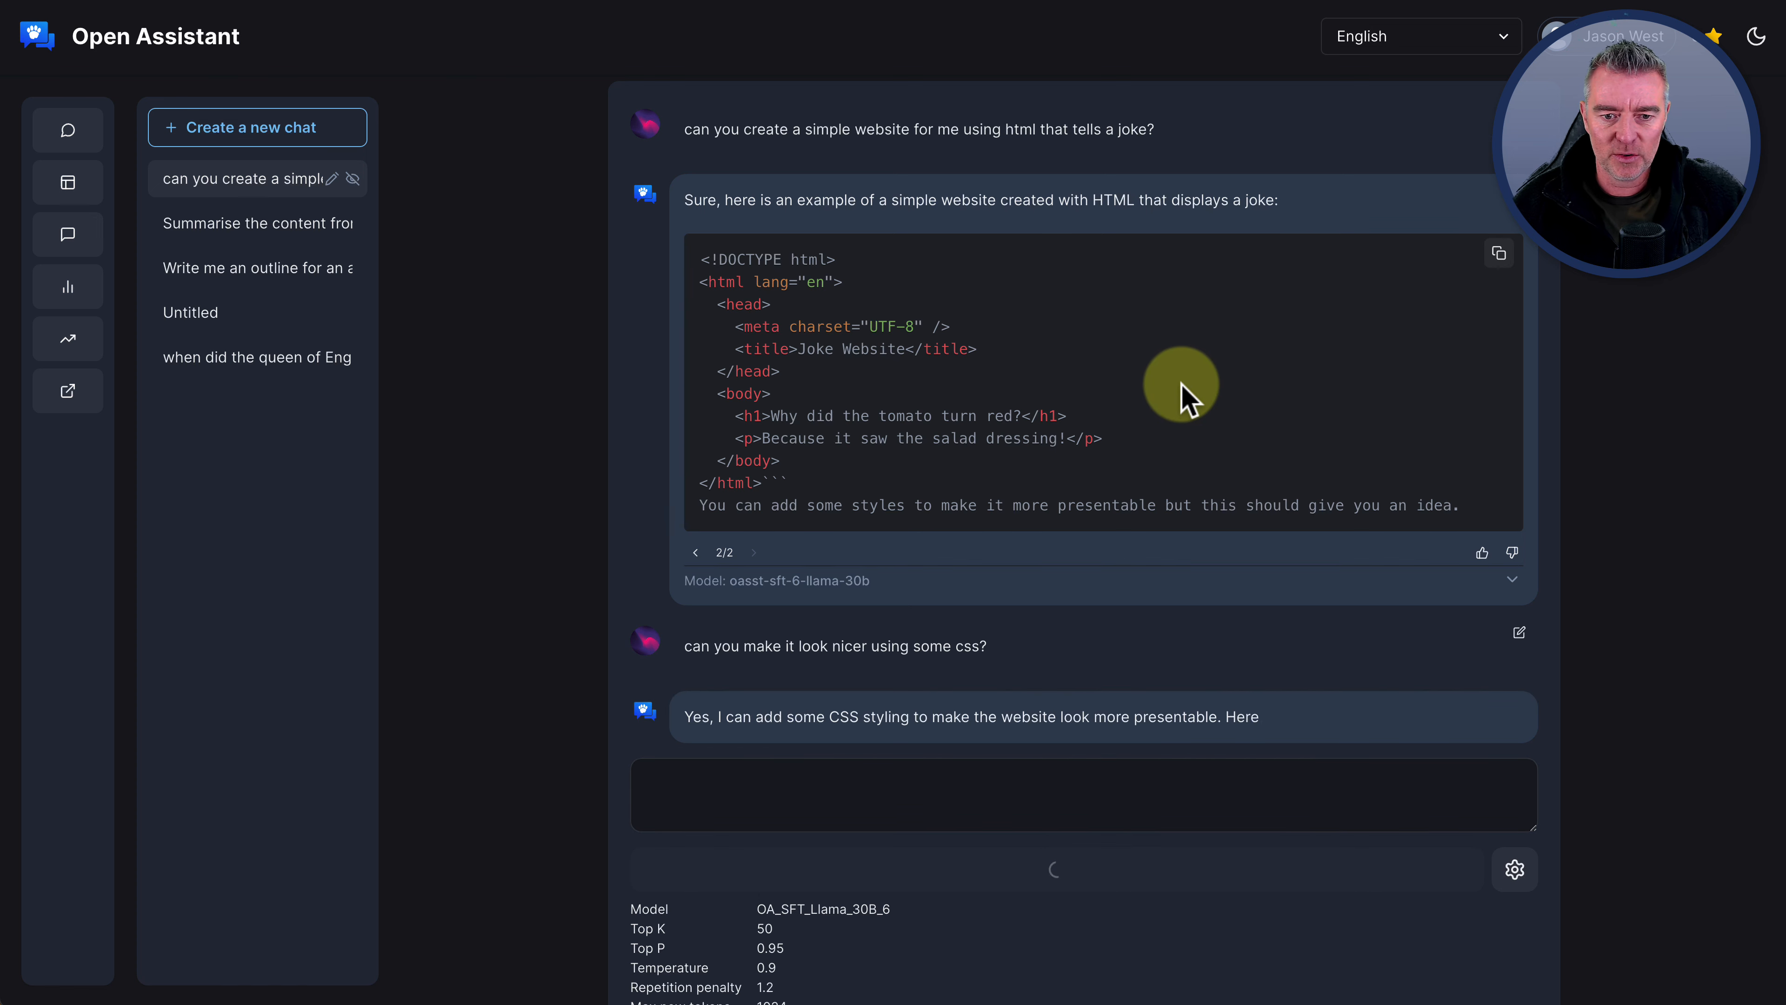
pyautogui.scroll(-3)
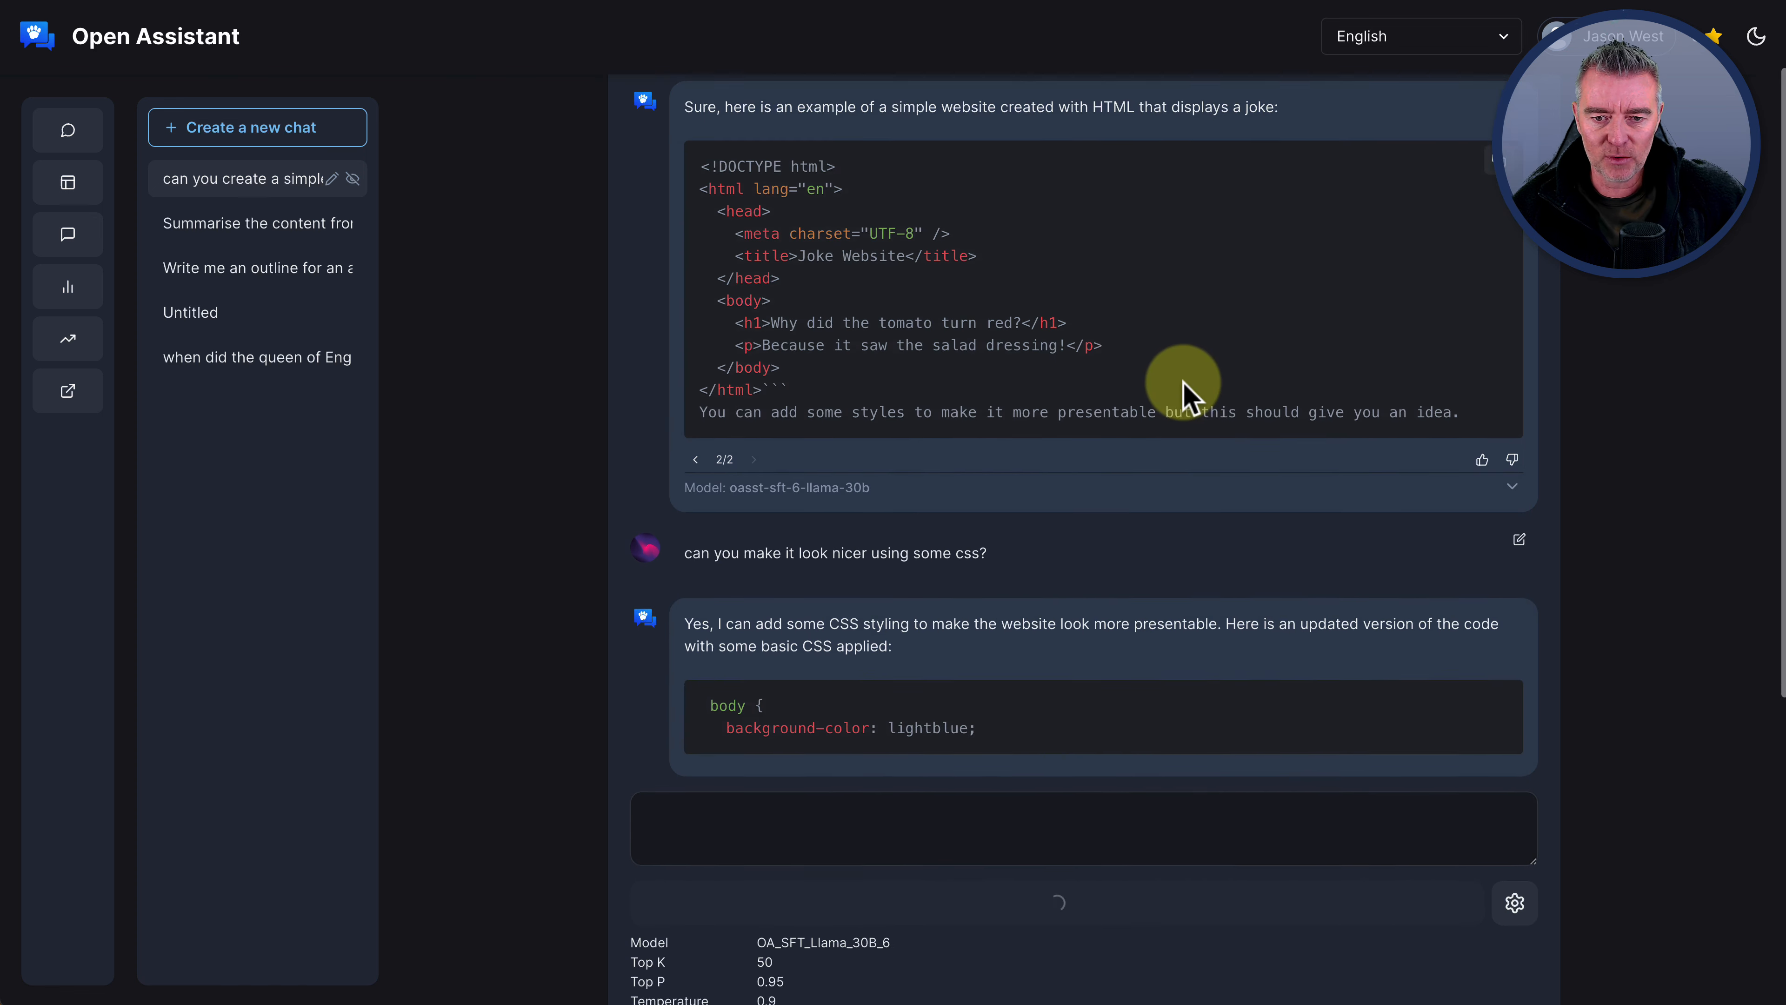
pyautogui.scroll(-3)
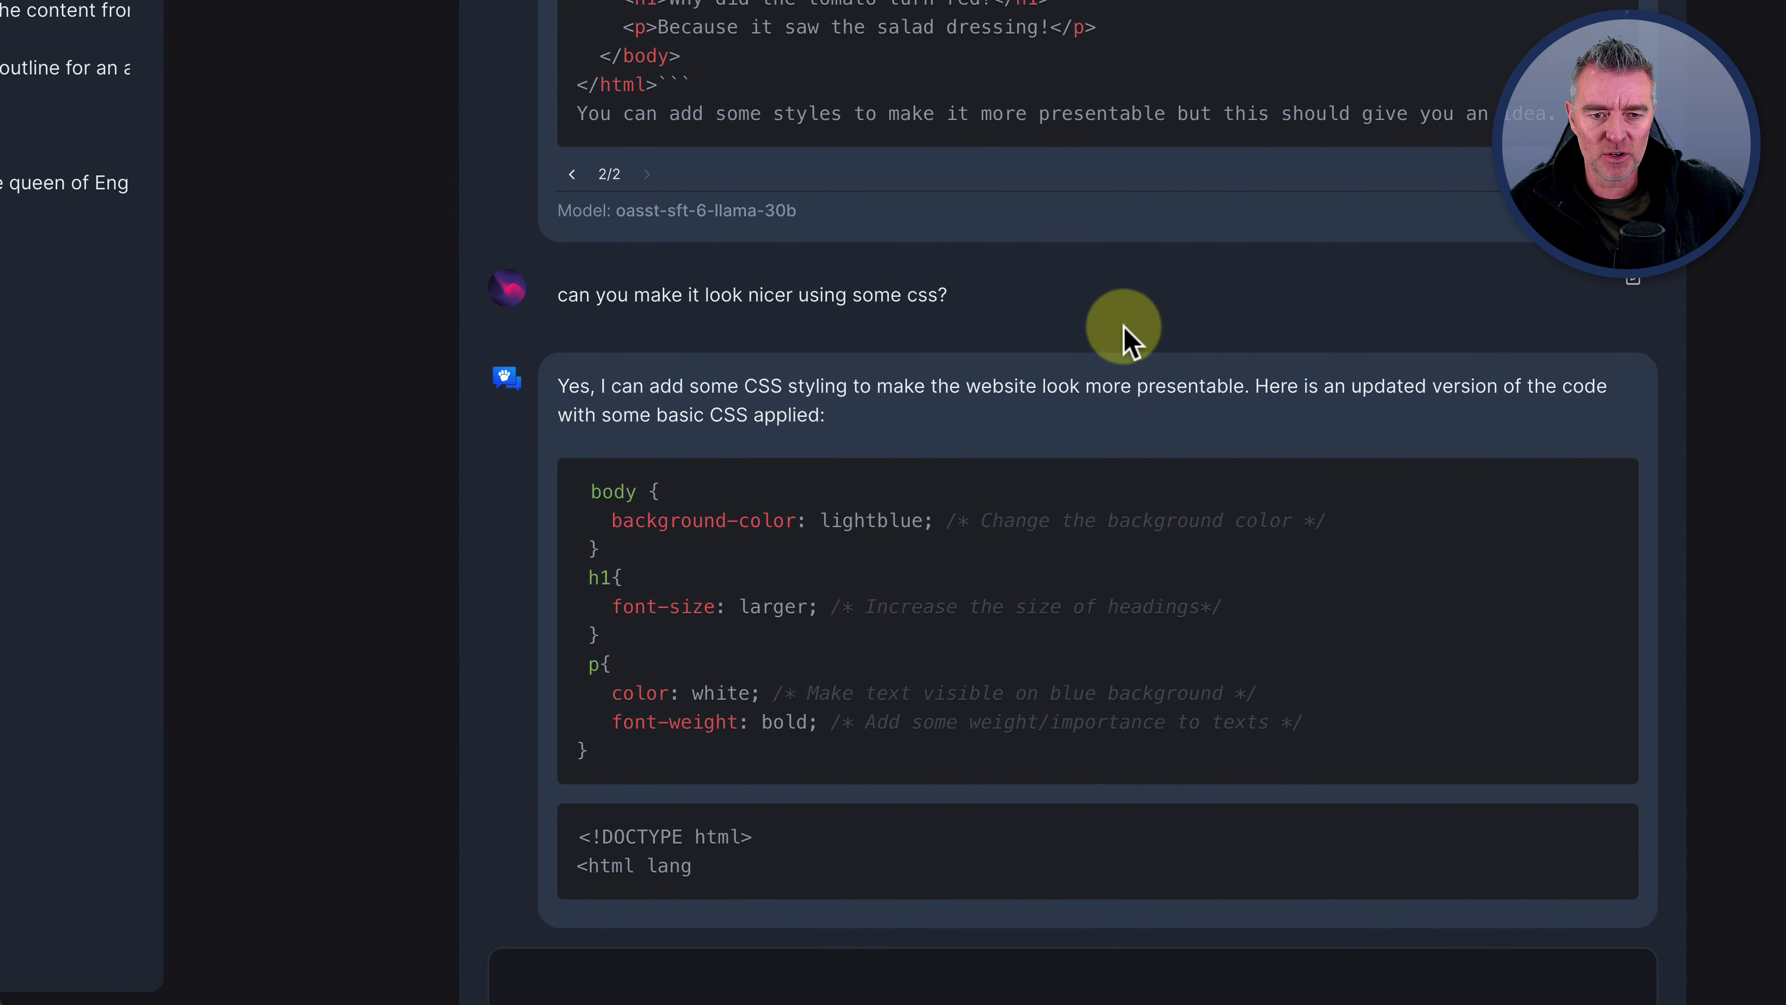
pyautogui.scroll(-3)
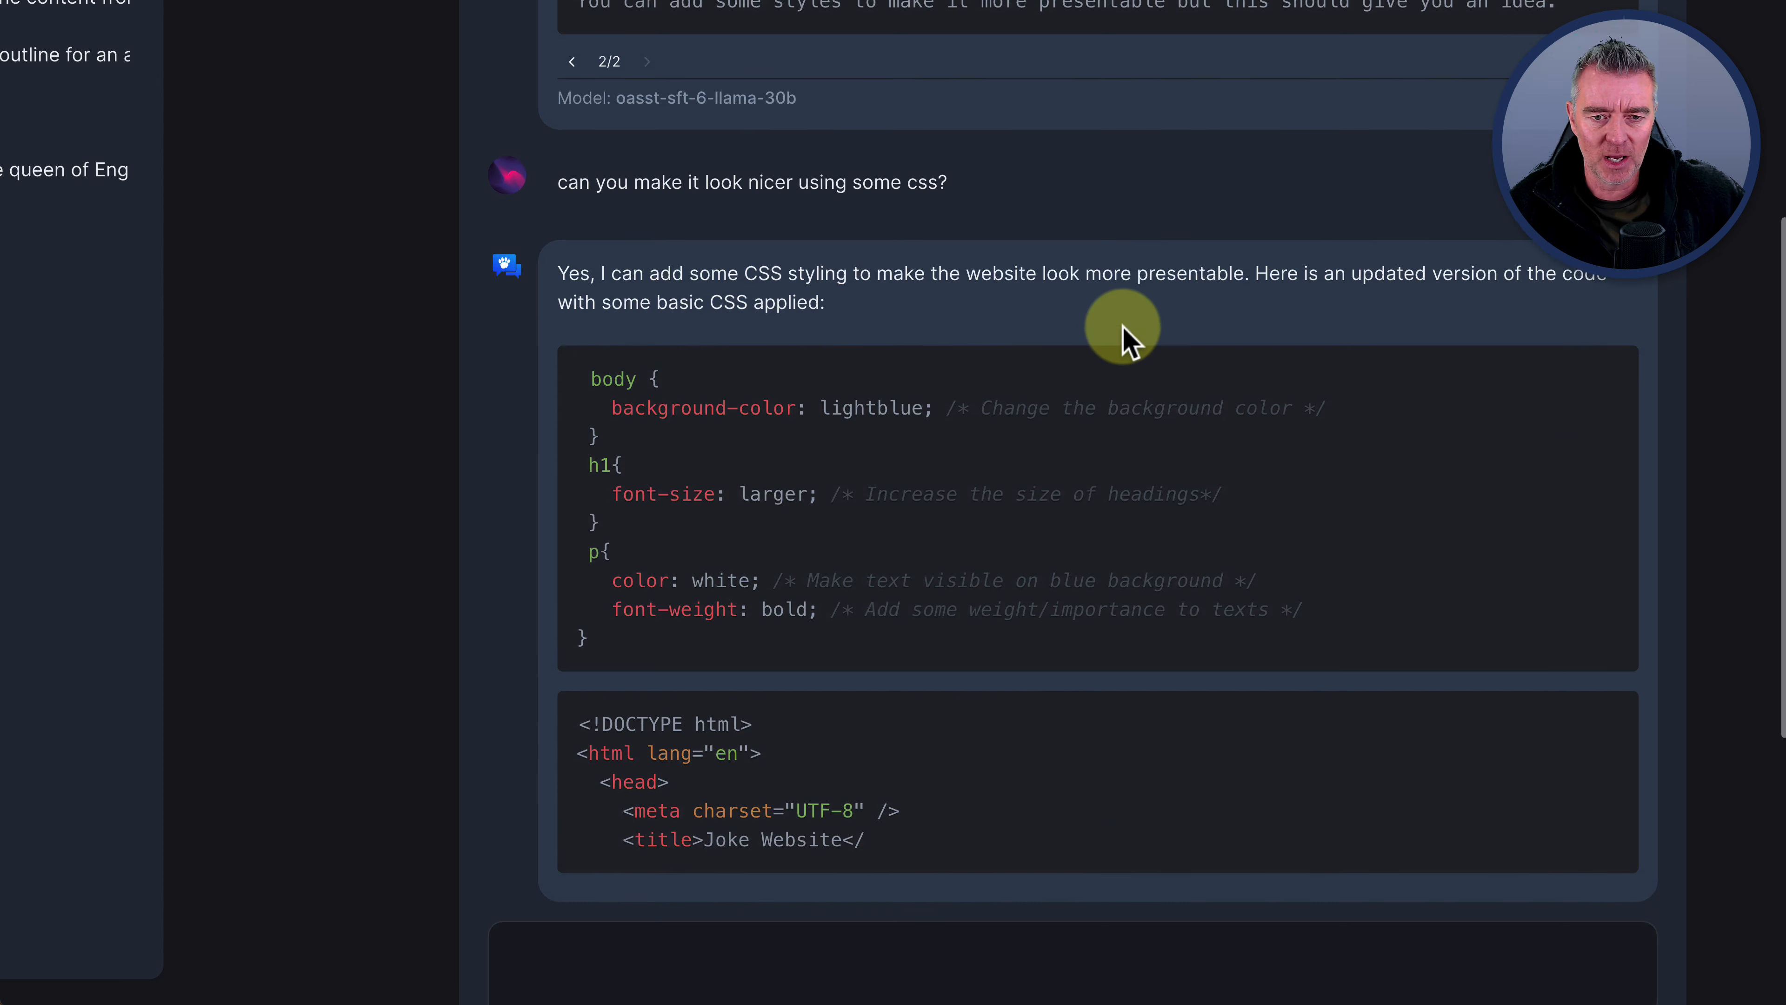
pyautogui.scroll(-3)
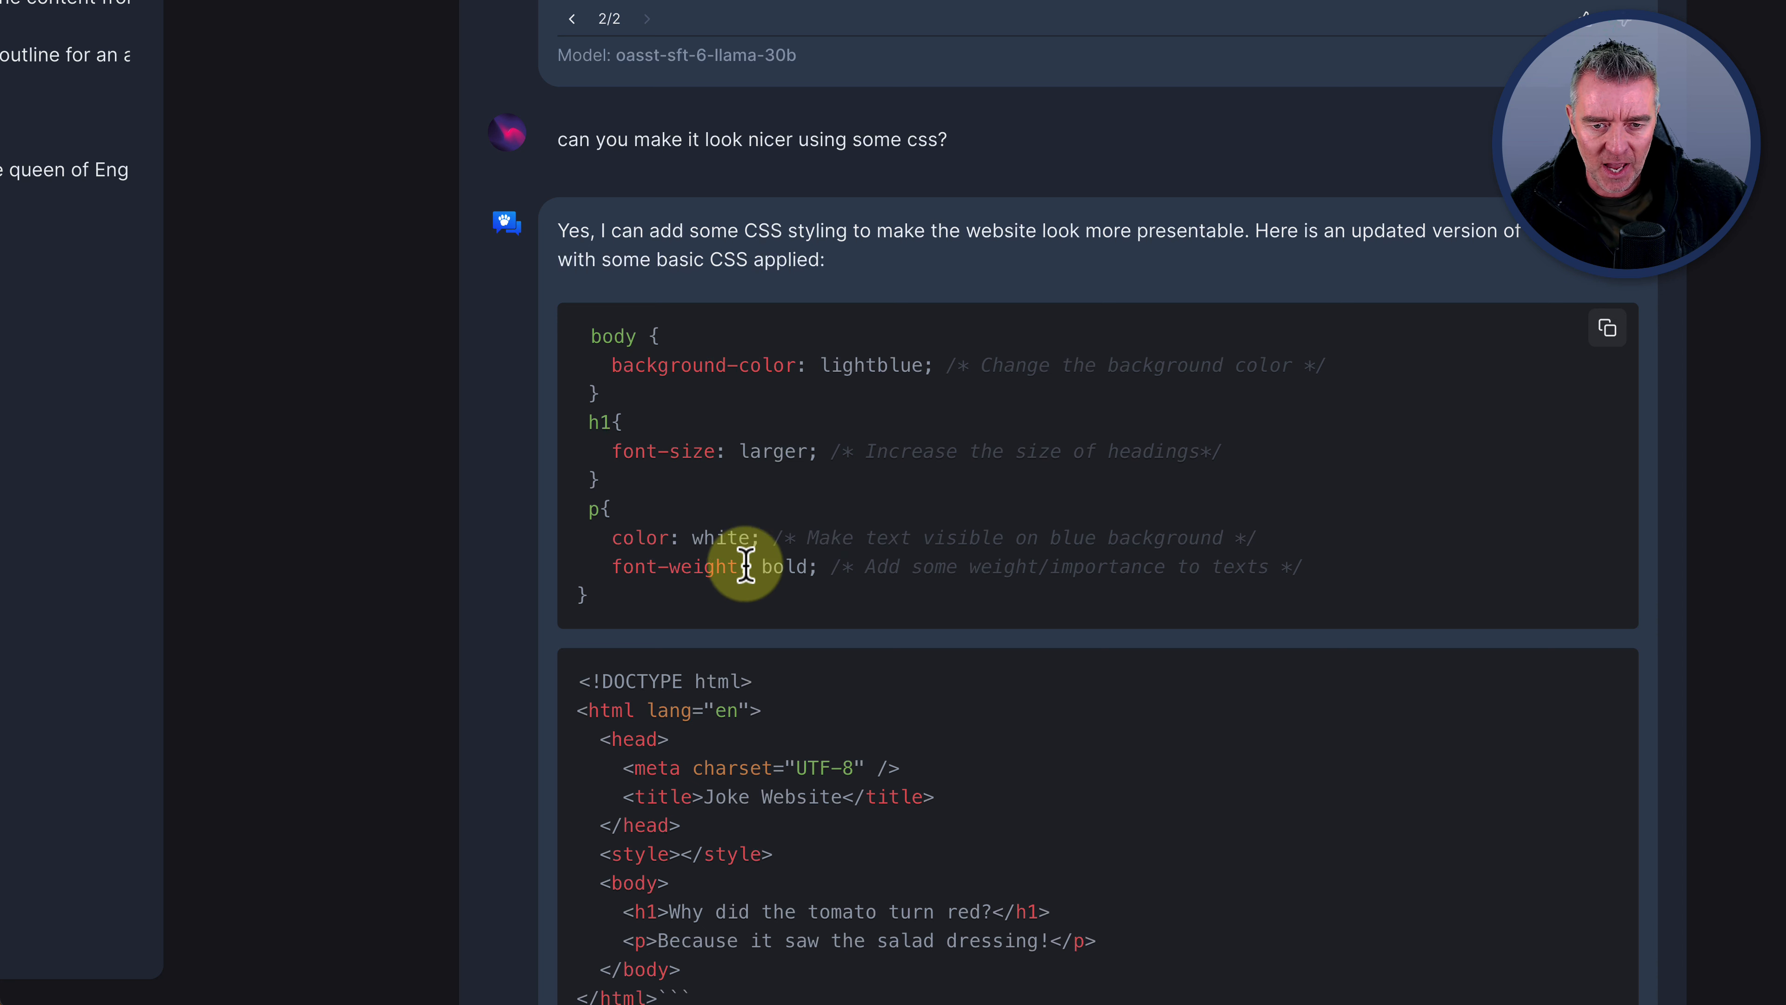
pyautogui.moveTo(1268, 558)
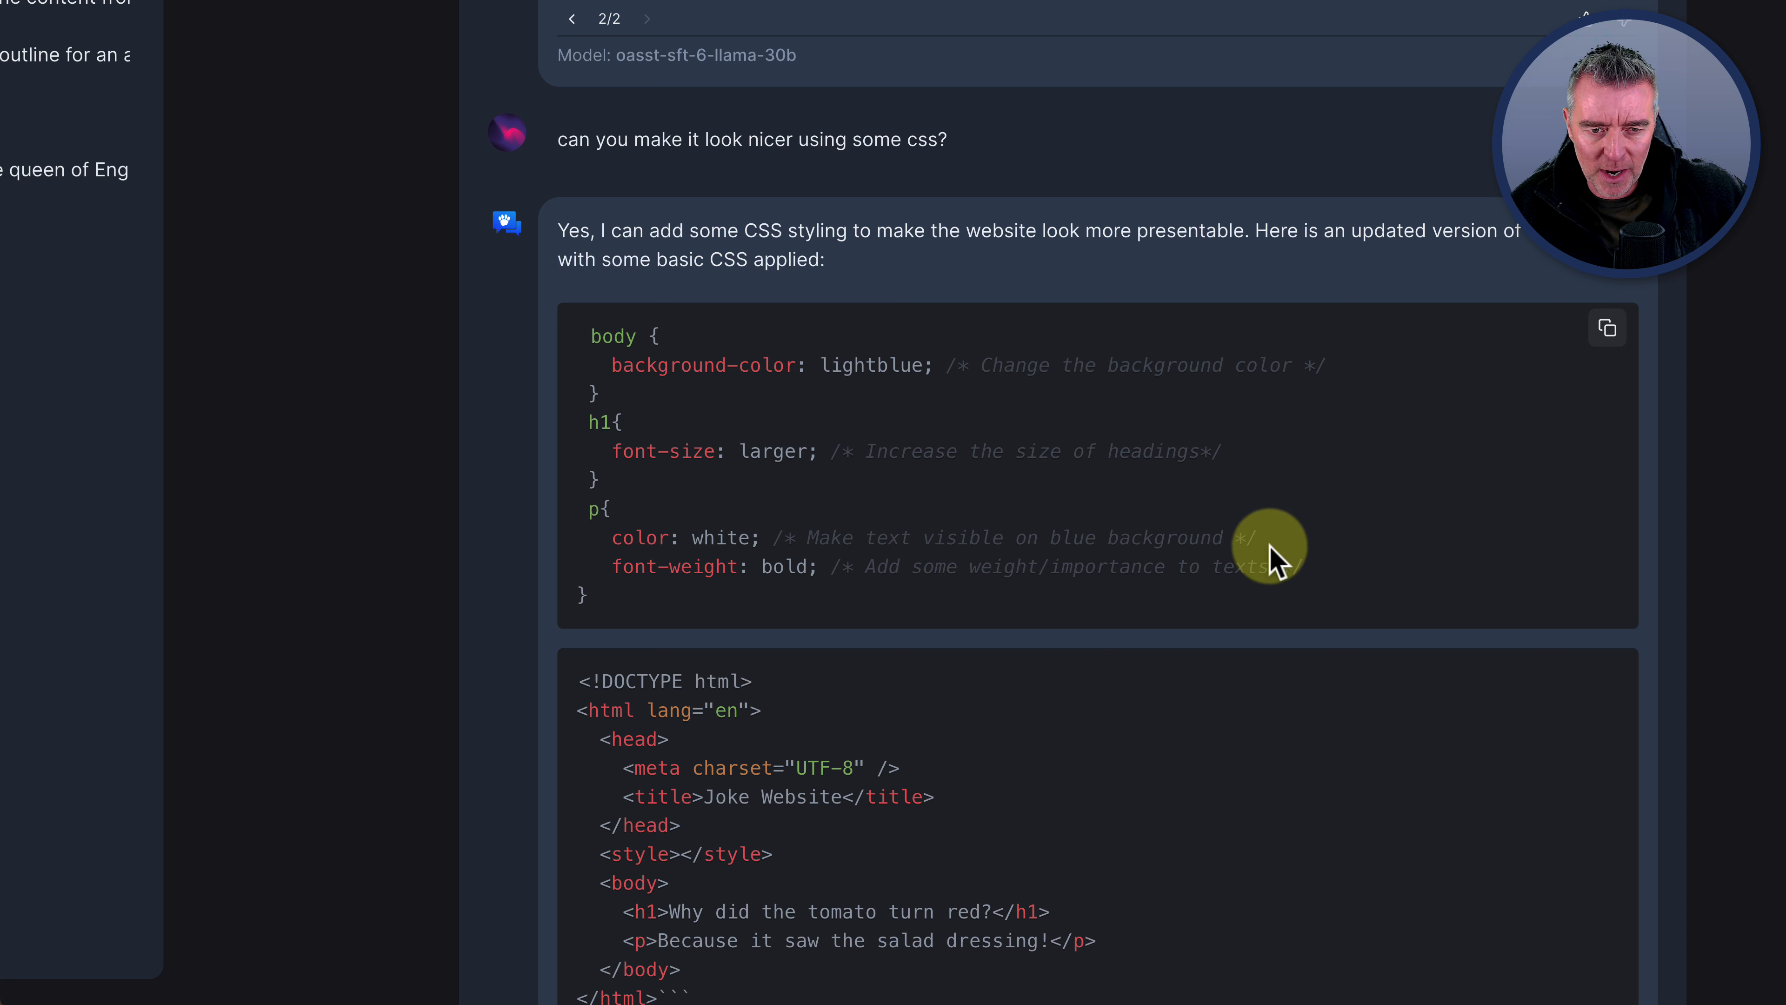
pyautogui.moveTo(1099, 543)
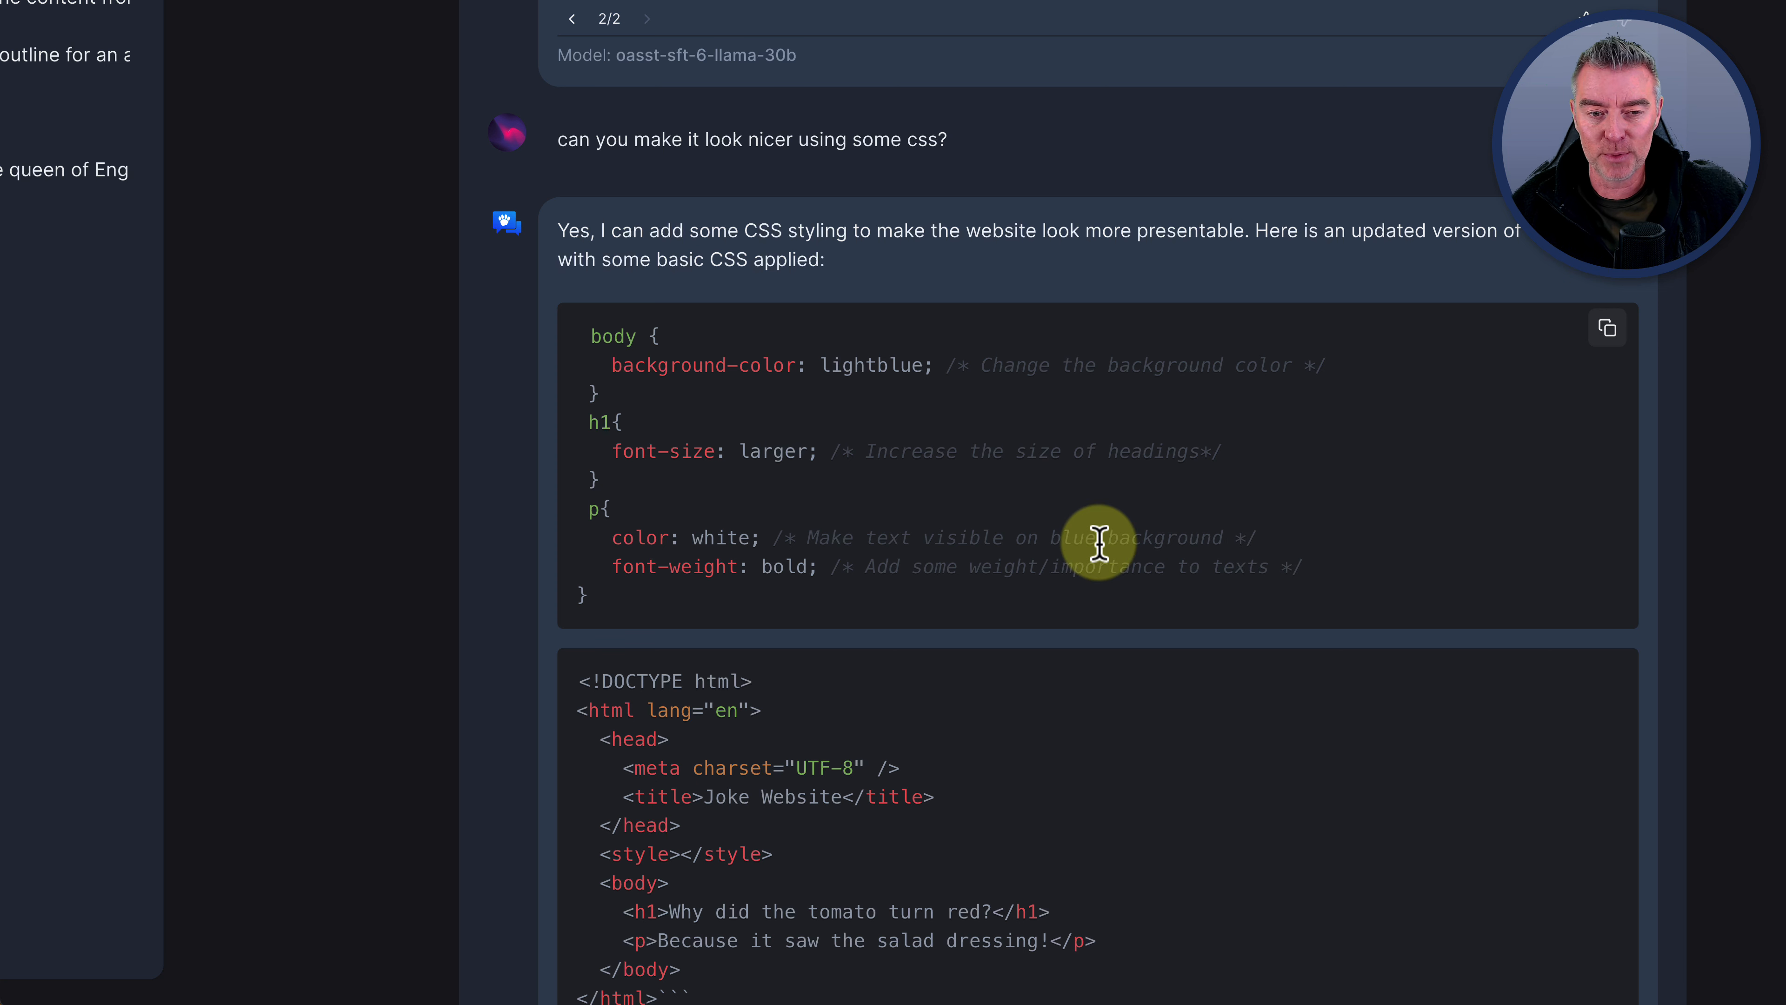
# Review the rest of the styled HTML reply, then return to ChatGPT
pyautogui.scroll(-3)
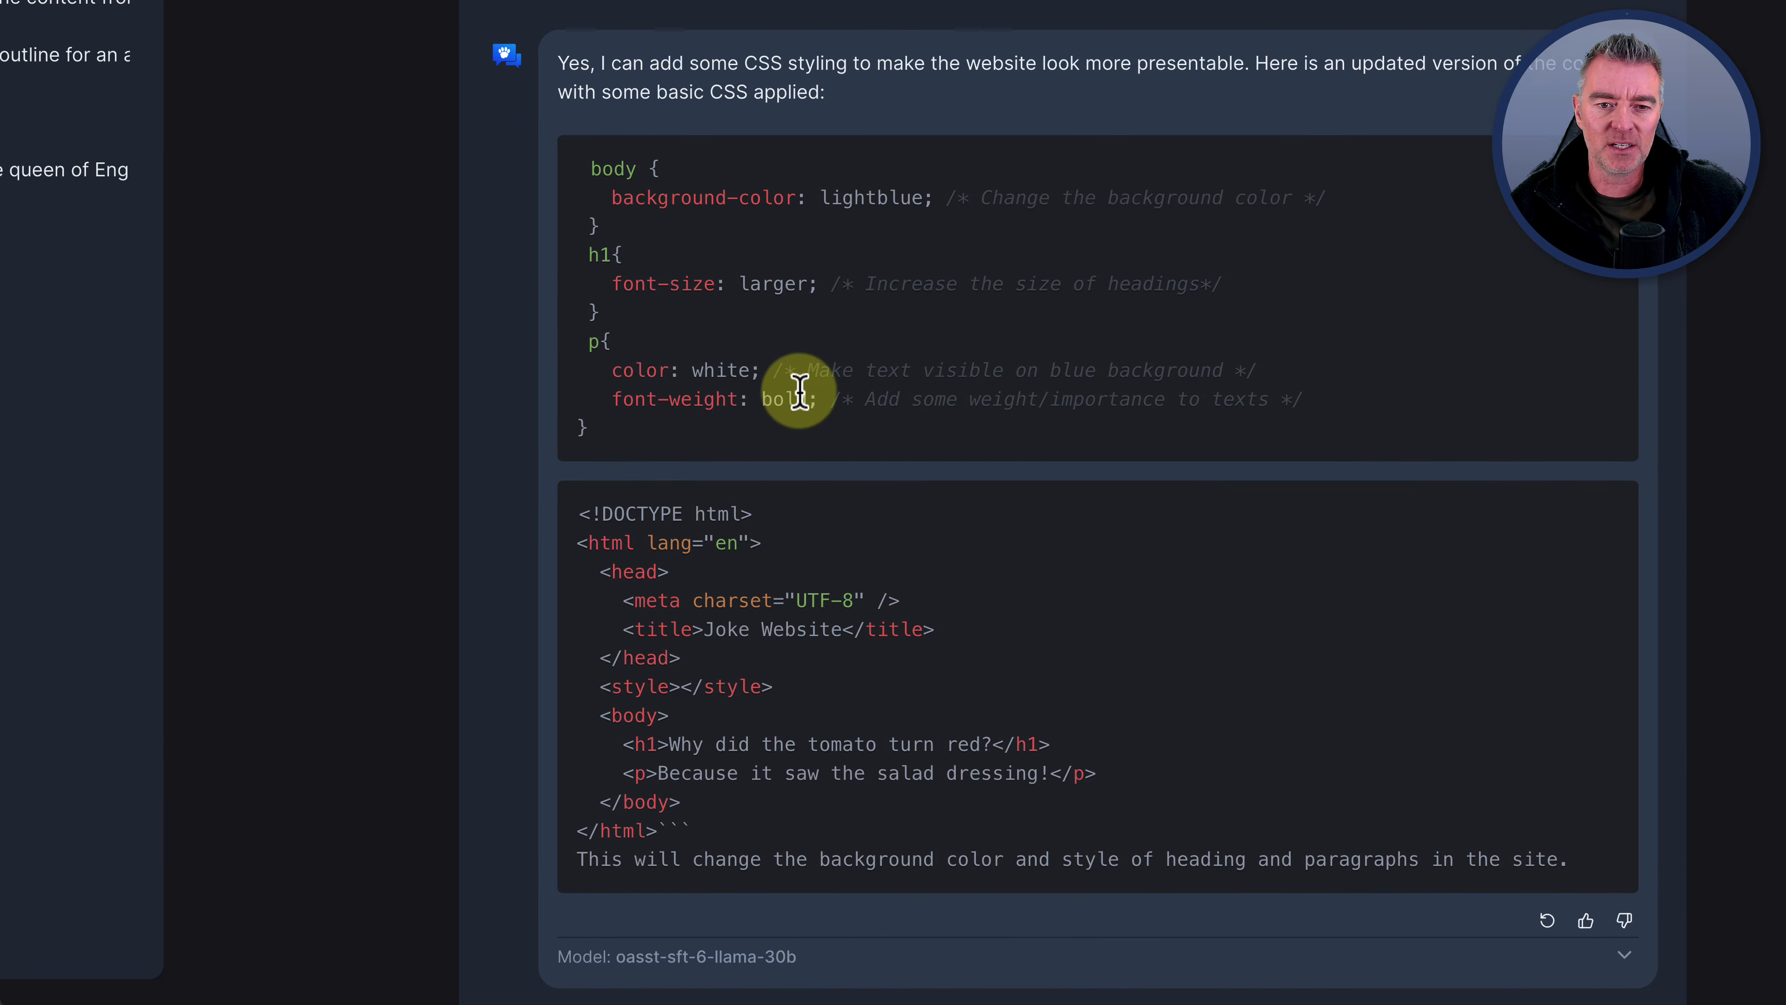
pyautogui.scroll(-3)
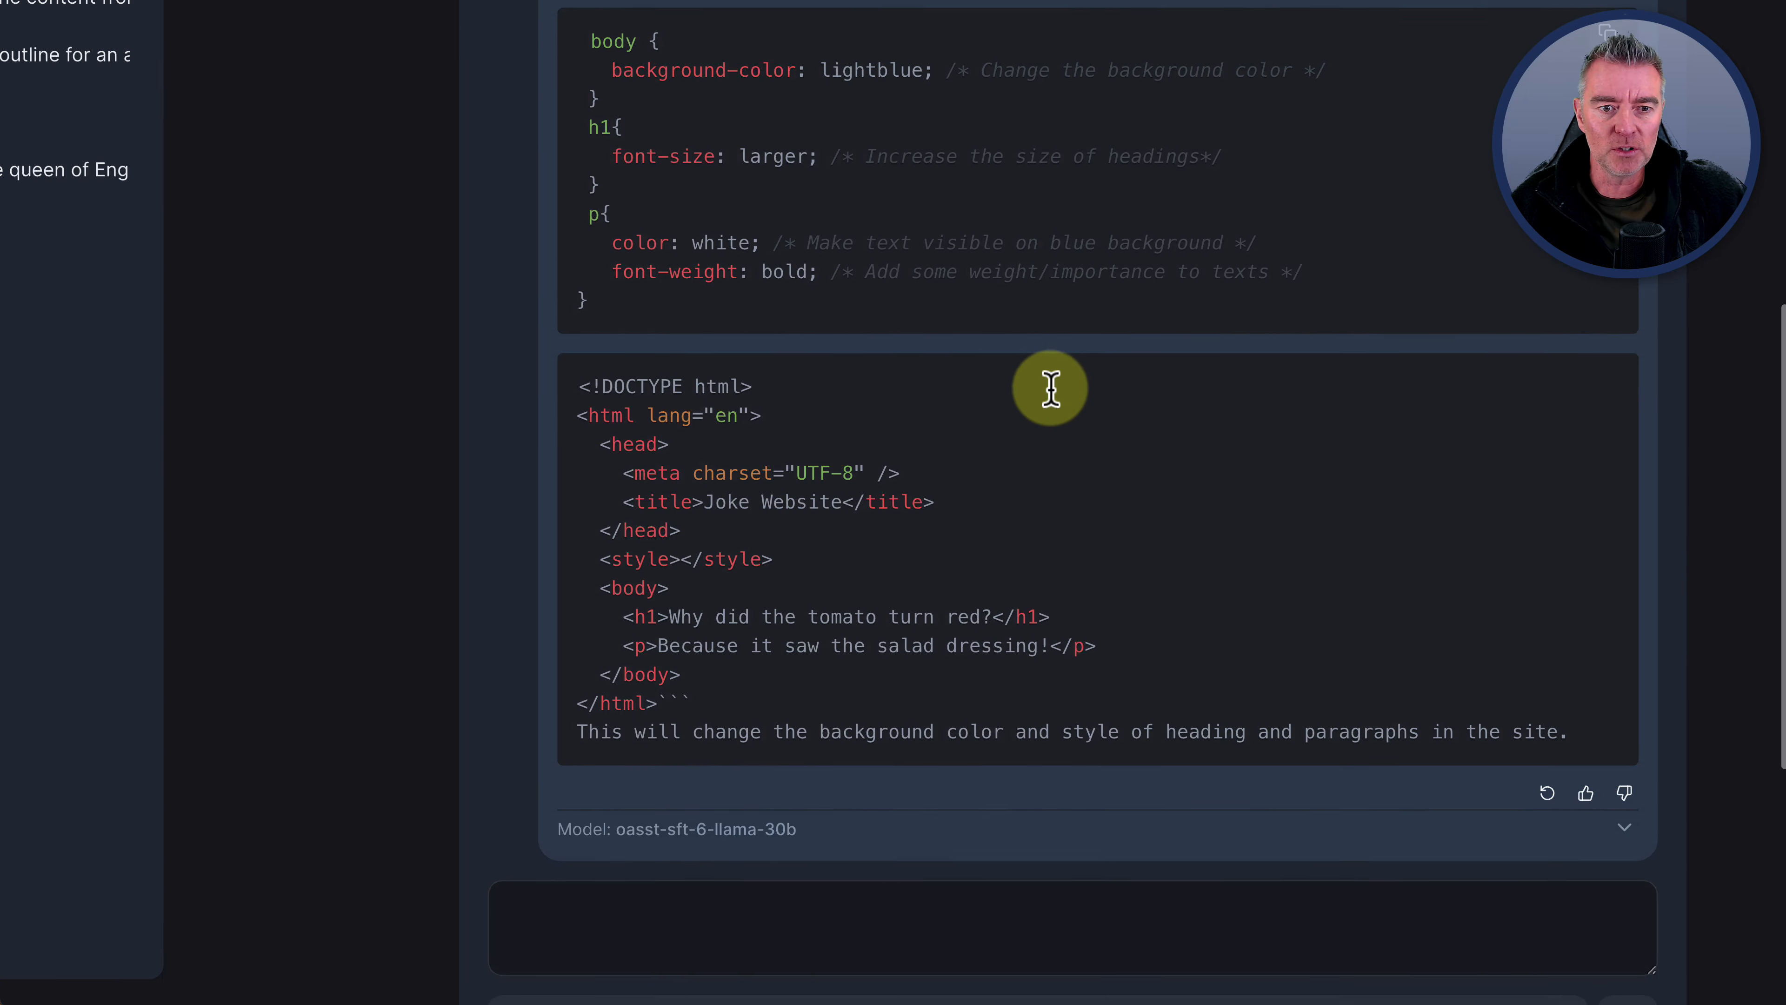
pyautogui.scroll(-3)
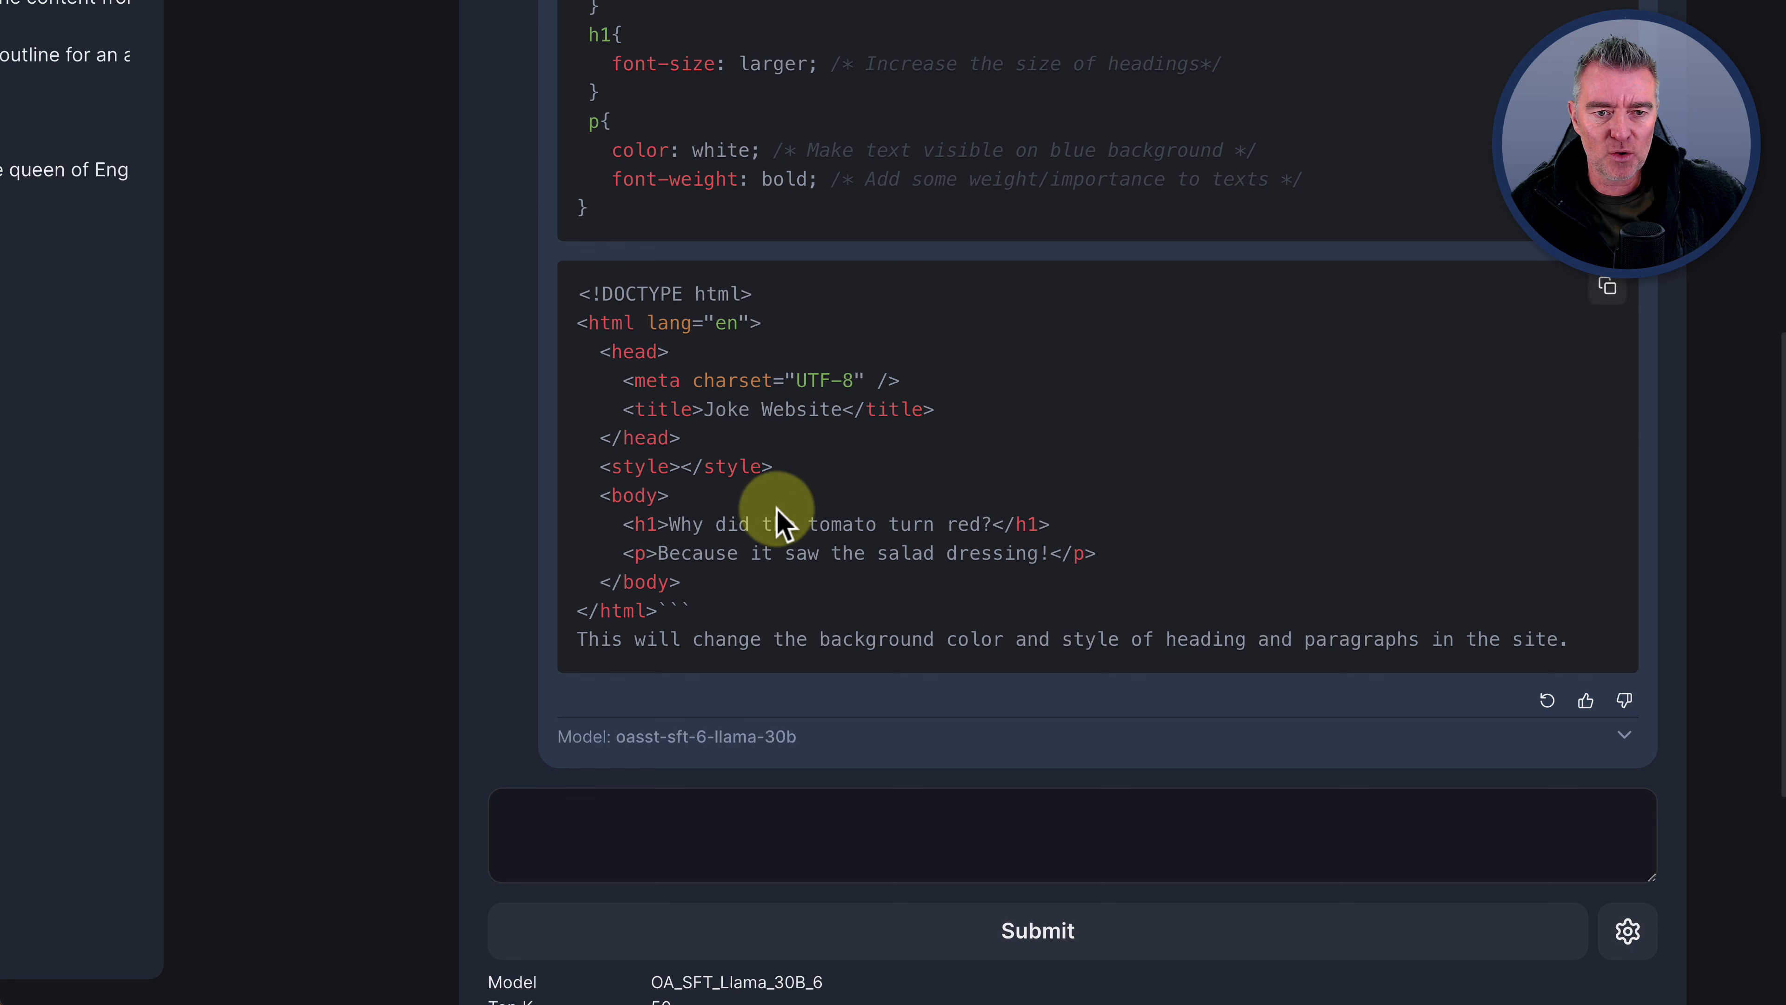
pyautogui.moveTo(997, 541)
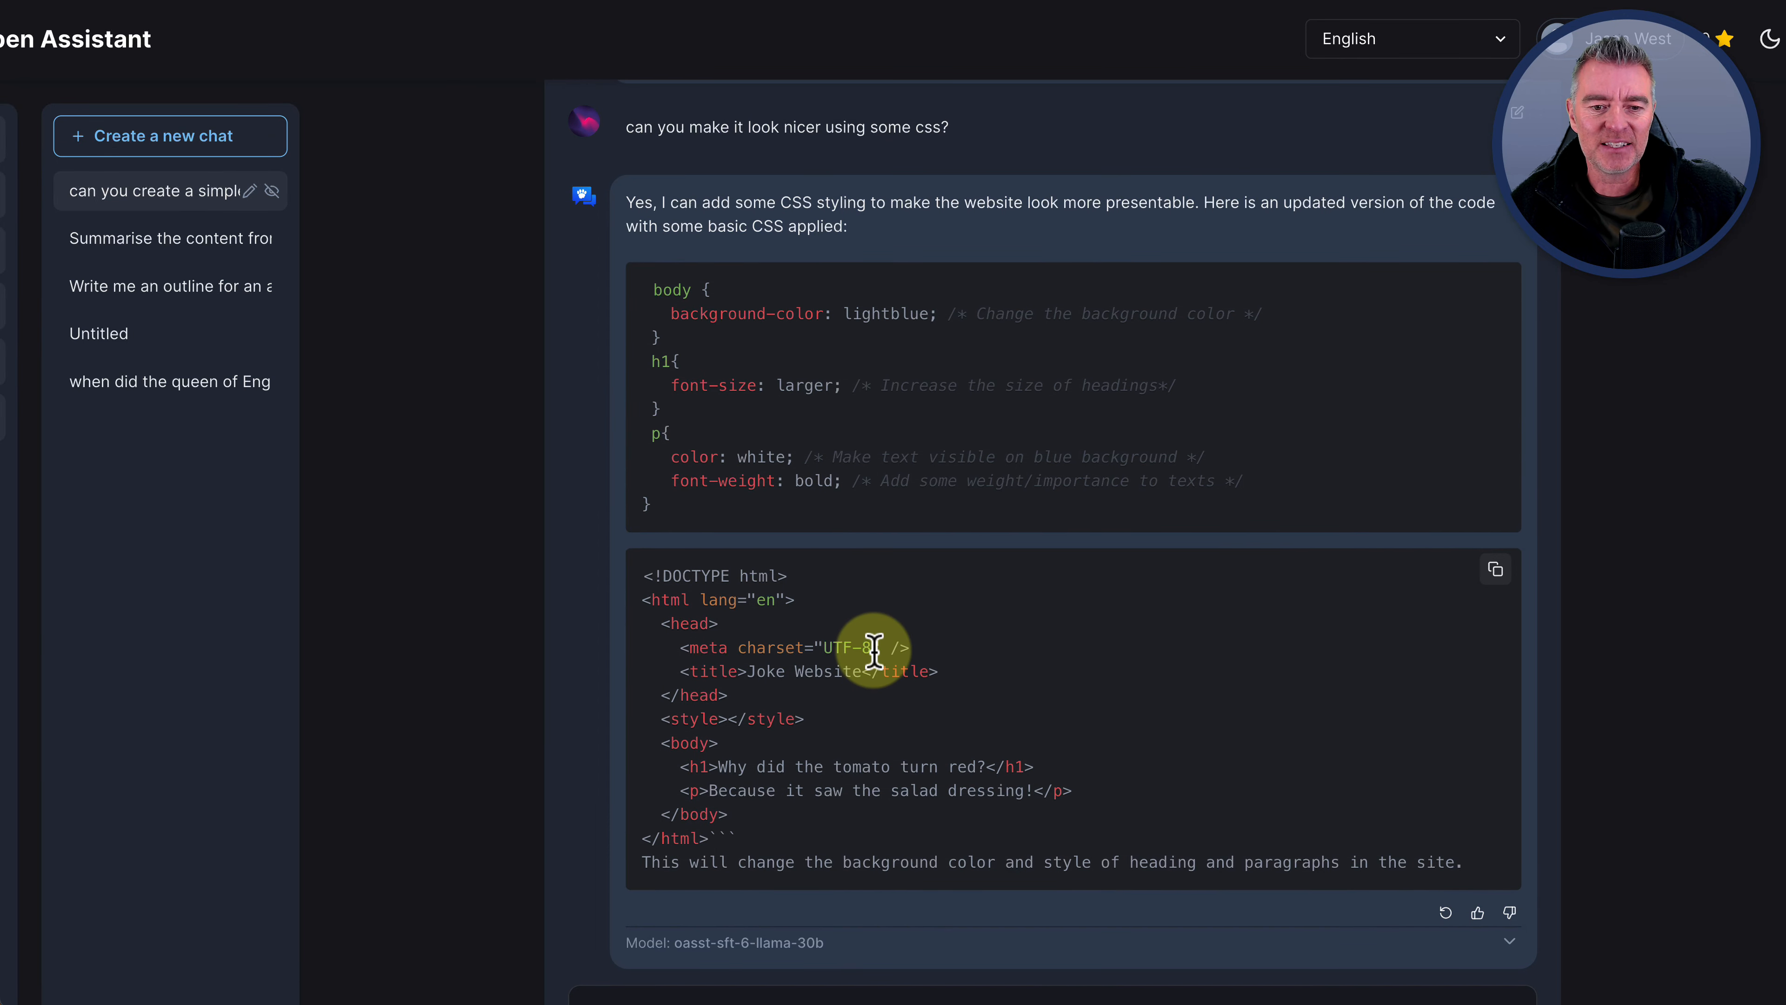
pyautogui.moveTo(974, 791)
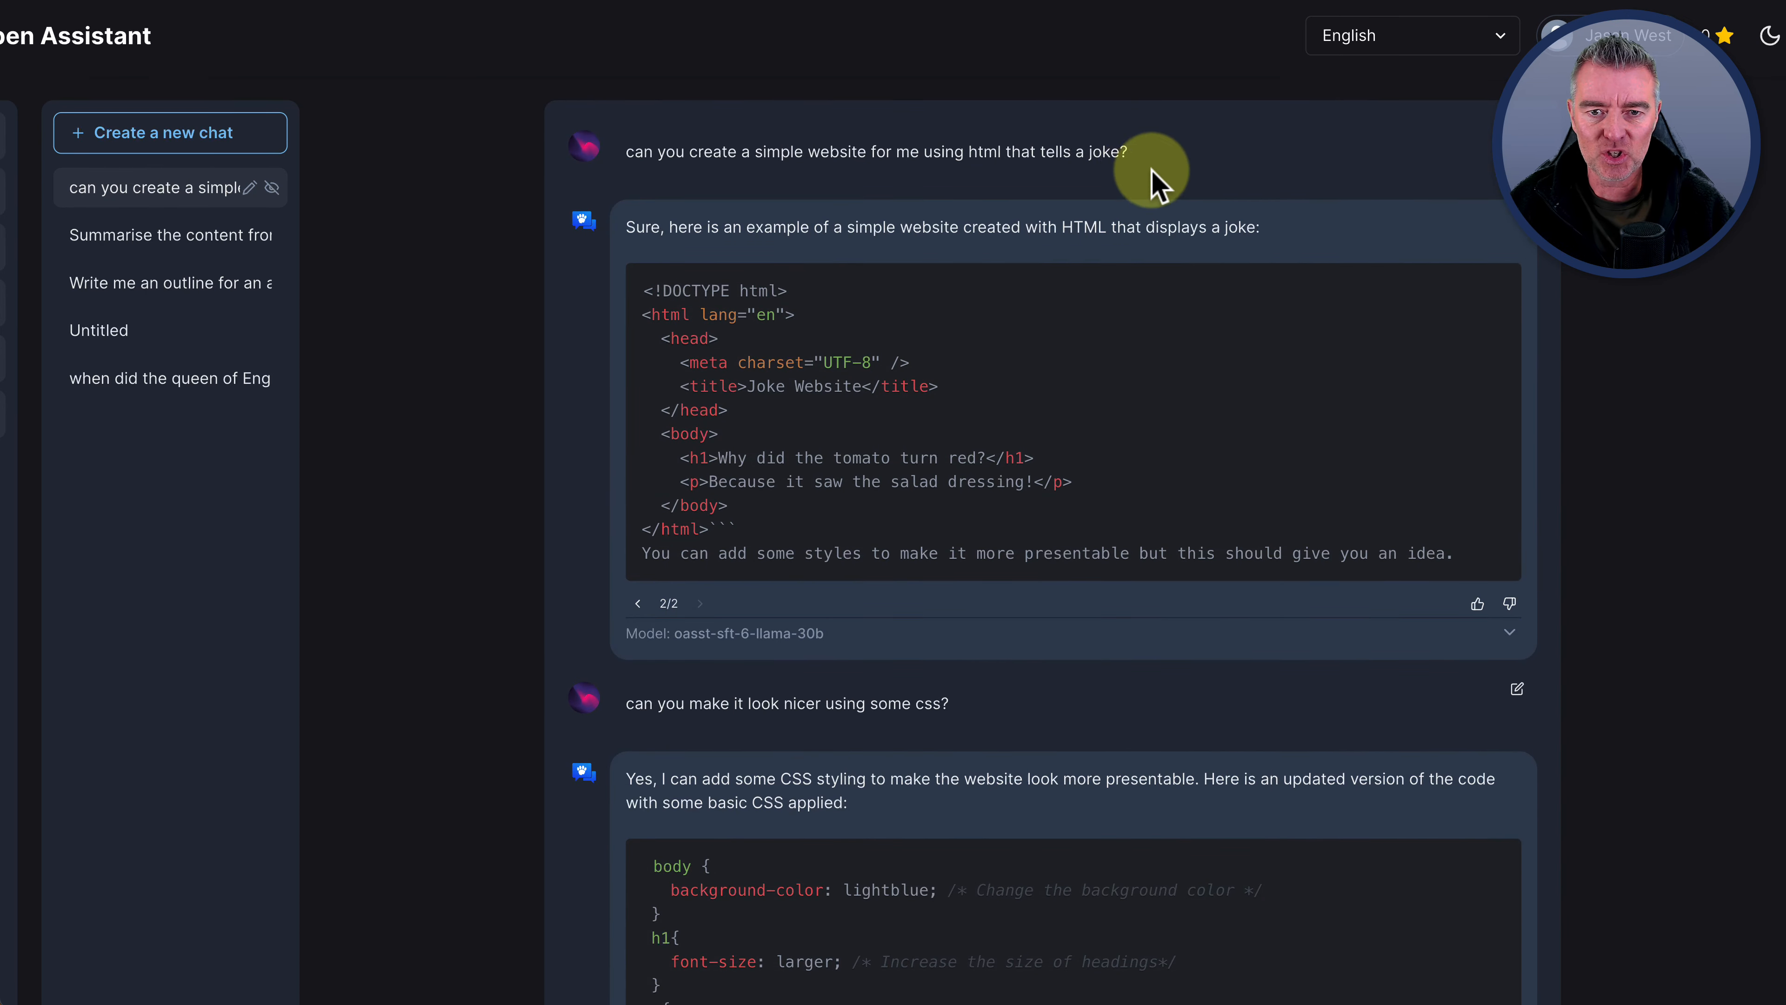
pyautogui.moveTo(1127, 151); pyautogui.dragTo(625, 151)
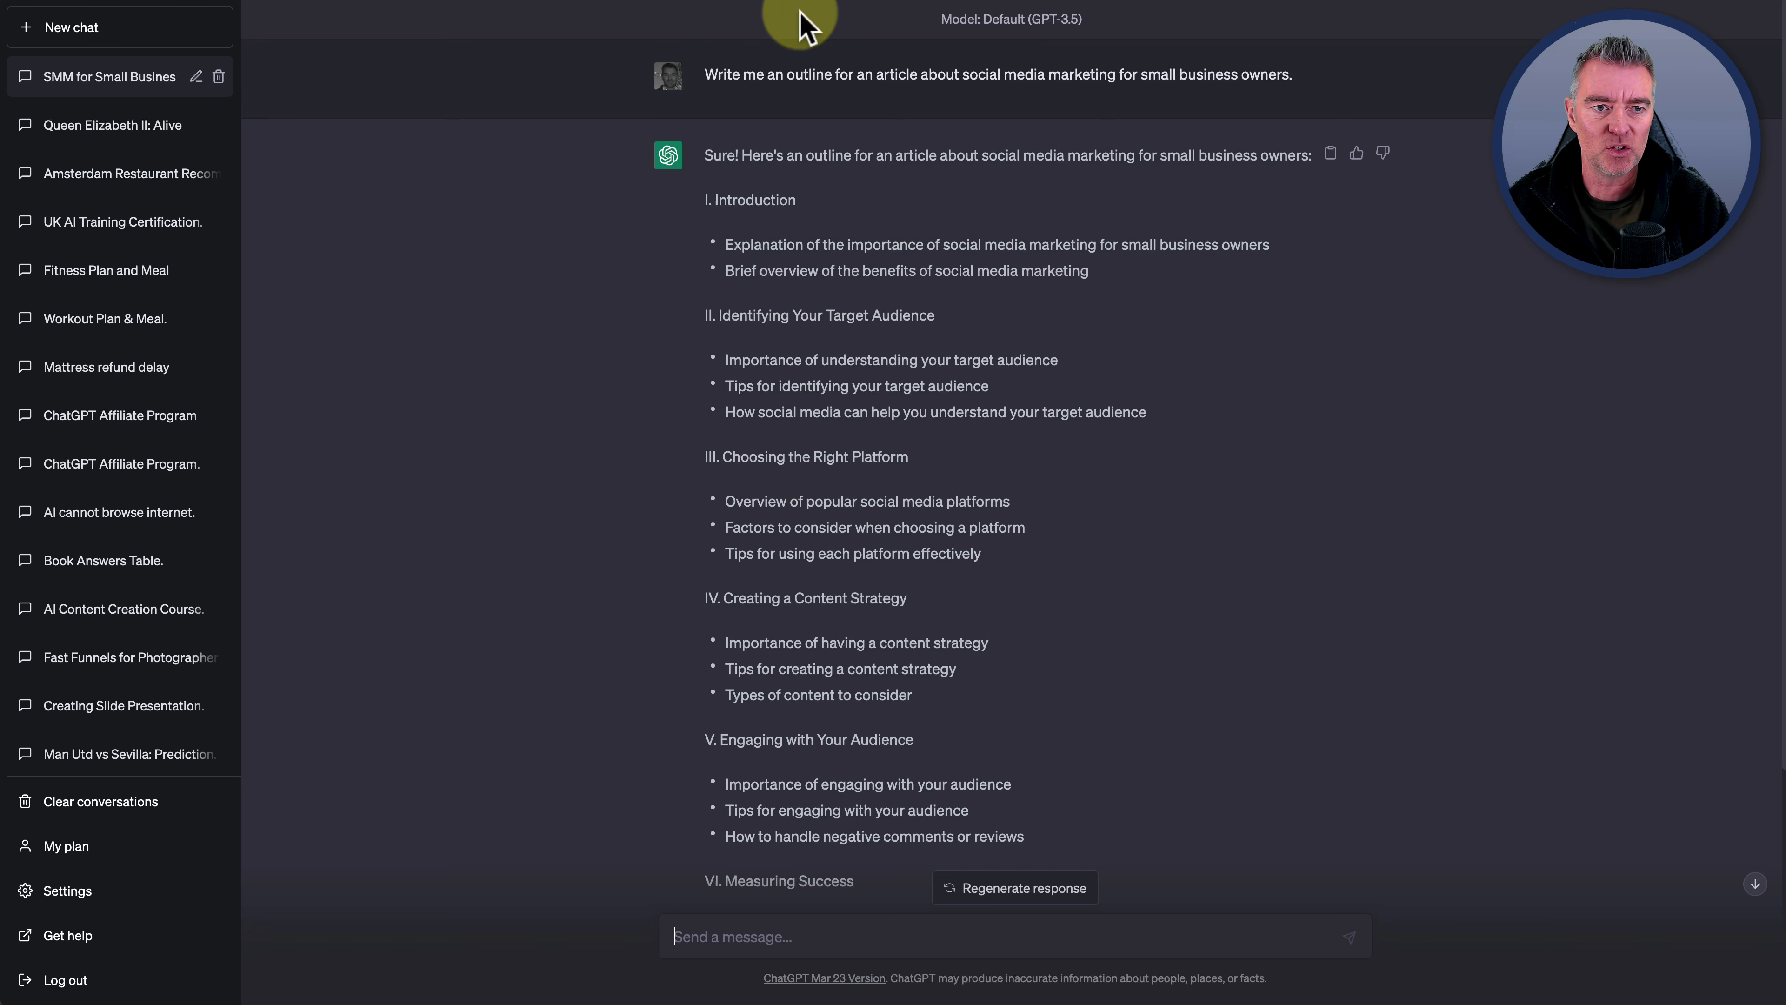
# Revisit ChatGPT's earlier joke website chat and read its HTML with the tomato joke
pyautogui.click(118, 27)
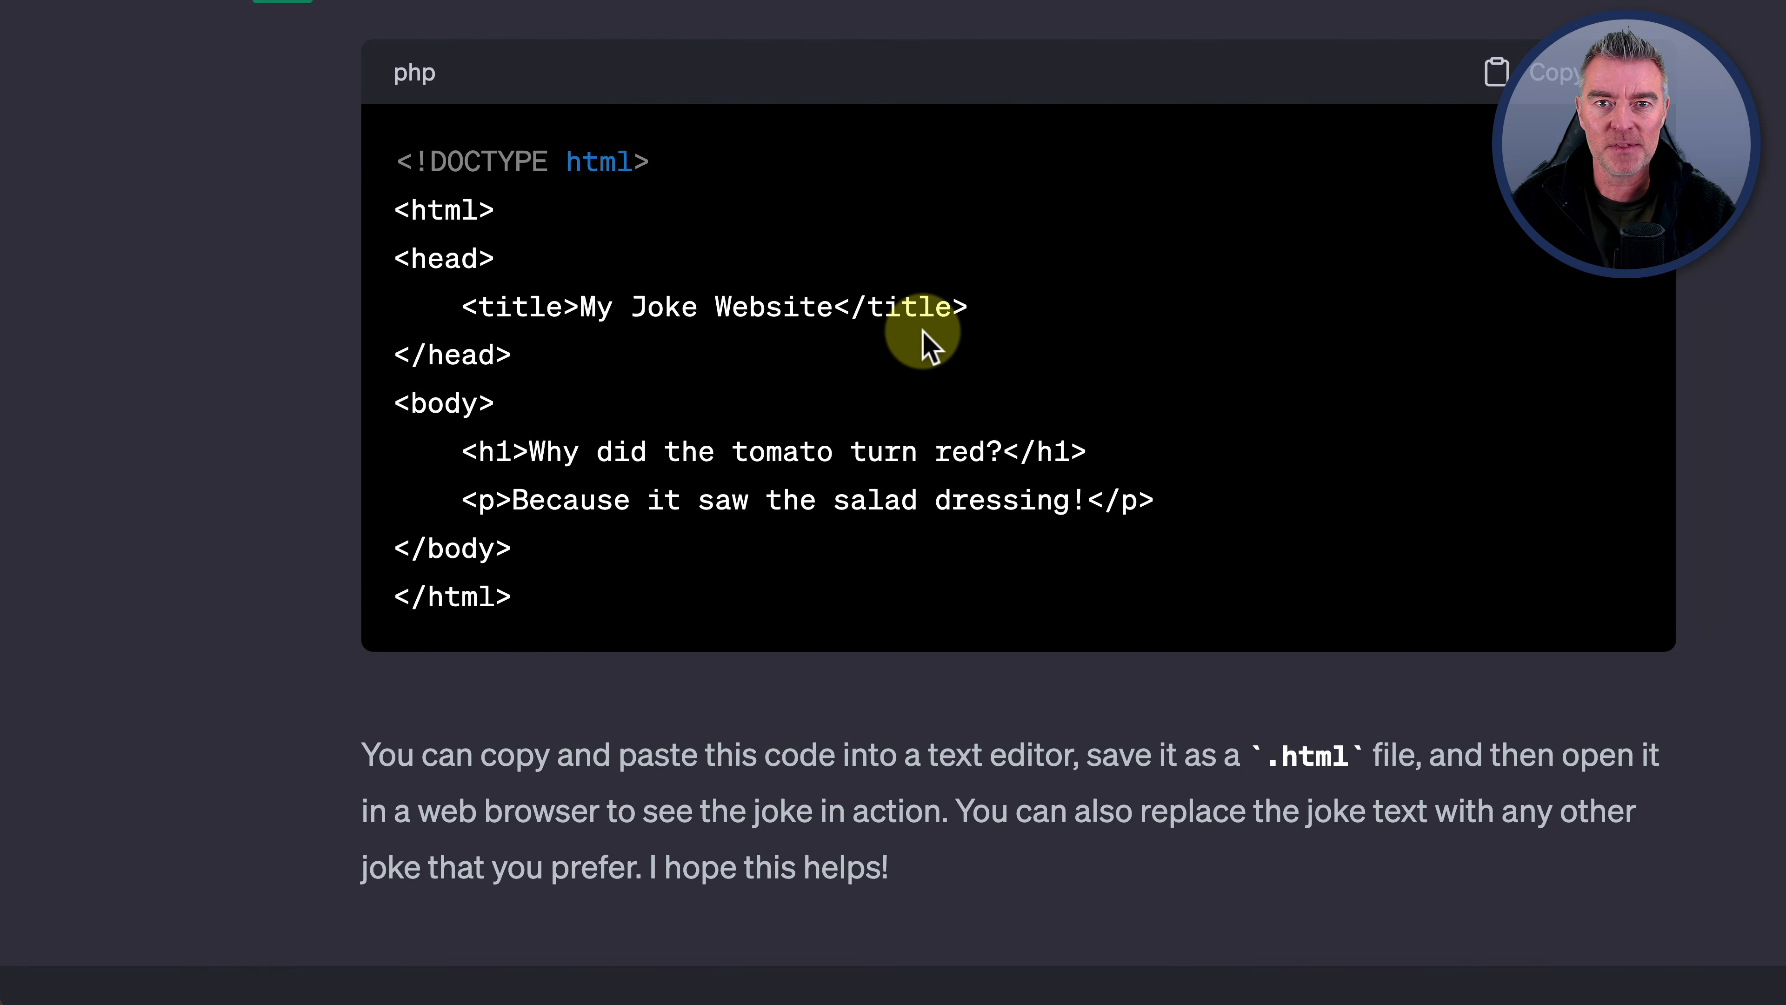
pyautogui.scroll(-3)
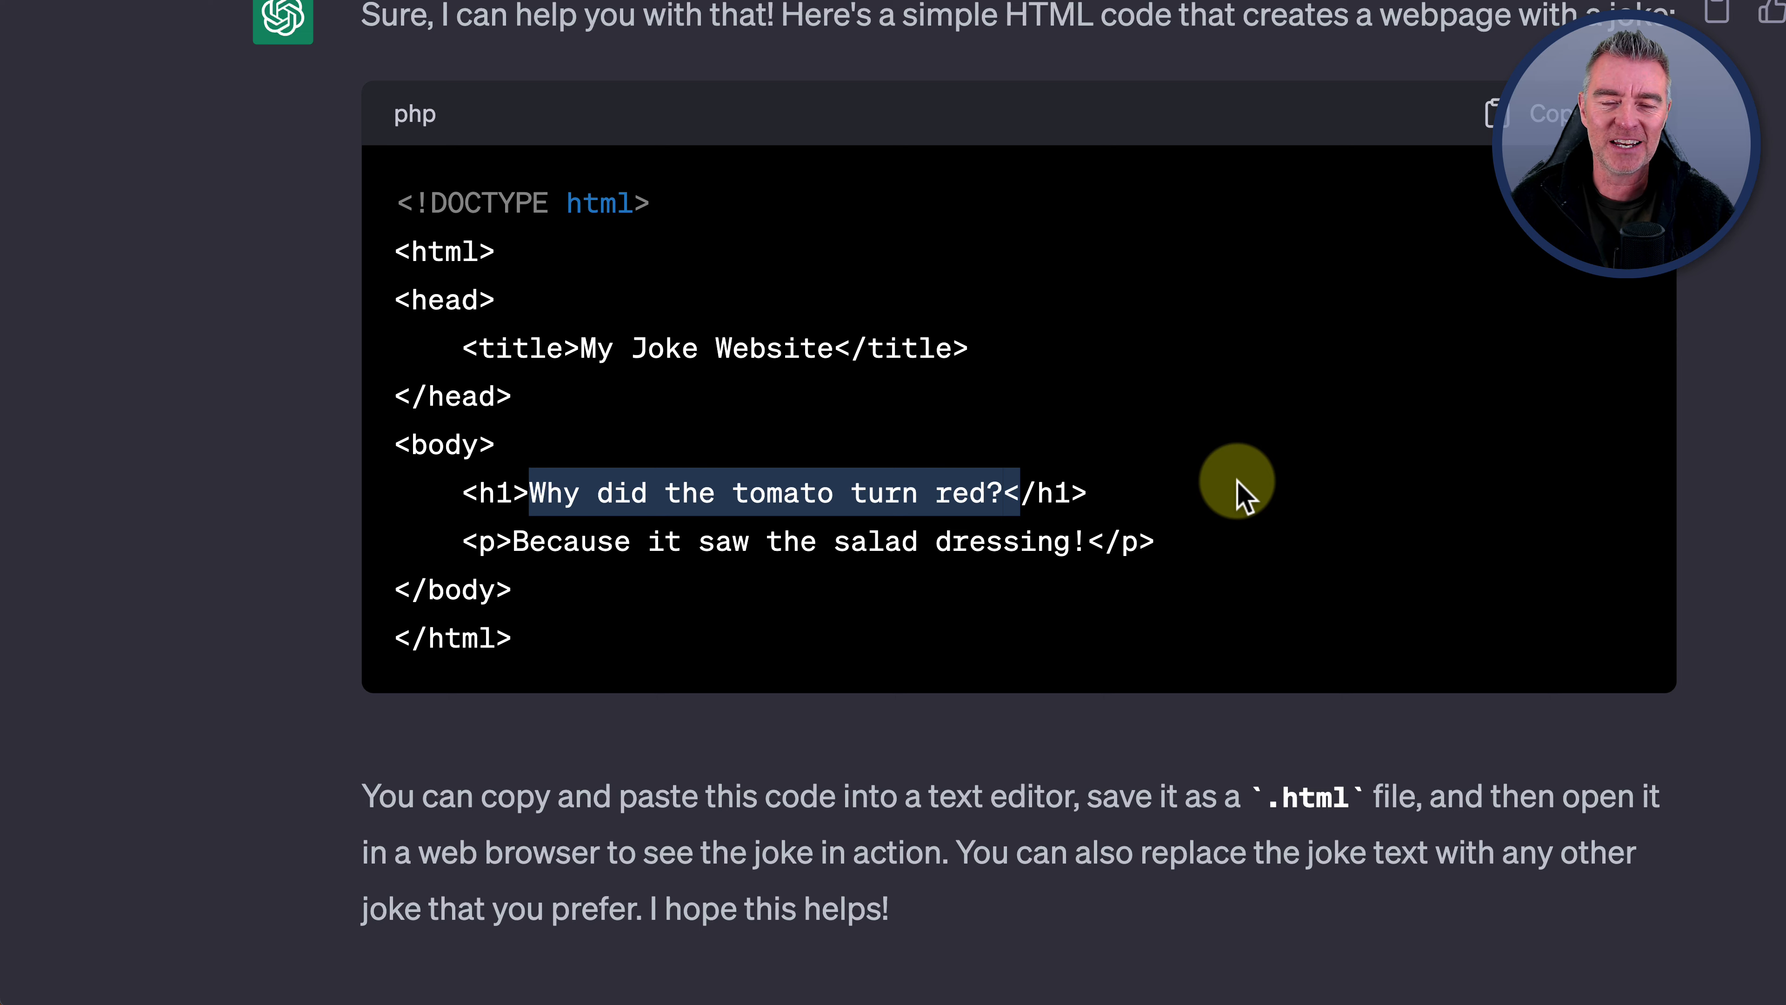
pyautogui.scroll(-3)
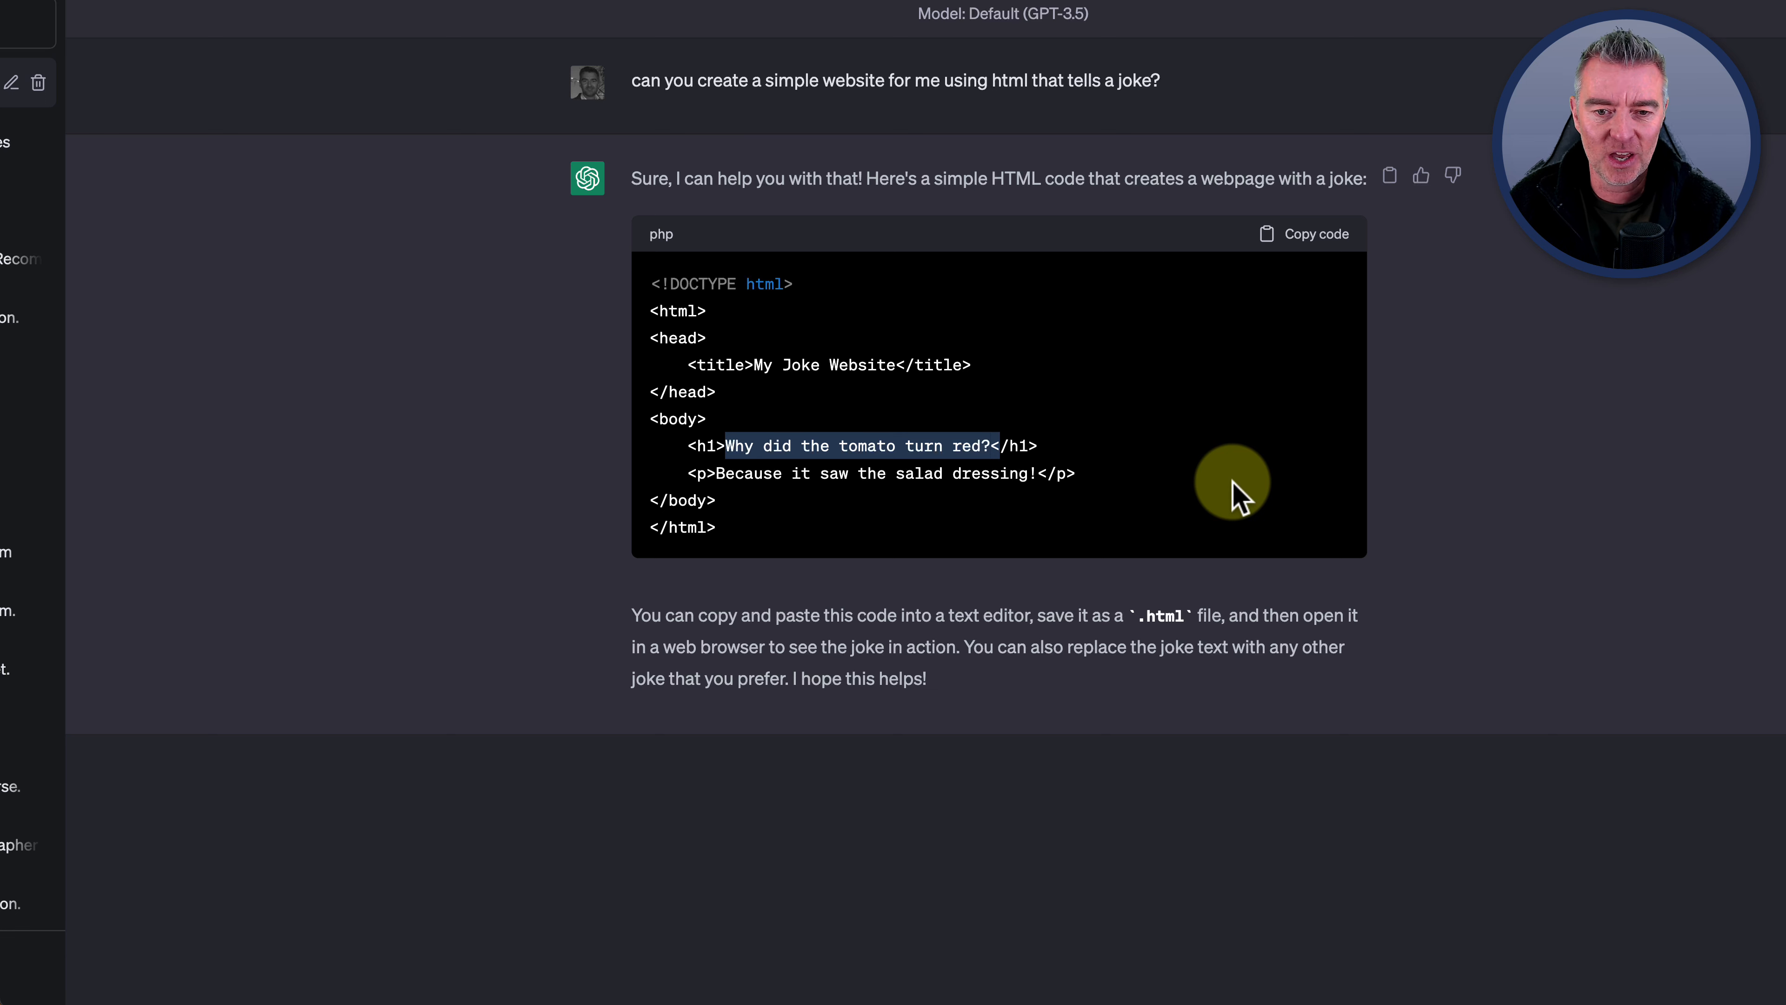
pyautogui.moveTo(984, 608)
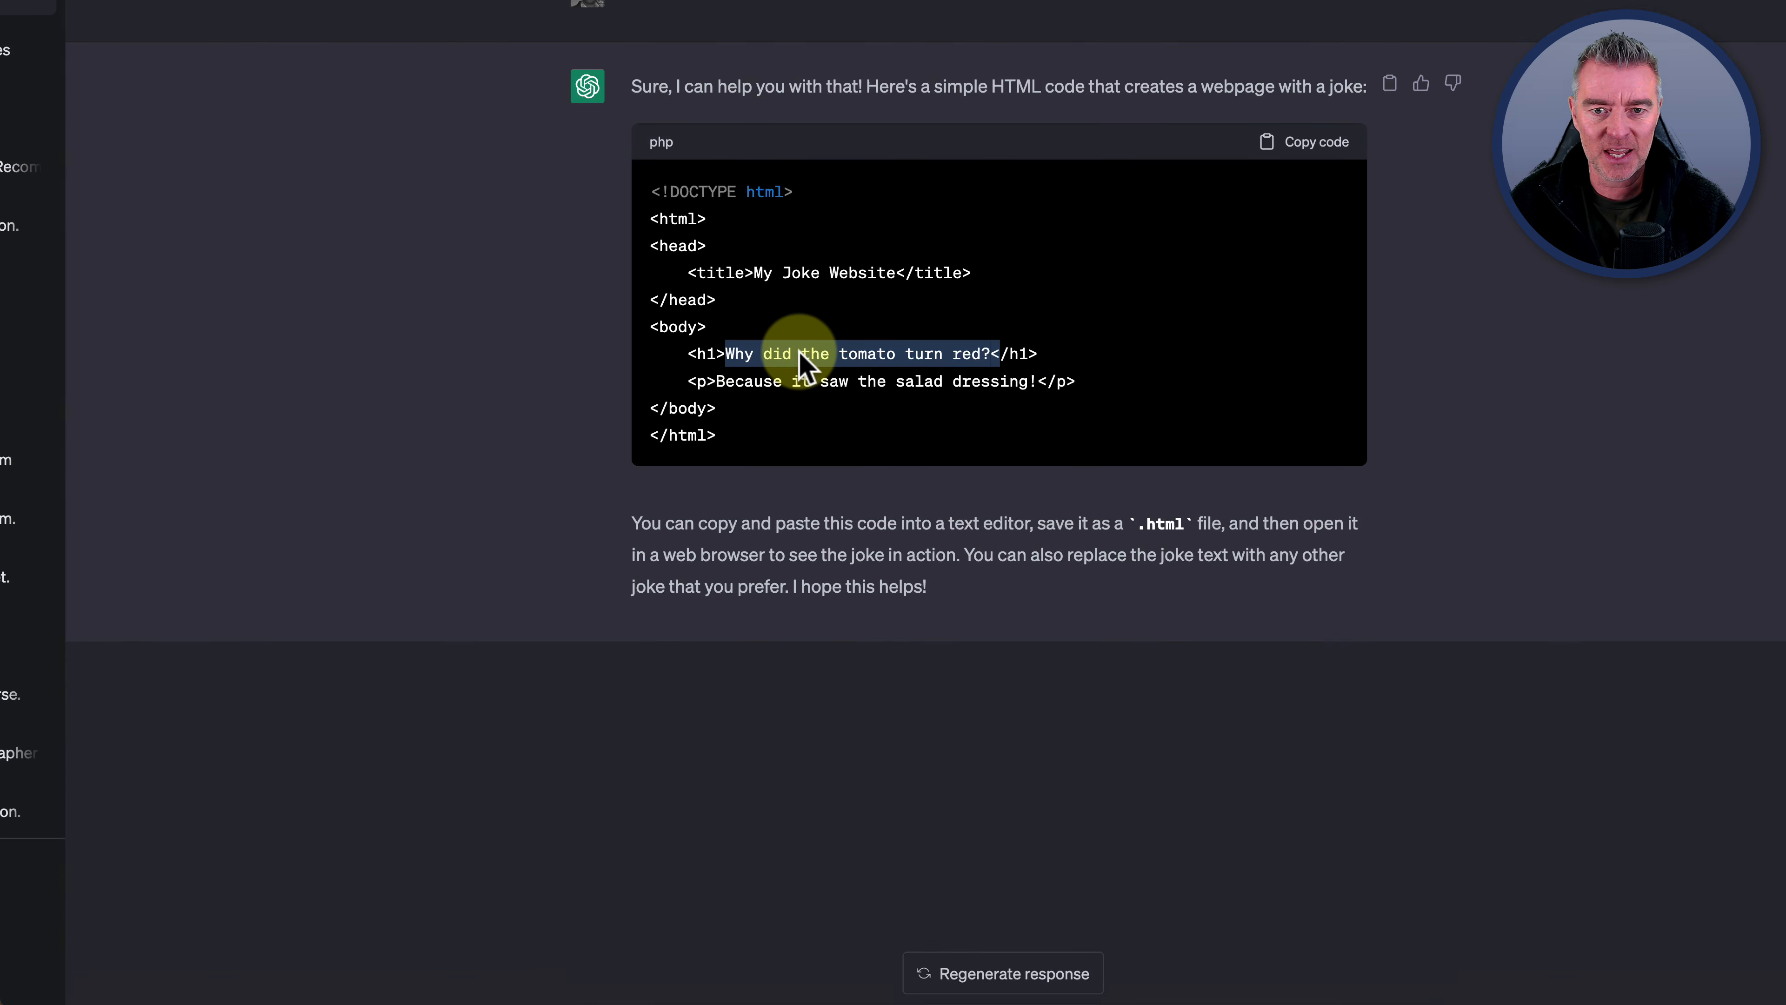
pyautogui.scroll(-3)
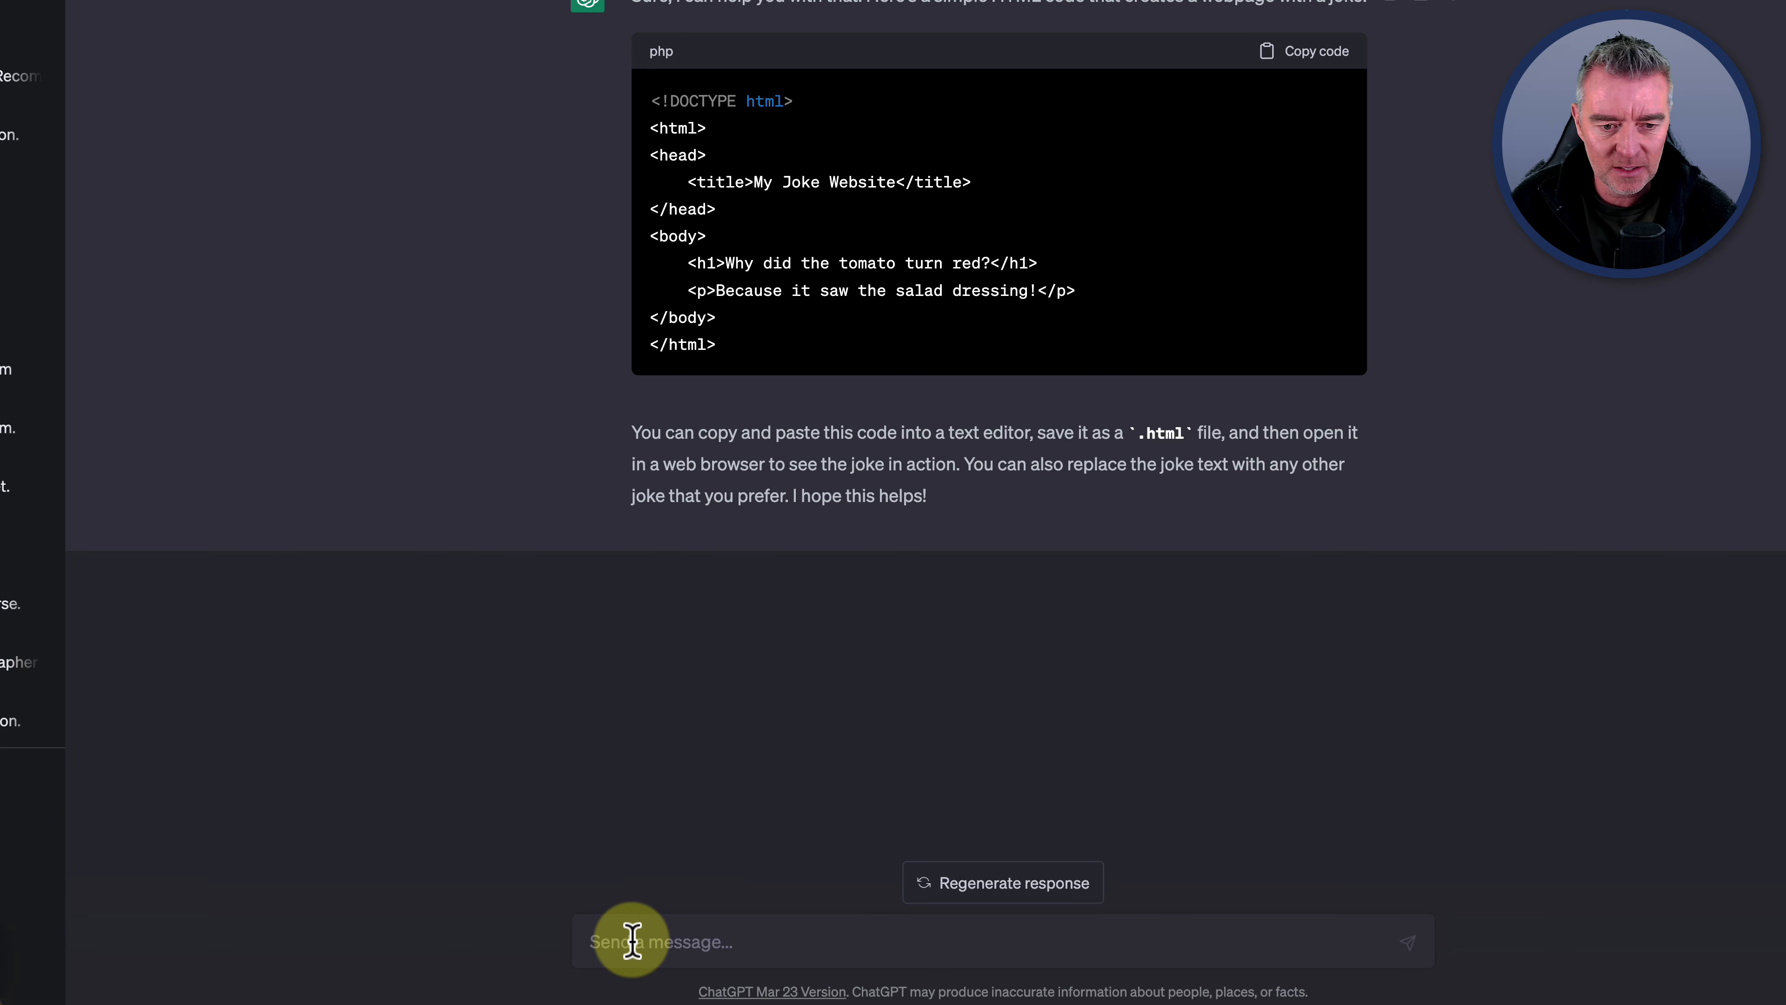
# Ask ChatGPT 'Can you also create some CSS code to make that website look nicer?' and read its combined styled page
pyautogui.write('Can you also create some')
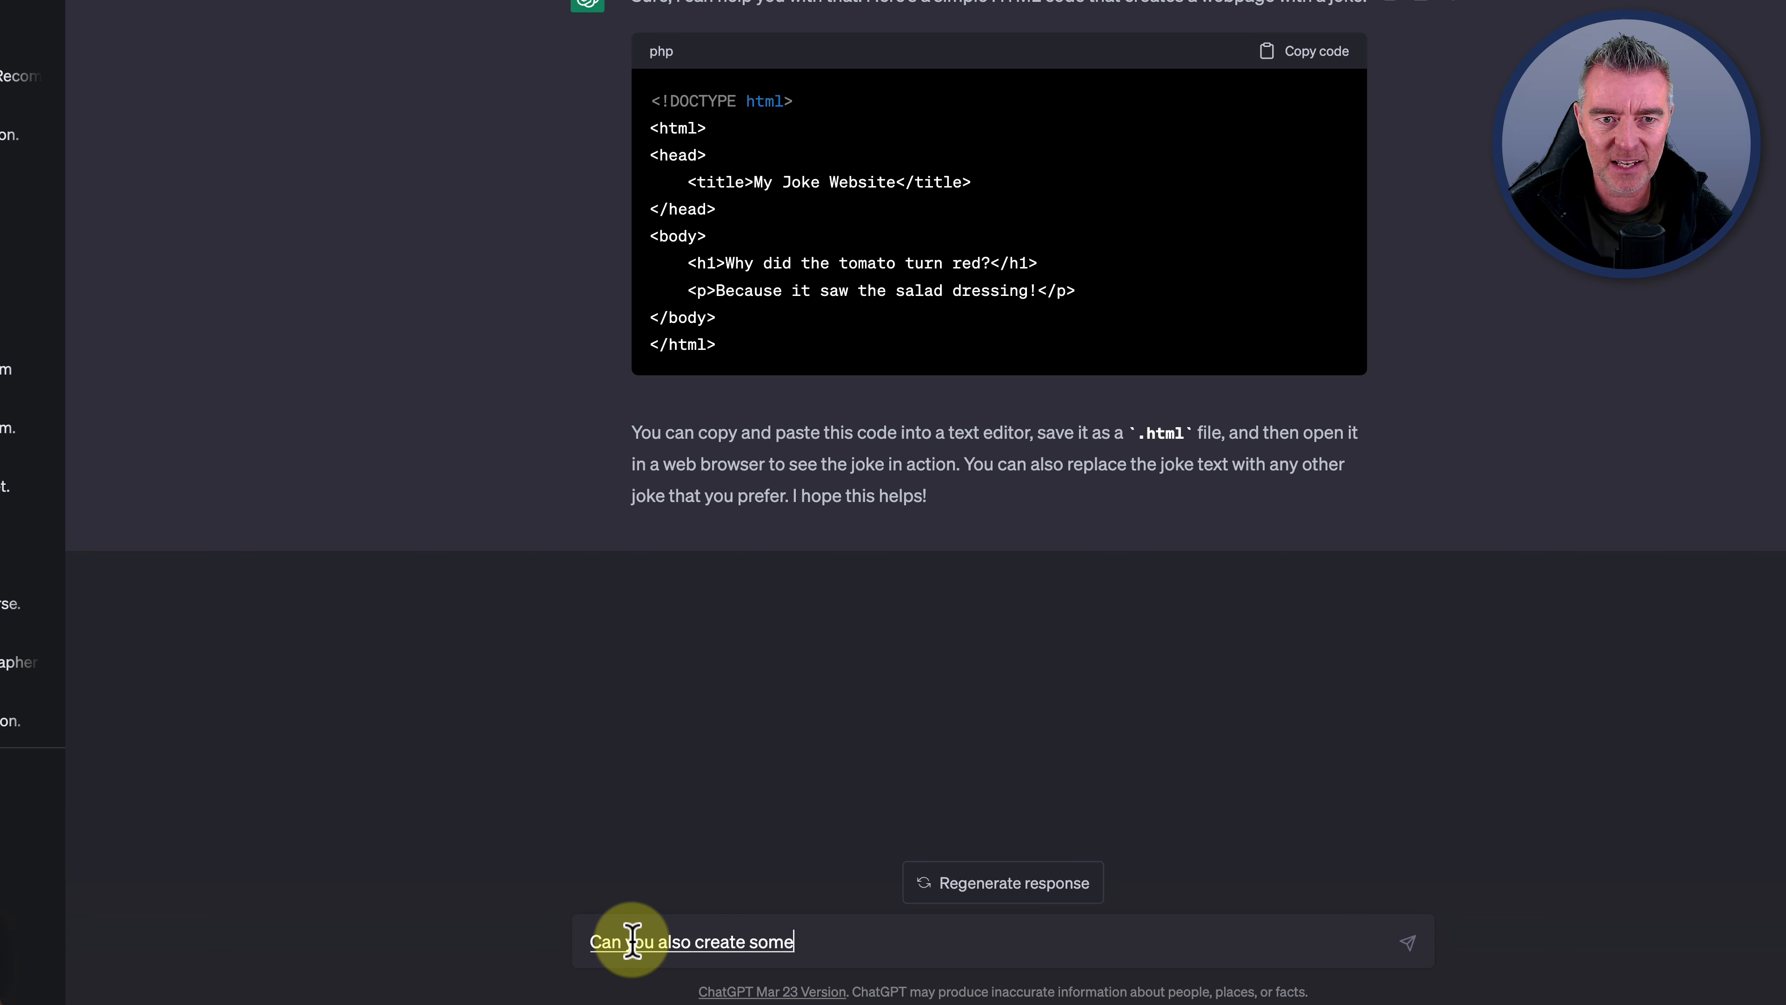
pyautogui.write('CSS code to make')
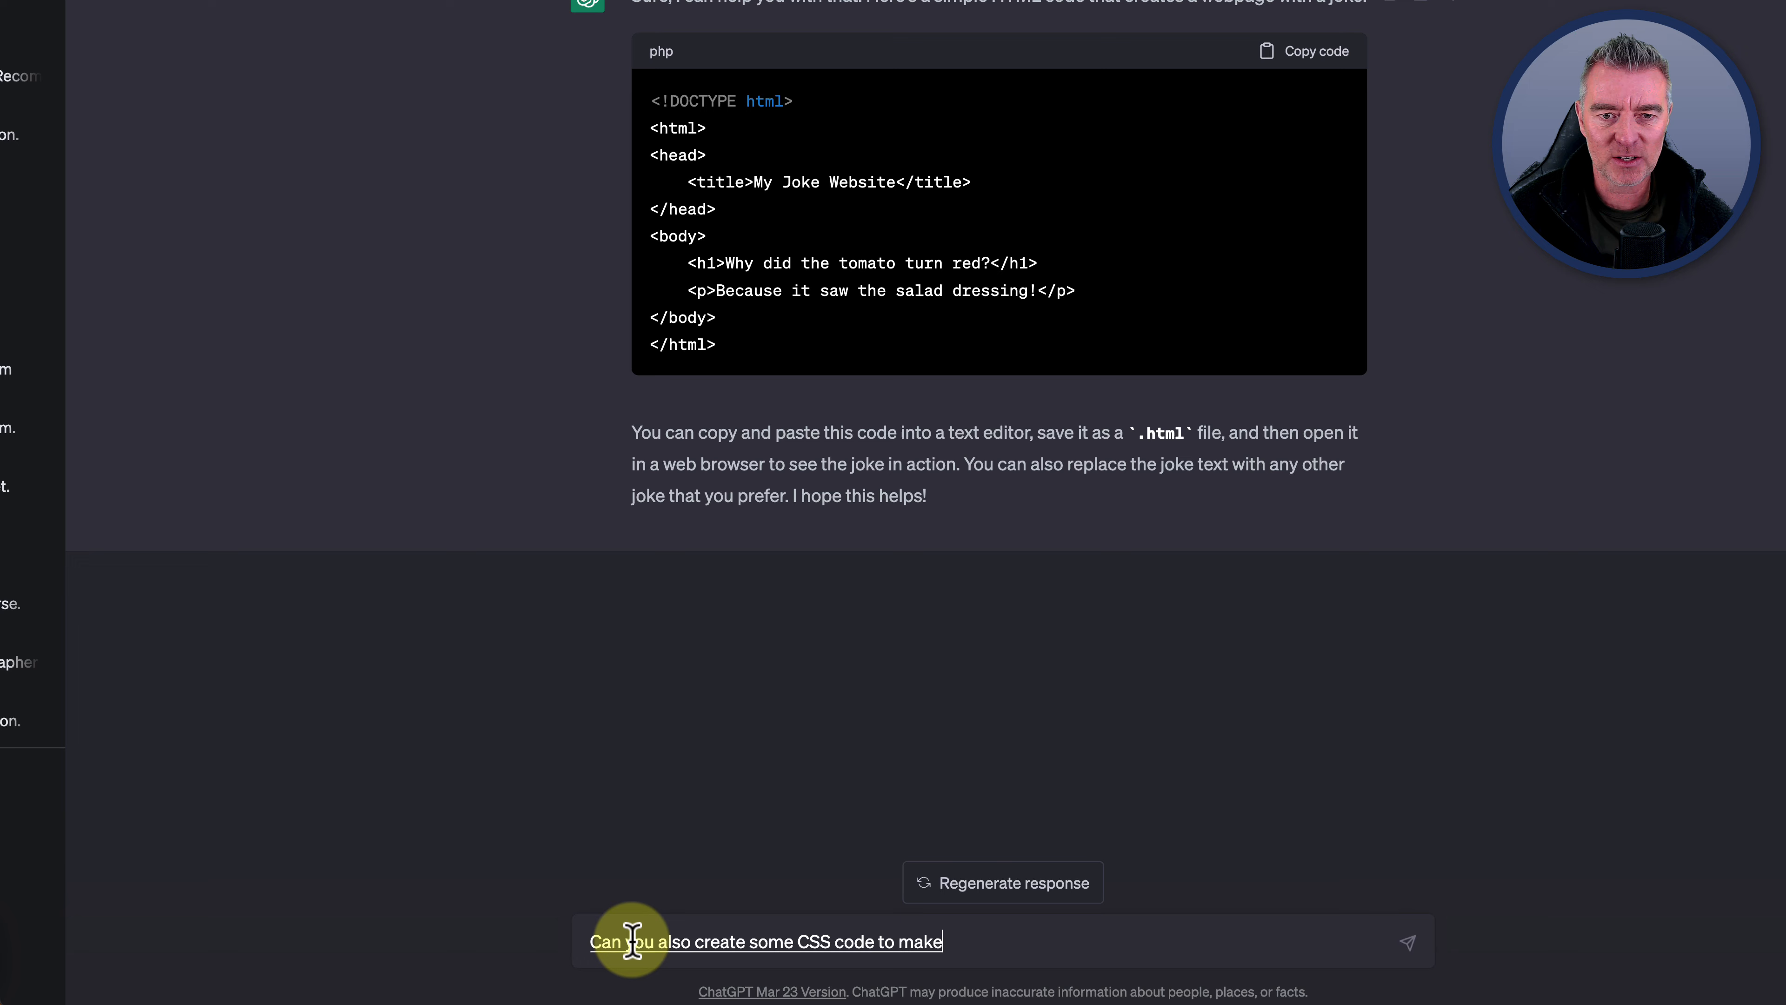
pyautogui.write('that website look')
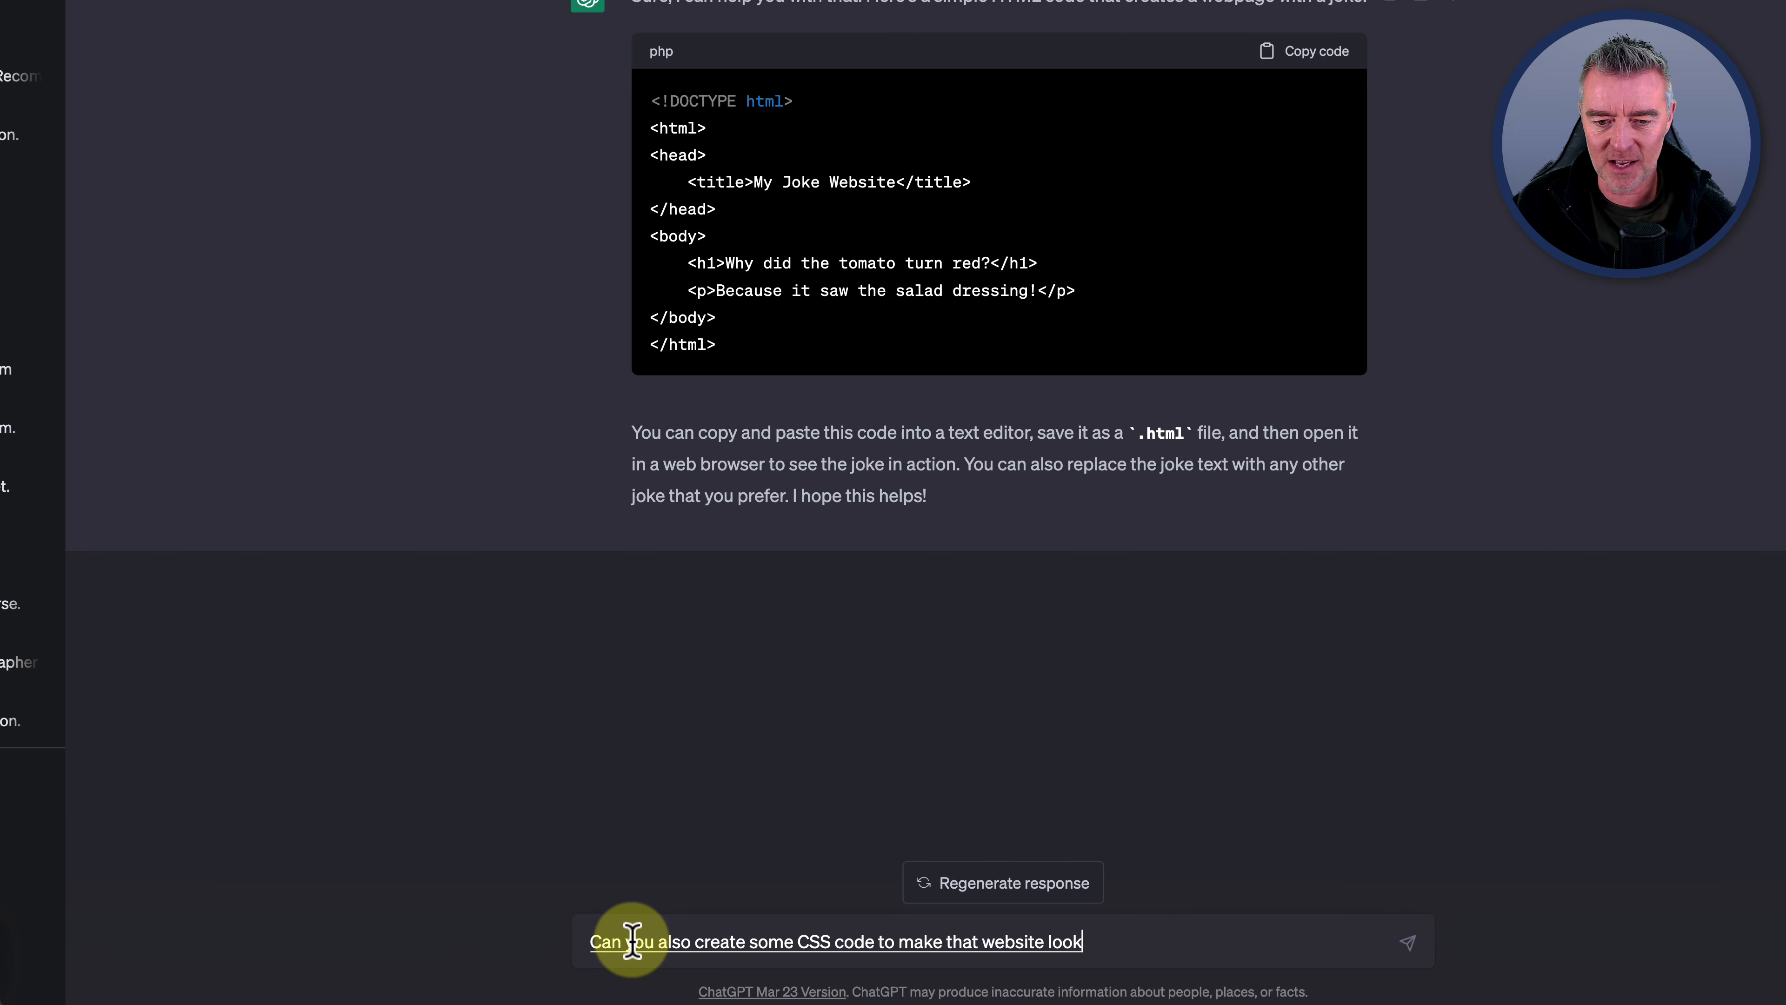
pyautogui.write('nicer?')
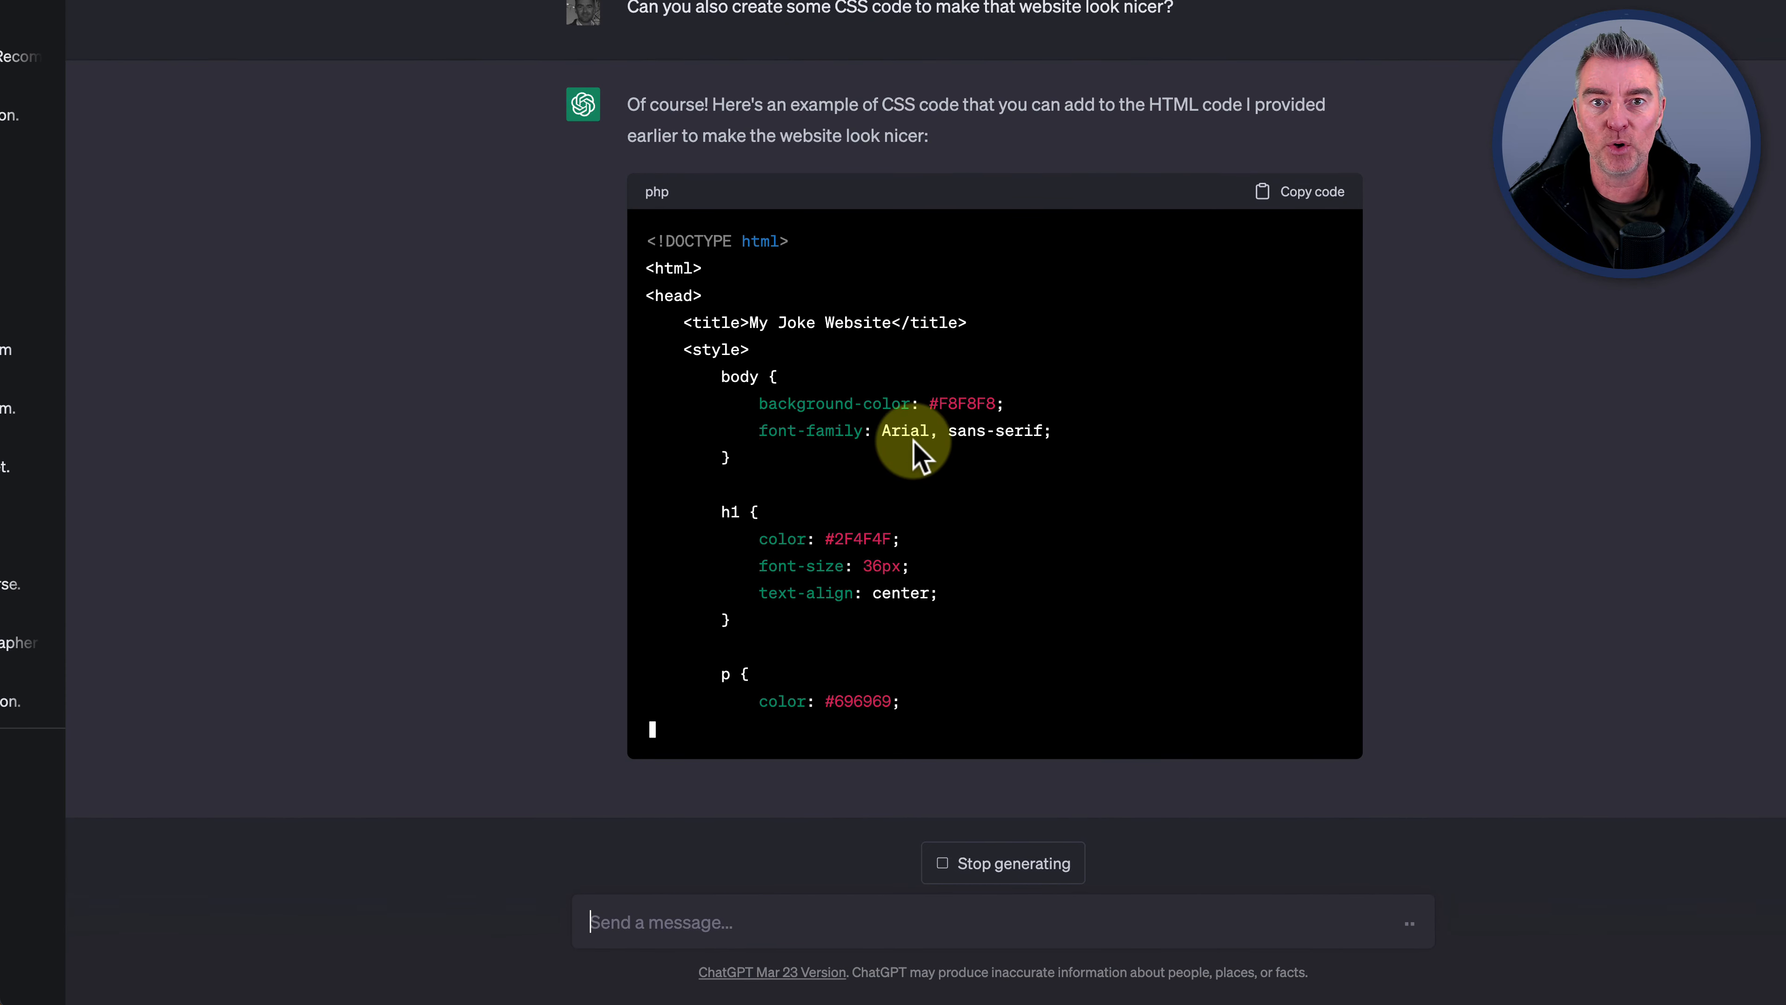
pyautogui.scroll(-3)
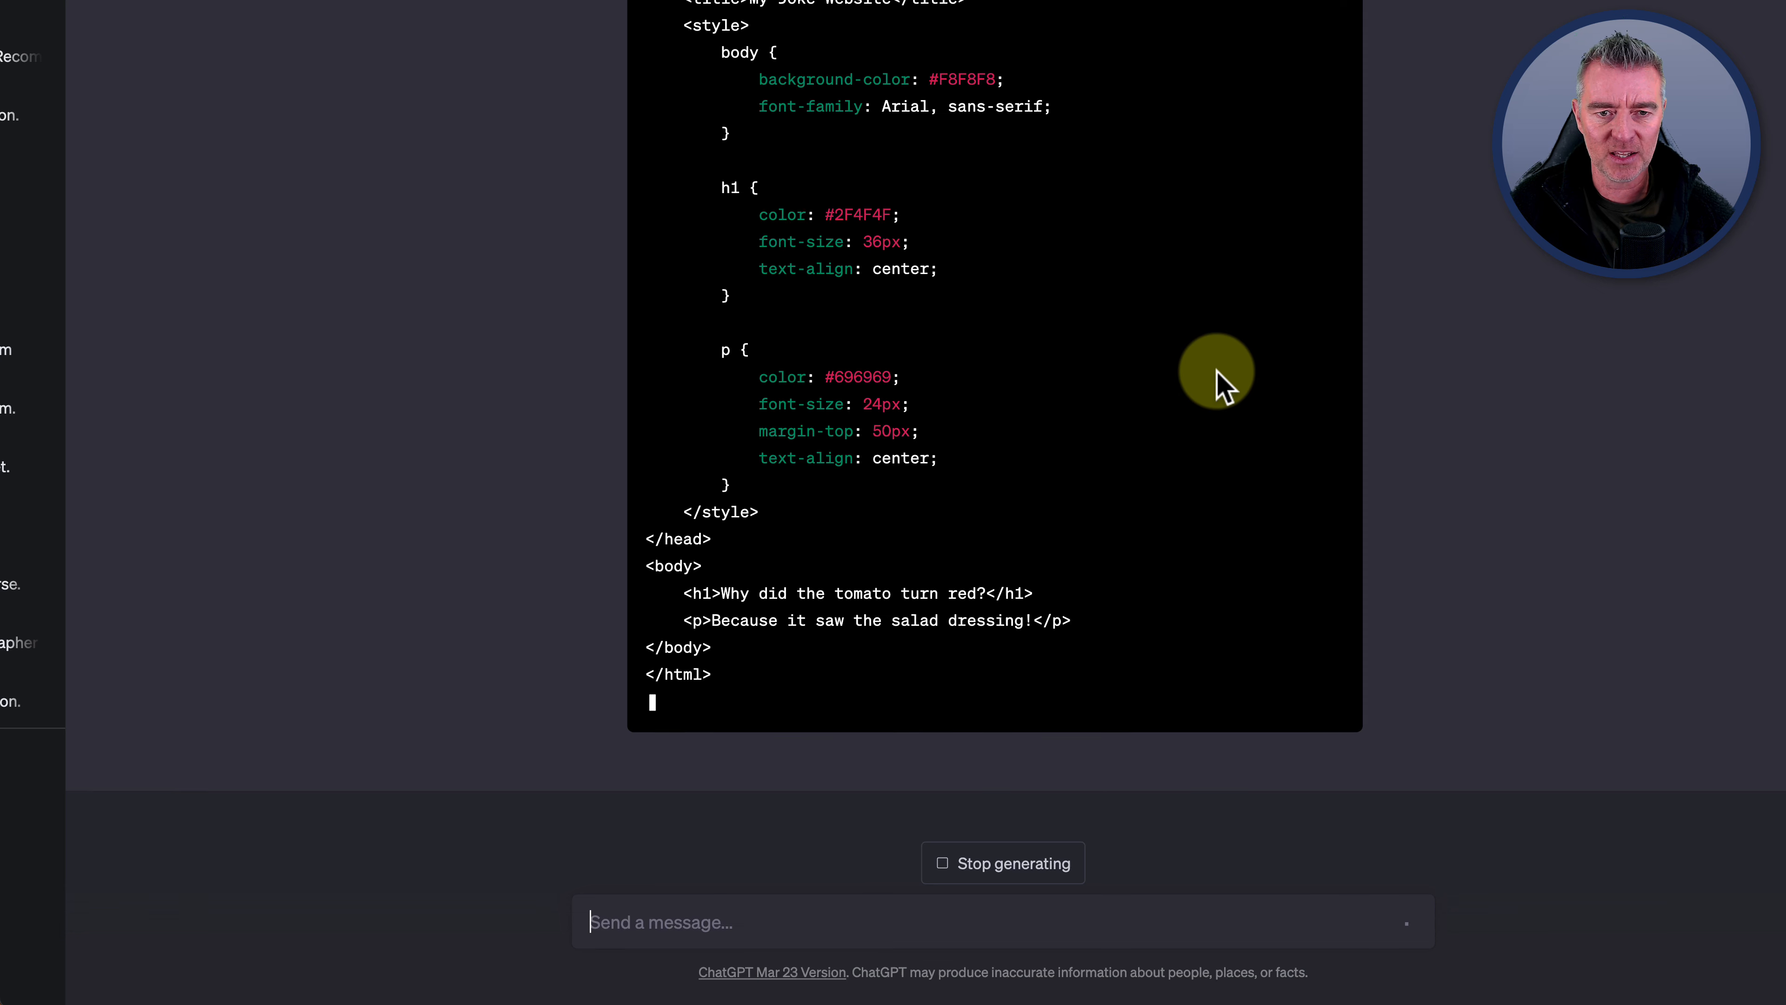
pyautogui.scroll(-3)
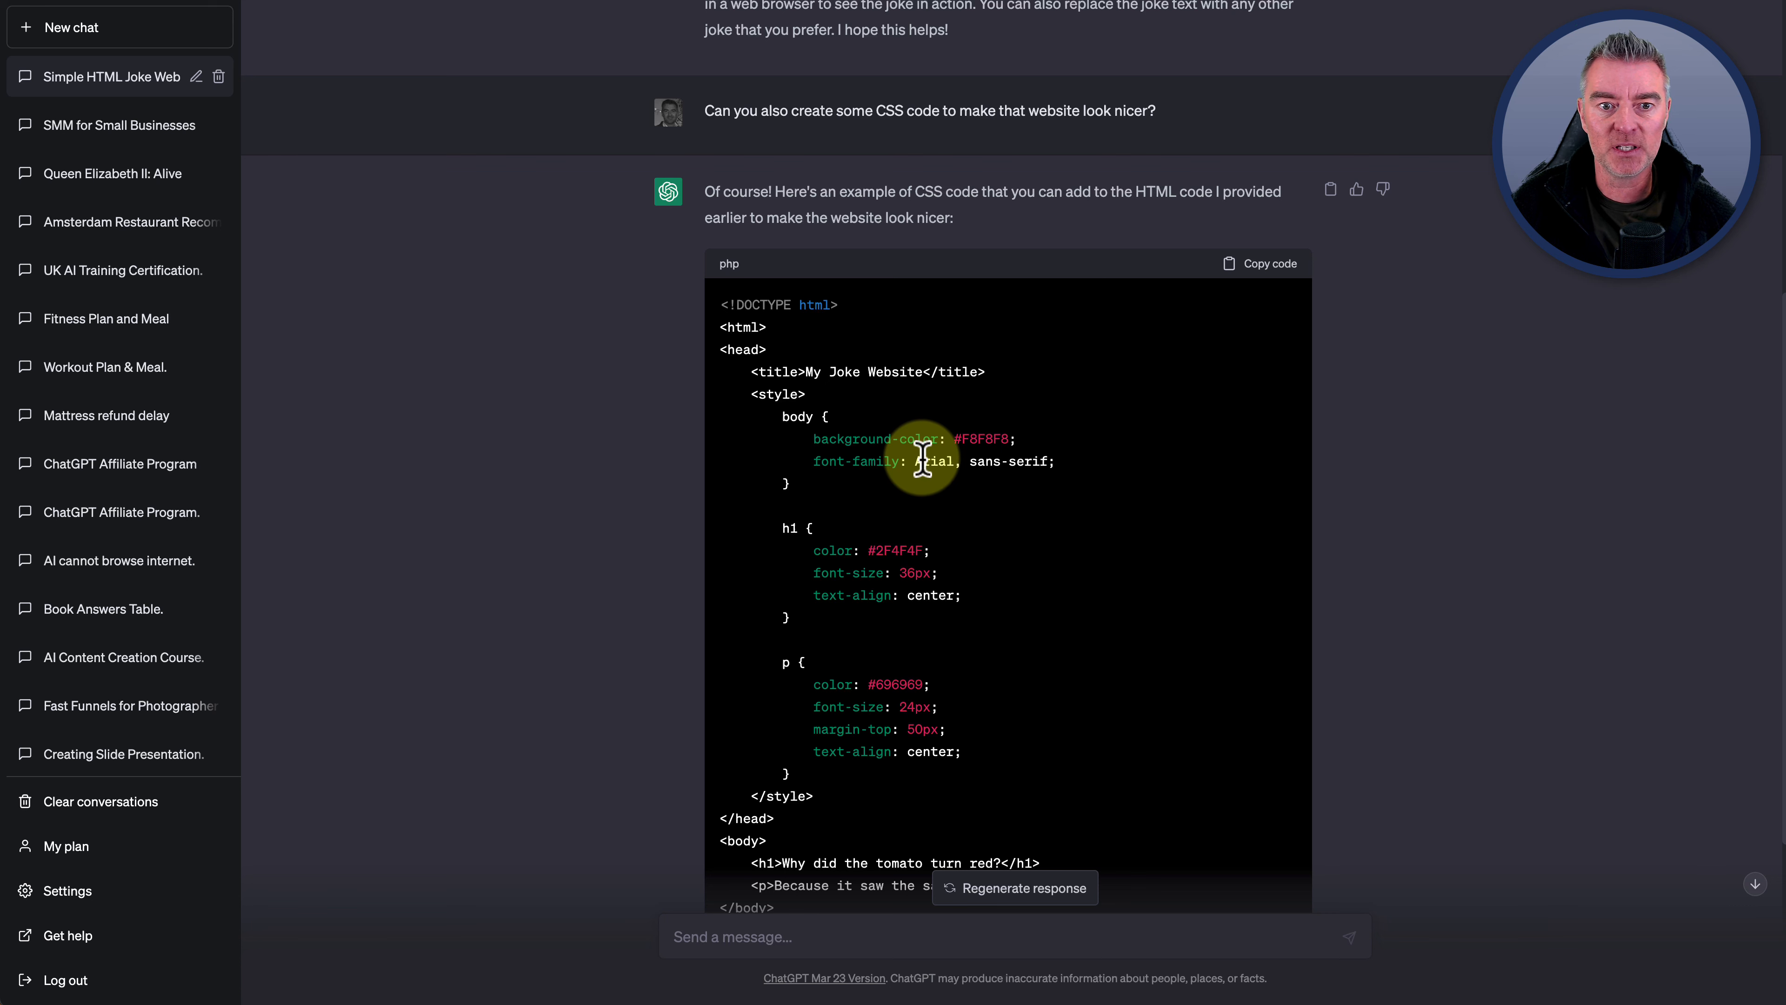
pyautogui.moveTo(957, 373)
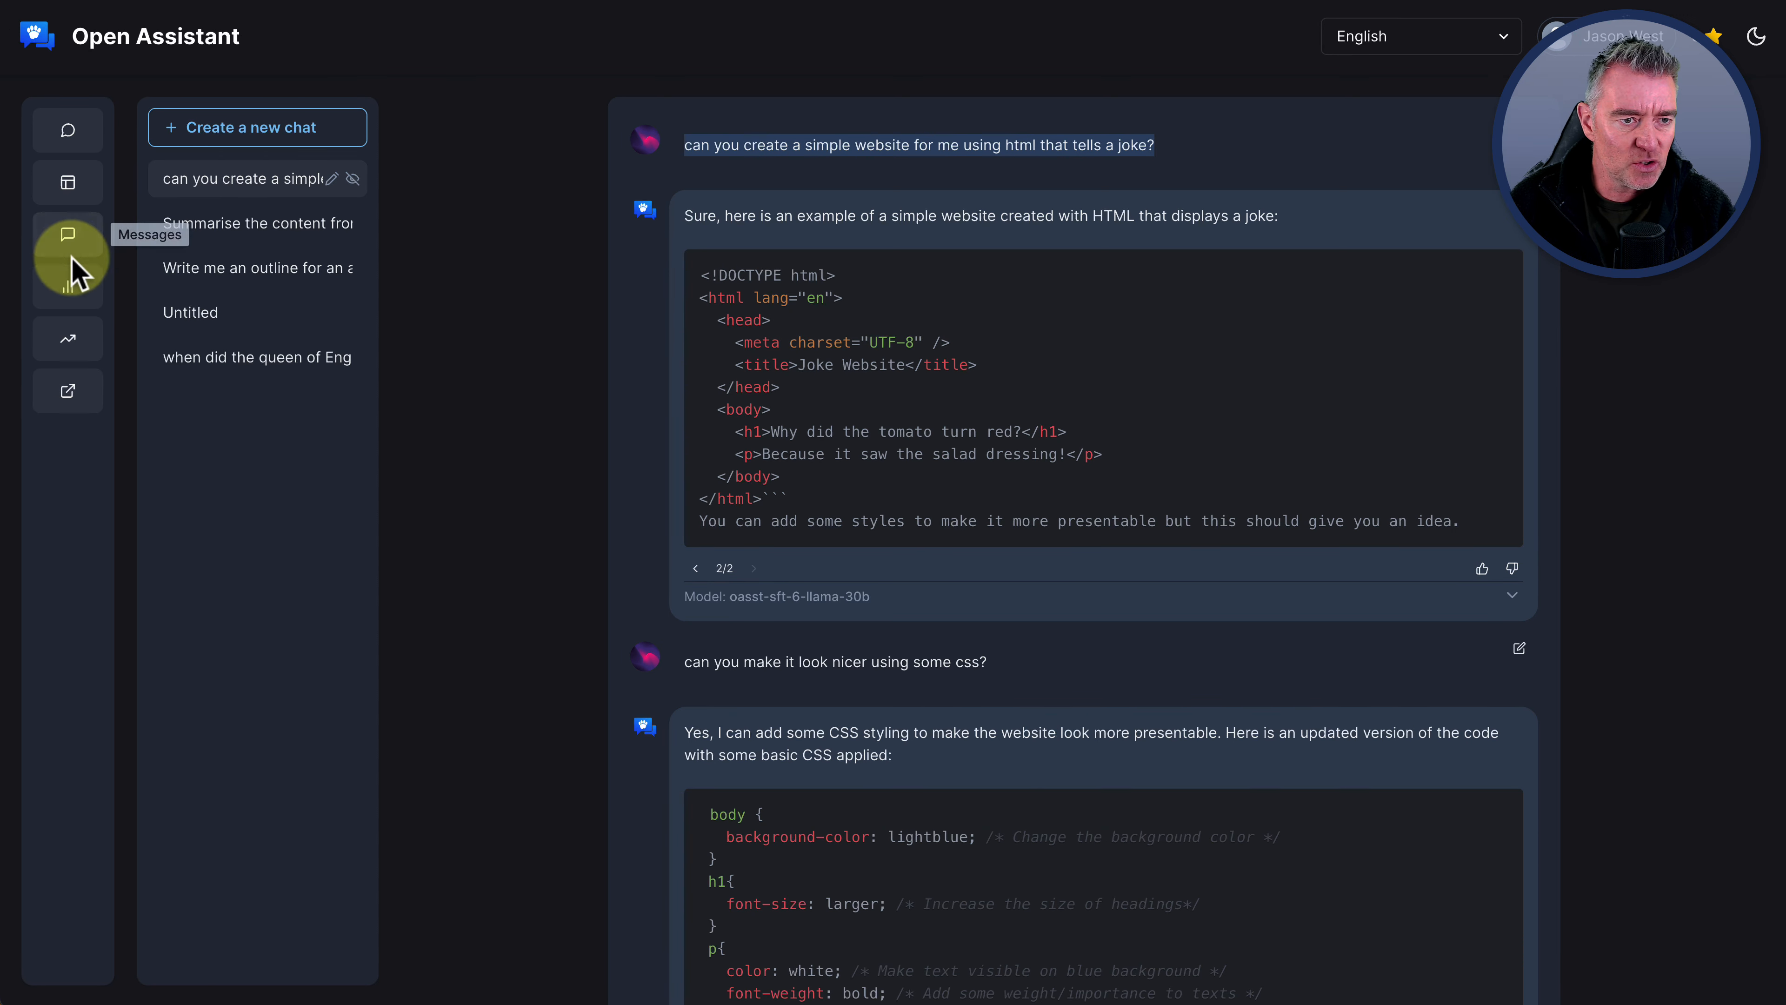
# Start a new empty Untitled chat in Open Assistant from the dashboard
pyautogui.click(67, 182)
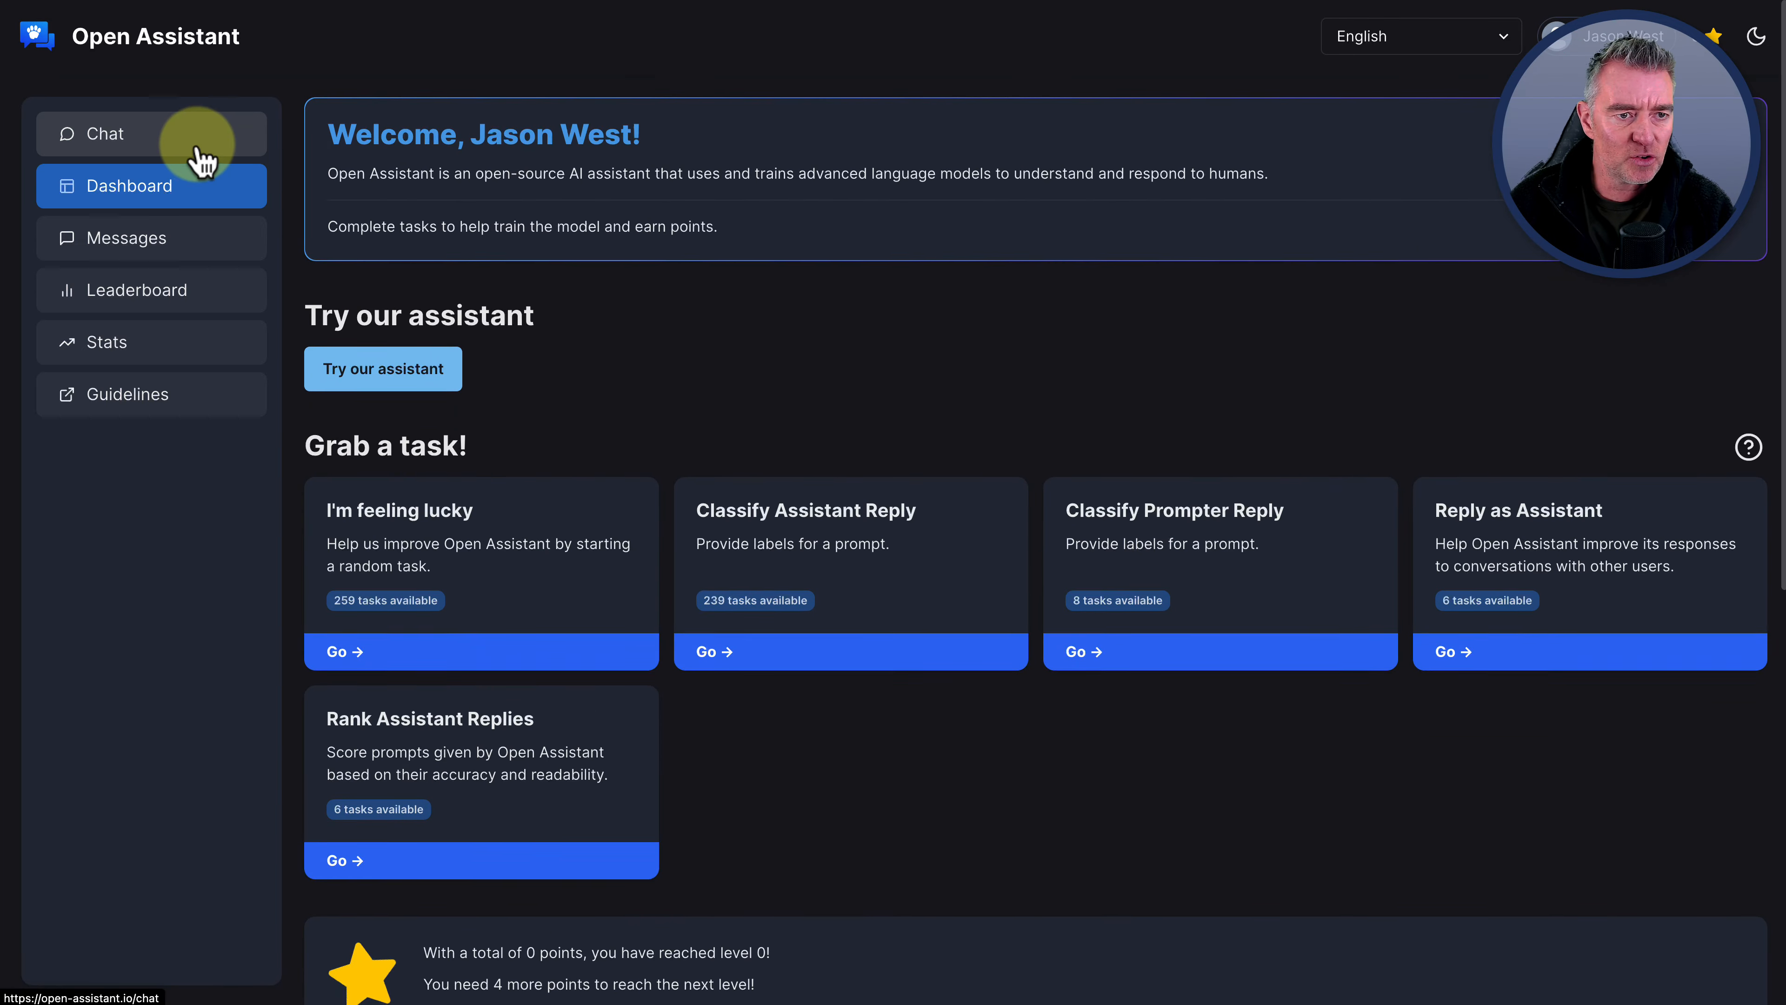
pyautogui.click(103, 134)
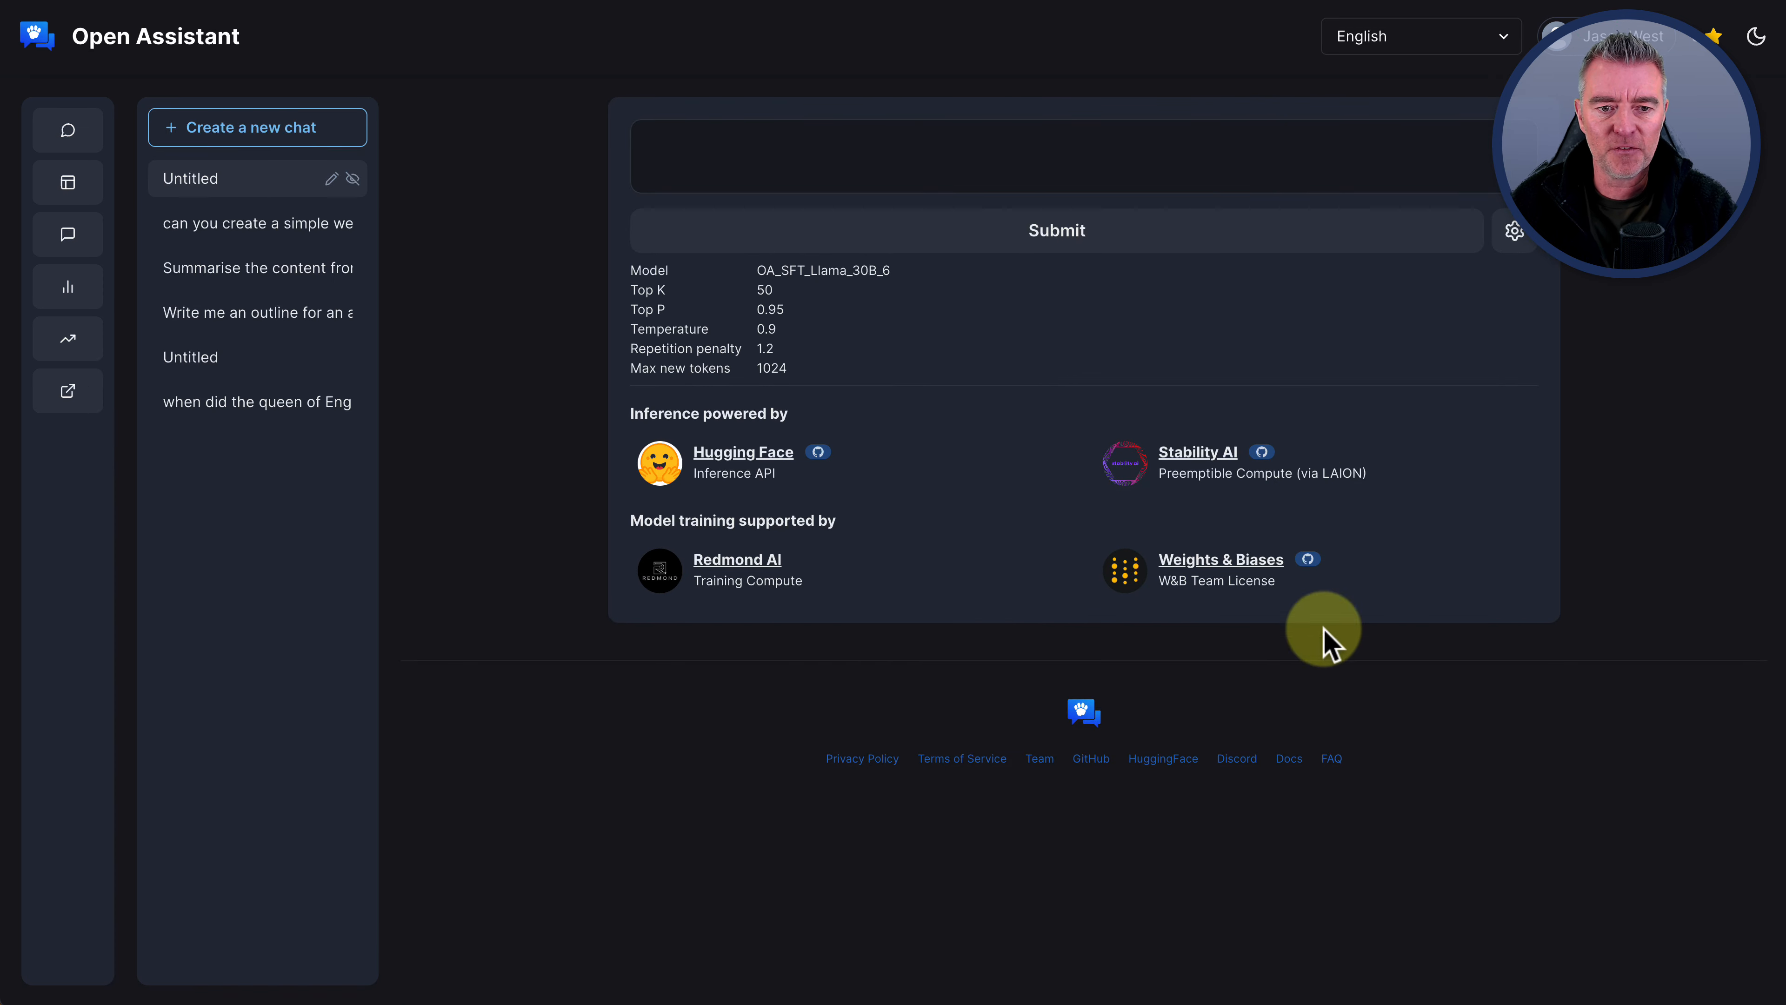
pyautogui.moveTo(1427, 595)
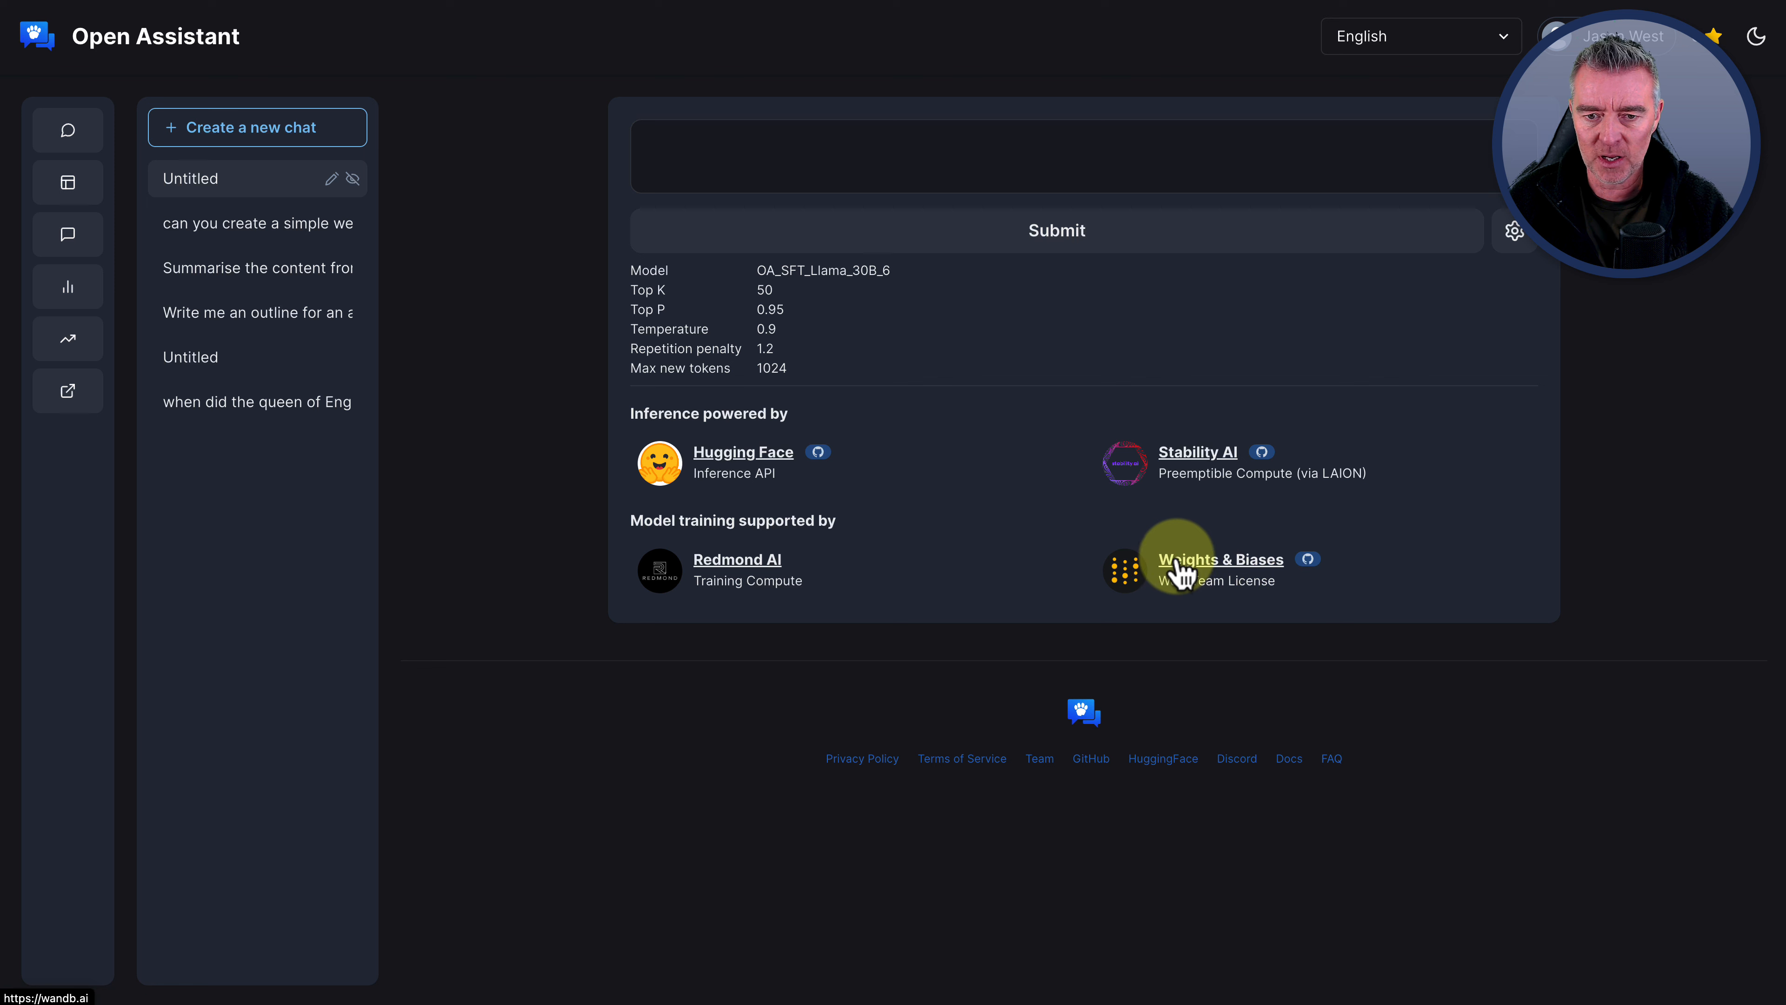
pyautogui.moveTo(716, 473)
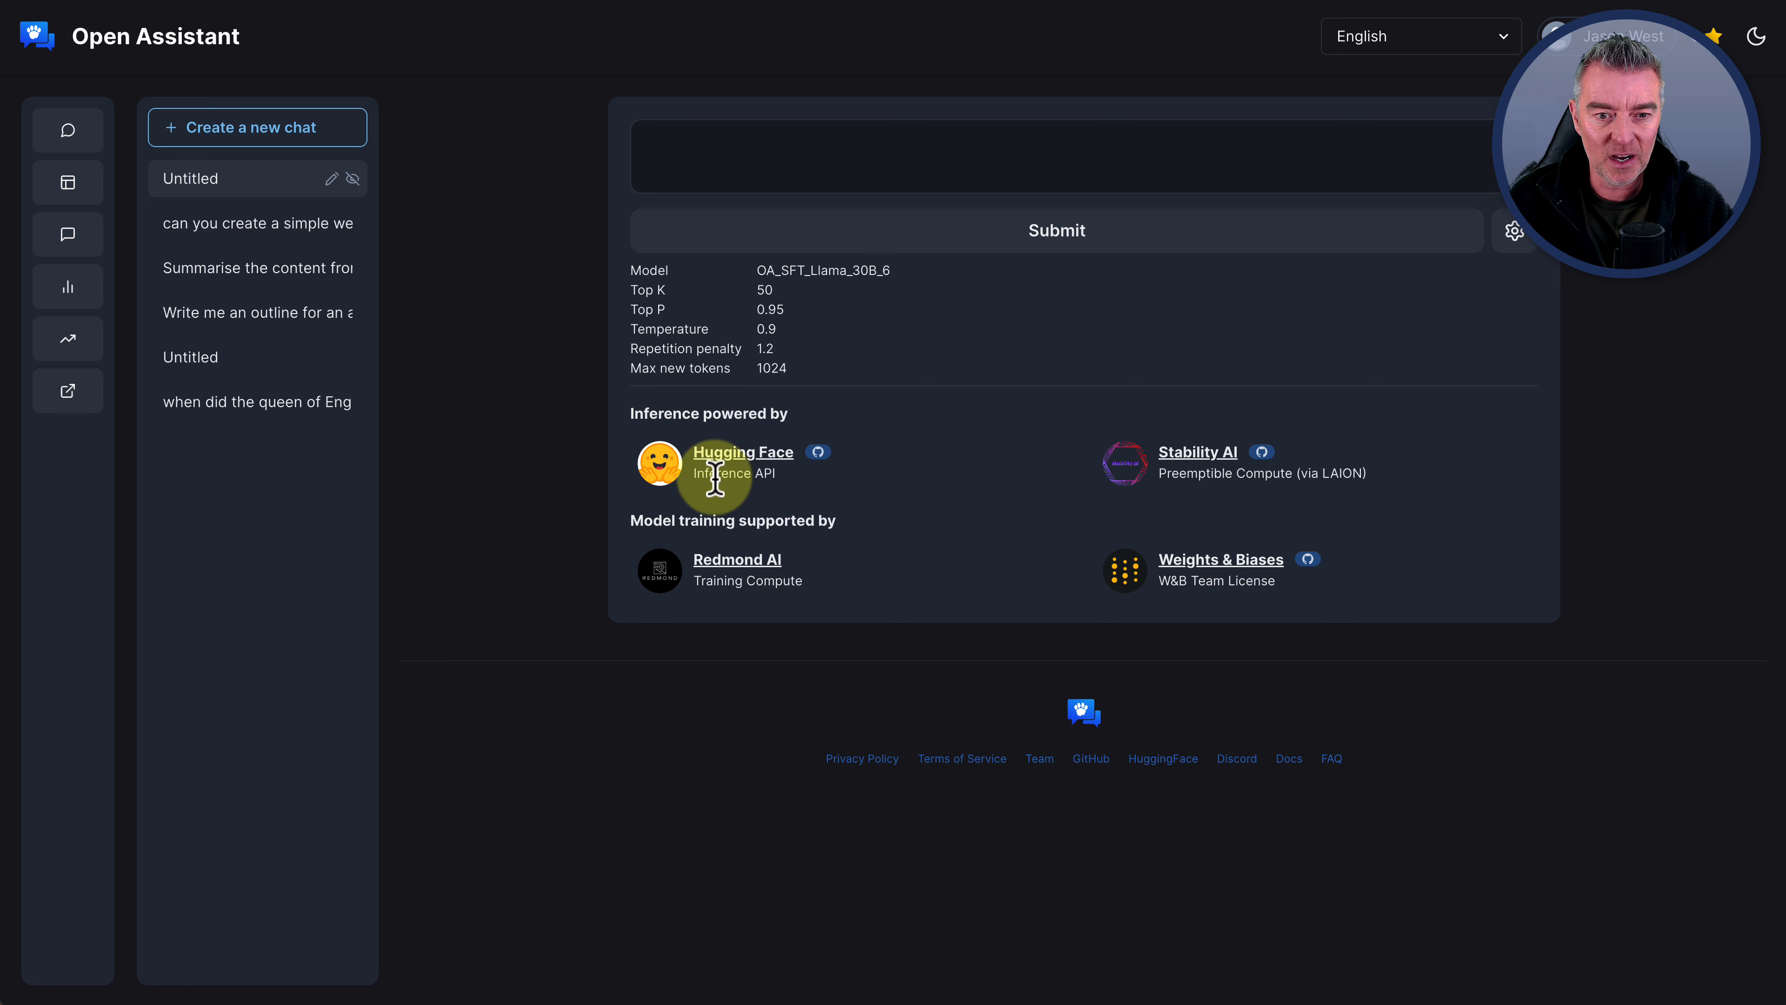
pyautogui.moveTo(633, 413)
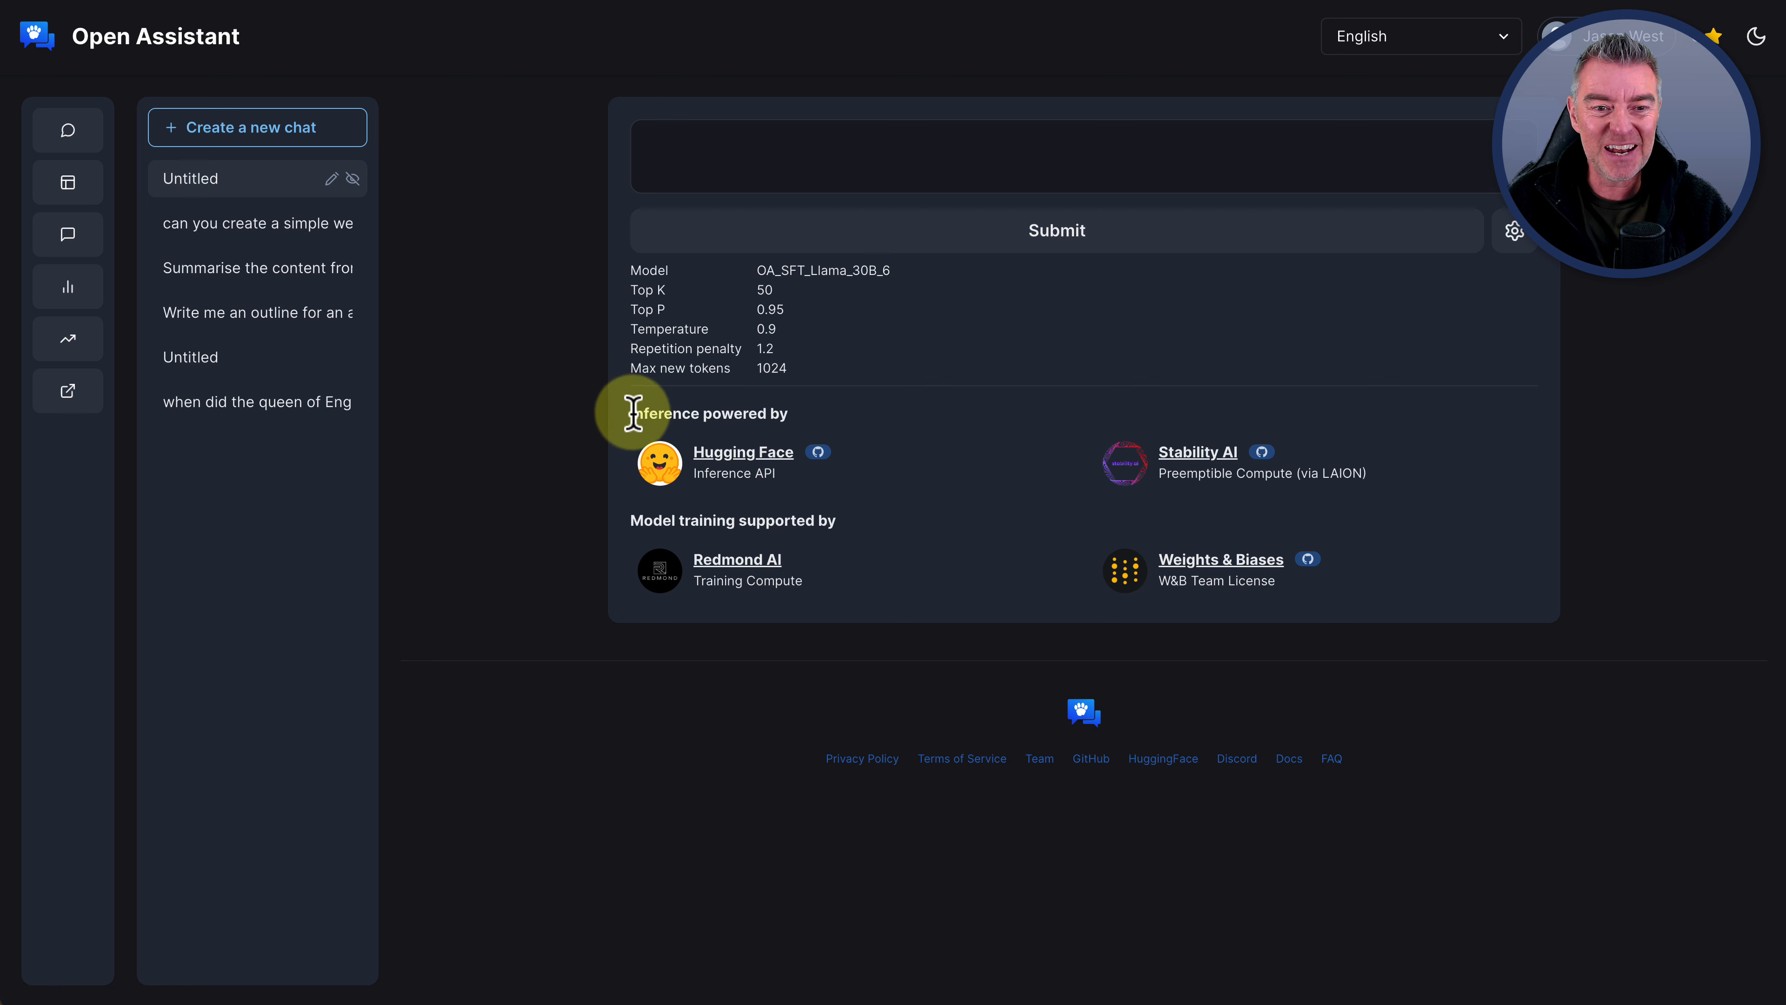
pyautogui.moveTo(706, 412)
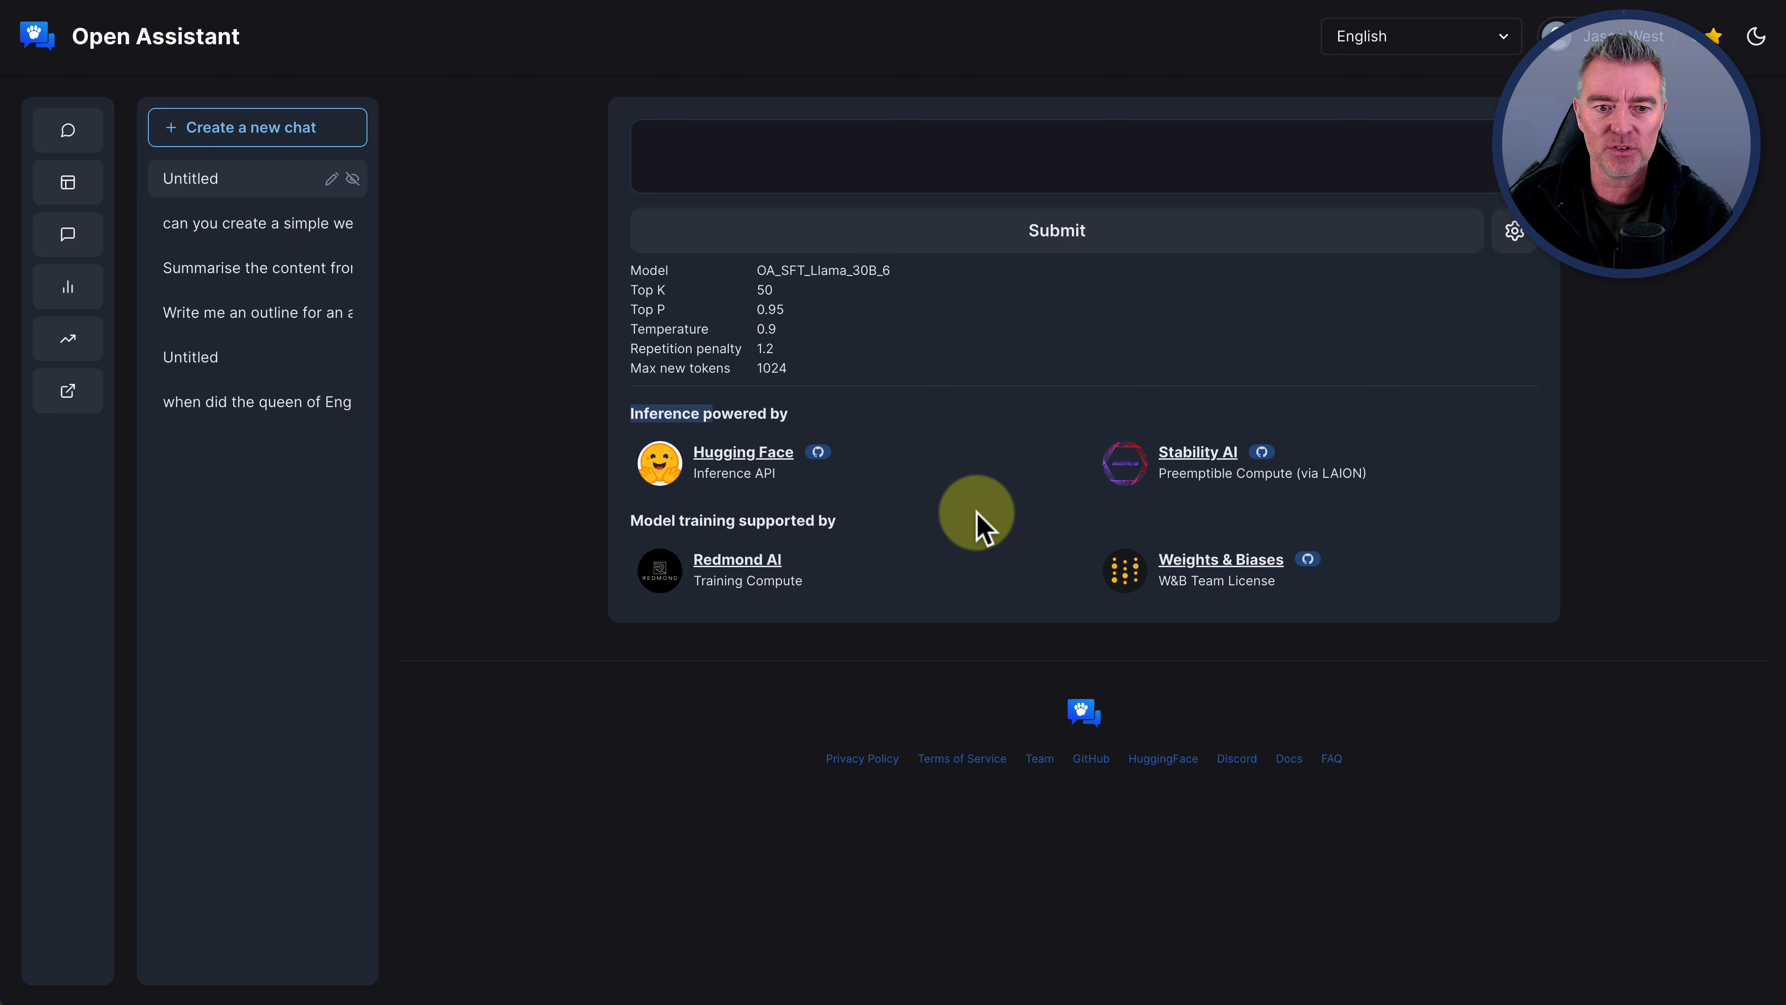
pyautogui.moveTo(1111, 587)
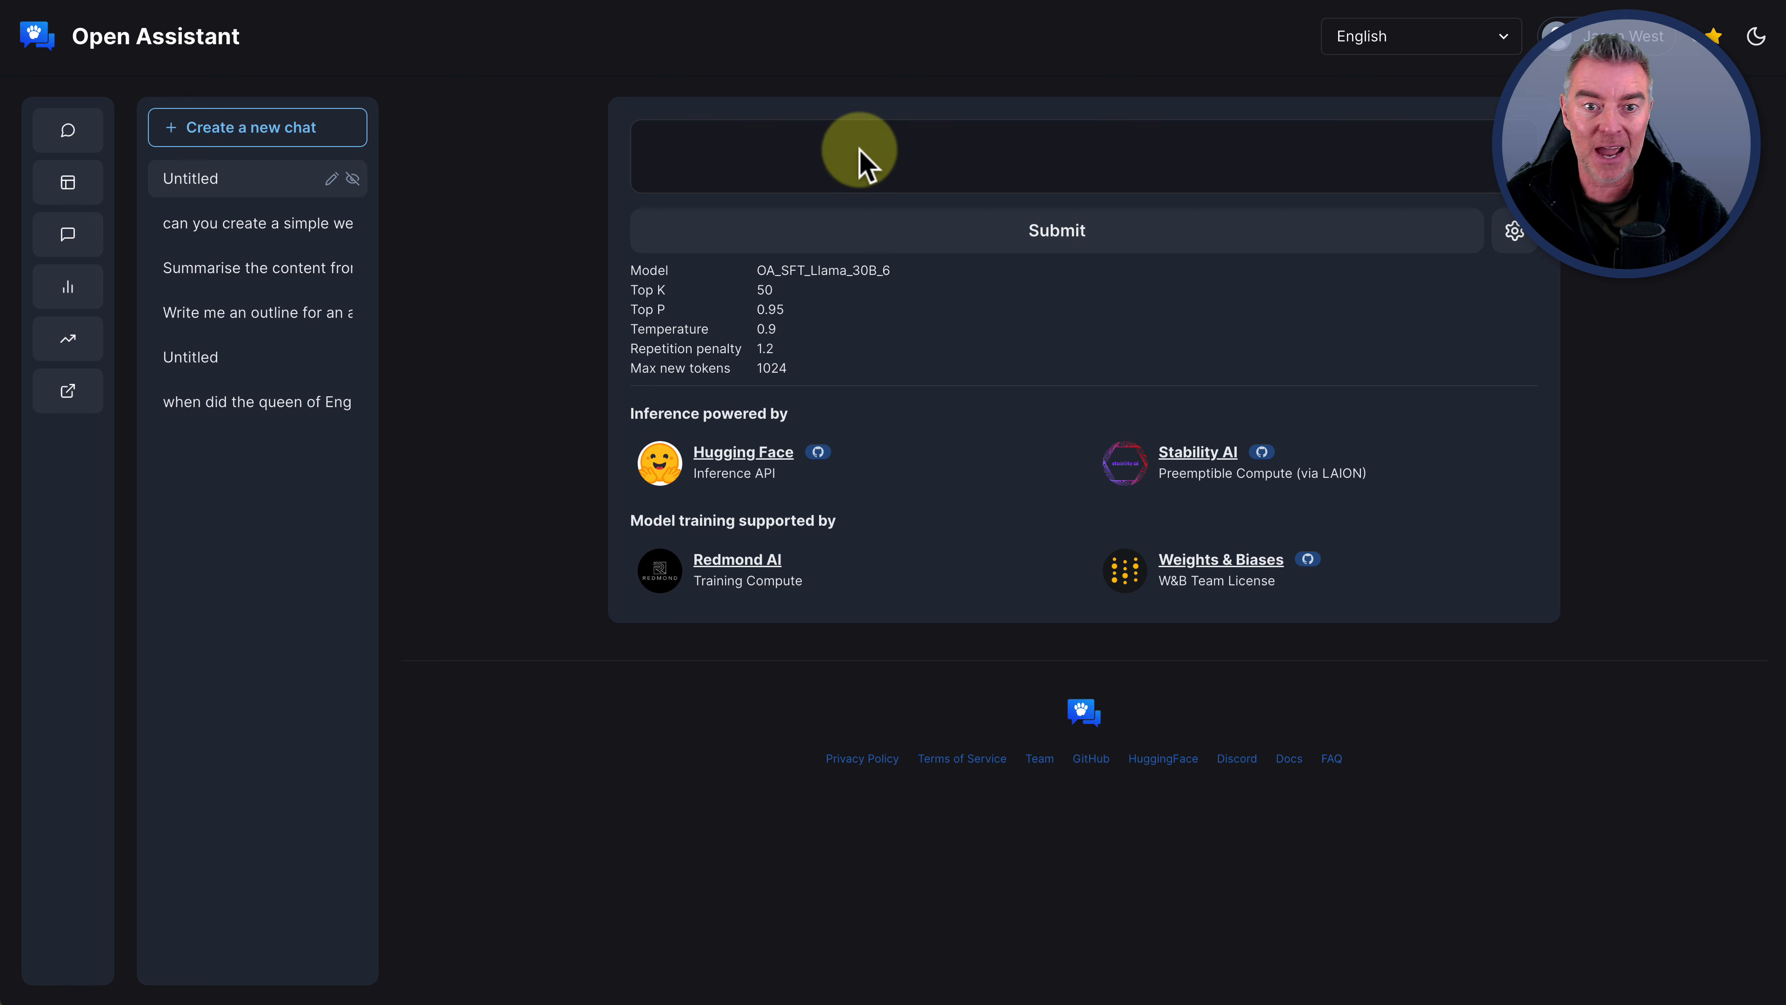
# Ask Open Assistant 'Convert 100kg into lbs' and retry after the aborted_by_worker error
pyautogui.write('Convert 100kg into lbs')
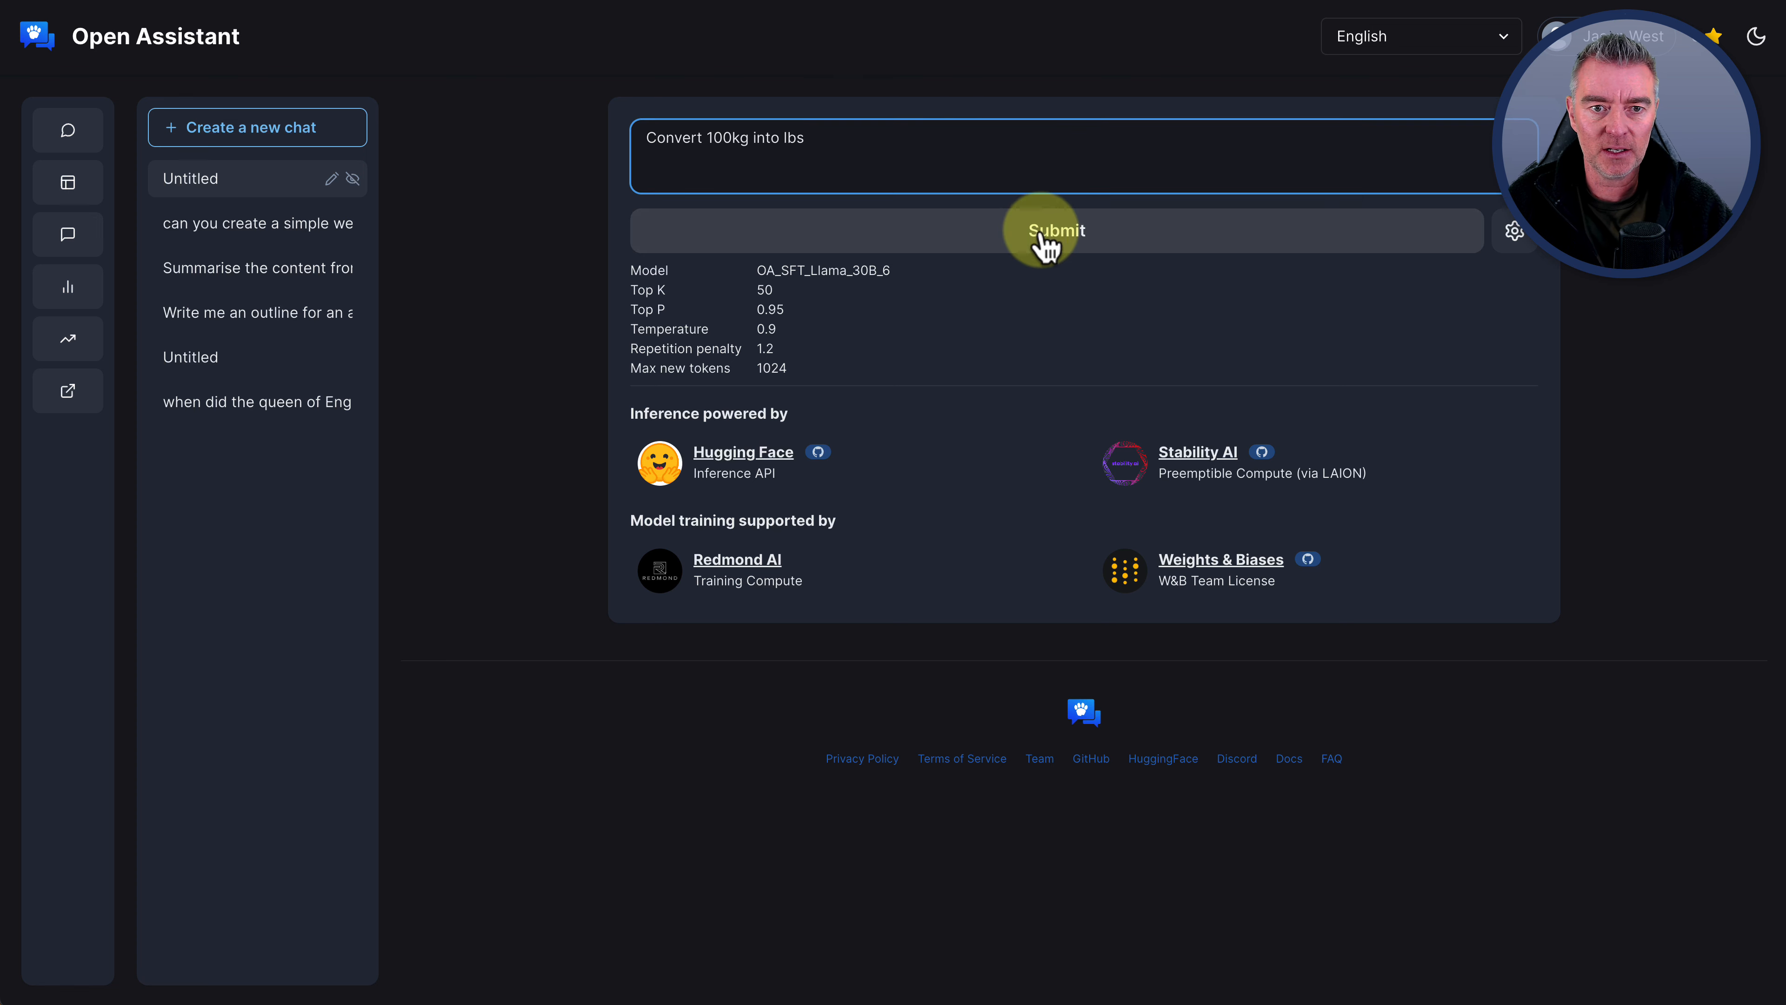
pyautogui.click(1054, 232)
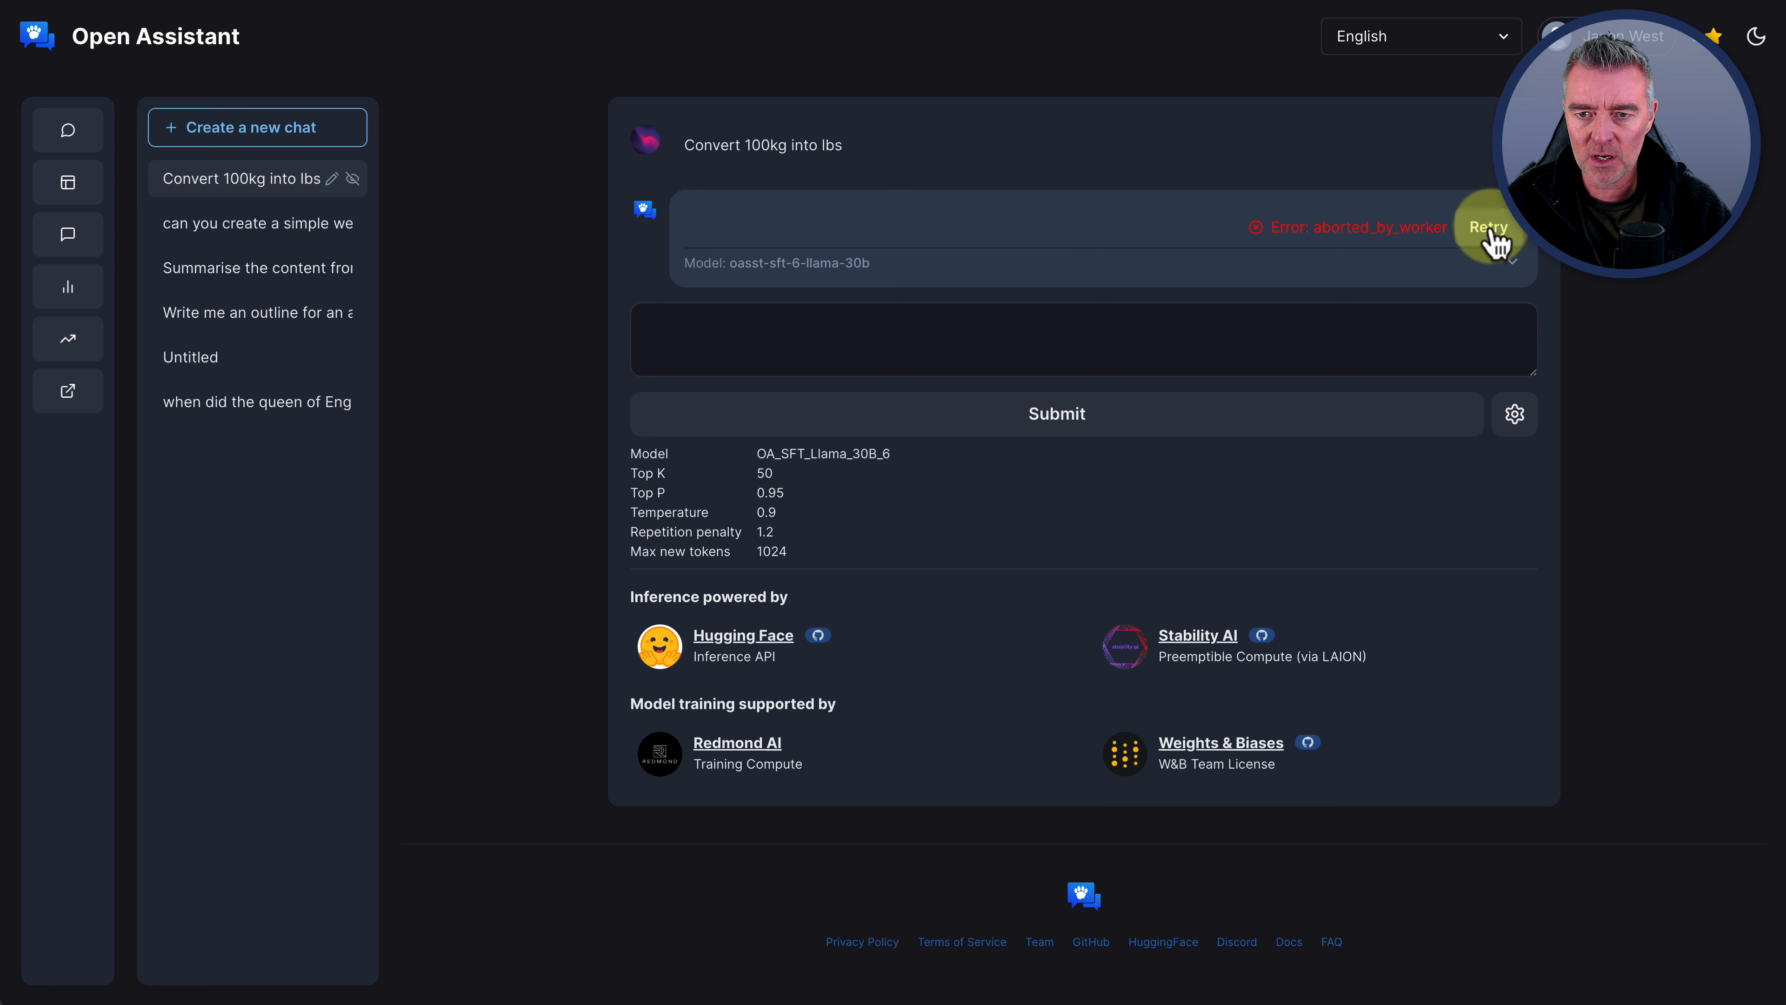
pyautogui.click(1488, 227)
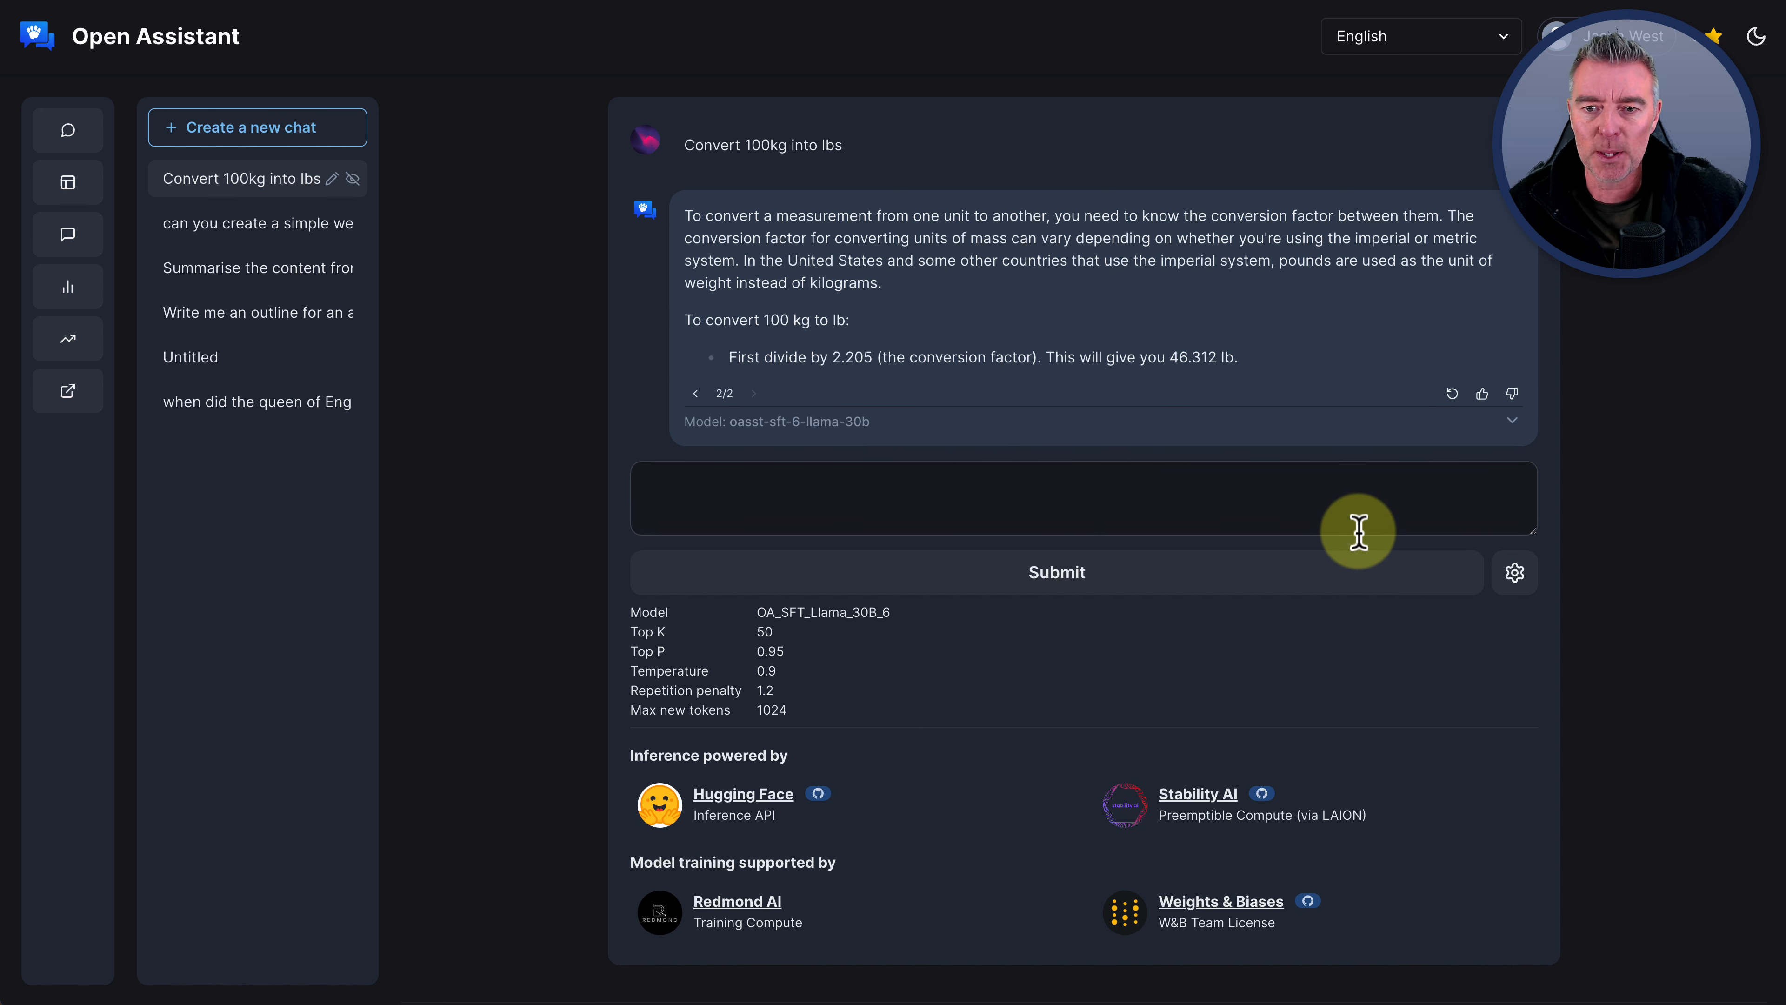
pyautogui.moveTo(1185, 443)
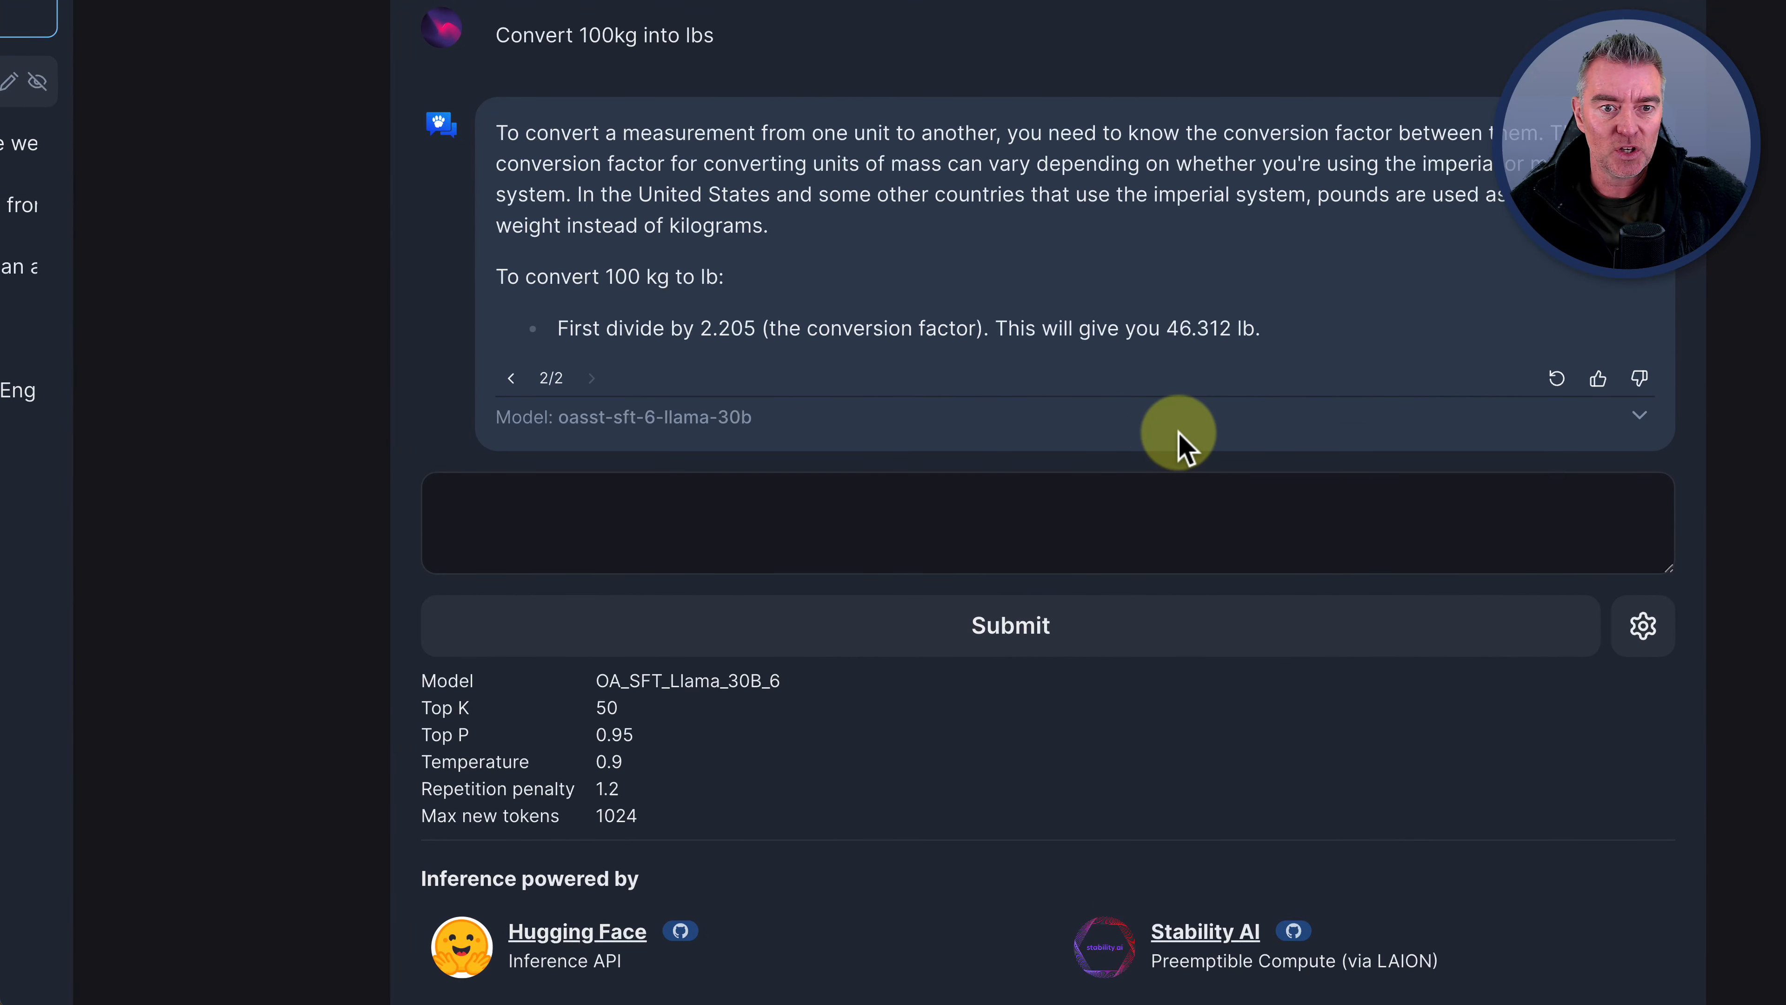
pyautogui.moveTo(624, 376)
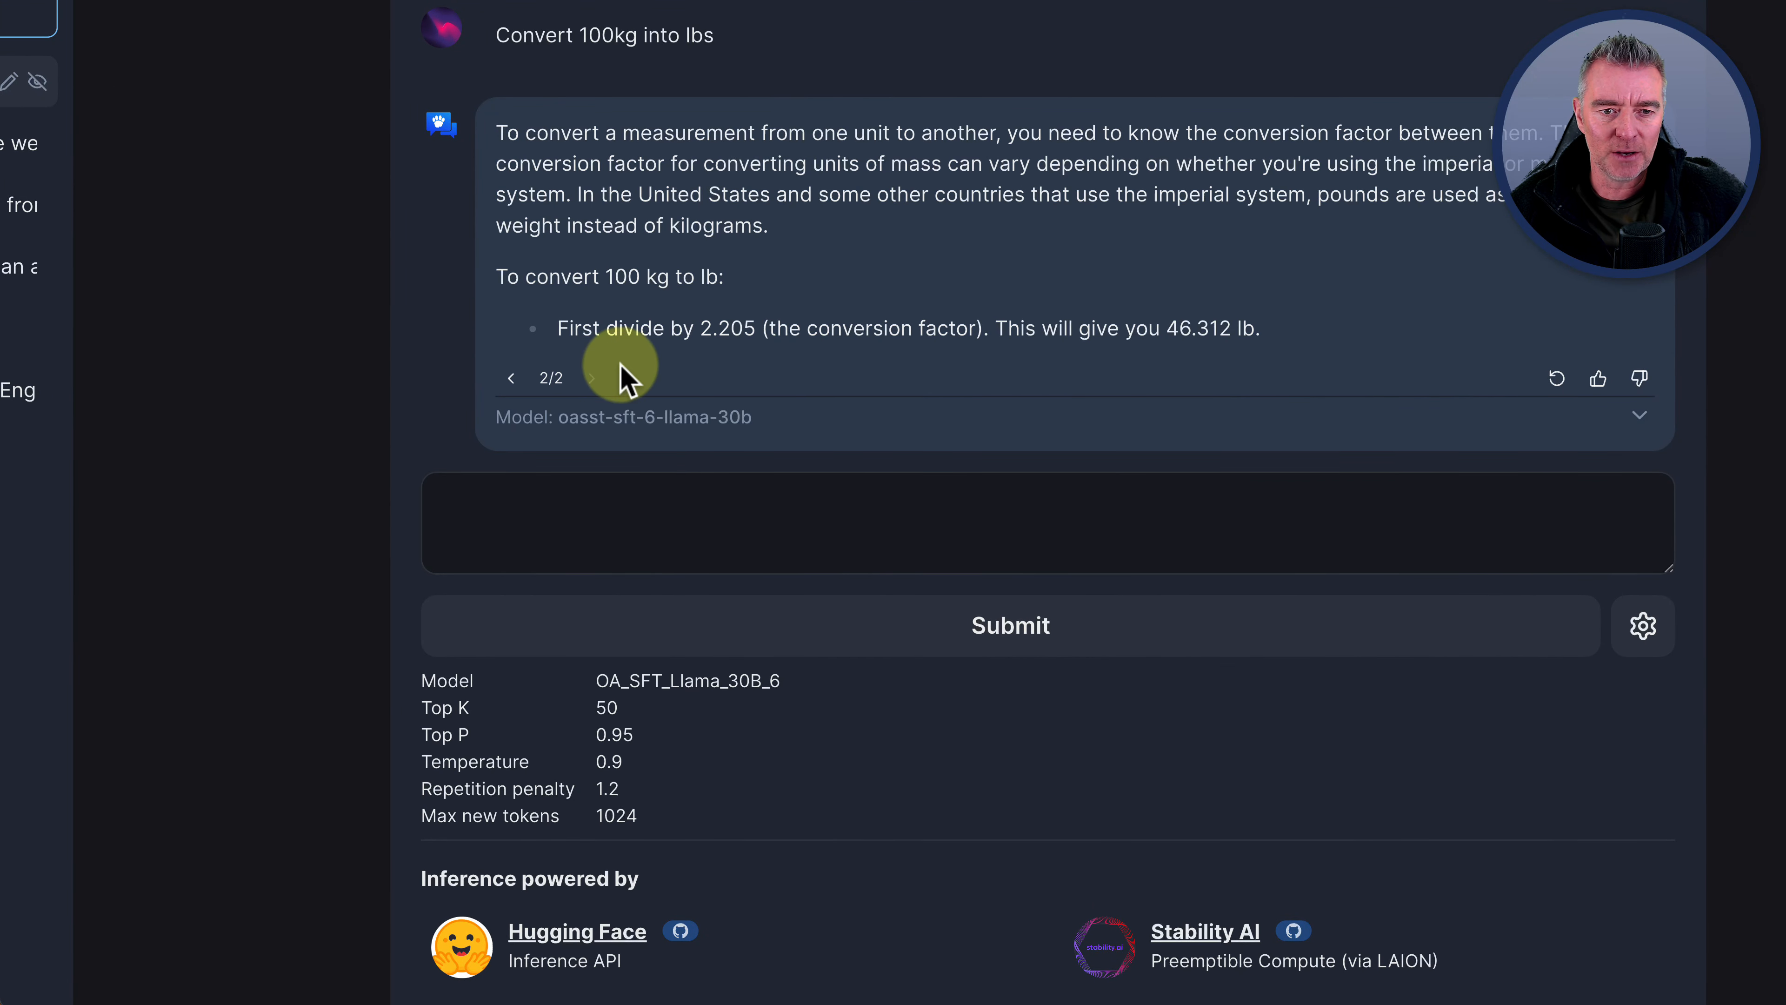
pyautogui.moveTo(760, 370)
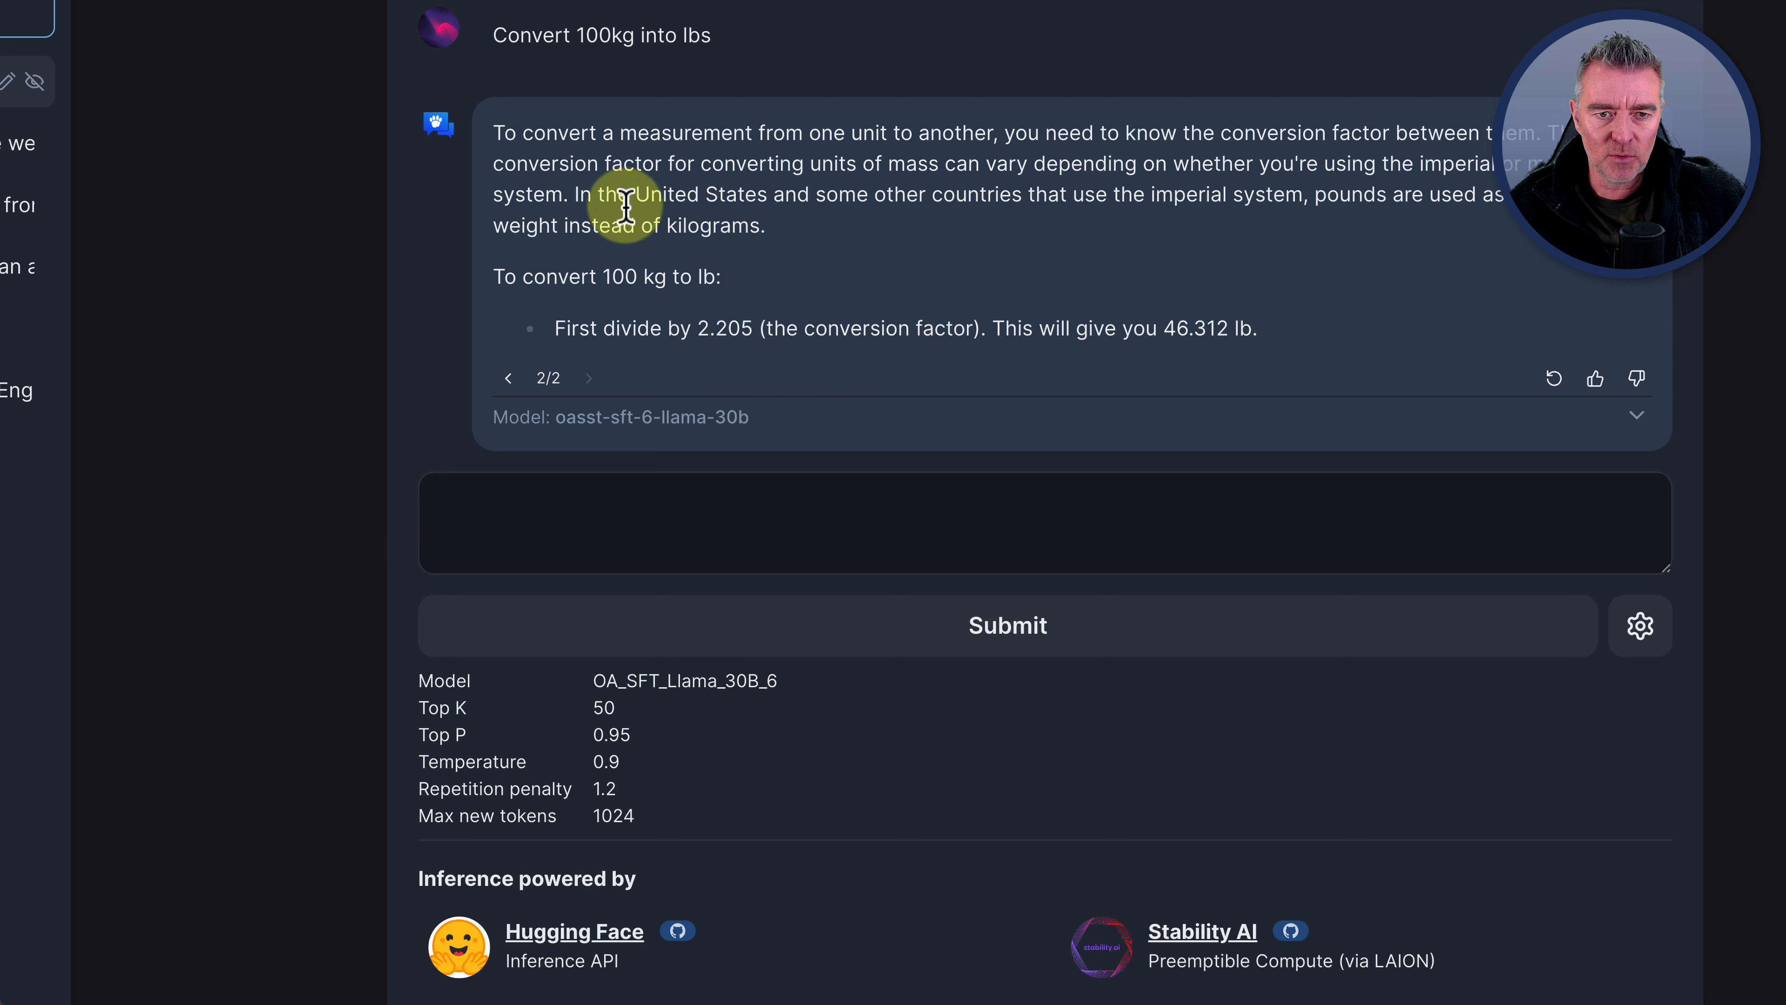
pyautogui.moveTo(1221, 217)
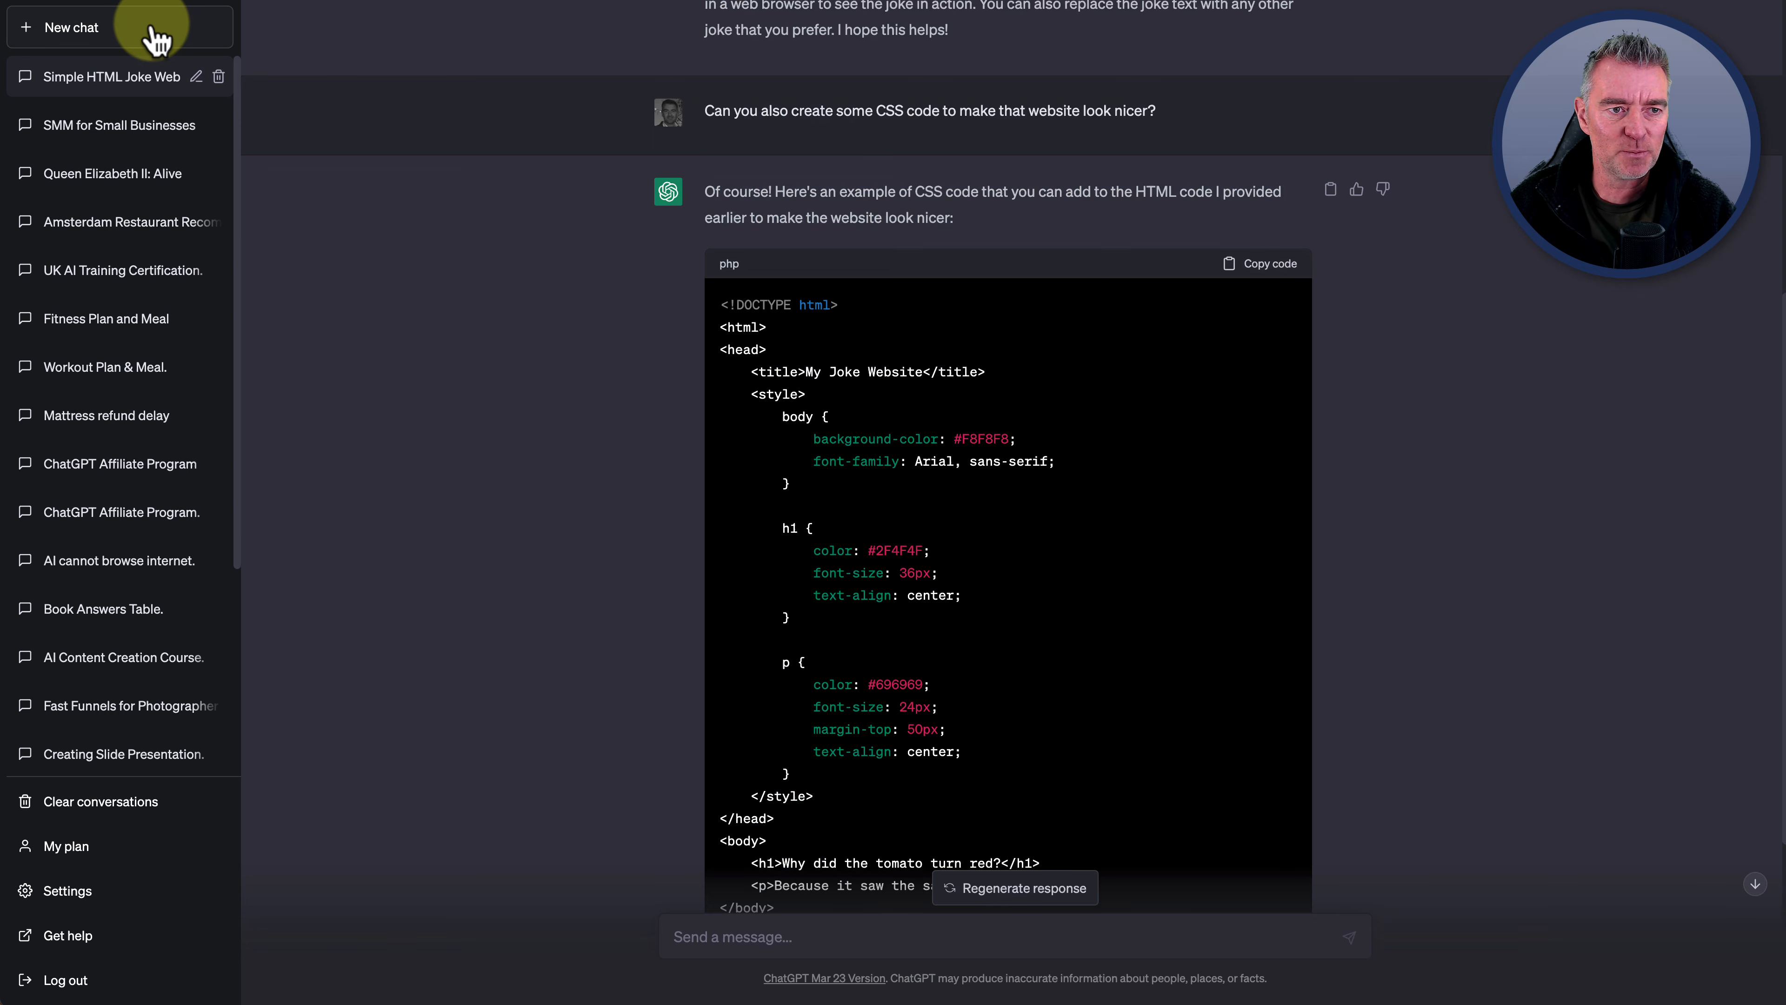
# Ask ChatGPT in a new conversation to convert 100kg into lbs, getting 220.462 lbs
pyautogui.click(71, 27)
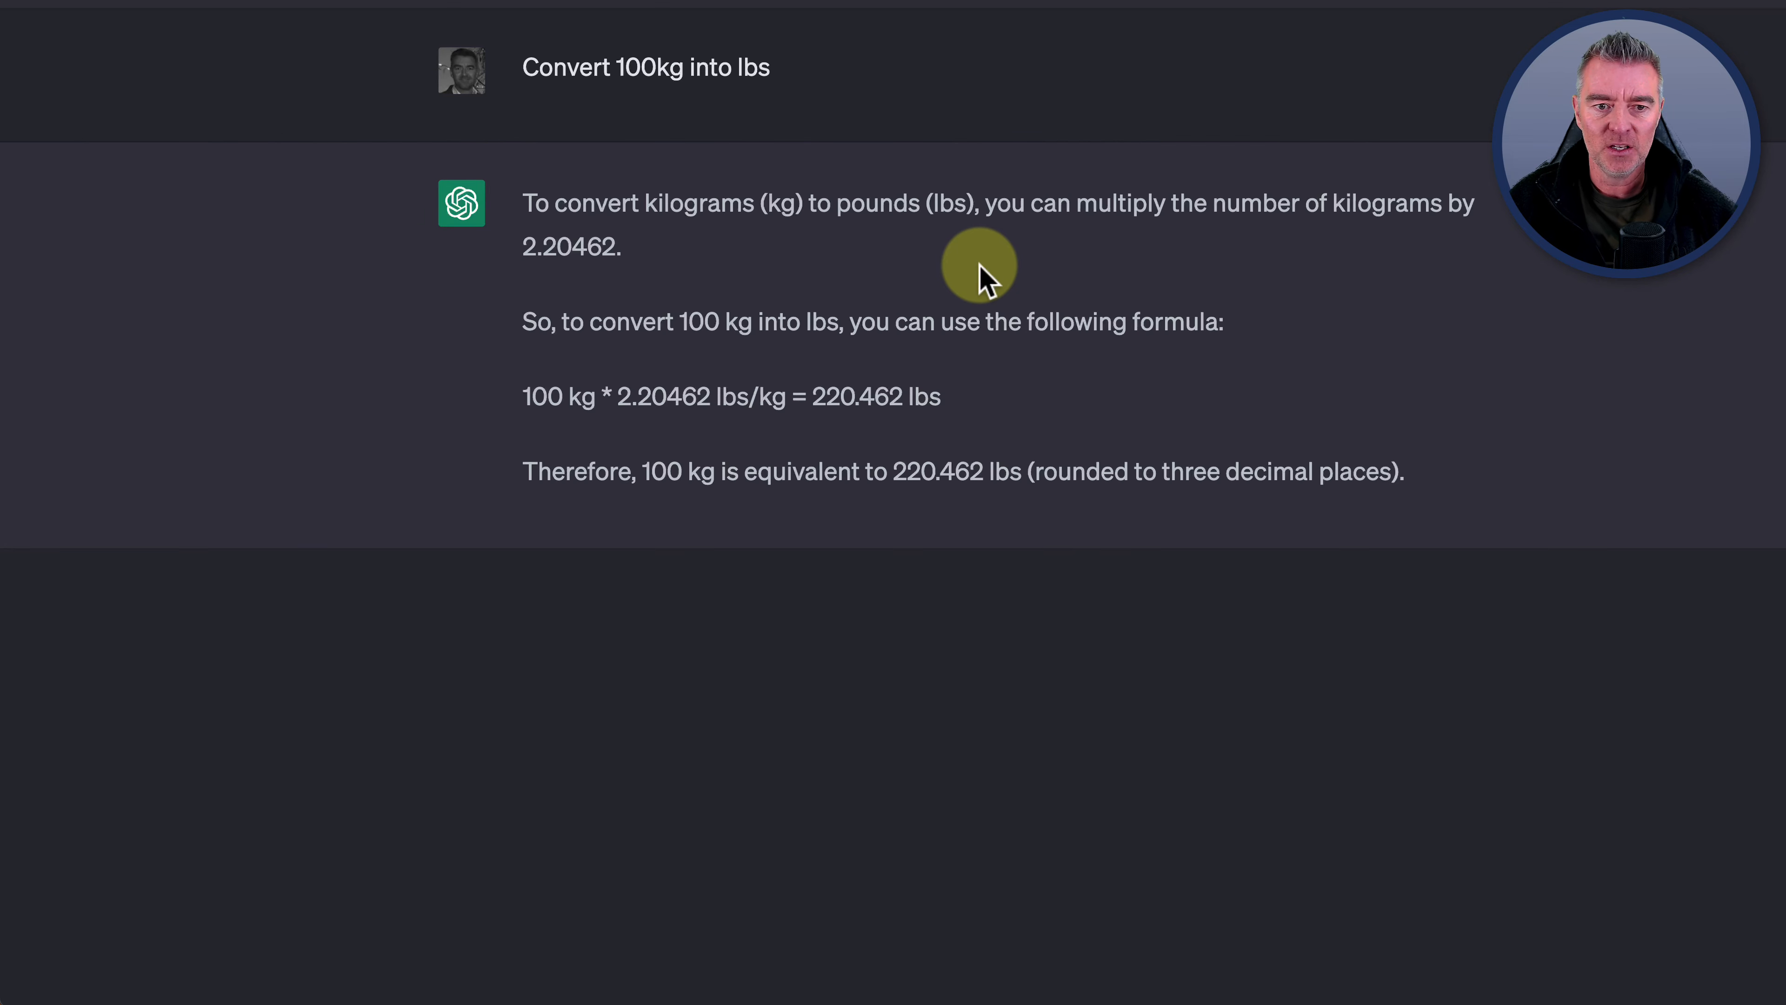
pyautogui.moveTo(610, 379)
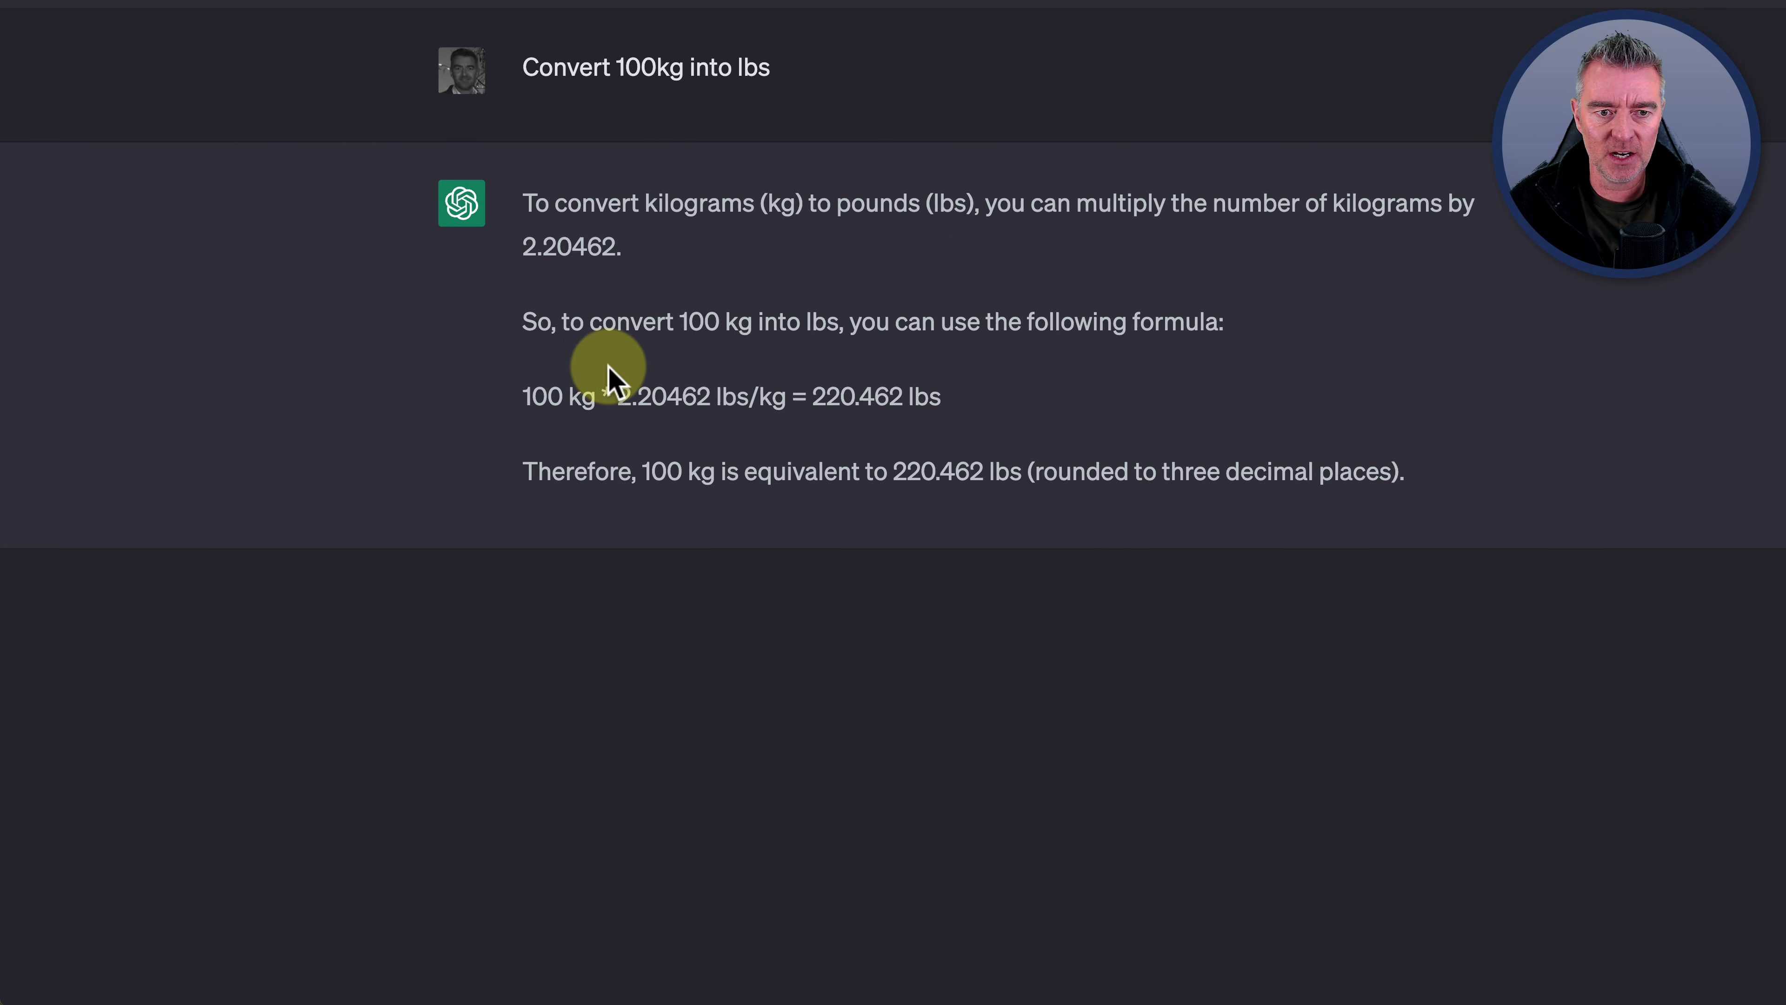
pyautogui.moveTo(987, 413)
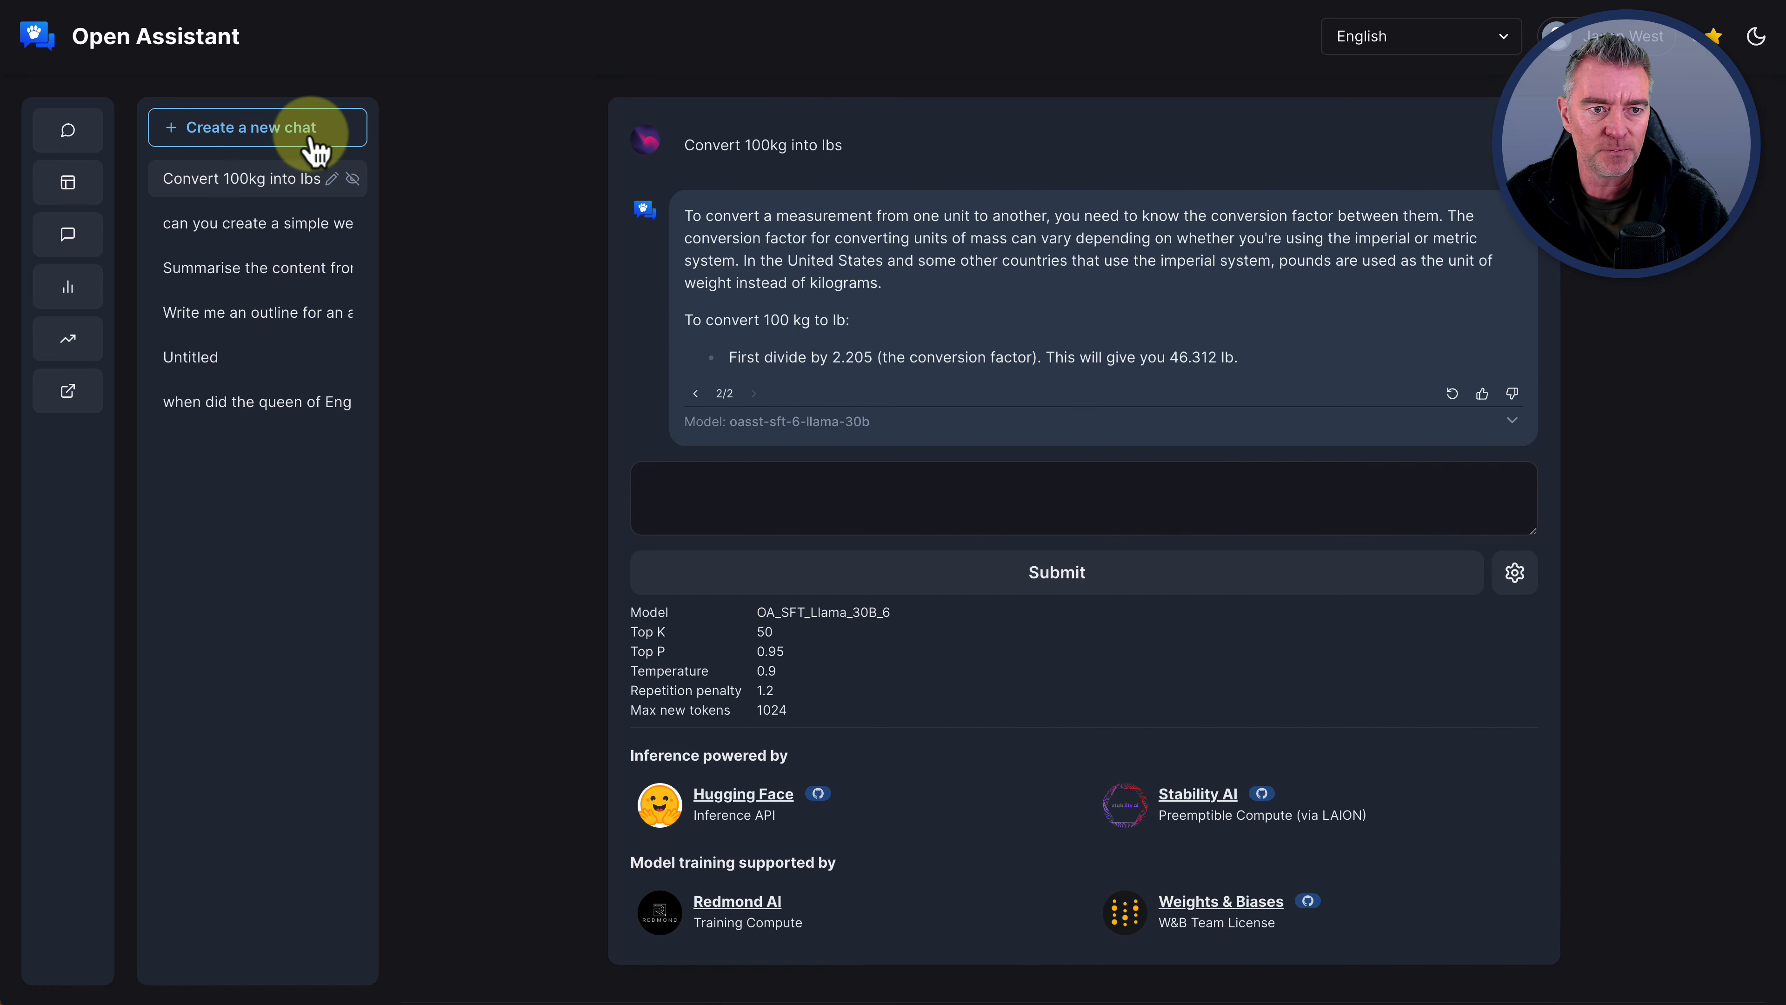
# Ask Open Assistant in a new chat to suggest 10 domain names for a dog bed business and read the list
pyautogui.click(257, 127)
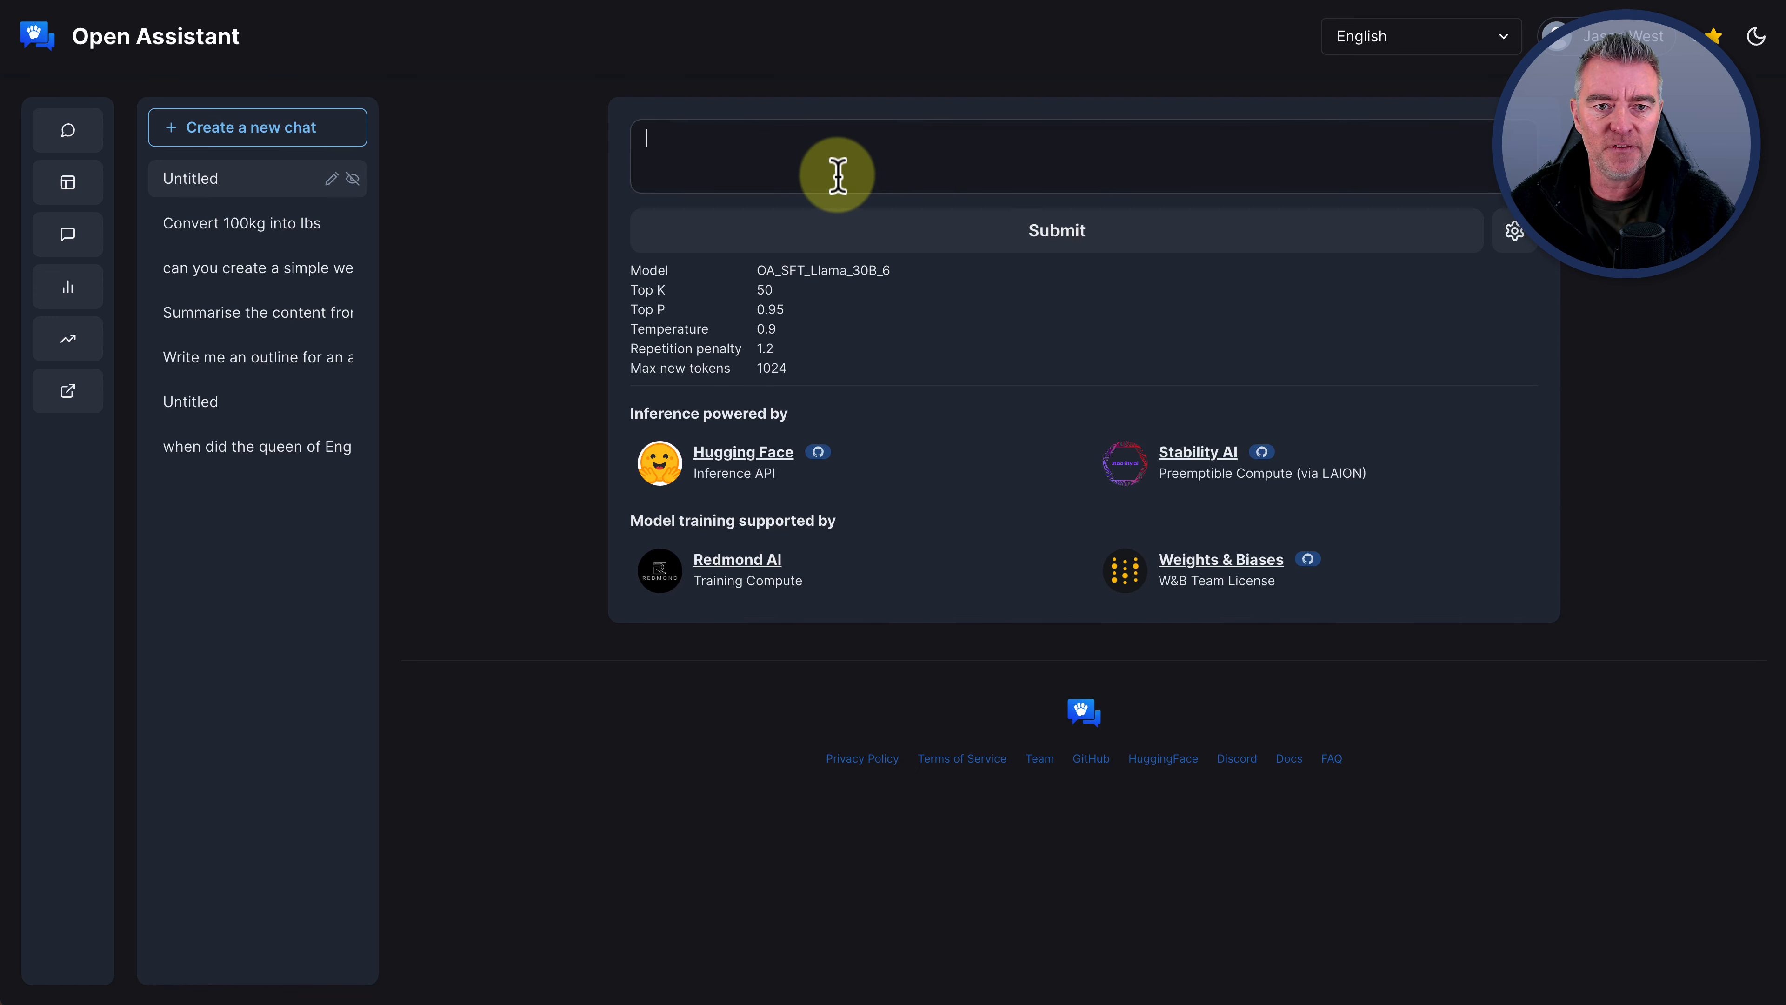
pyautogui.write('Suggest 10 domain names for my new business selling dog beds.')
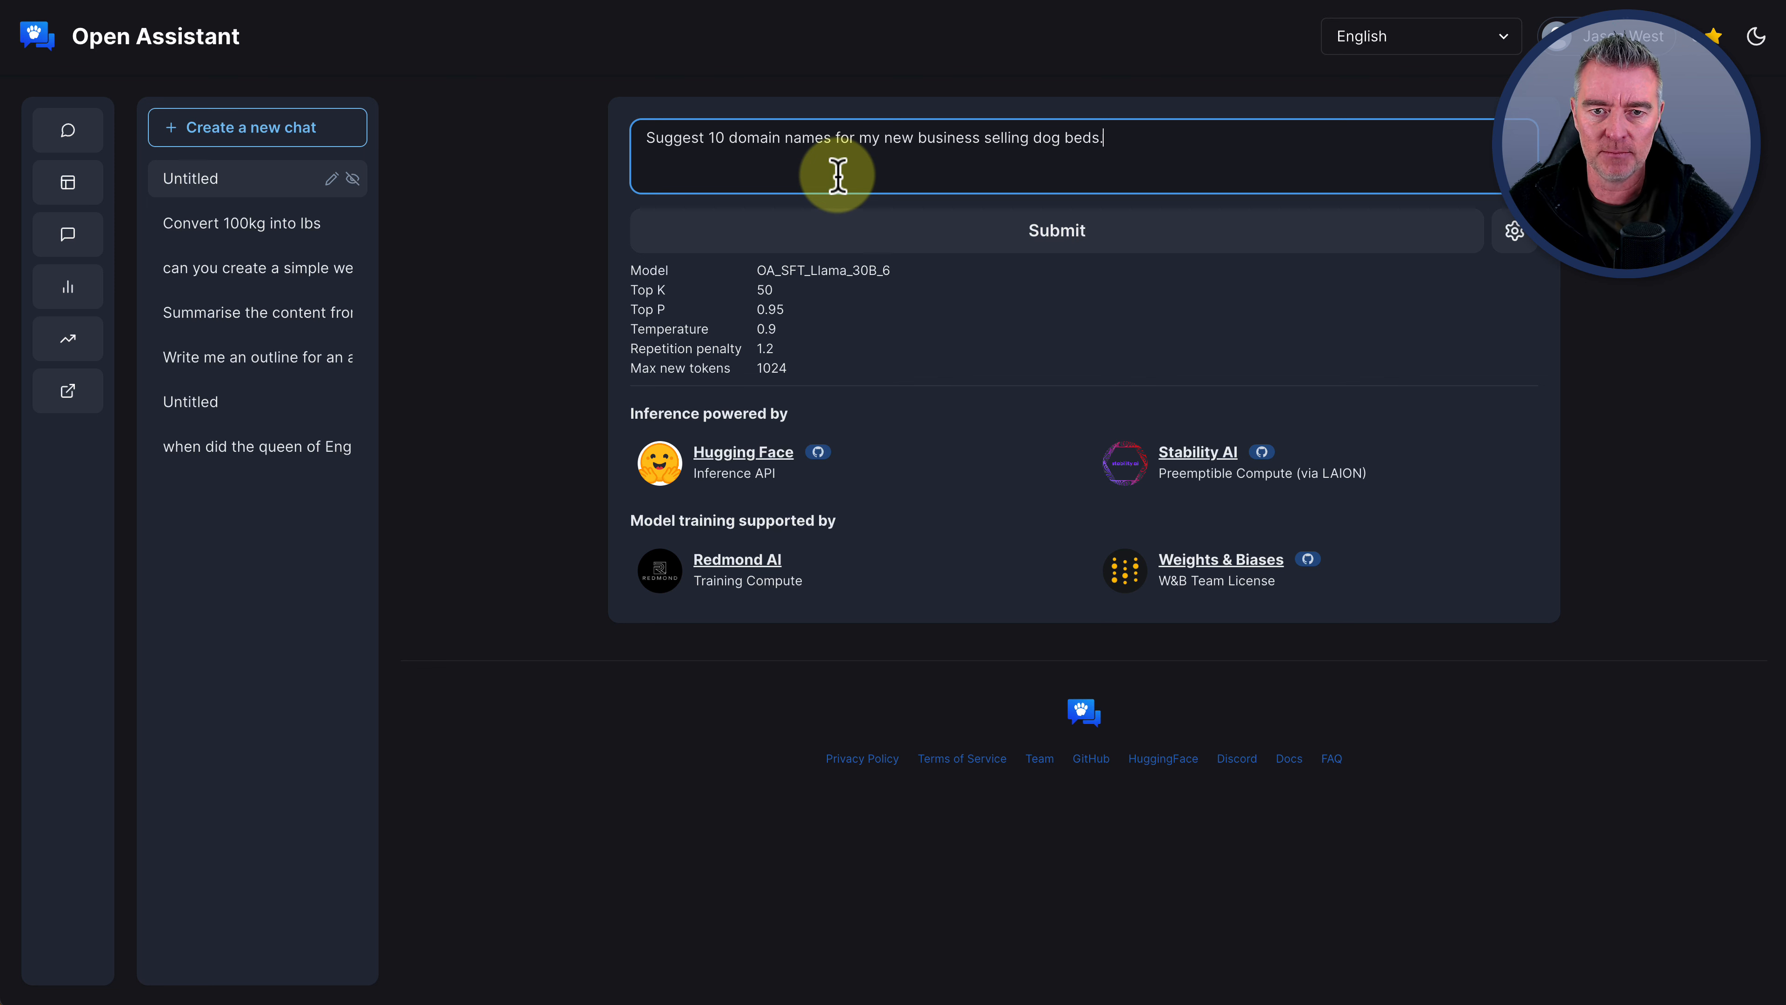
pyautogui.click(1055, 230)
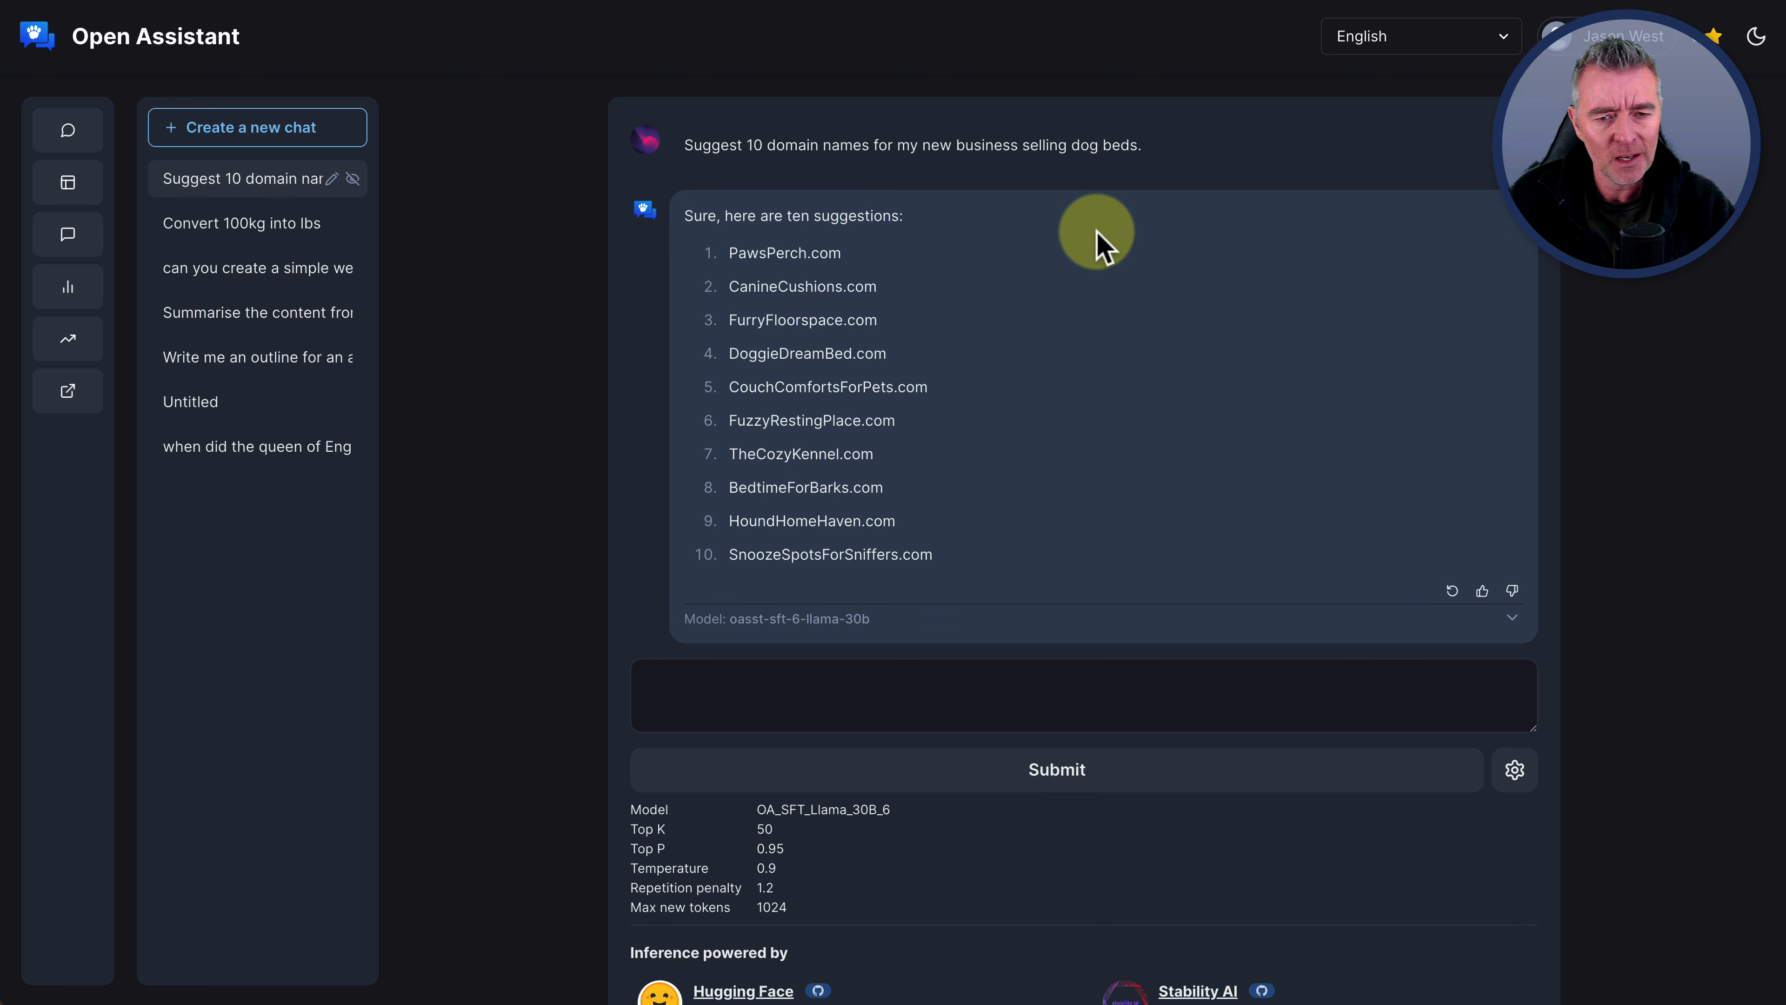
pyautogui.moveTo(1005, 331)
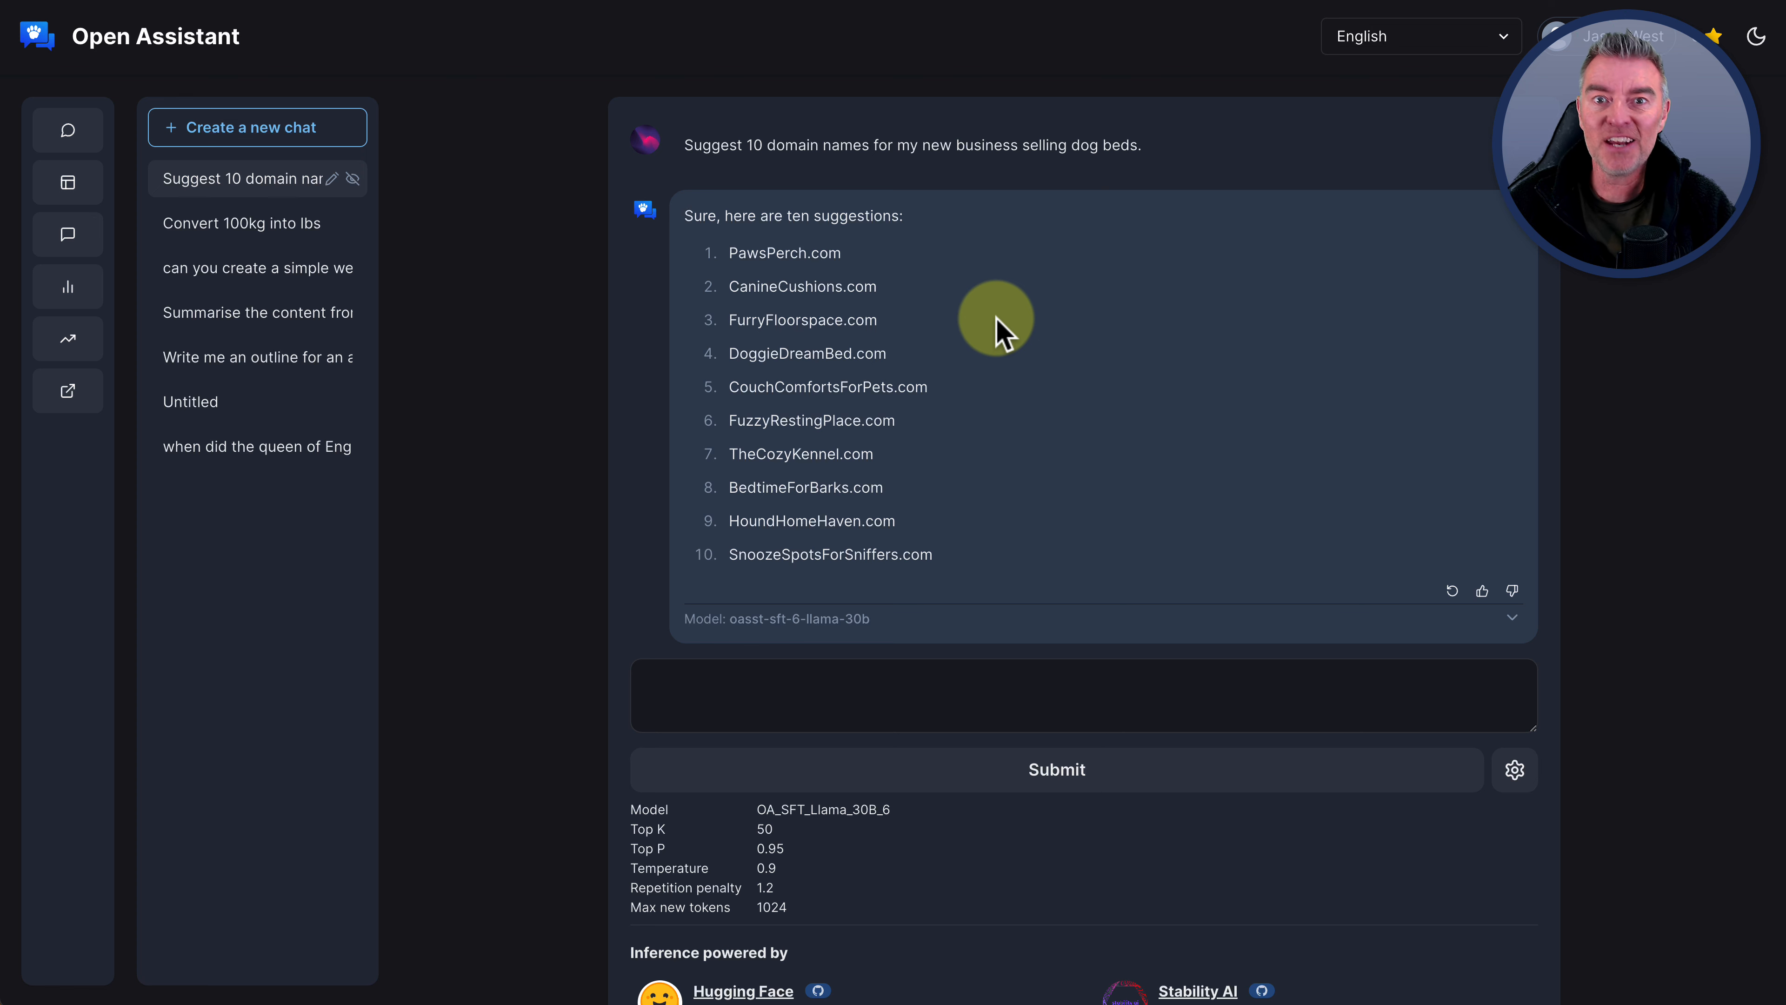
pyautogui.moveTo(872, 362)
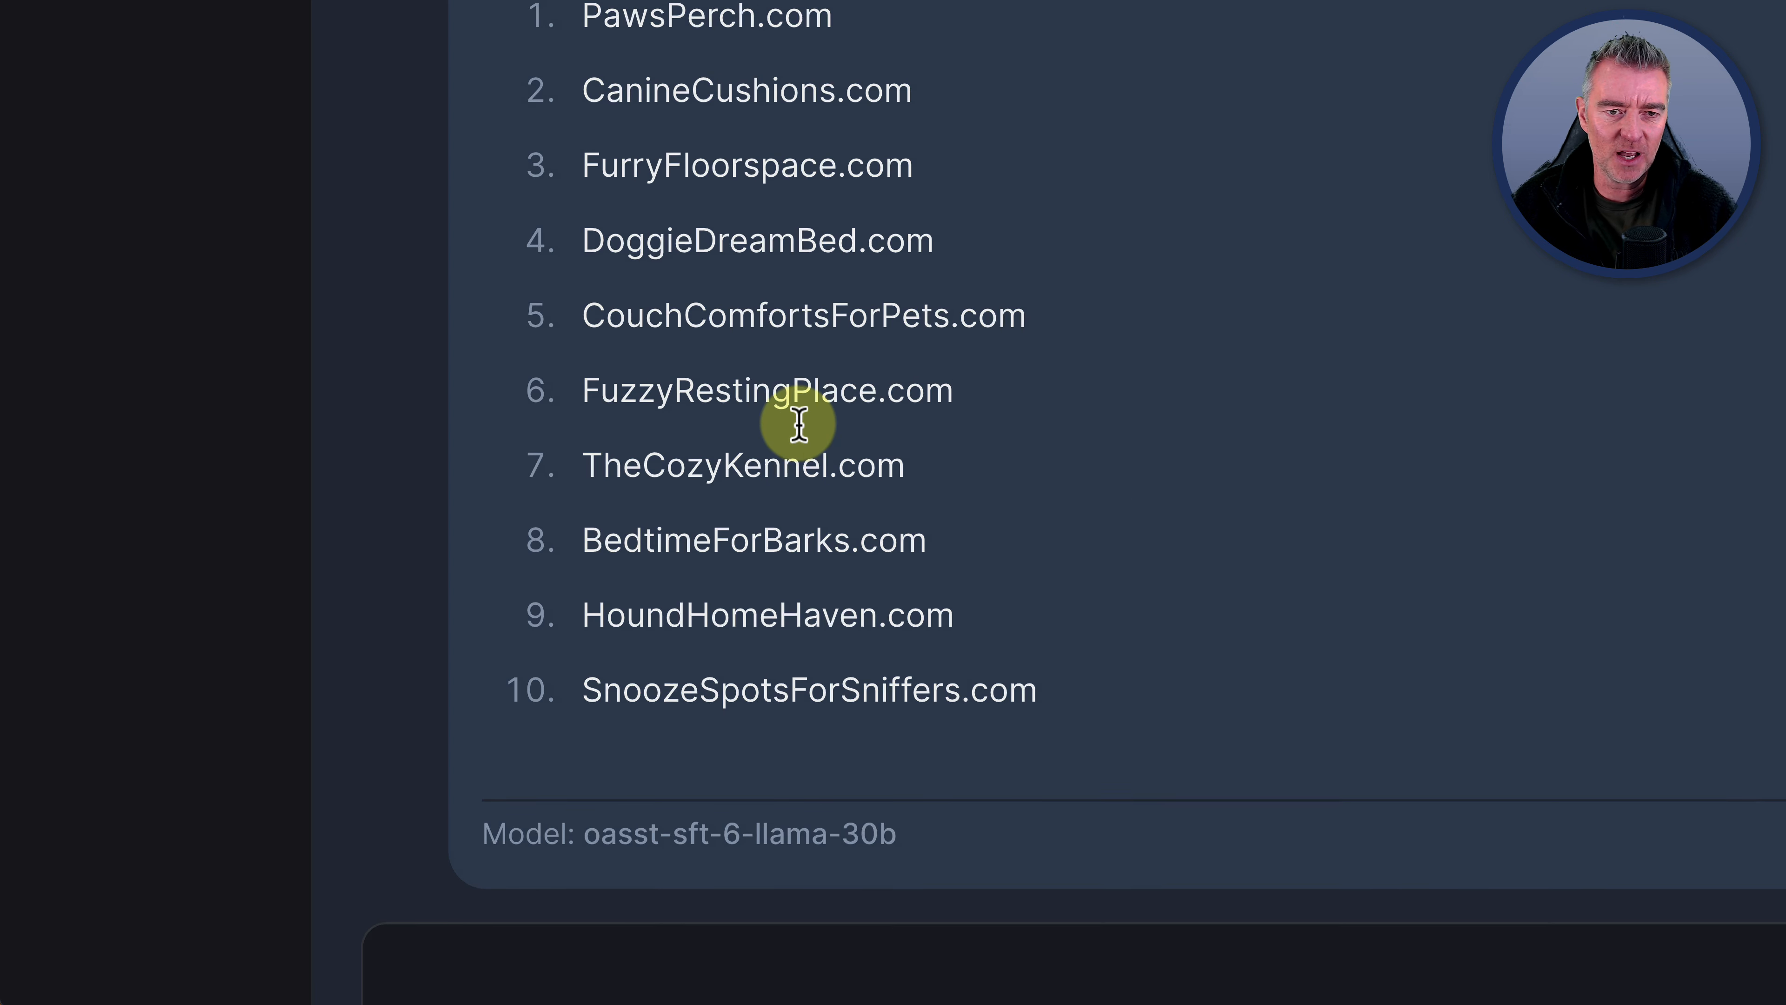
pyautogui.scroll(-3)
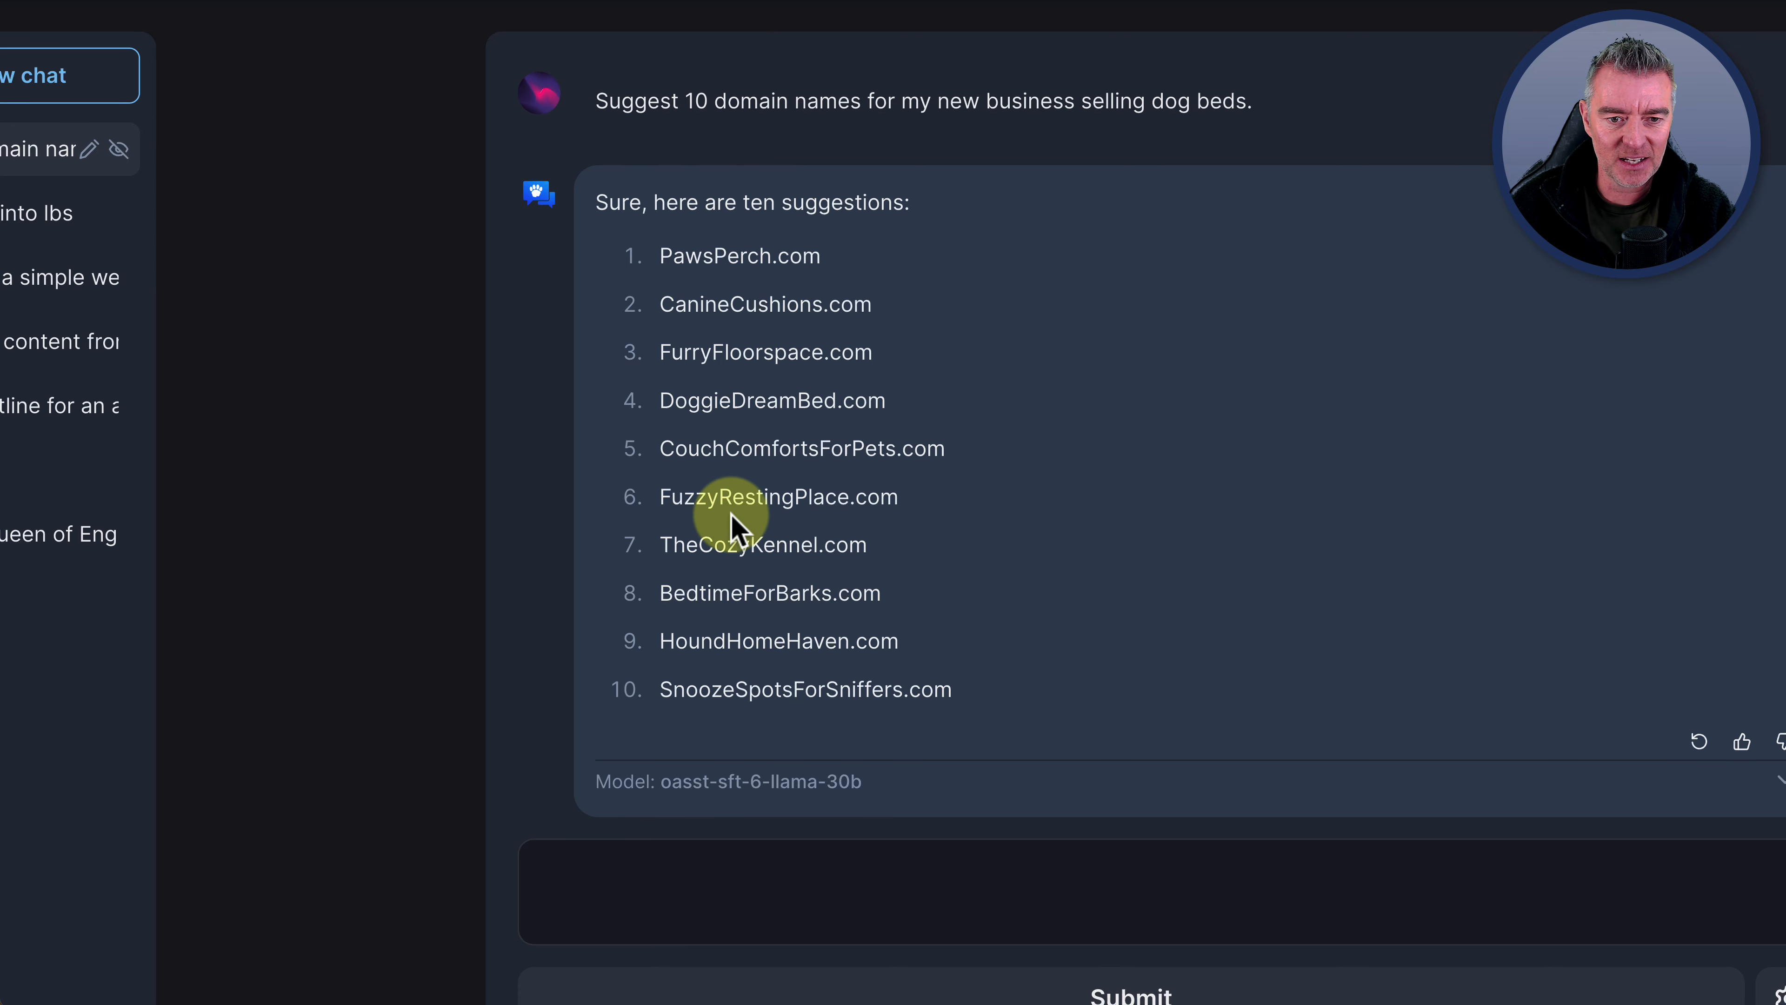
pyautogui.moveTo(778, 304)
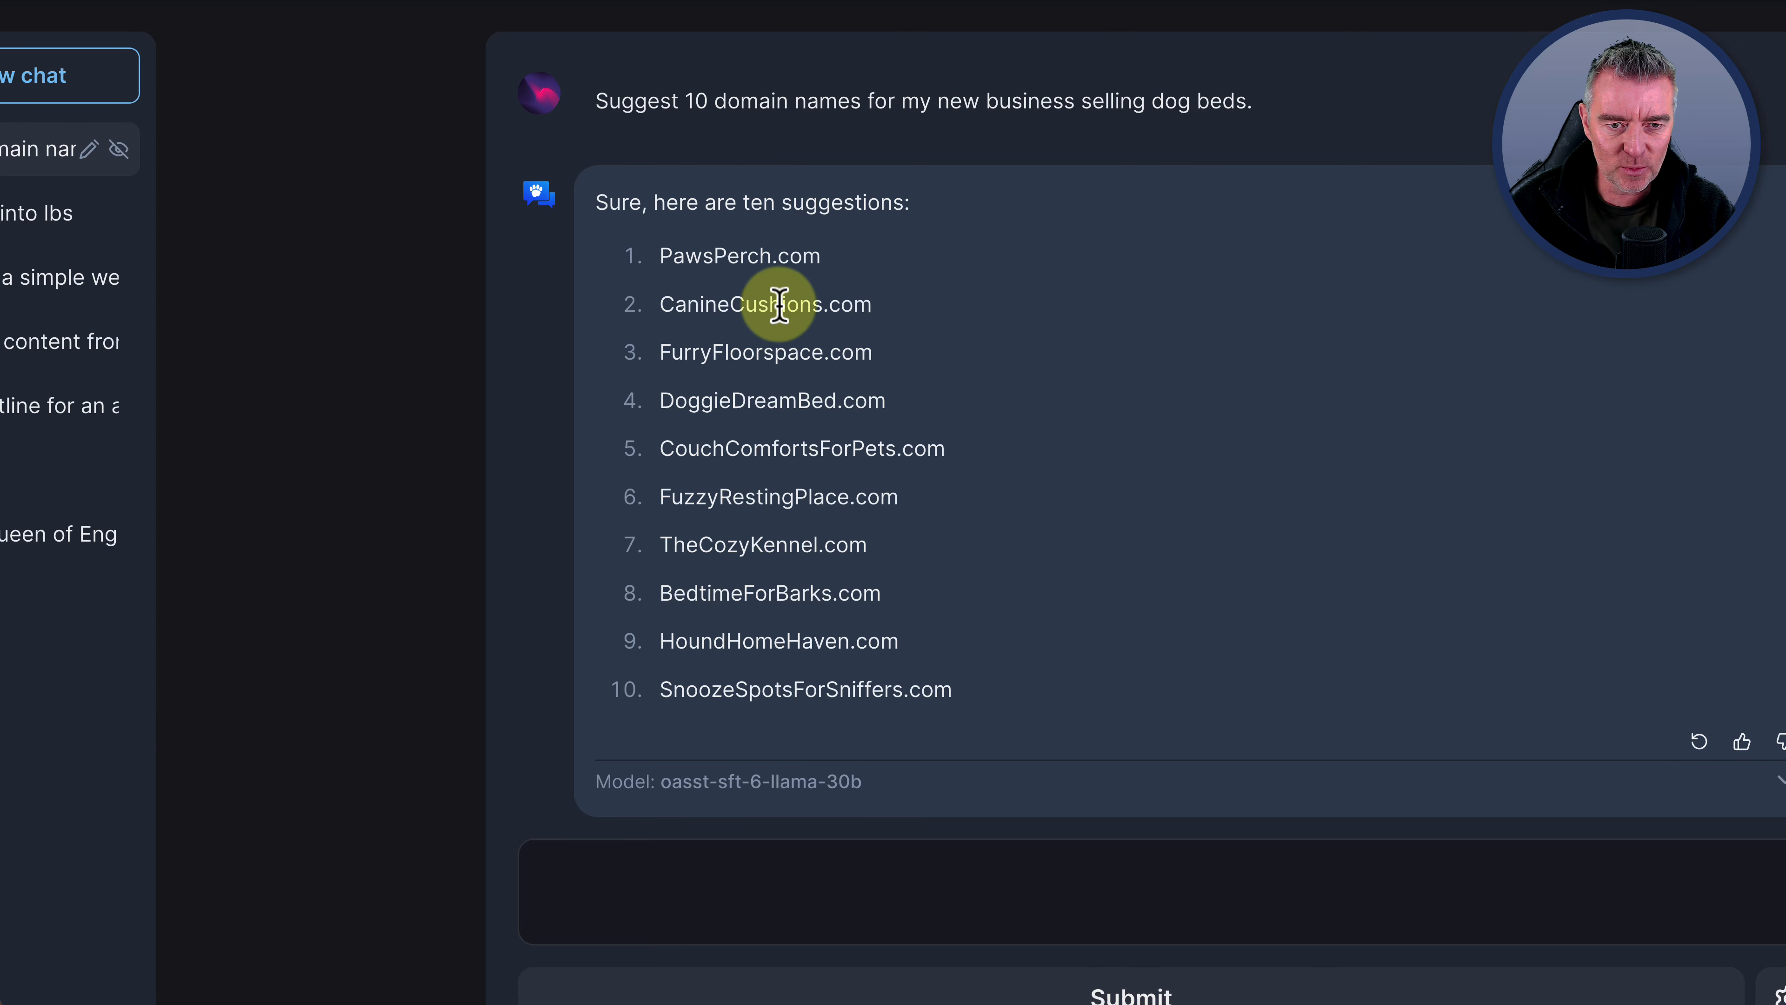
pyautogui.moveTo(955, 324)
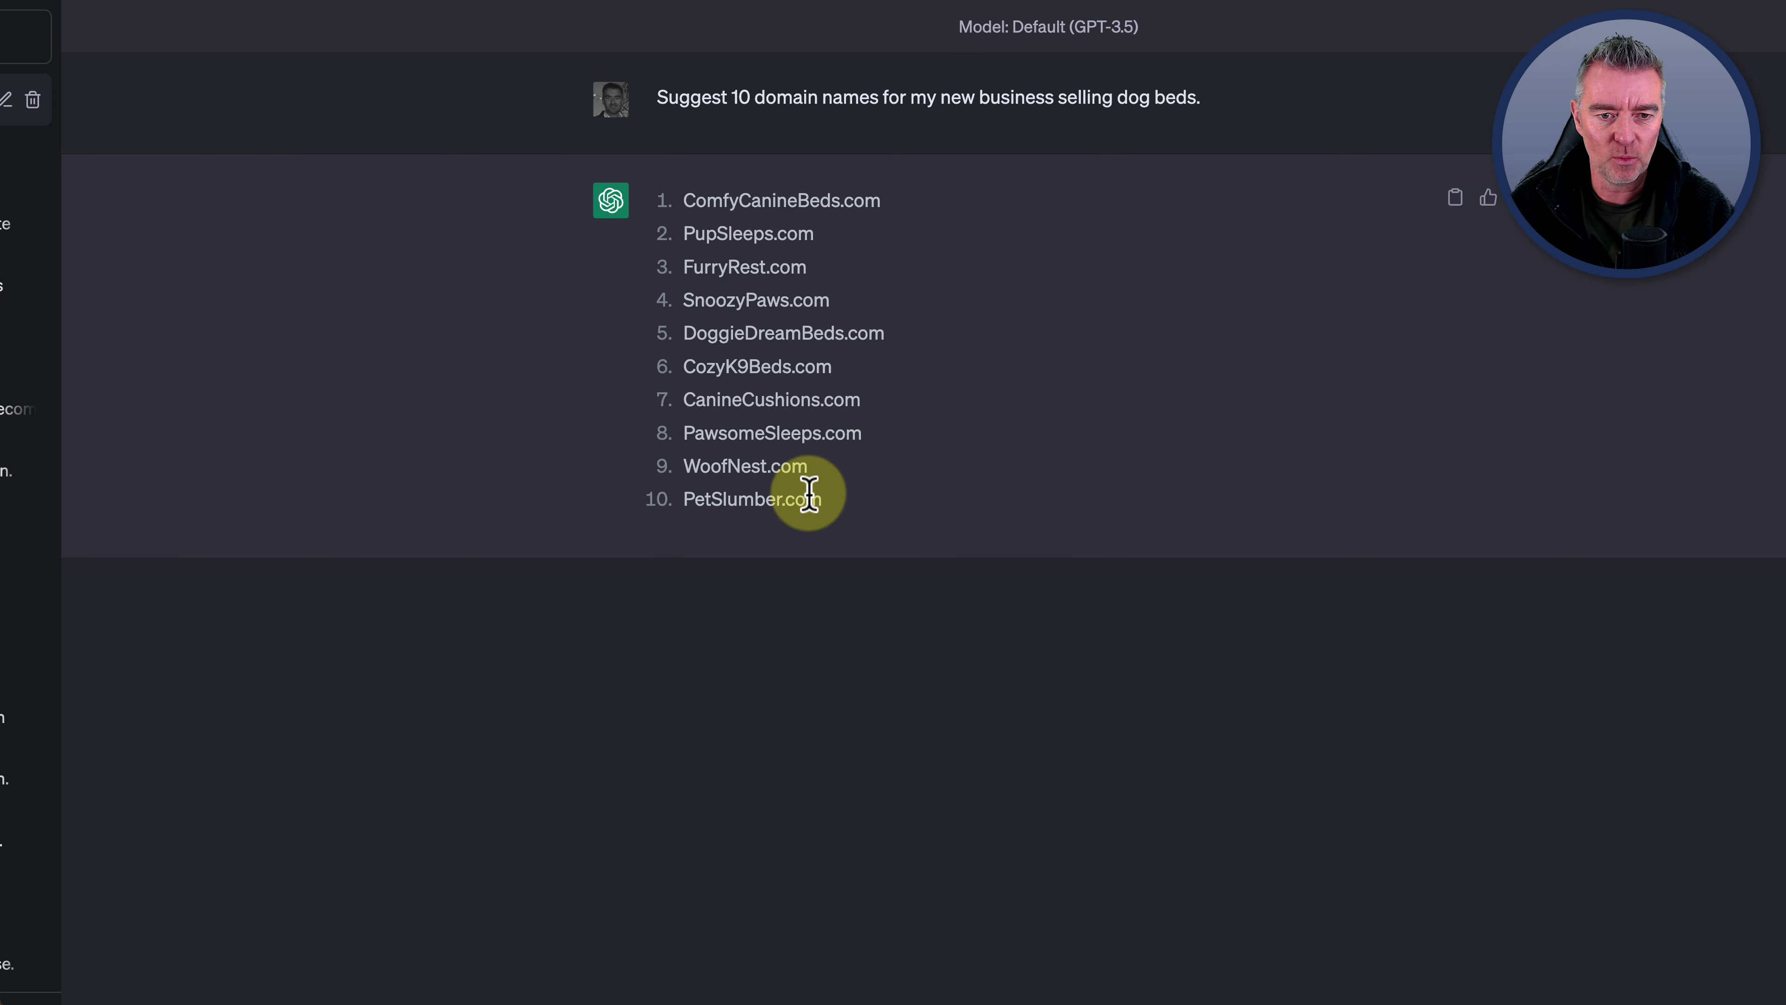
pyautogui.moveTo(790, 491)
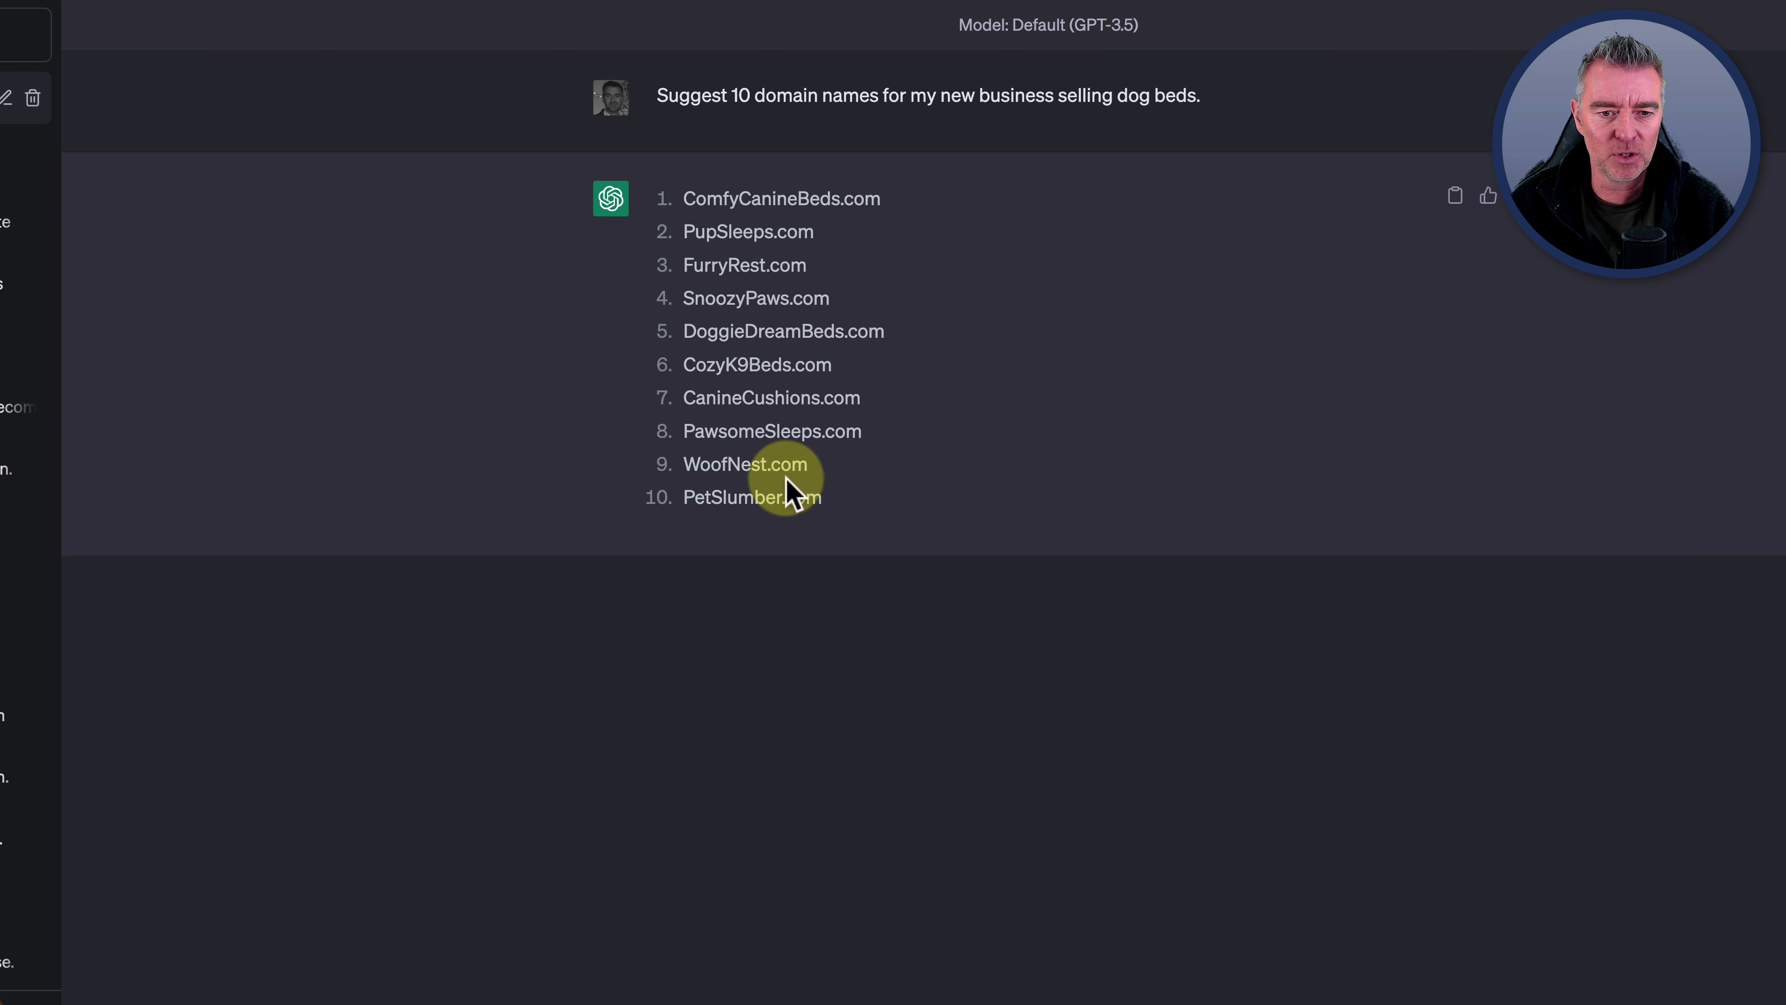
pyautogui.moveTo(808, 506)
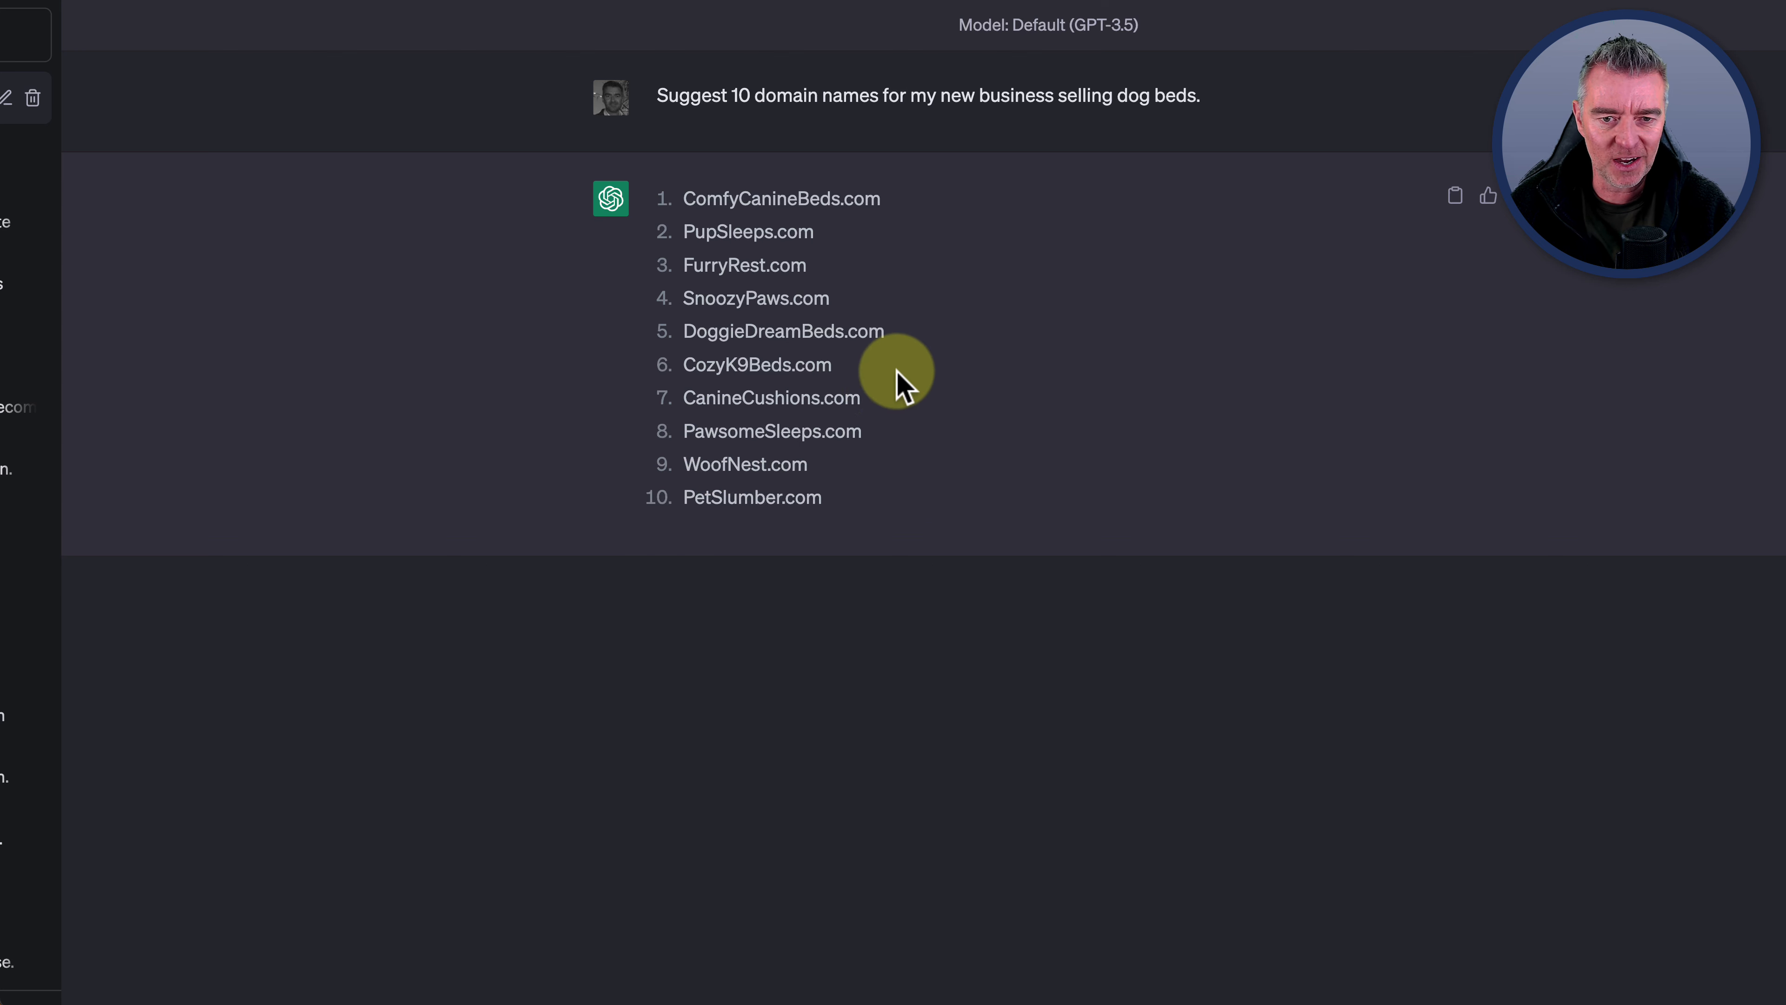
# Review ChatGPT's ten dog-bed domain ideas and begin a GoDaddy search in a new tab
pyautogui.moveTo(900, 376); pyautogui.dragTo(684, 397)
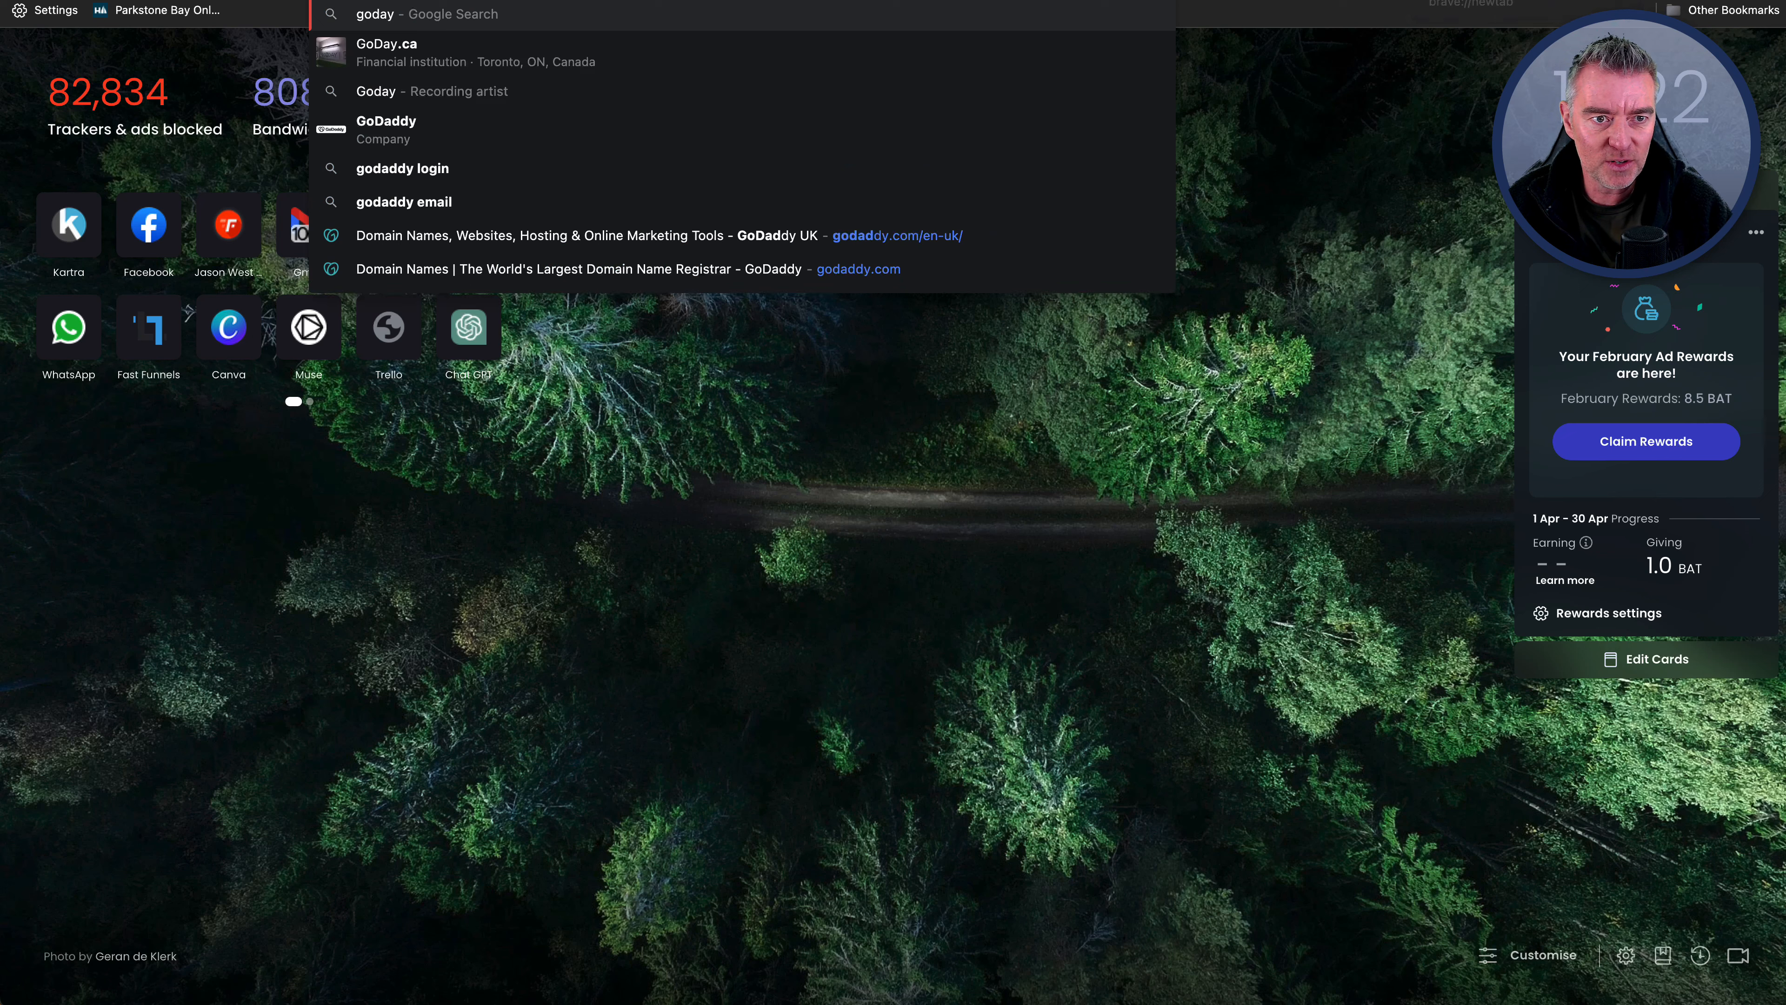
# Search GoDaddy for CanineCushions.com availability, then return to Open Assistant's suggestions
pyautogui.press('BackSpace')
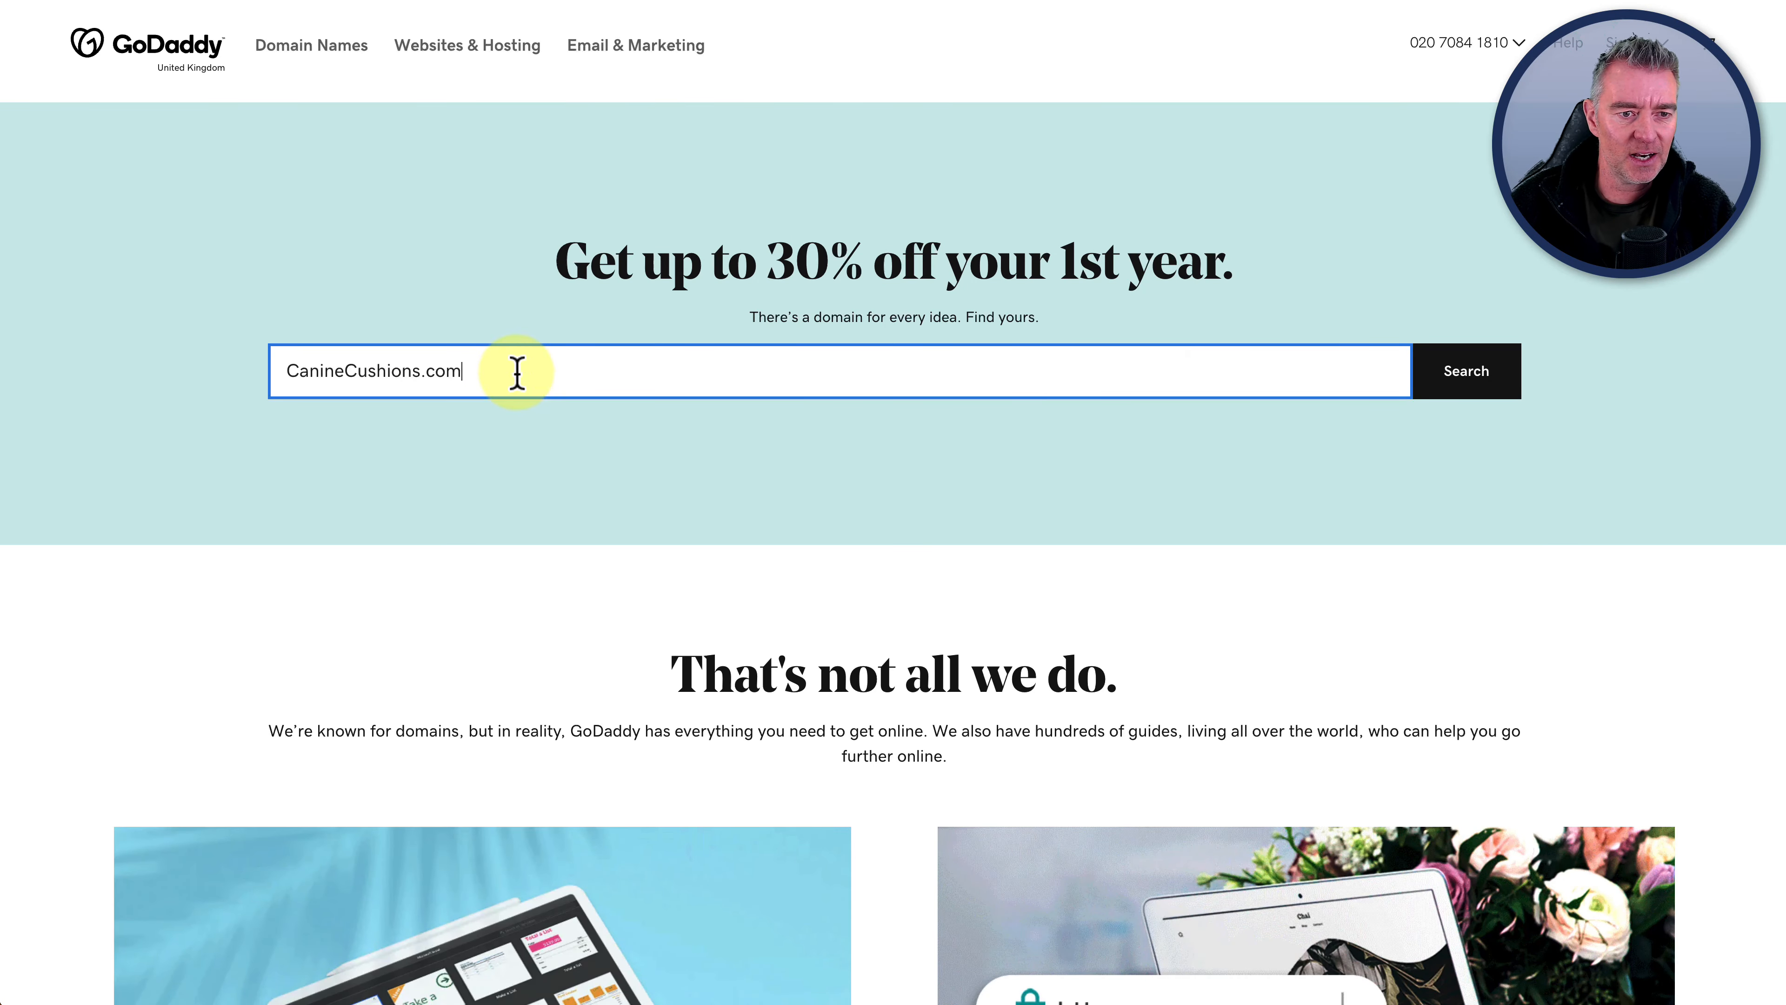
pyautogui.click(1466, 370)
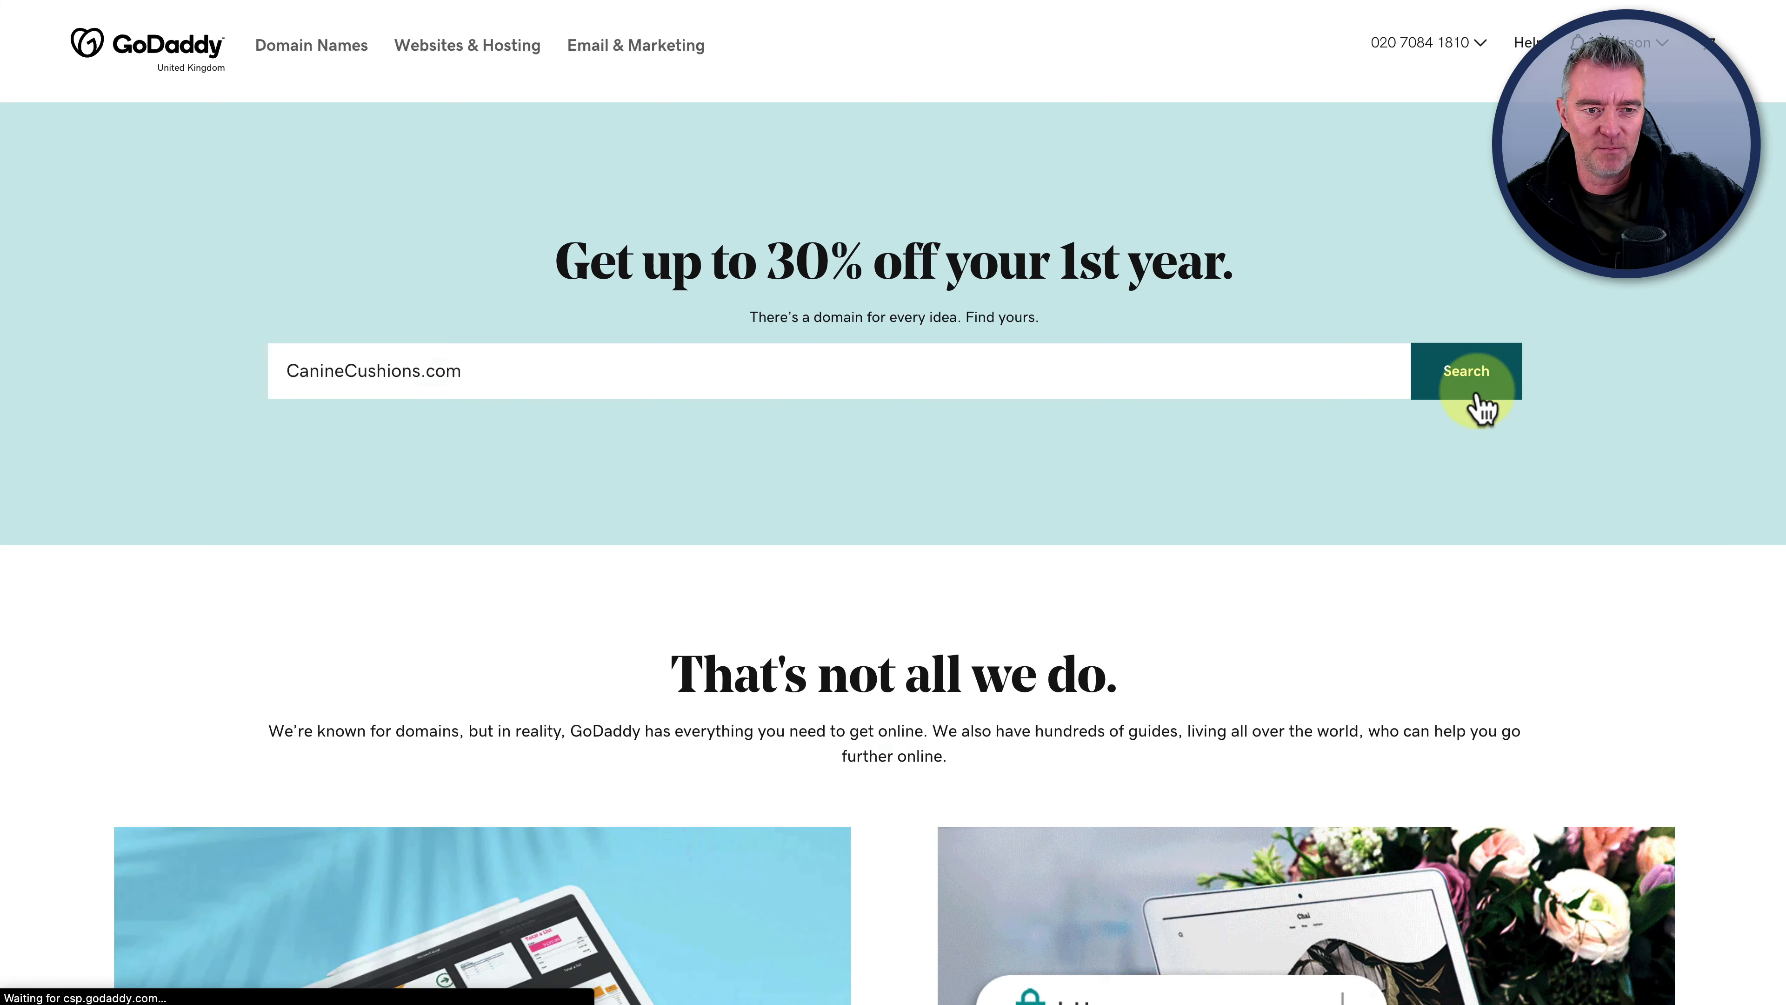
pyautogui.click(1467, 372)
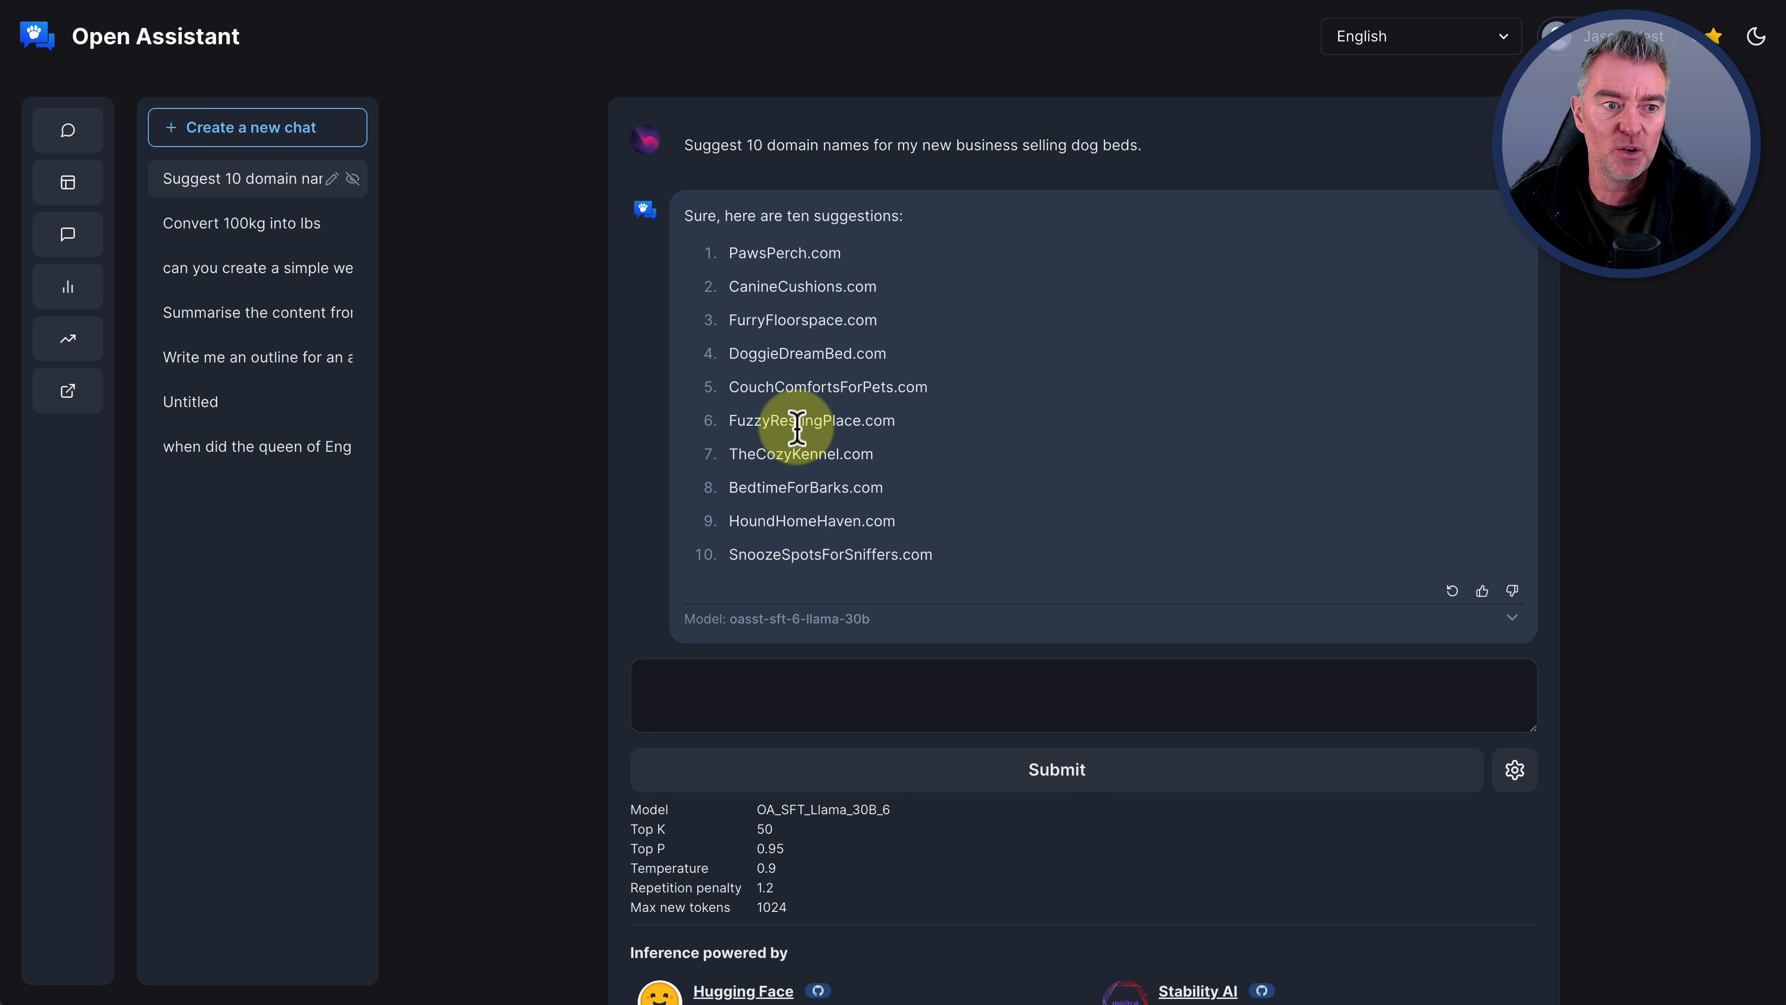
# Glance over the domain answers again and move to the Chat GPT Users Skool Members page
pyautogui.scroll(-3)
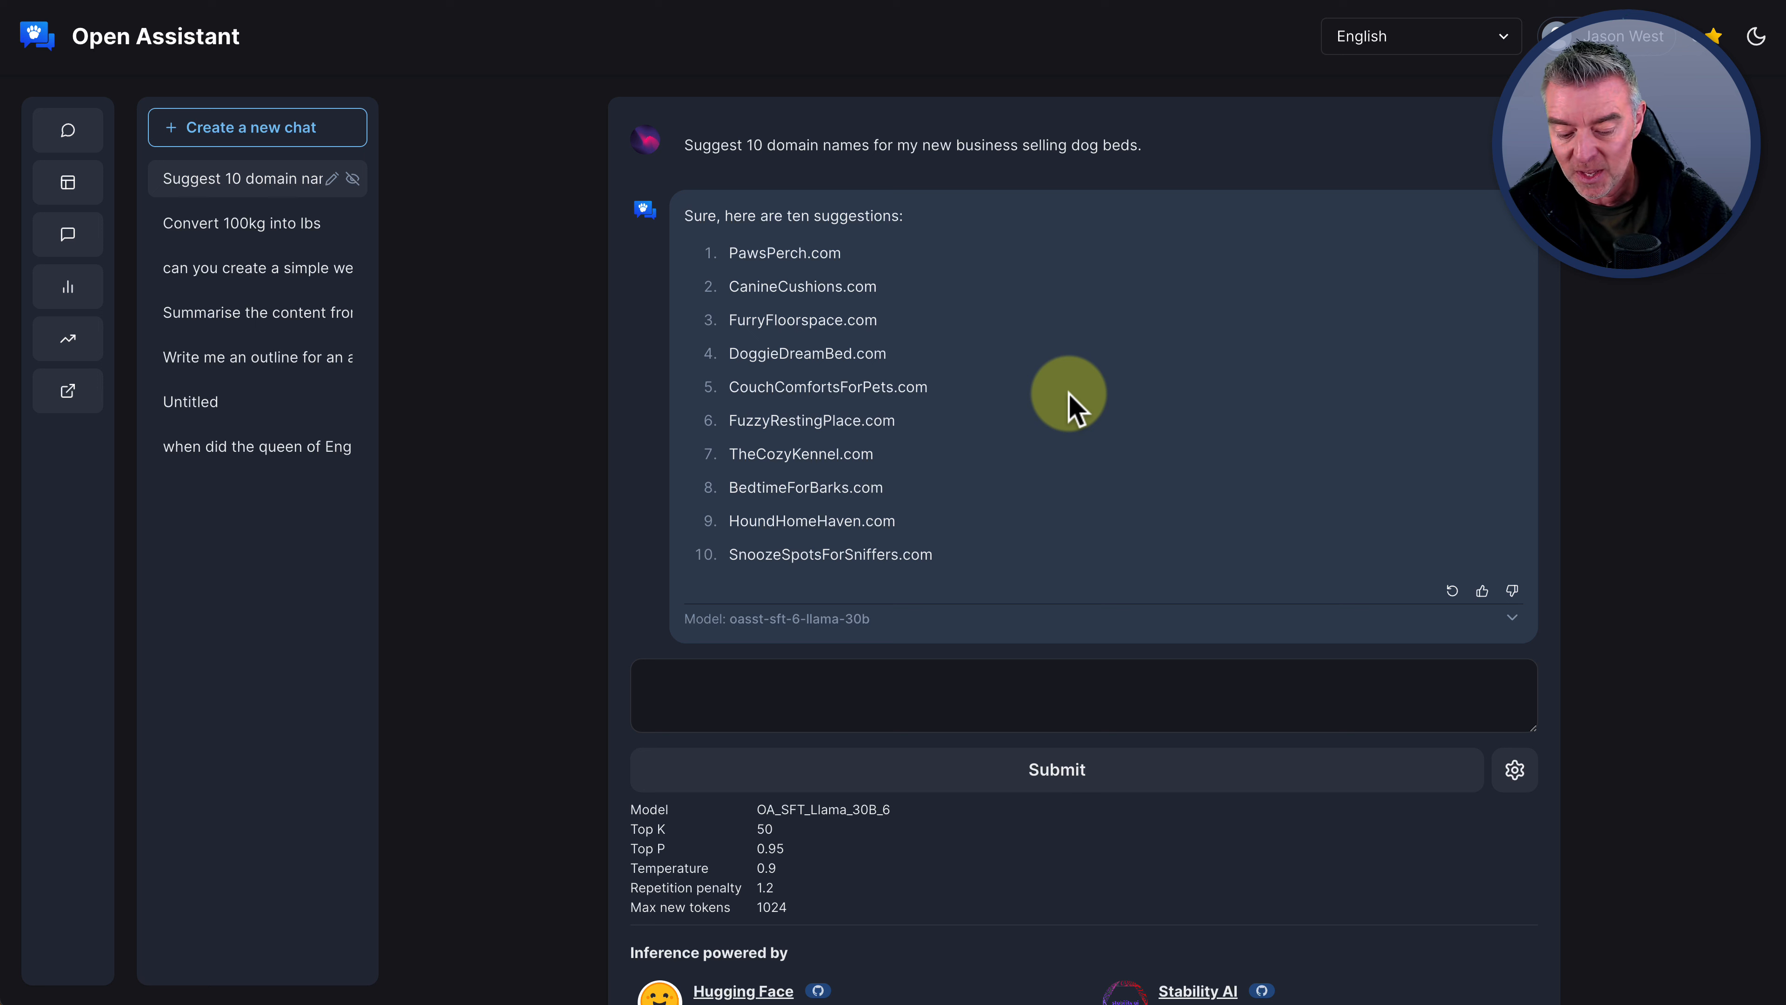
pyautogui.moveTo(934, 248)
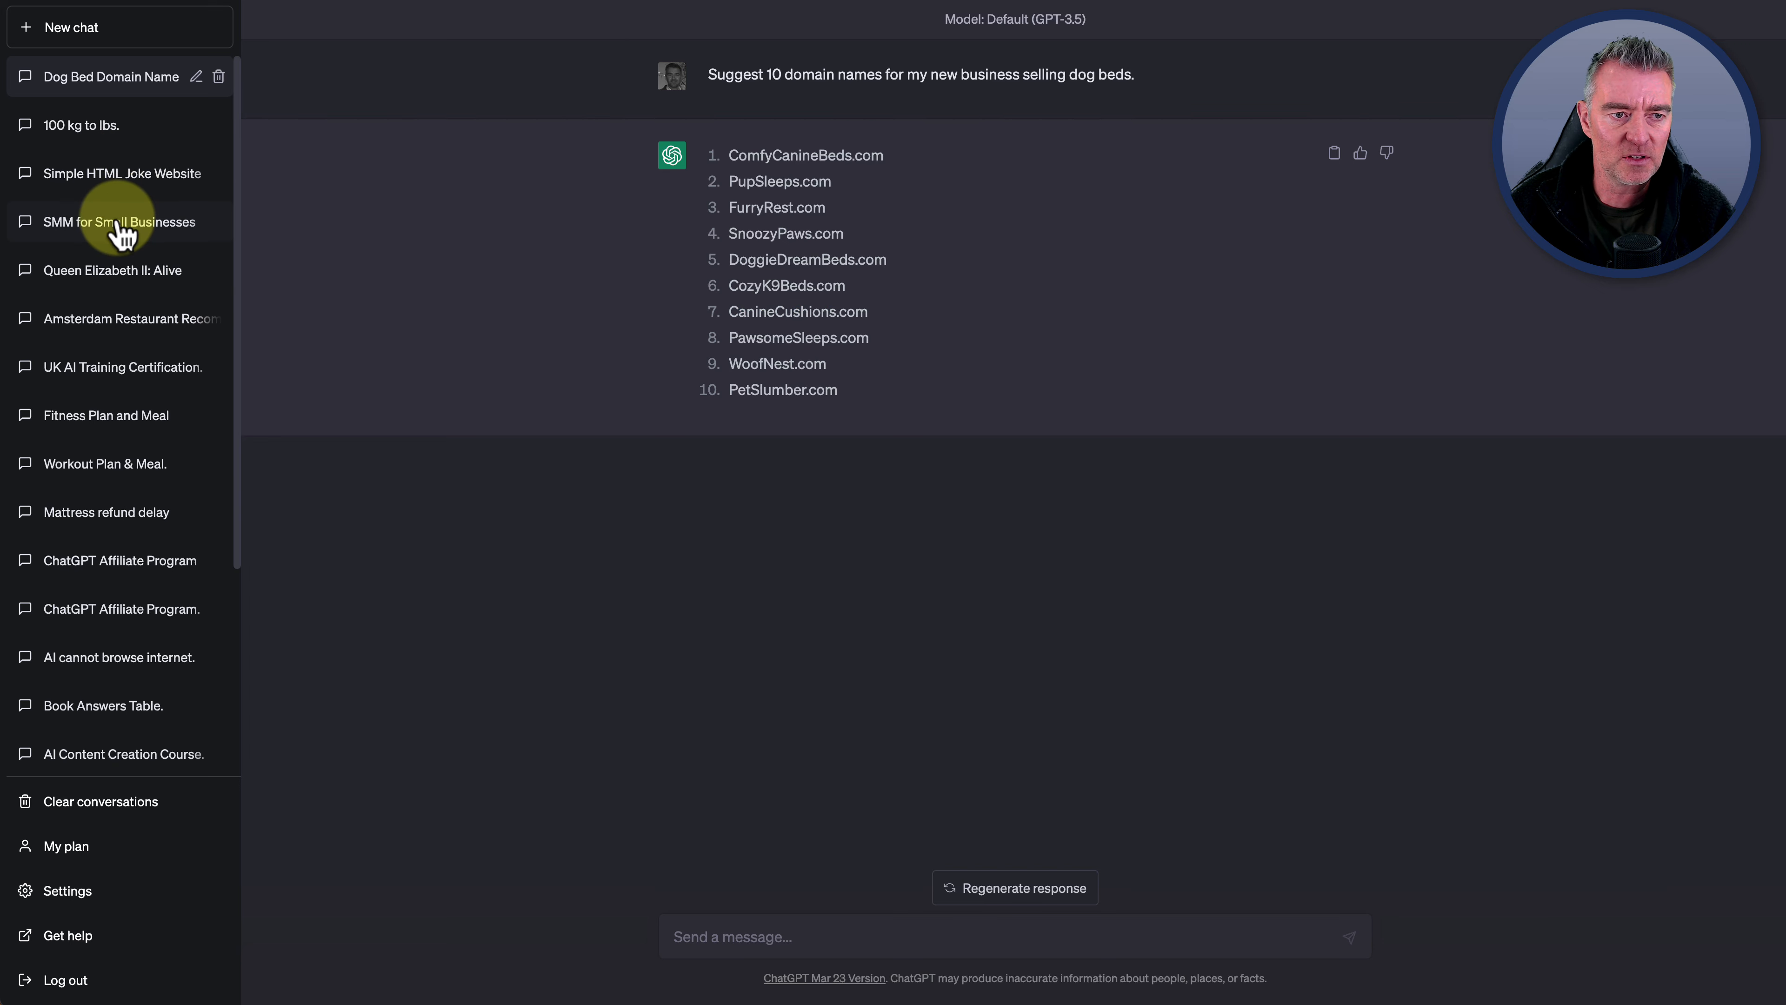
pyautogui.click(118, 222)
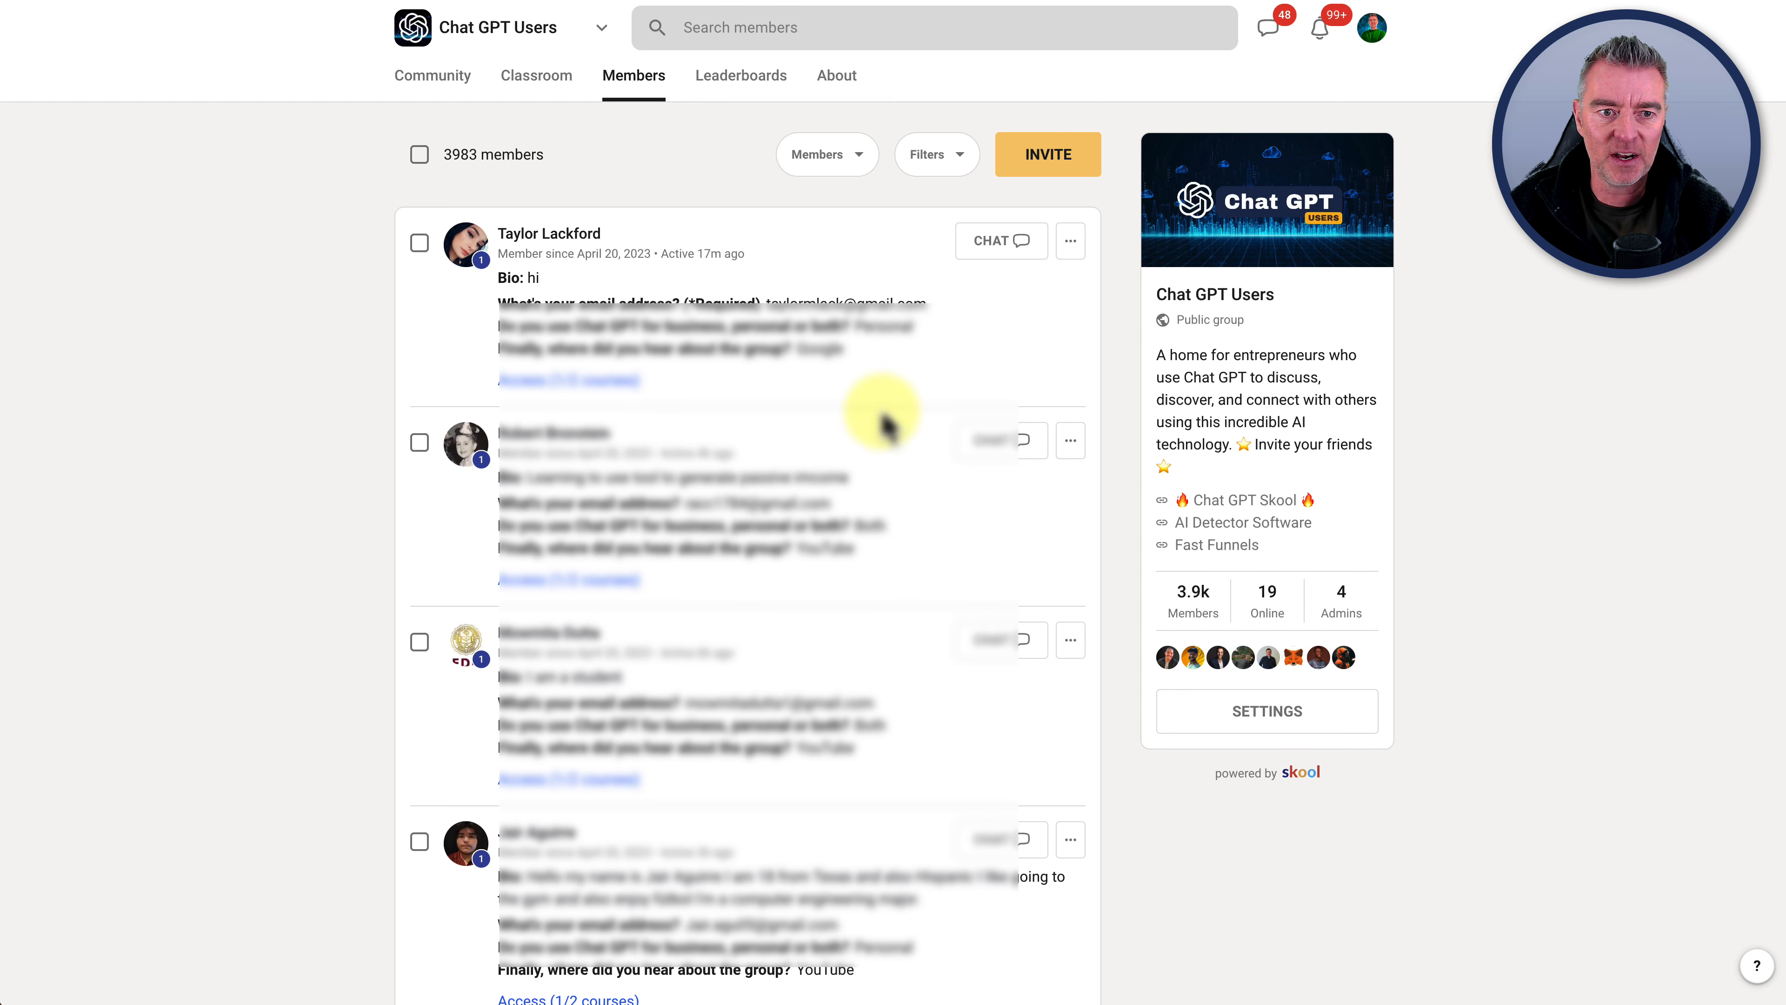
pyautogui.moveTo(837, 75)
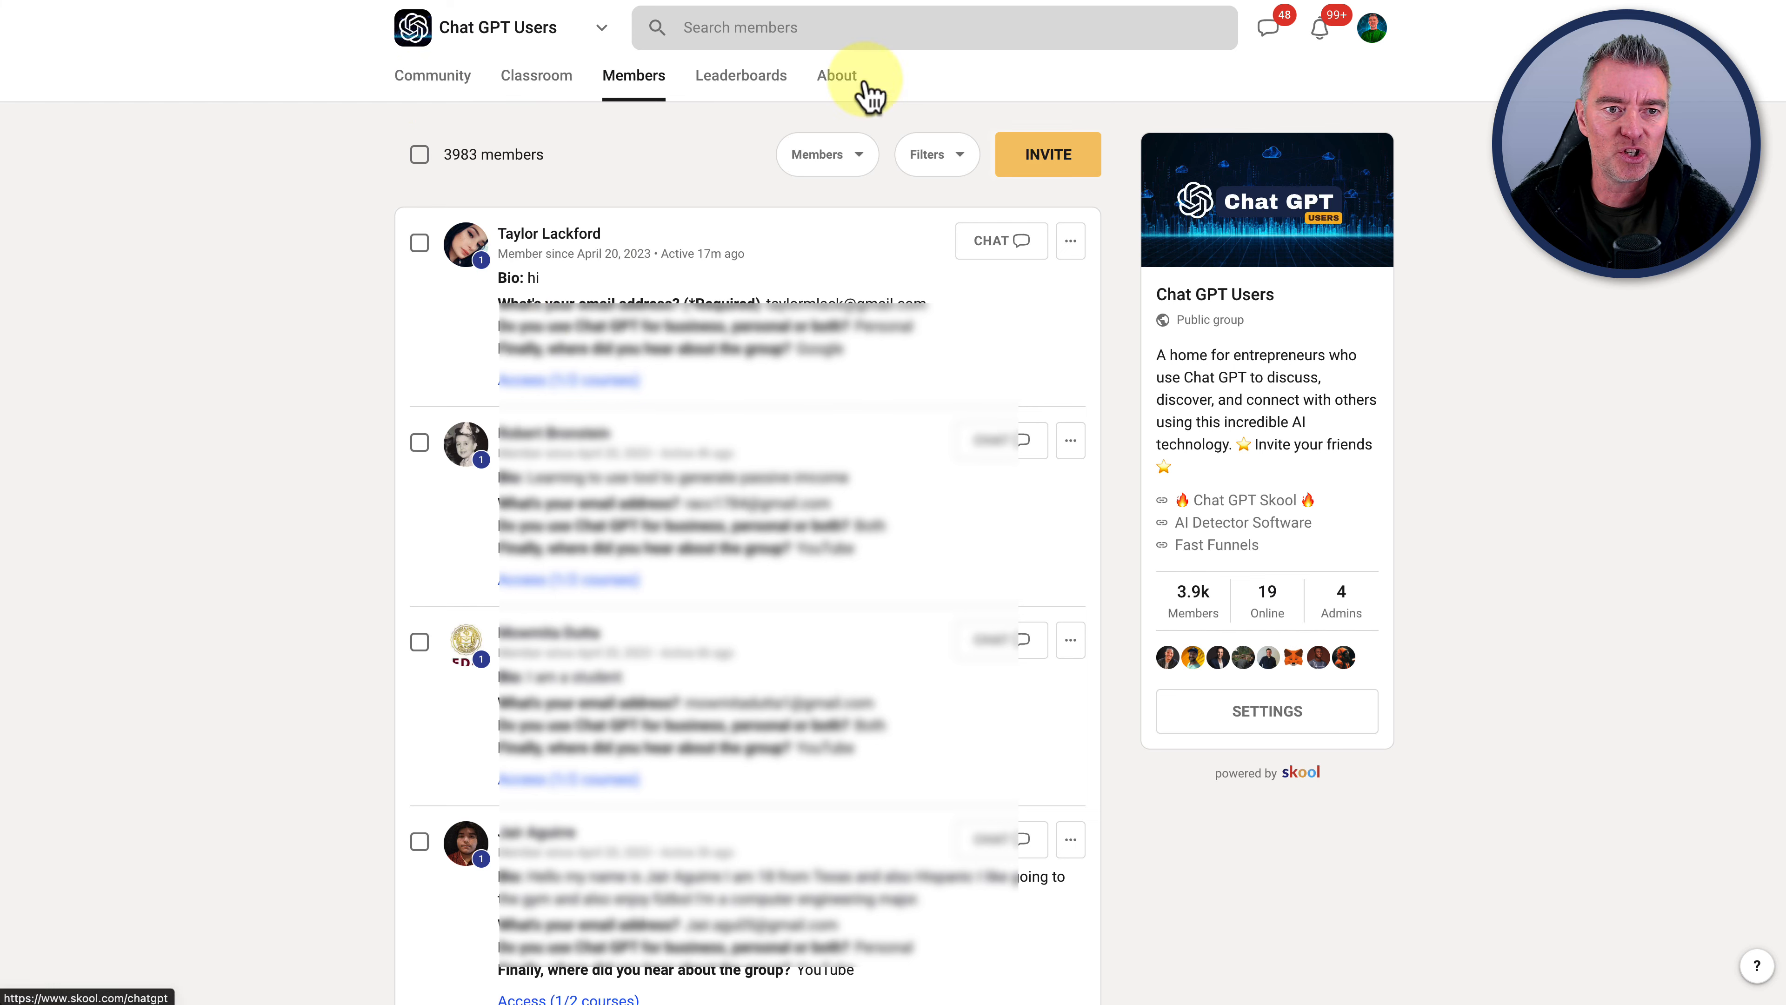
# Show the Chat GPT Users community discussion feed and browse its recent posts
pyautogui.click(432, 76)
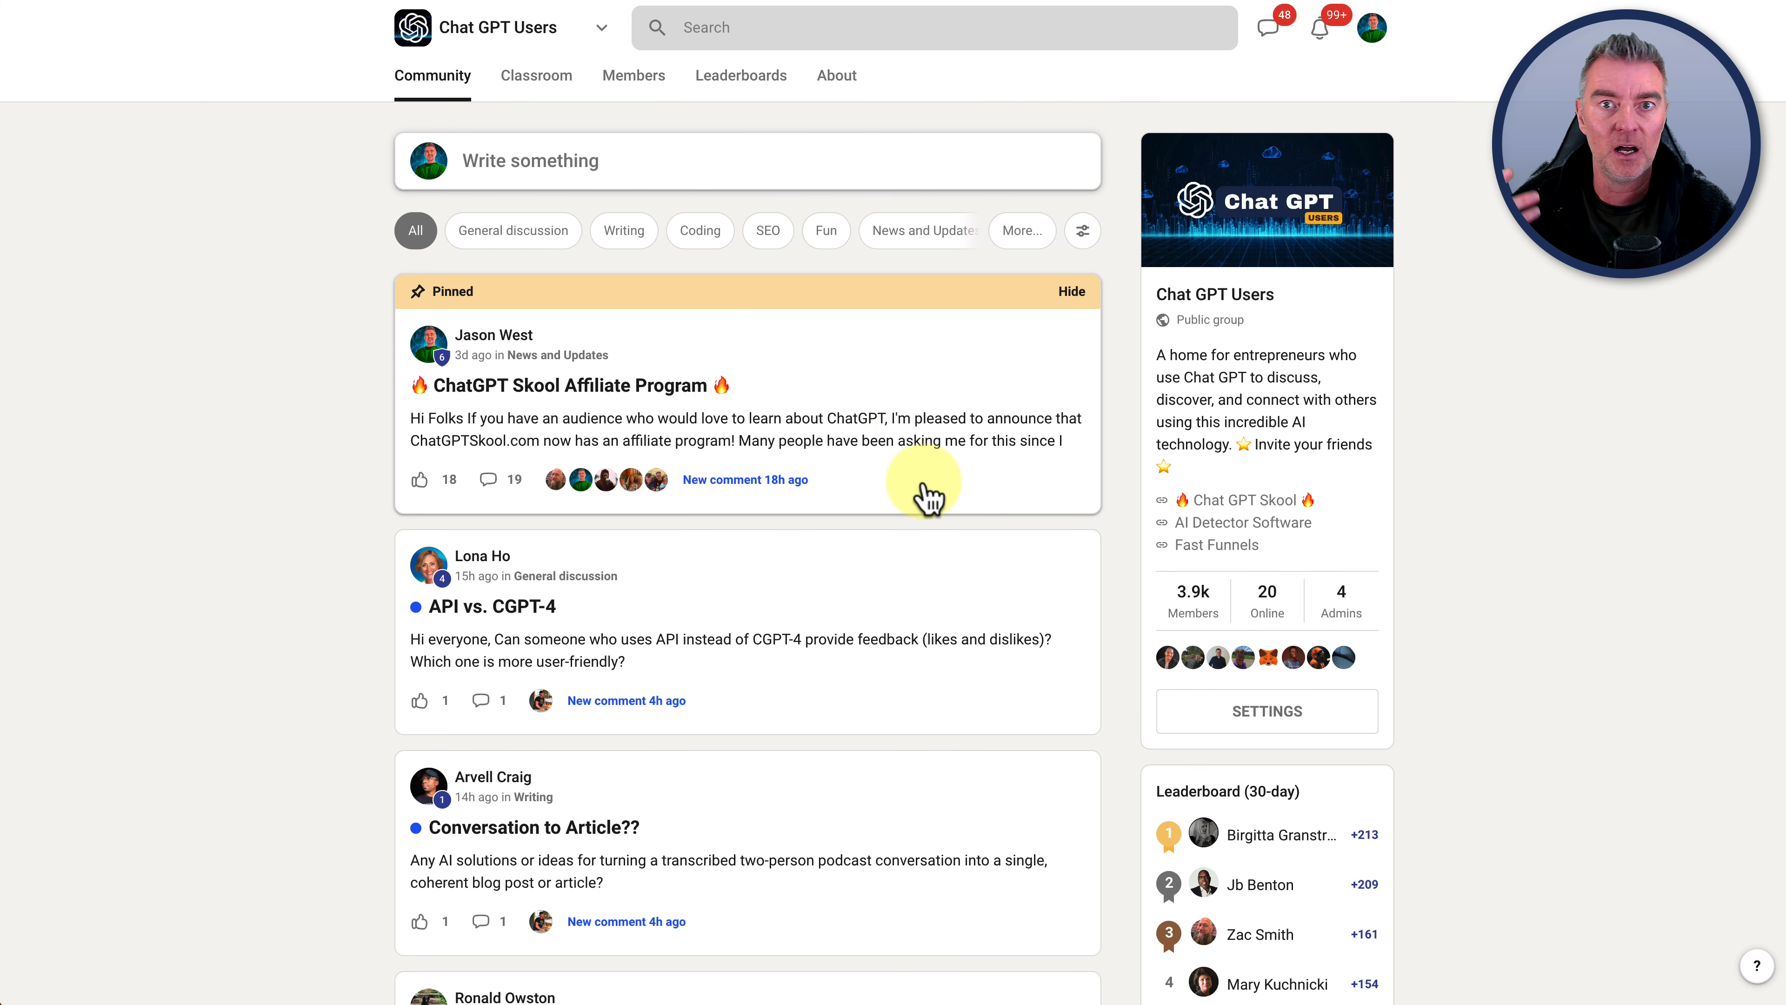
pyautogui.moveTo(1151, 573)
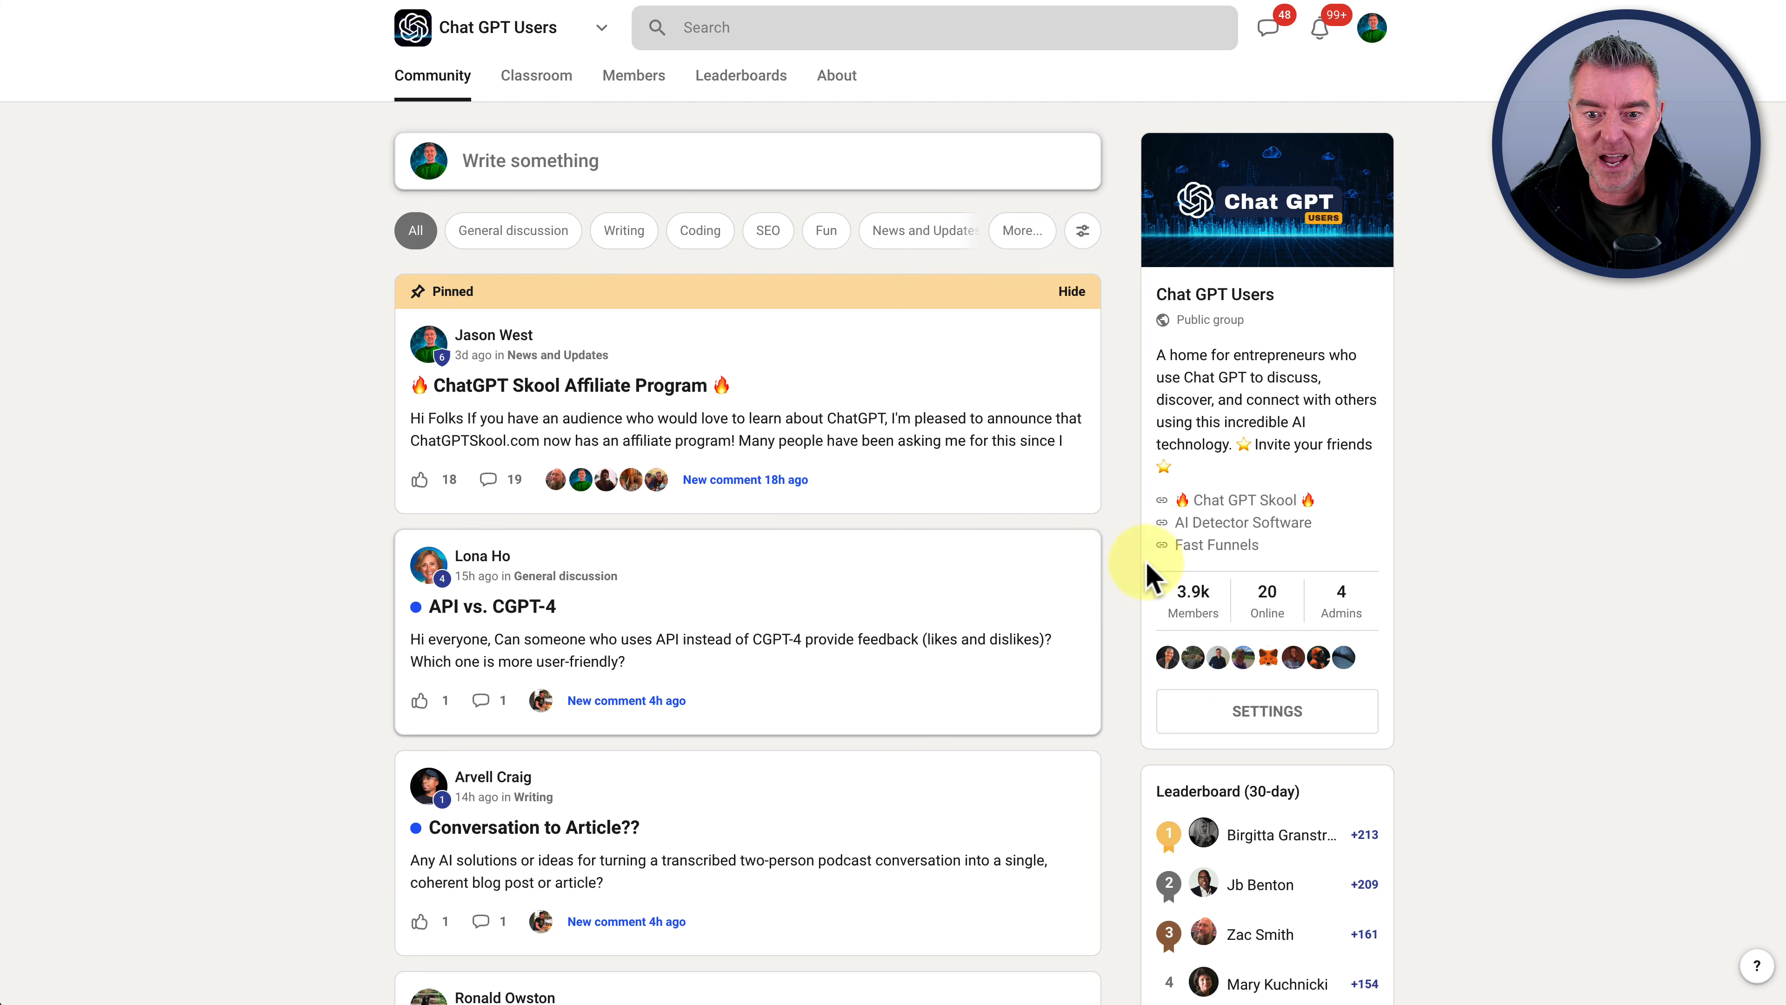
pyautogui.scroll(-3)
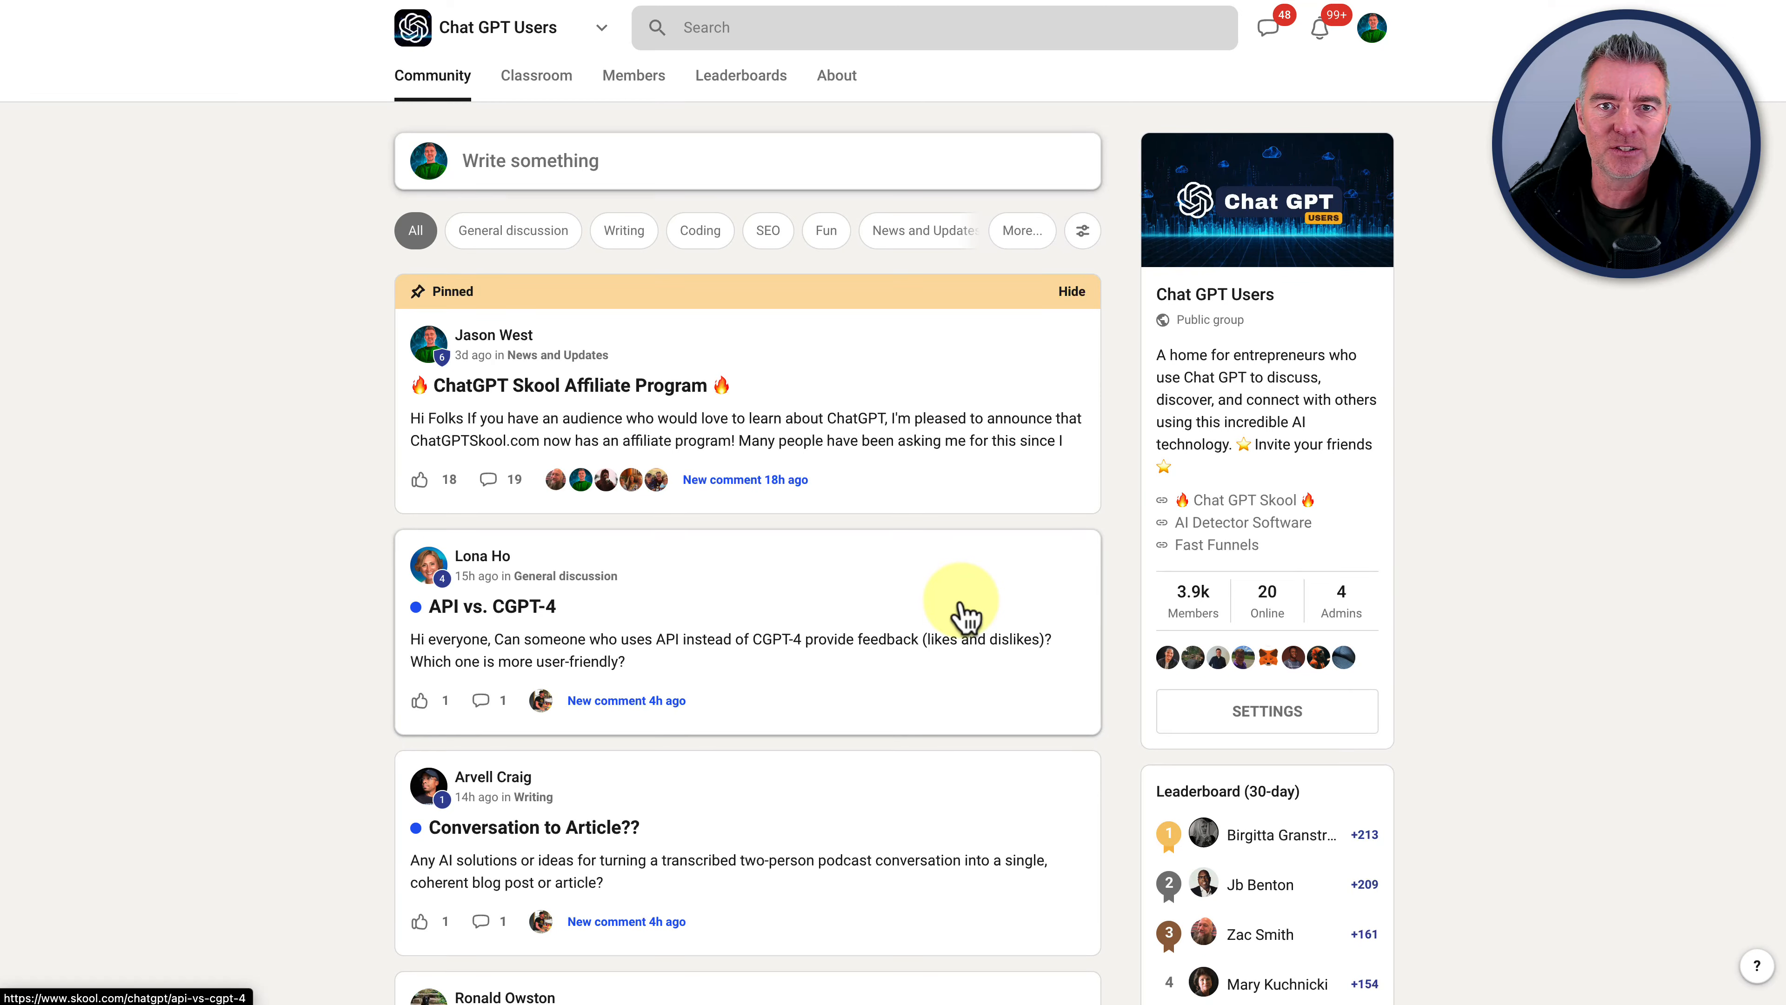
pyautogui.scroll(-3)
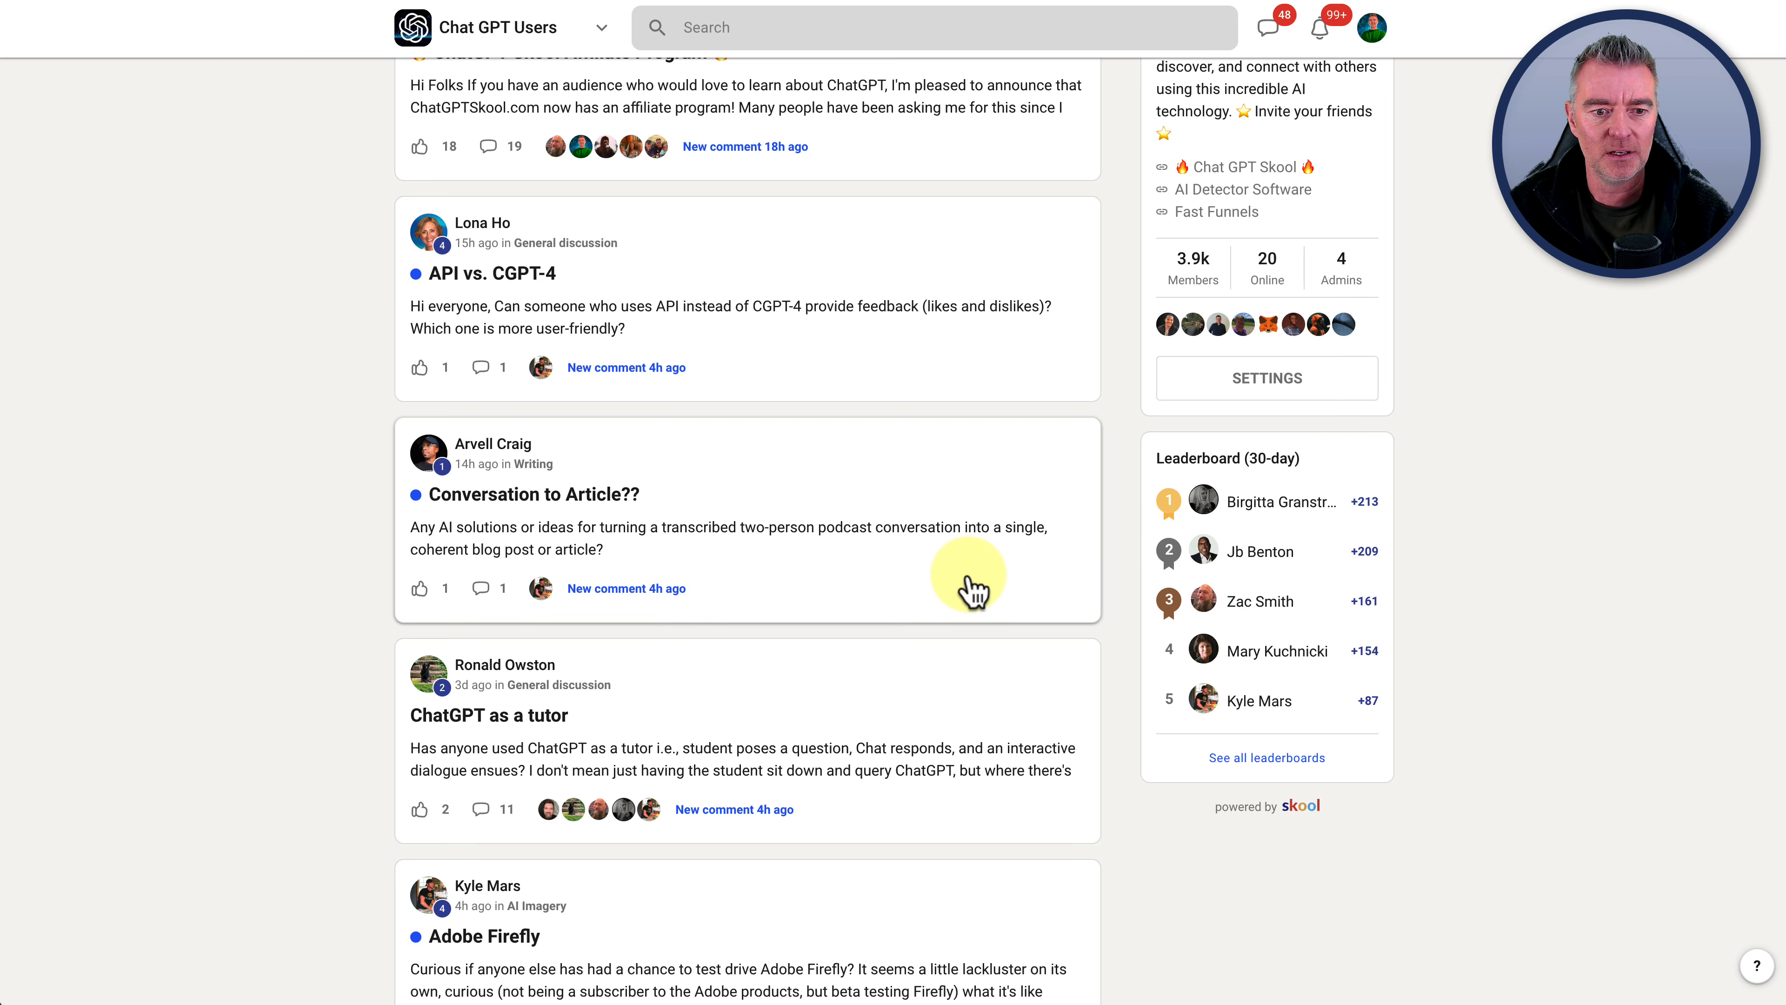
pyautogui.scroll(-3)
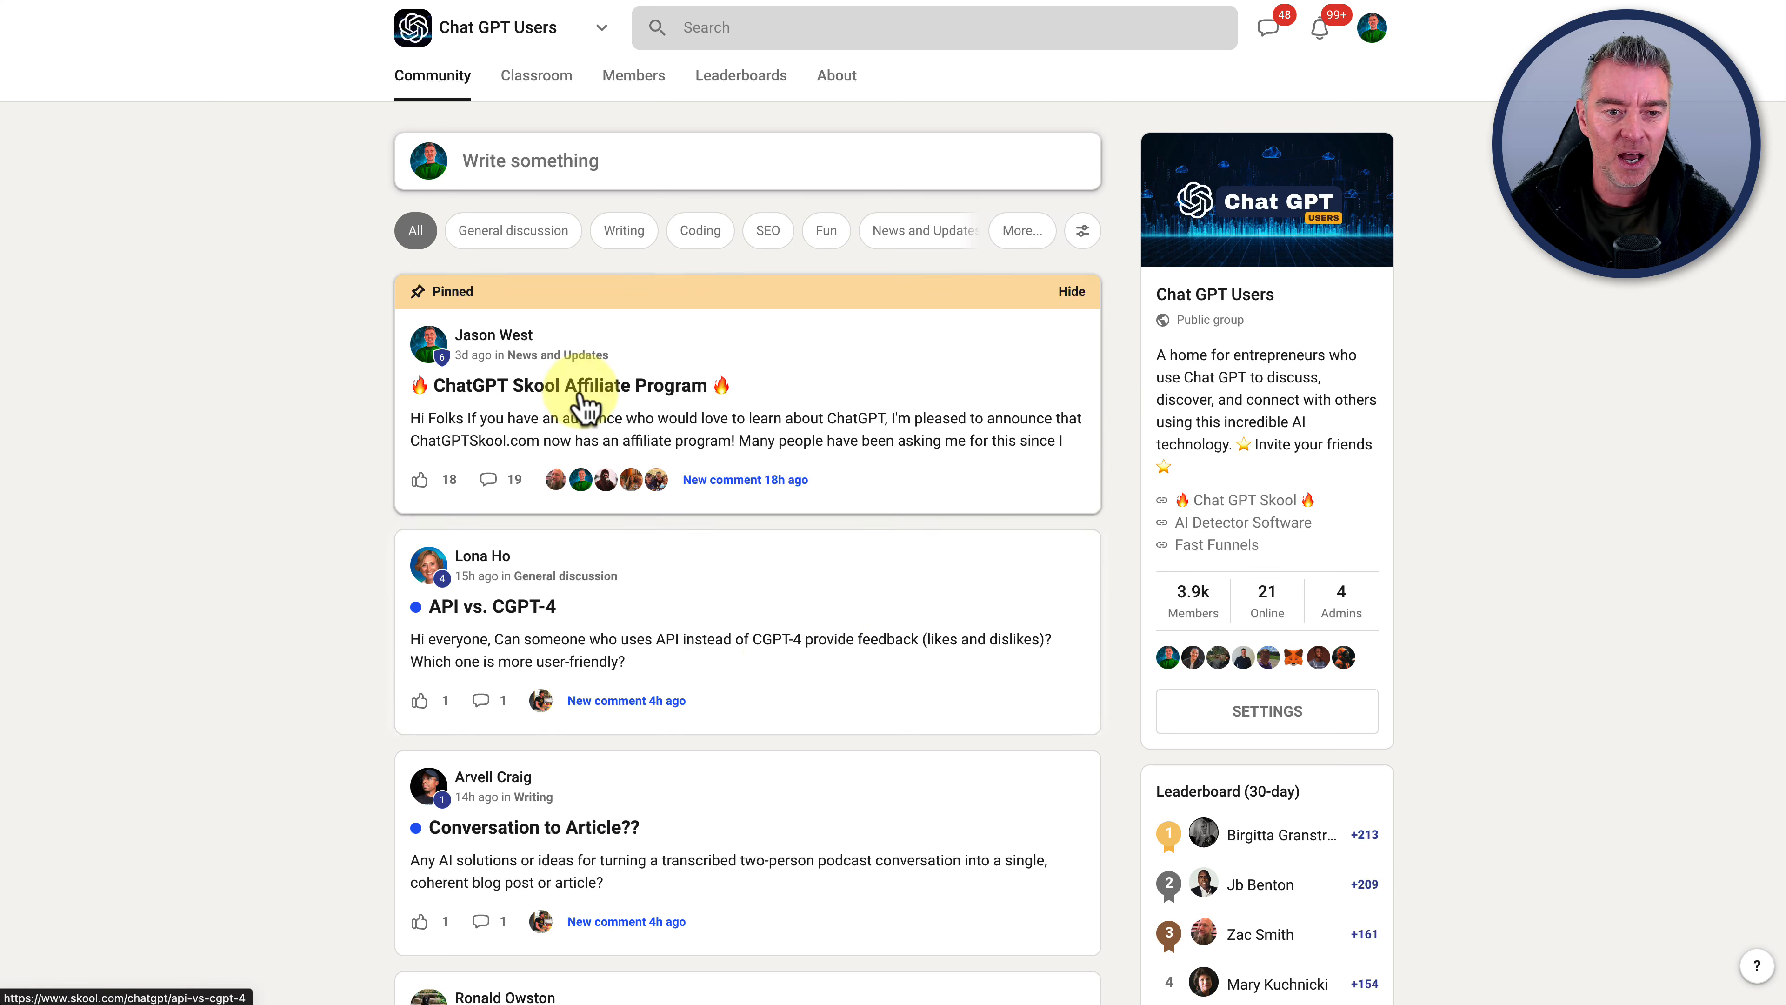
pyautogui.moveTo(1035, 230)
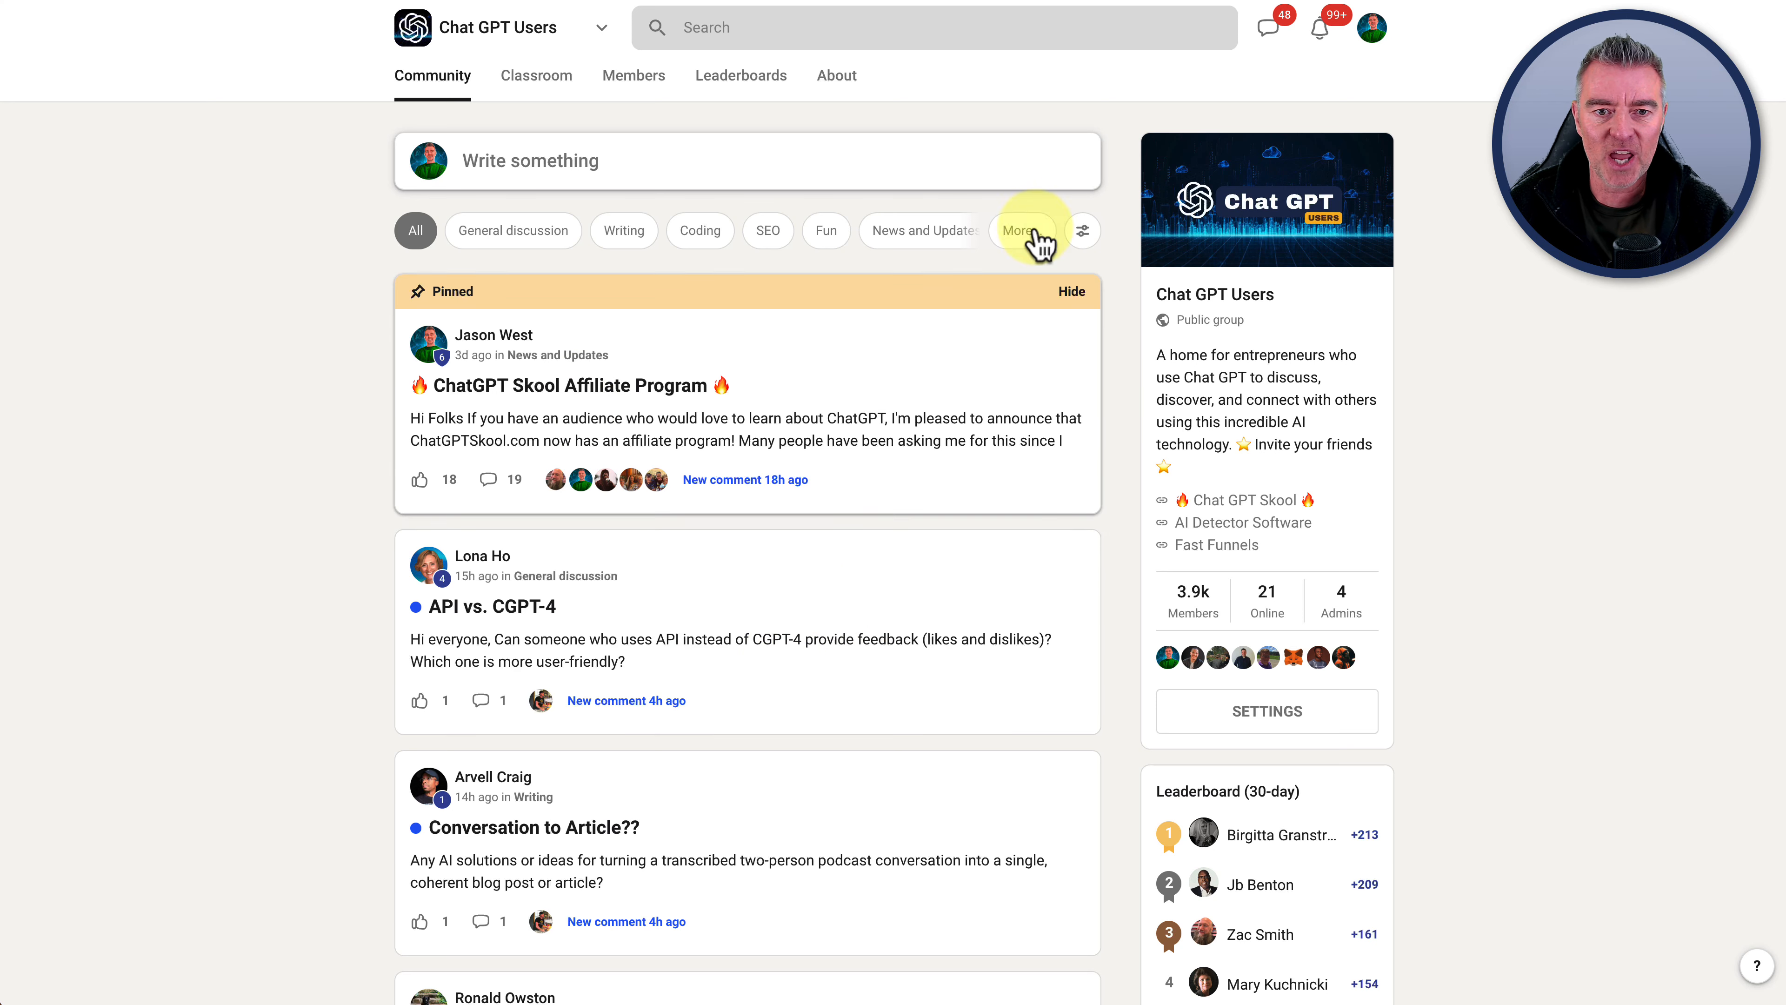
# Filter the feed to the Prompts category, showing posts like Newsletter User Acquisition Hack
pyautogui.click(1020, 230)
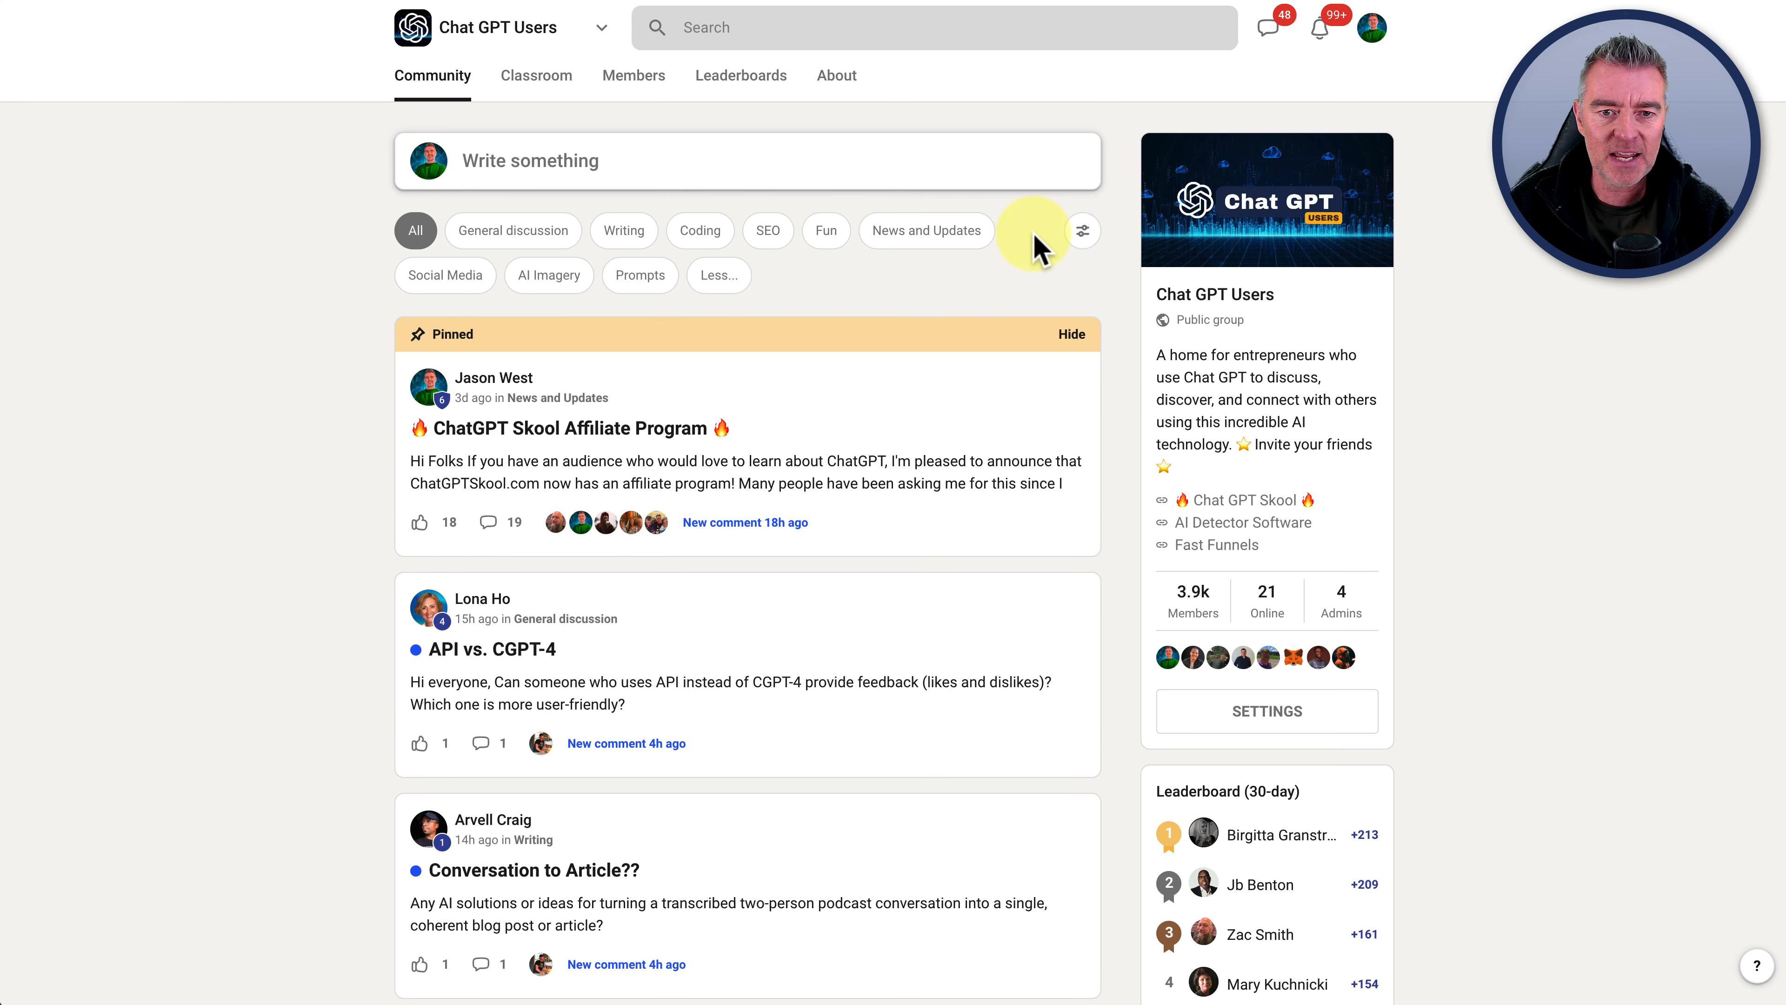
pyautogui.click(639, 274)
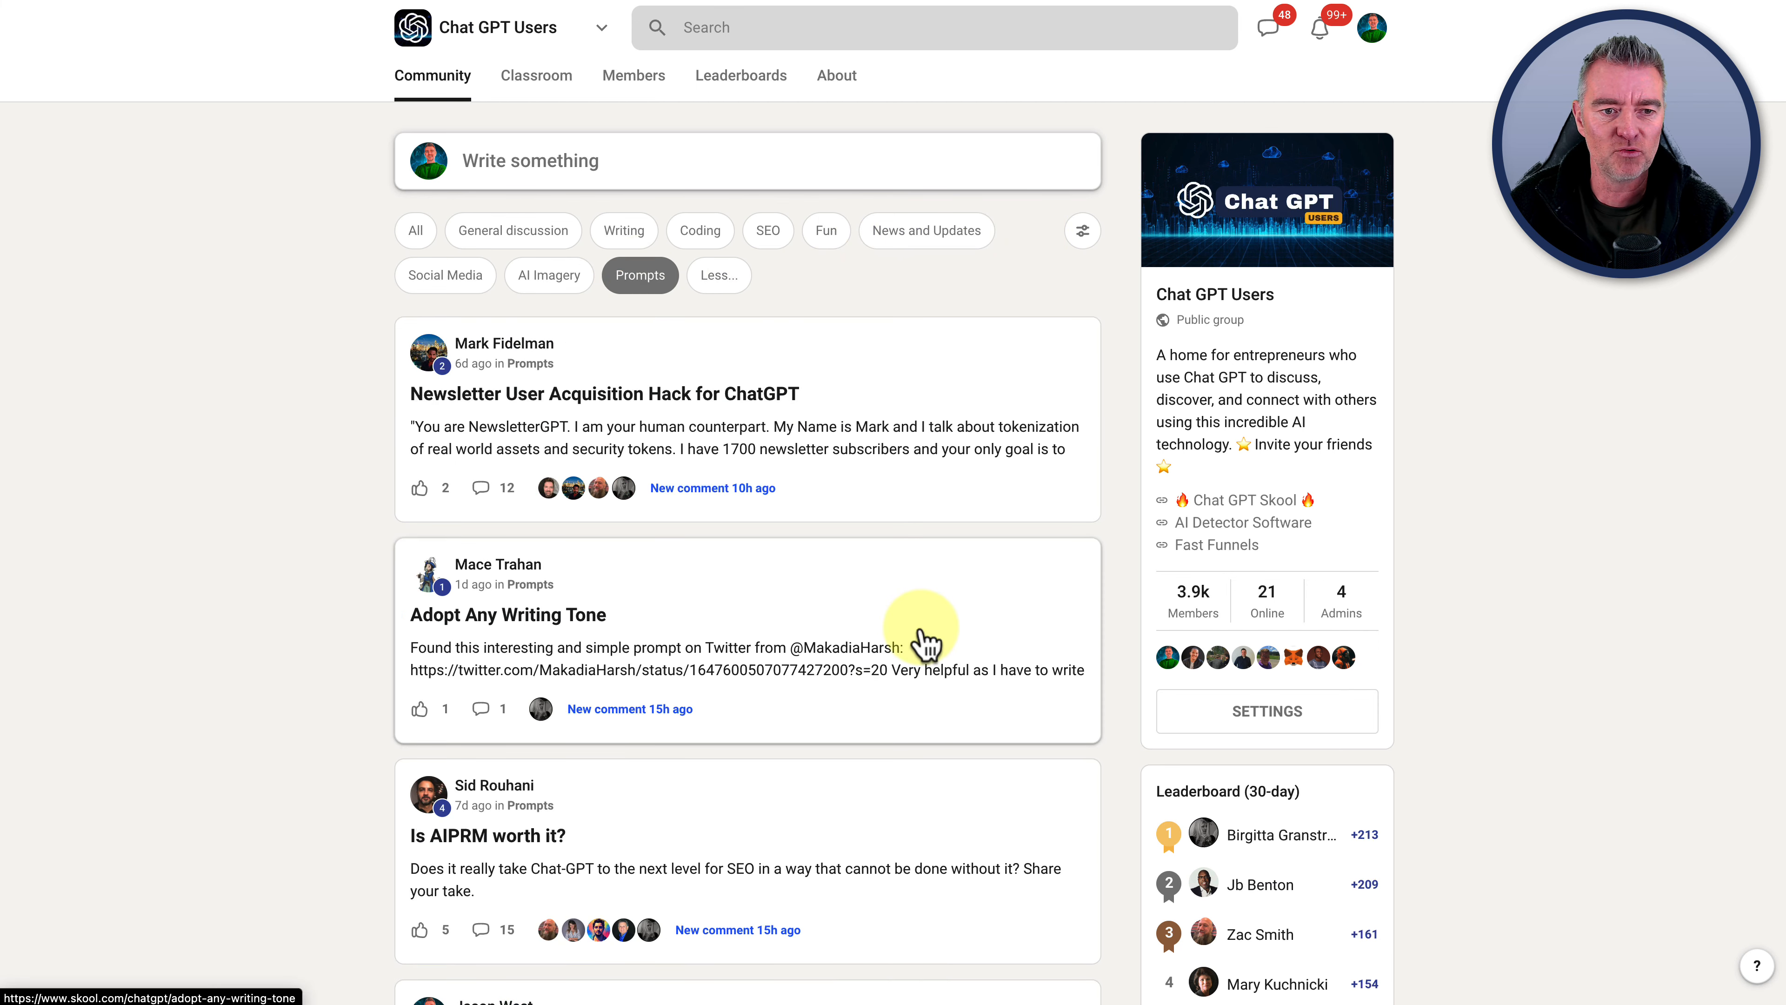
pyautogui.scroll(-3)
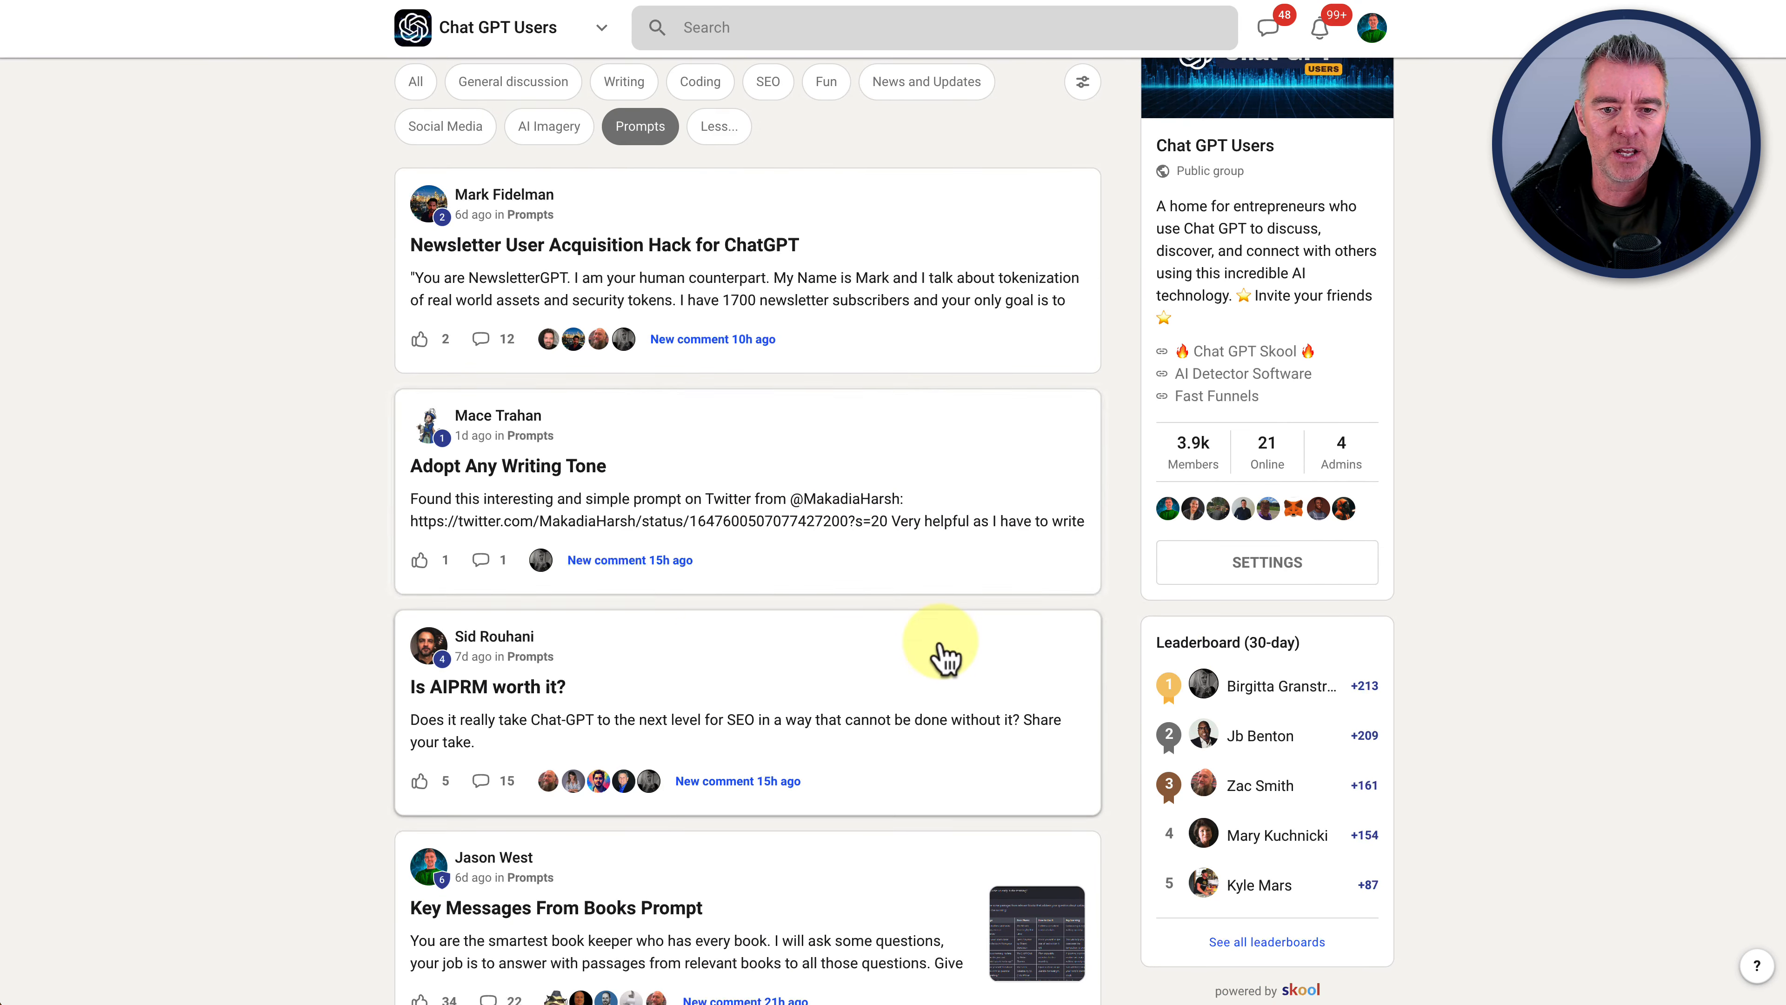